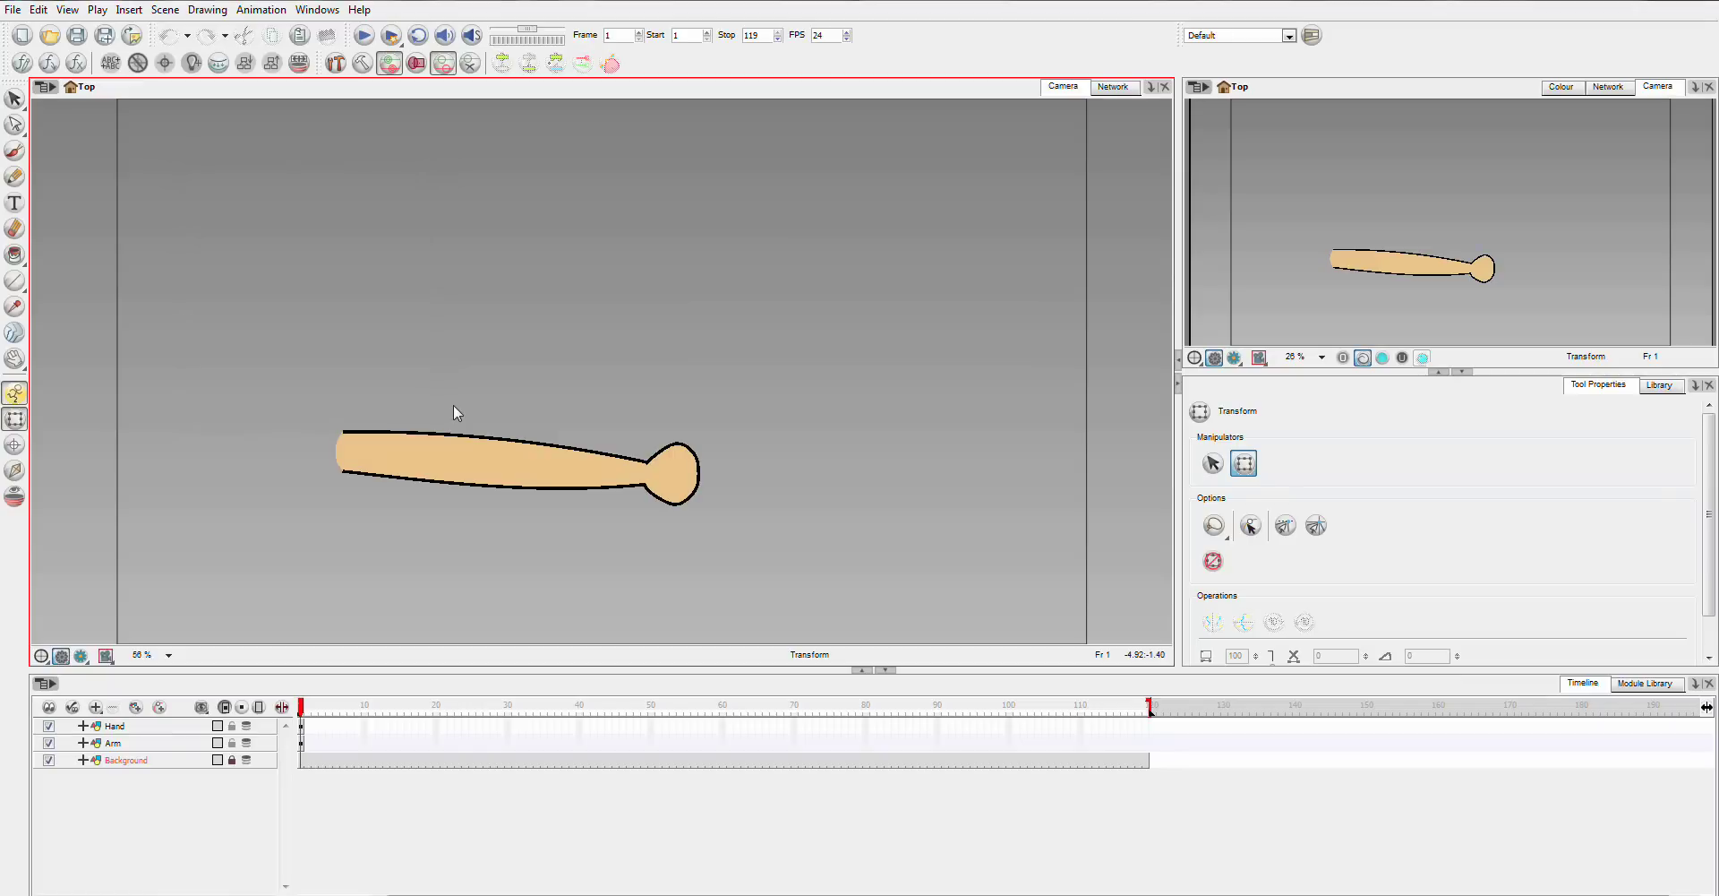
{"action": "mouse_move", "coordinate": [903, 569]}
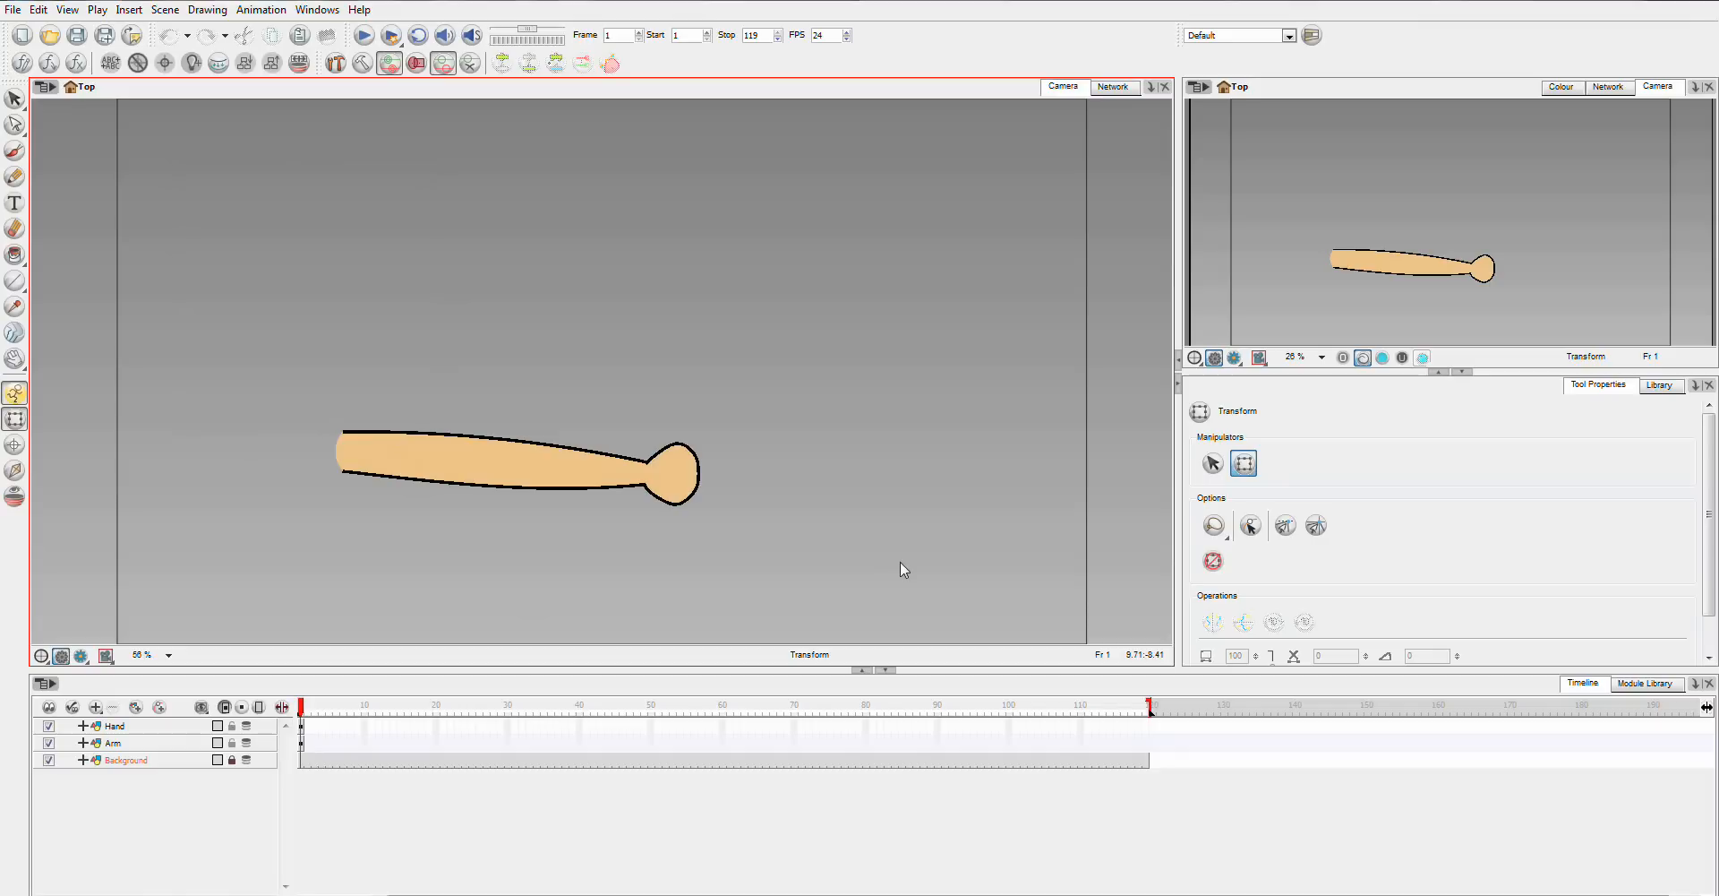
{"action": "mouse_move", "coordinate": [460, 477]}
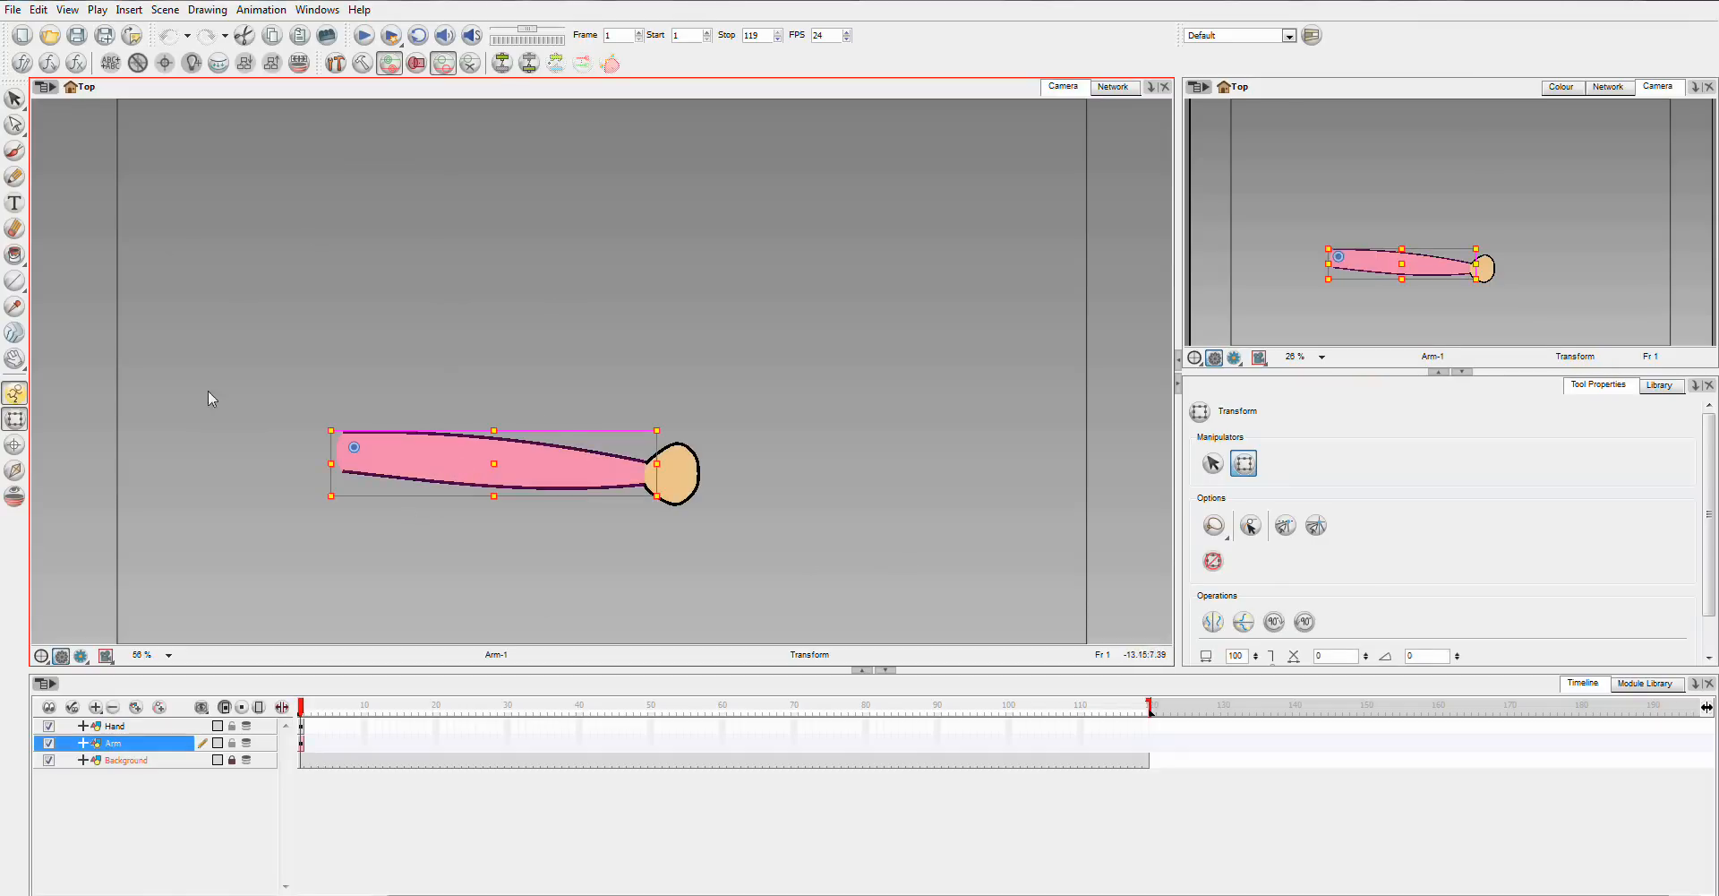
{"action": "mouse_move", "coordinate": [493, 538]}
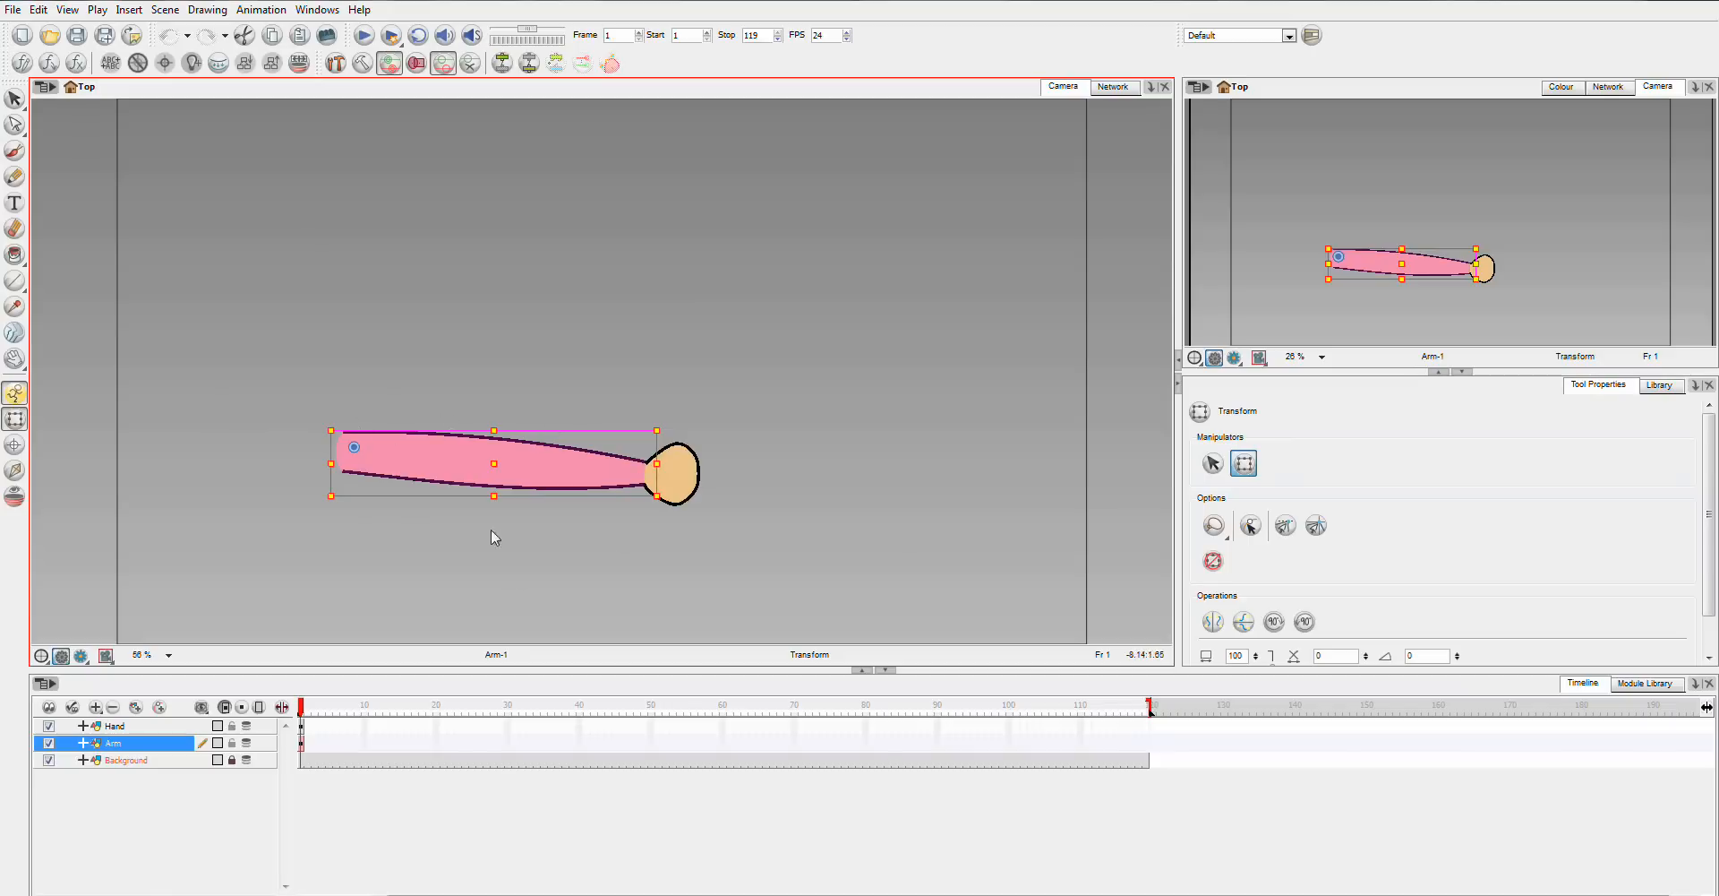
{"action": "mouse_move", "coordinate": [512, 437]}
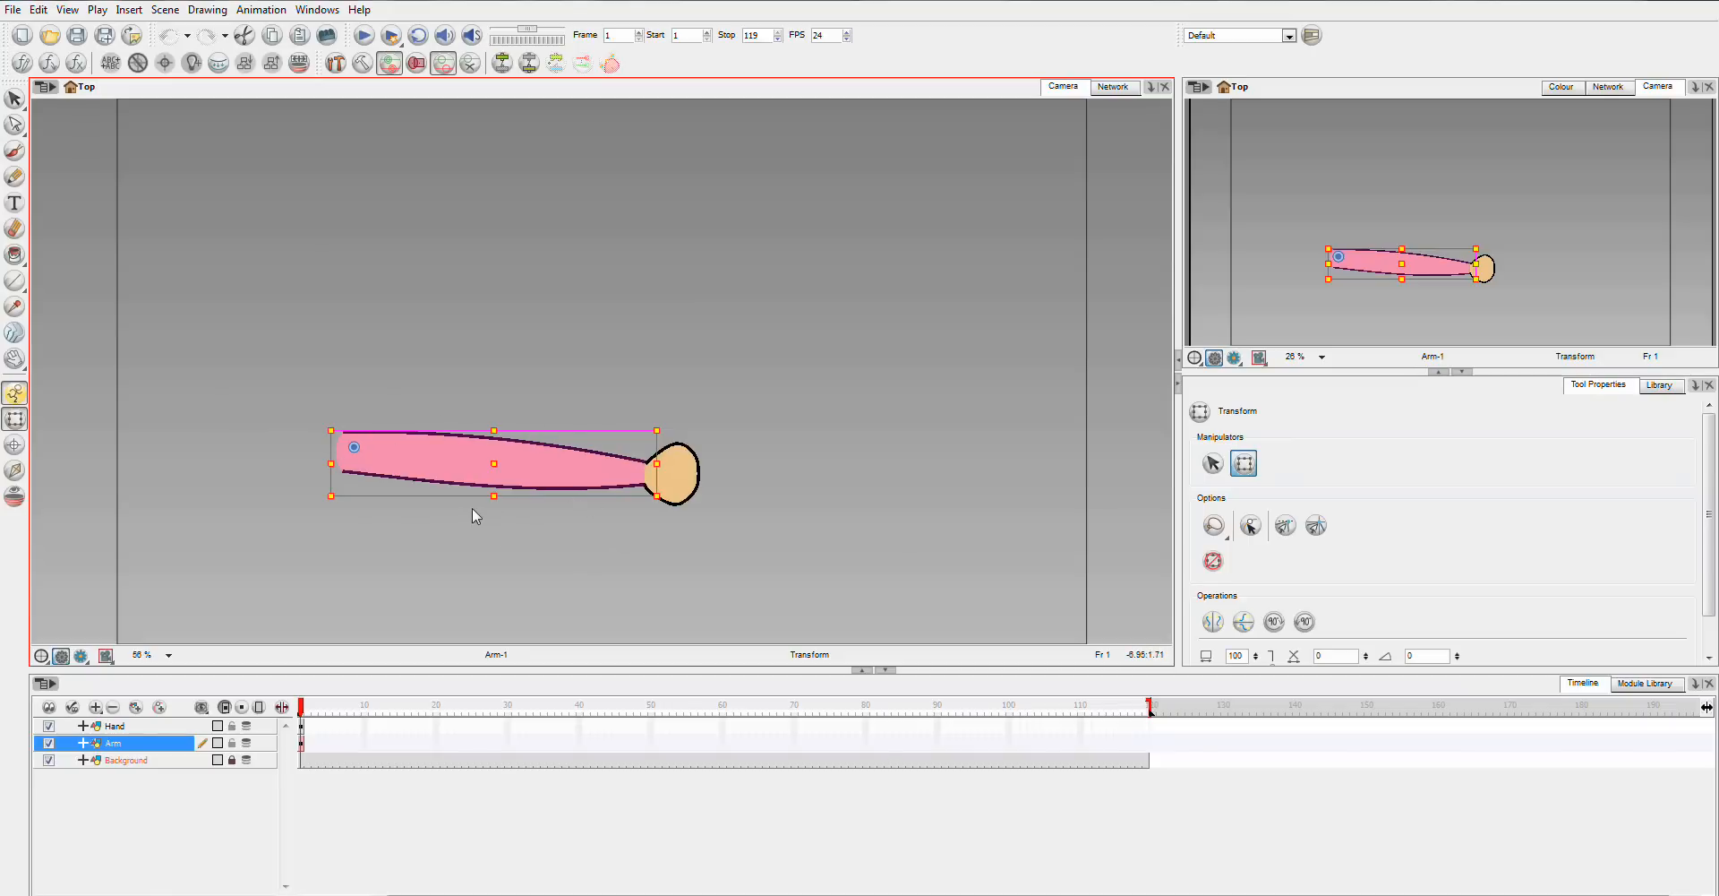
{"action": "mouse_move", "coordinate": [501, 507]}
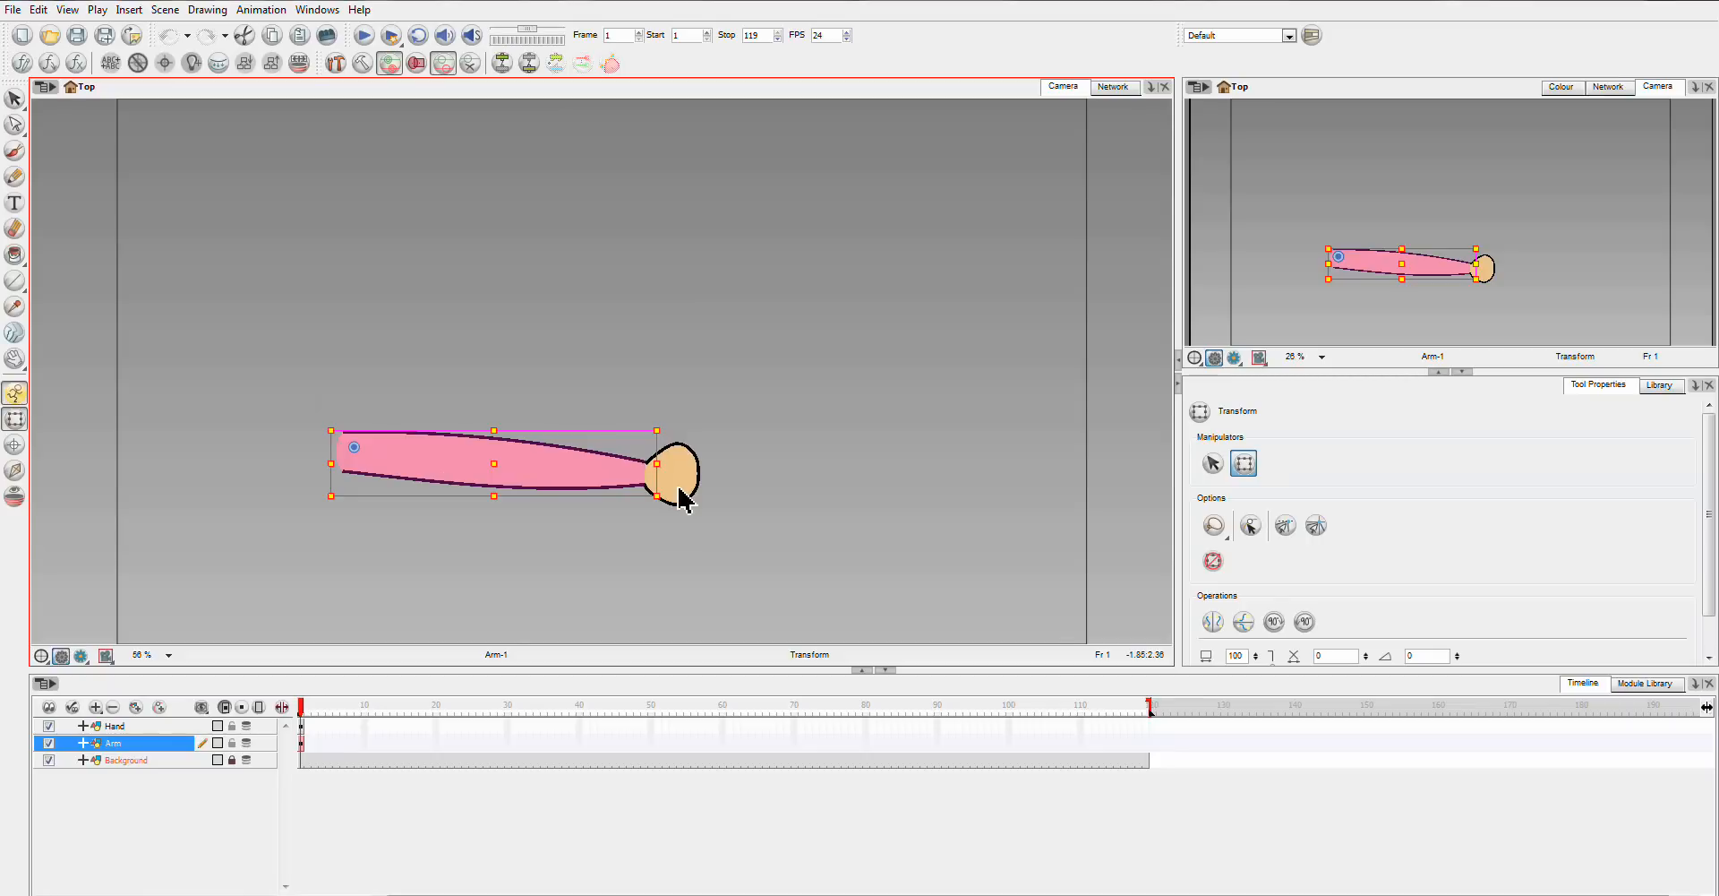
{"action": "mouse_move", "coordinate": [160, 738]}
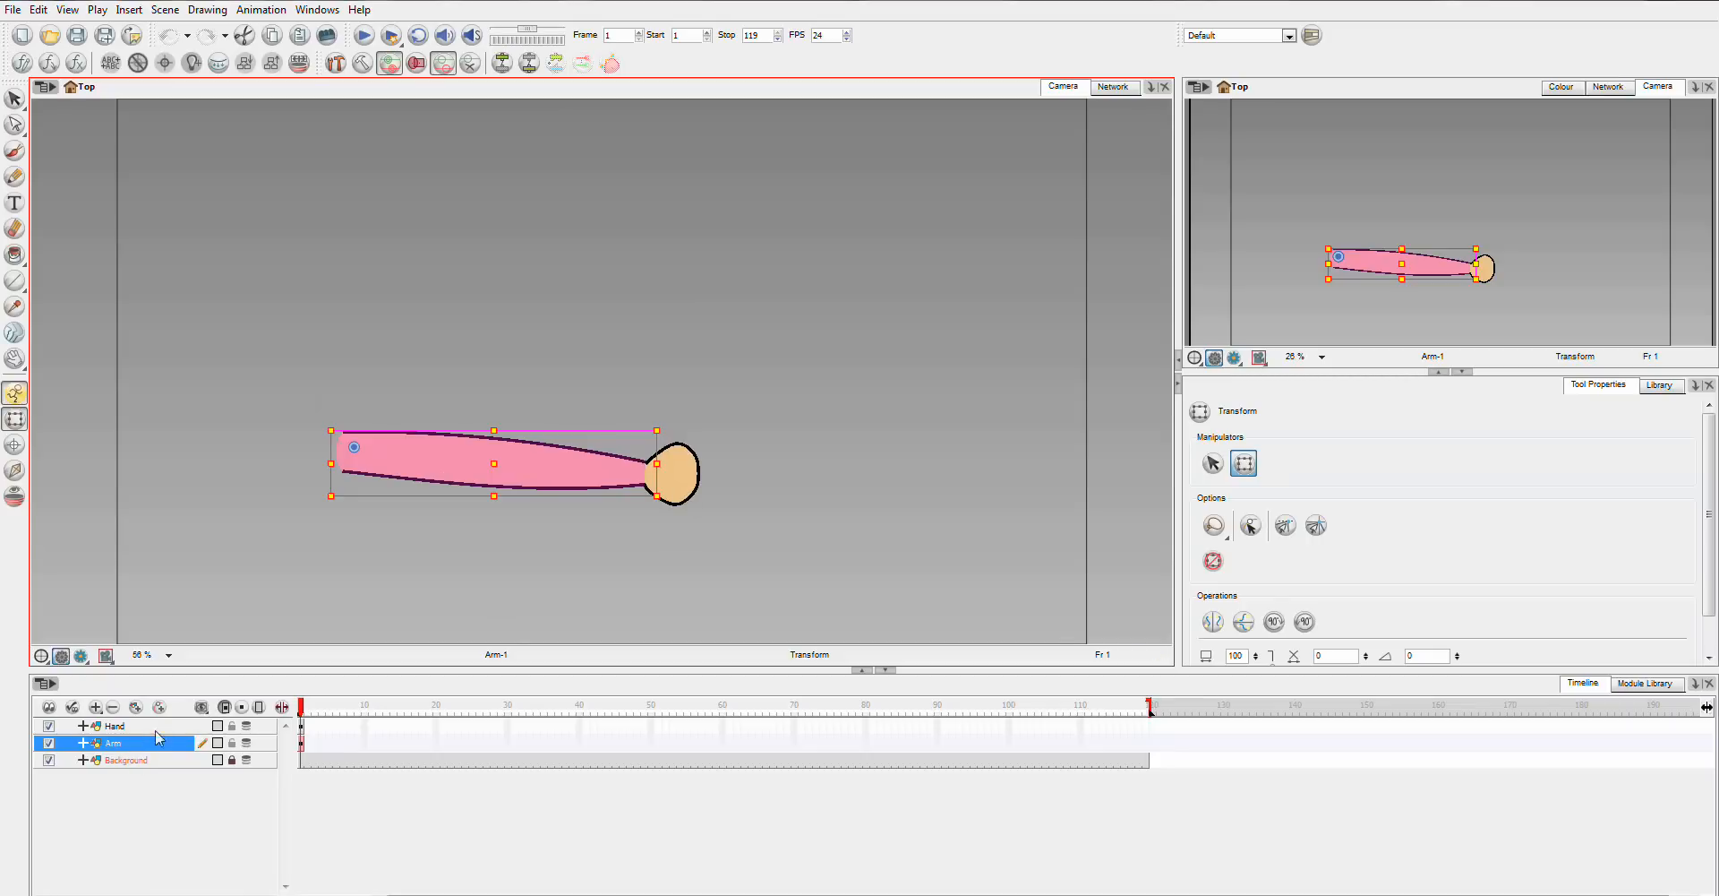
{"action": "mouse_move", "coordinate": [723, 532]}
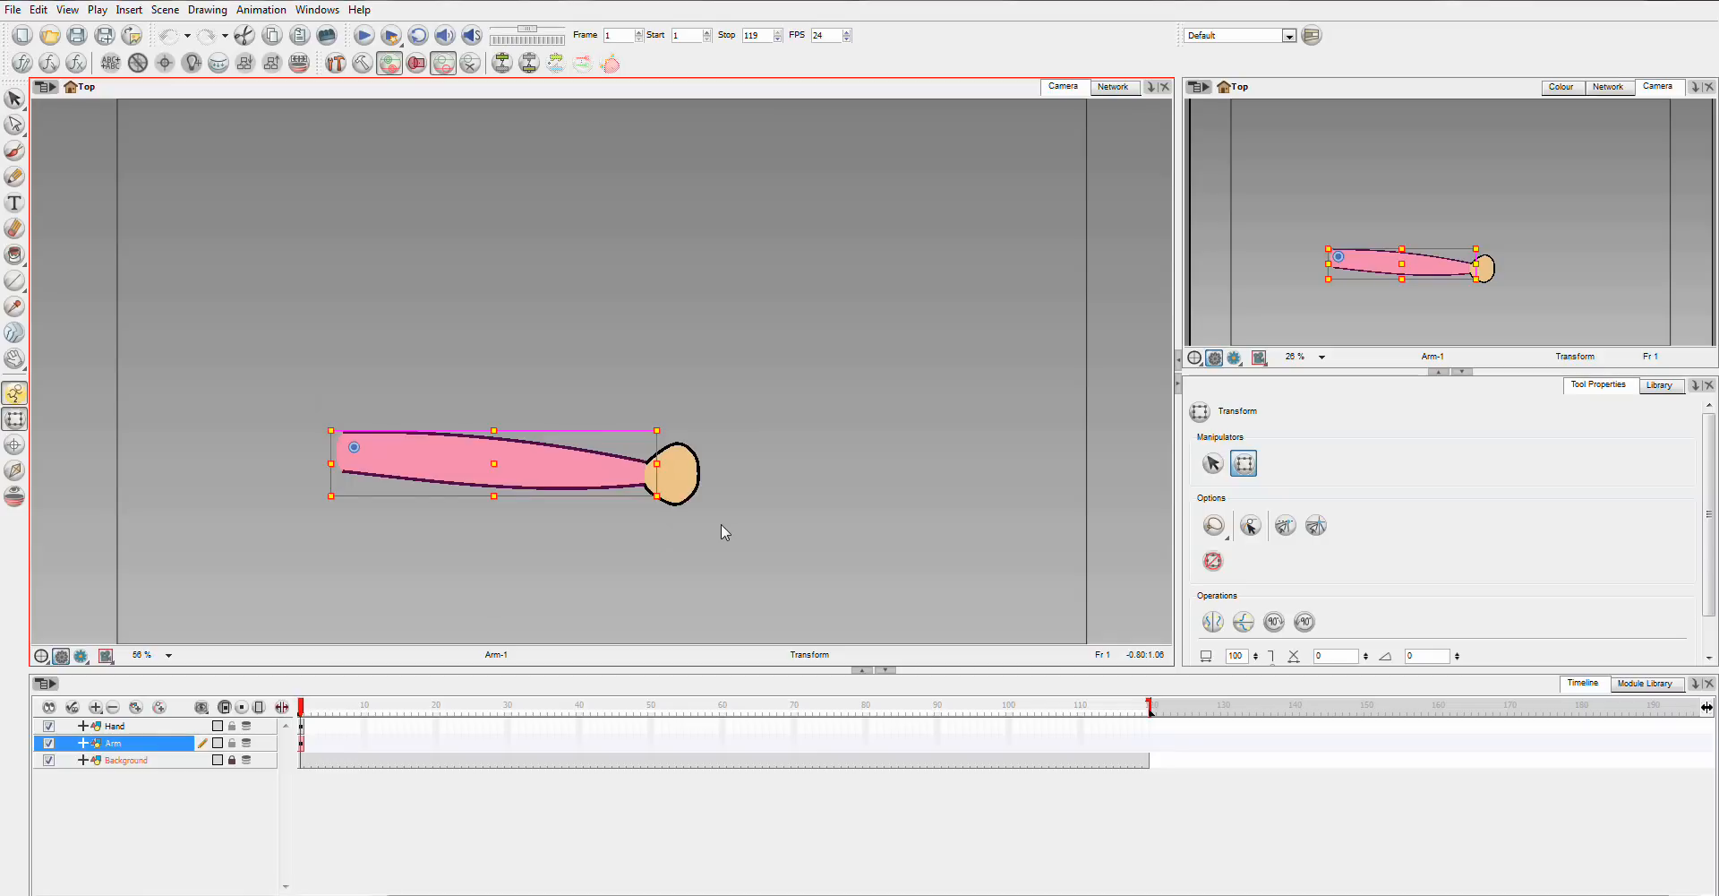
{"action": "mouse_move", "coordinate": [618, 568]}
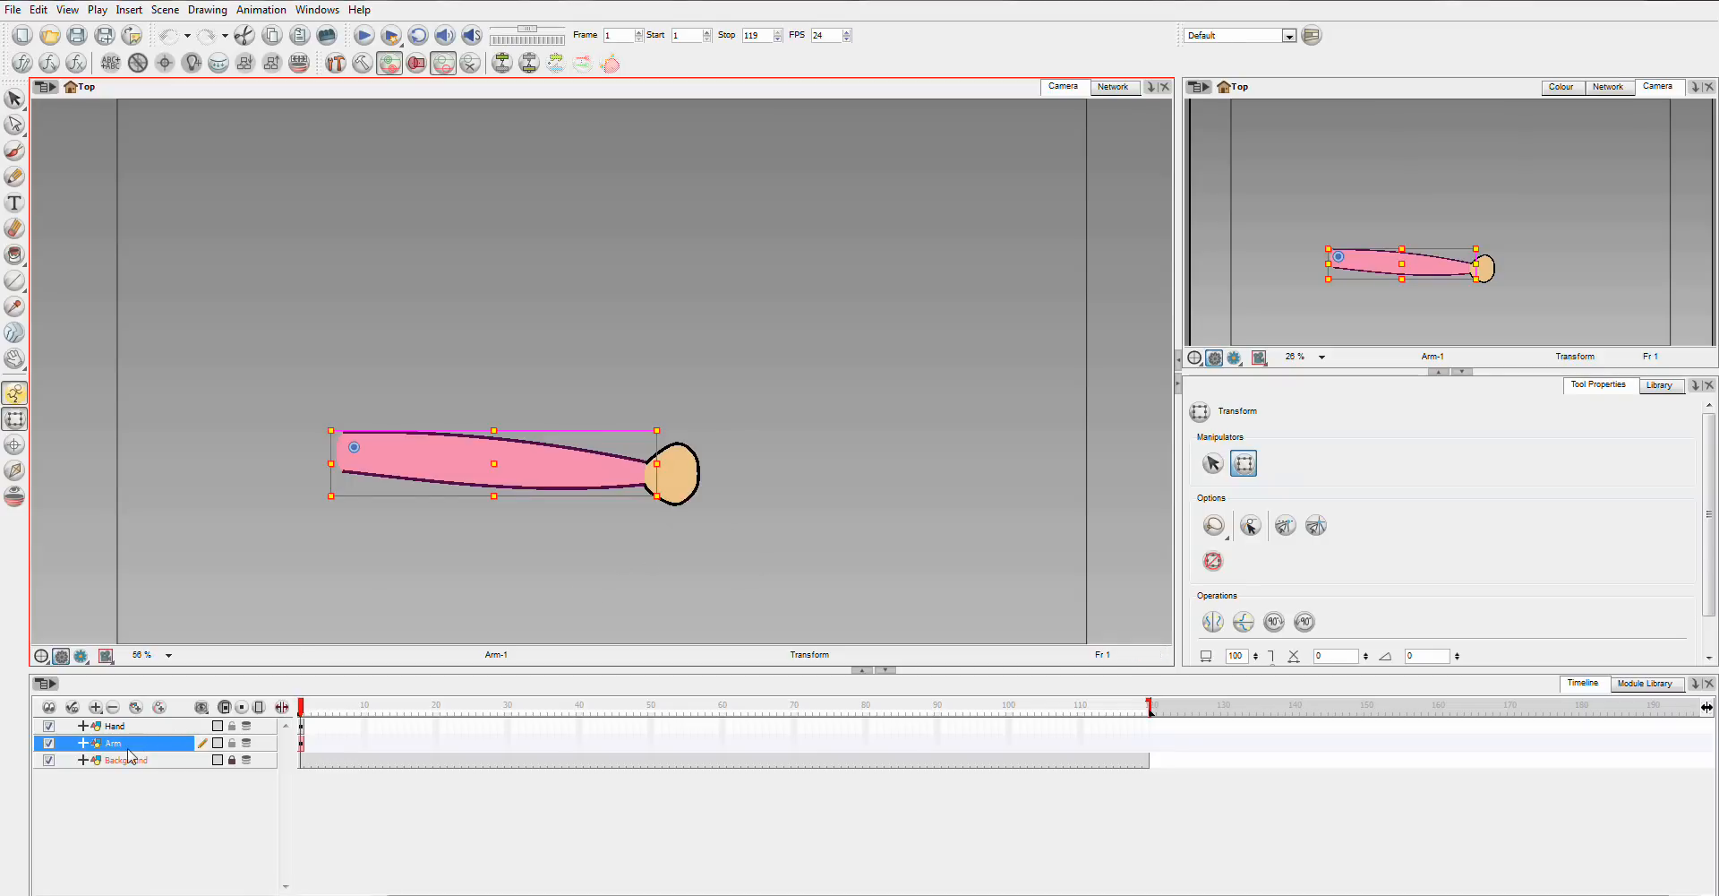
{"action": "mouse_move", "coordinate": [612, 409]}
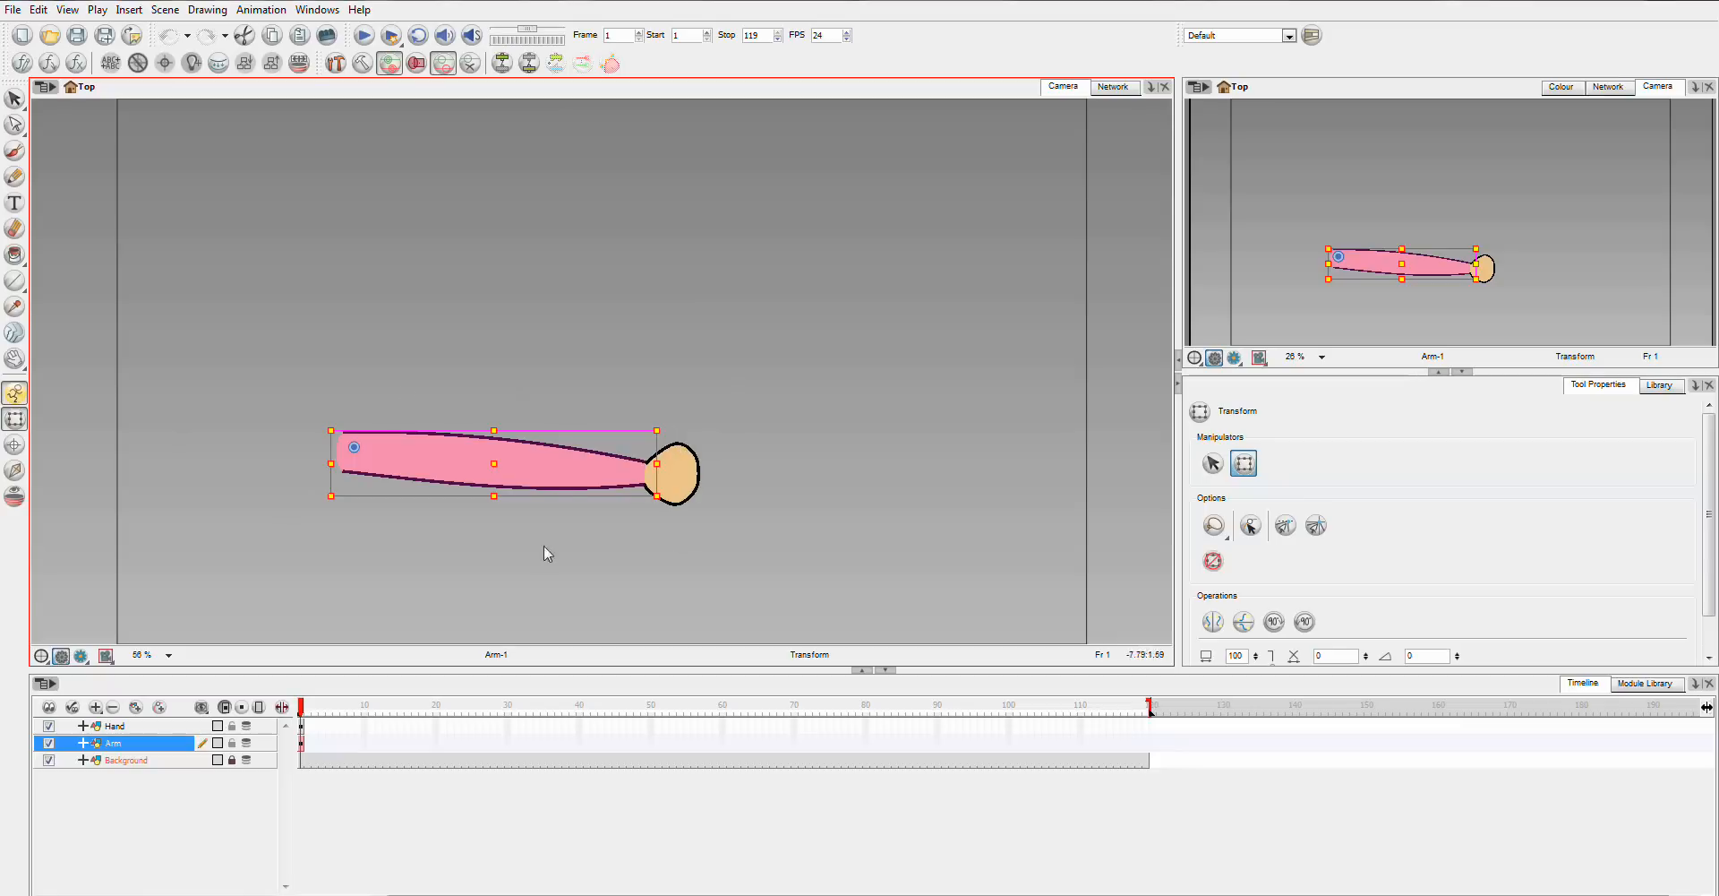
{"action": "mouse_move", "coordinate": [1377, 154]}
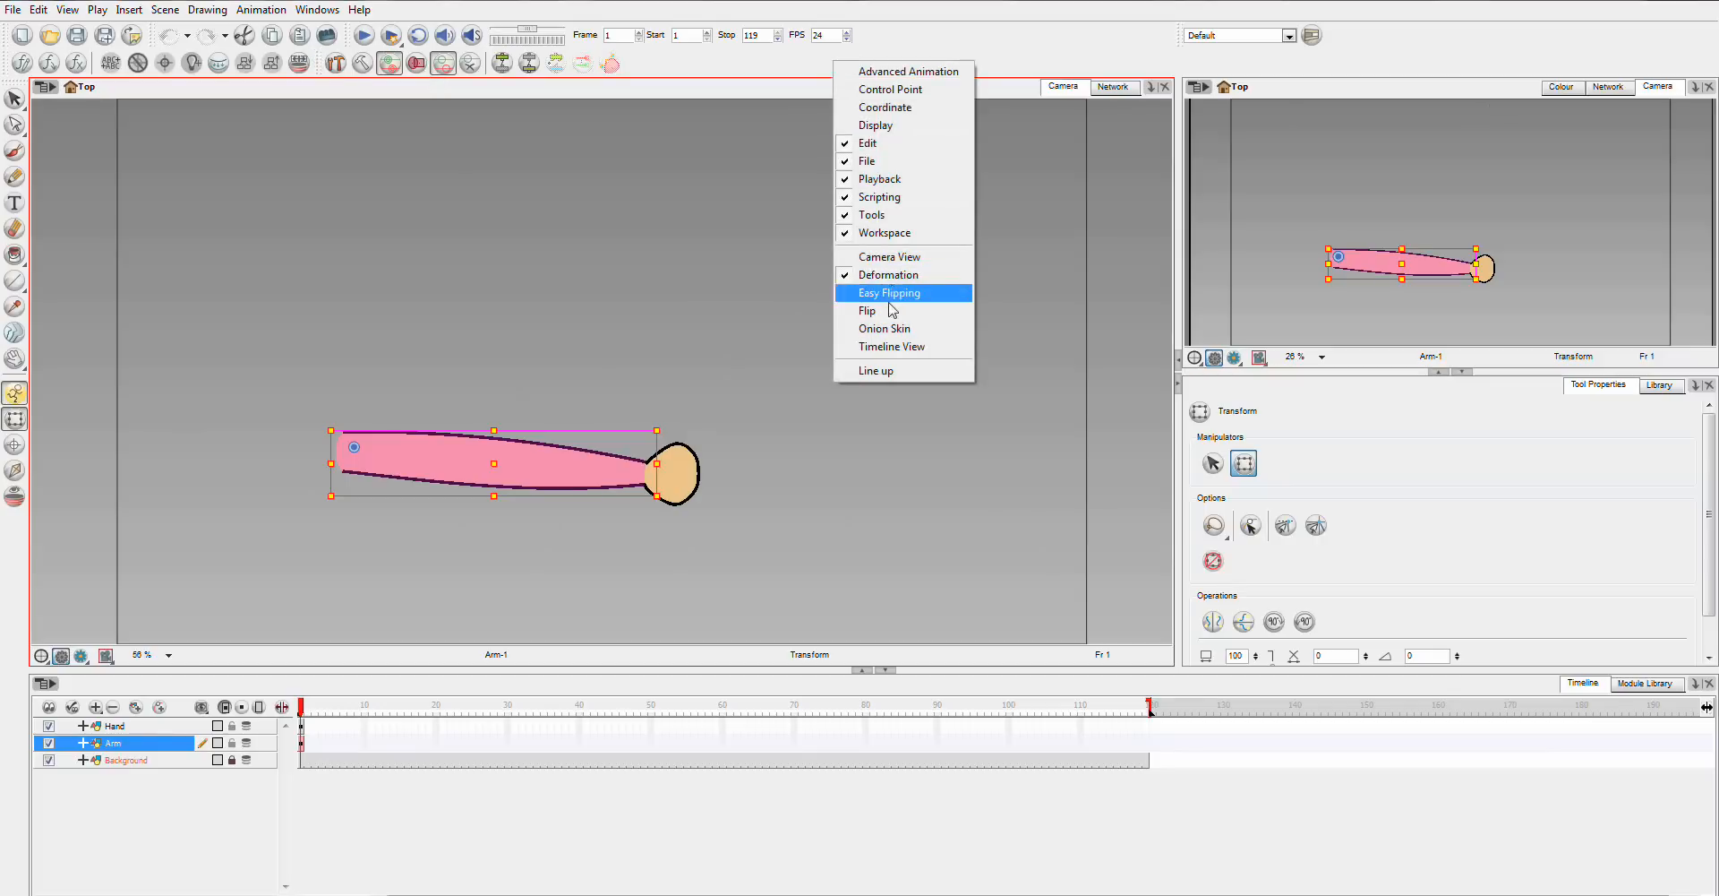
{"action": "mouse_move", "coordinate": [906, 408]}
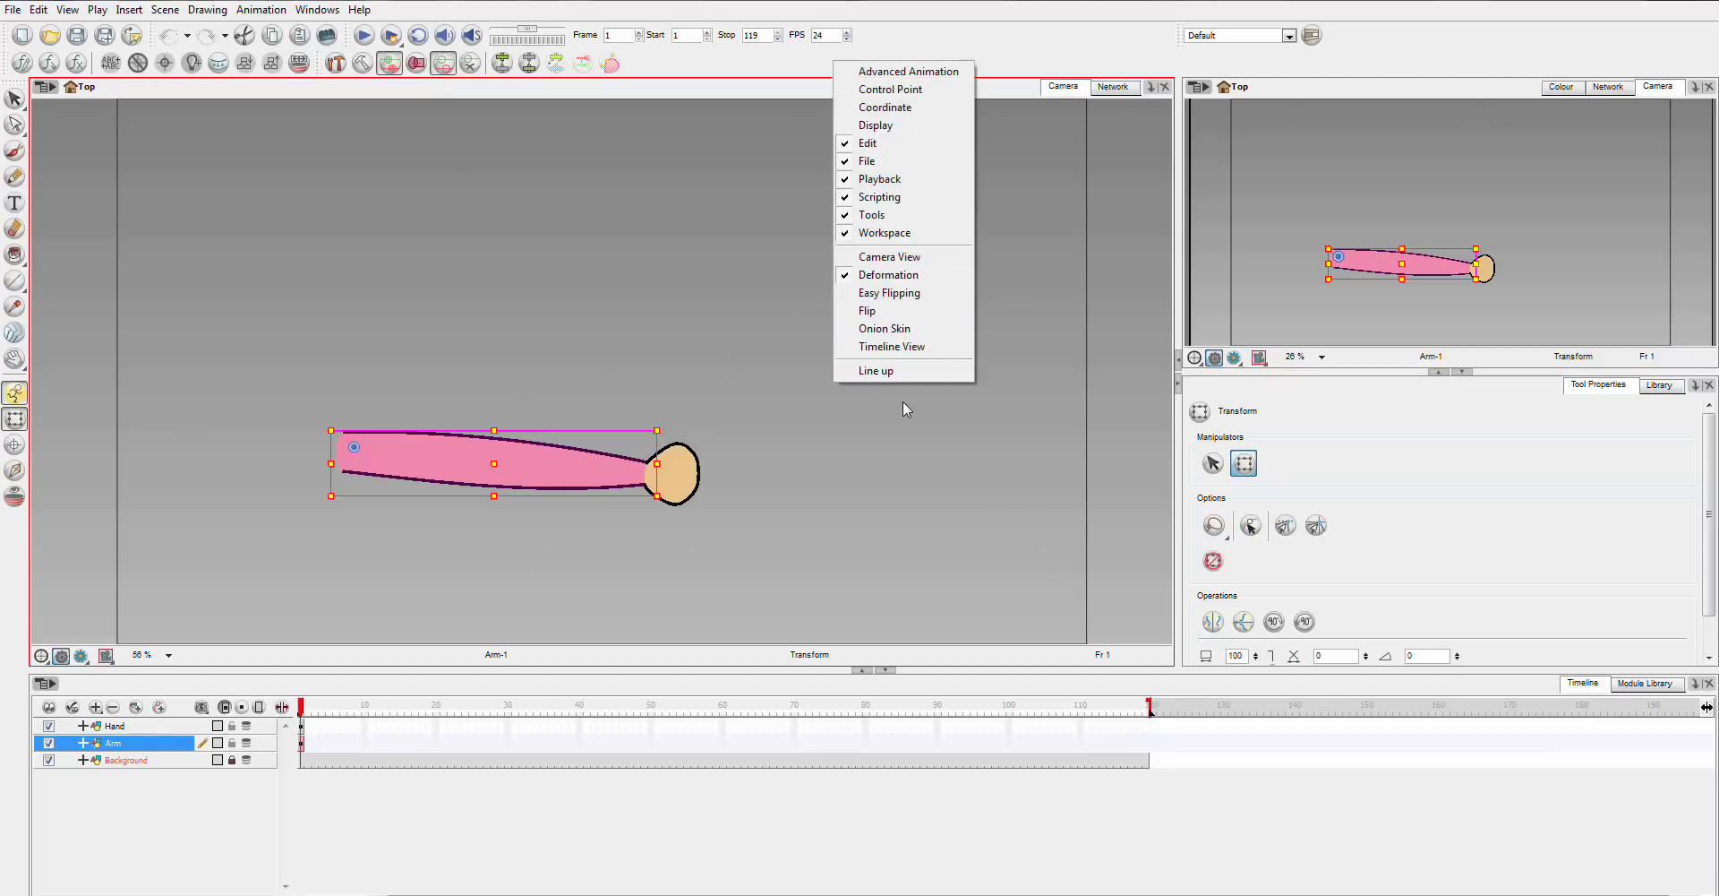
Enable the Deformation toolbar in the workspace.
{"action": "left_click", "coordinate": [907, 408]}
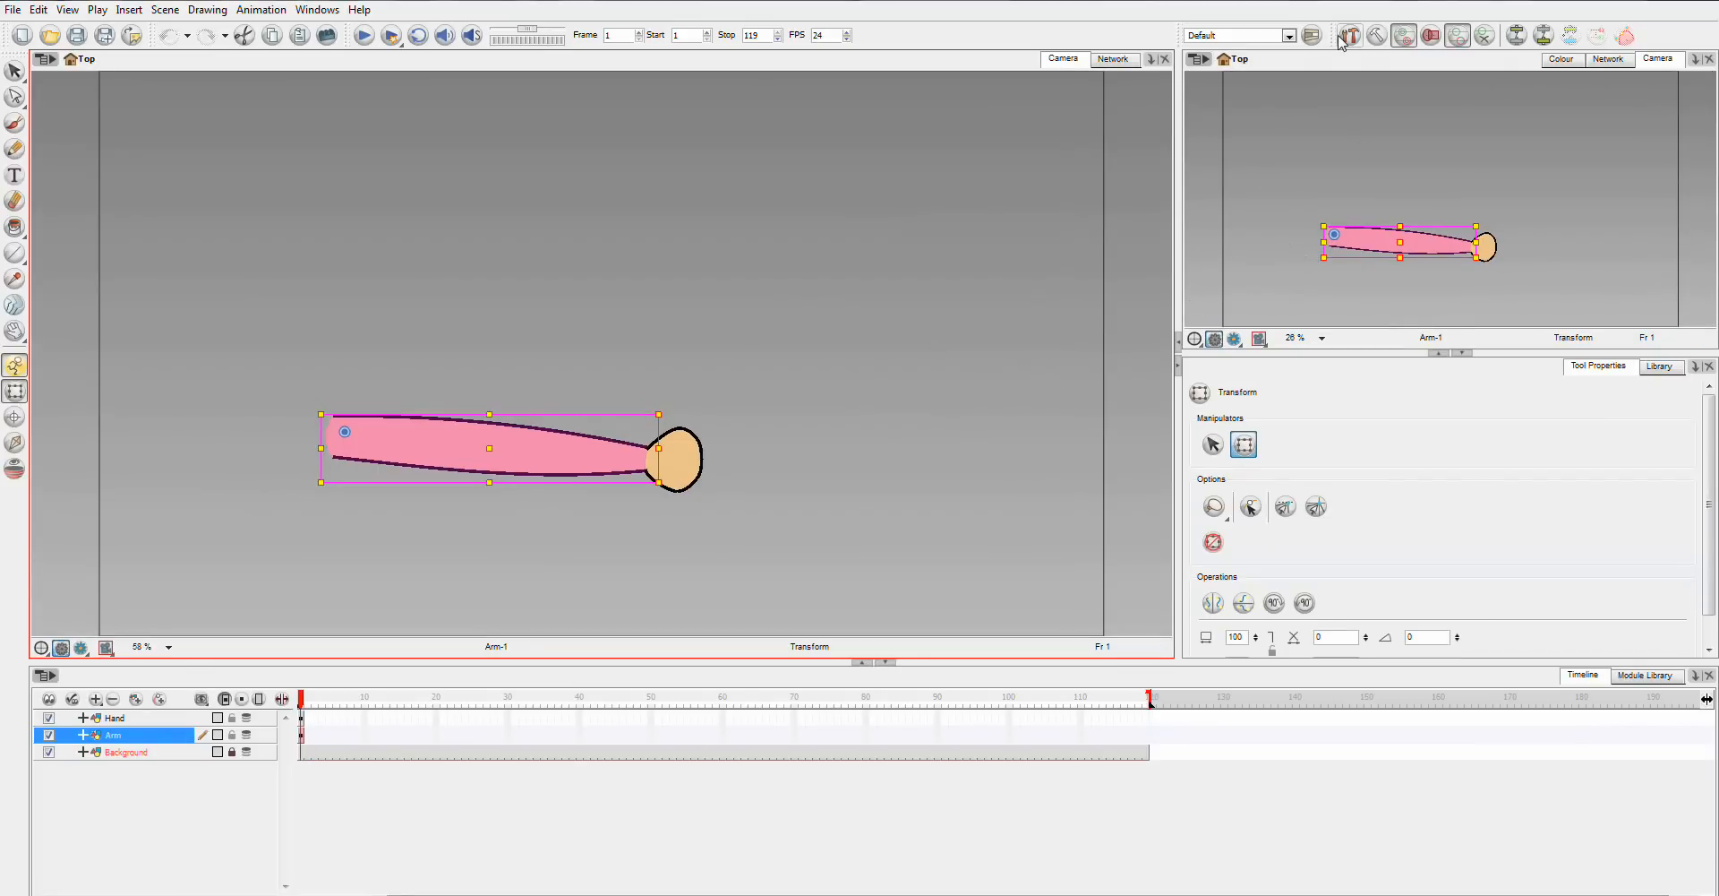
{"action": "mouse_move", "coordinate": [1625, 35]}
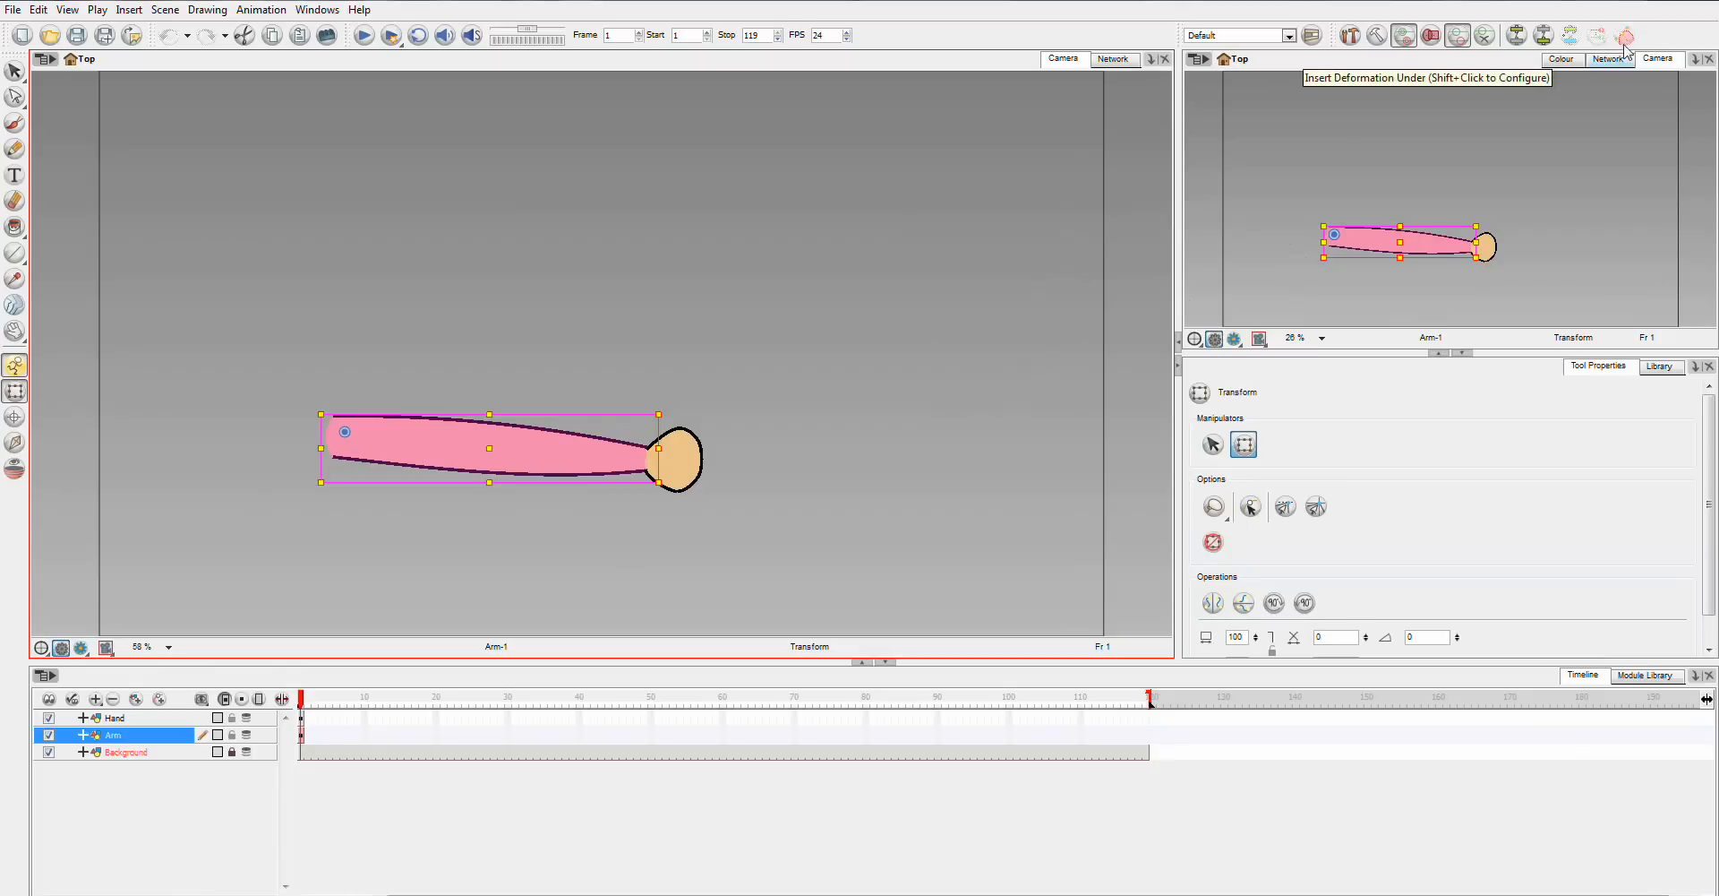
{"action": "mouse_move", "coordinate": [1067, 36]}
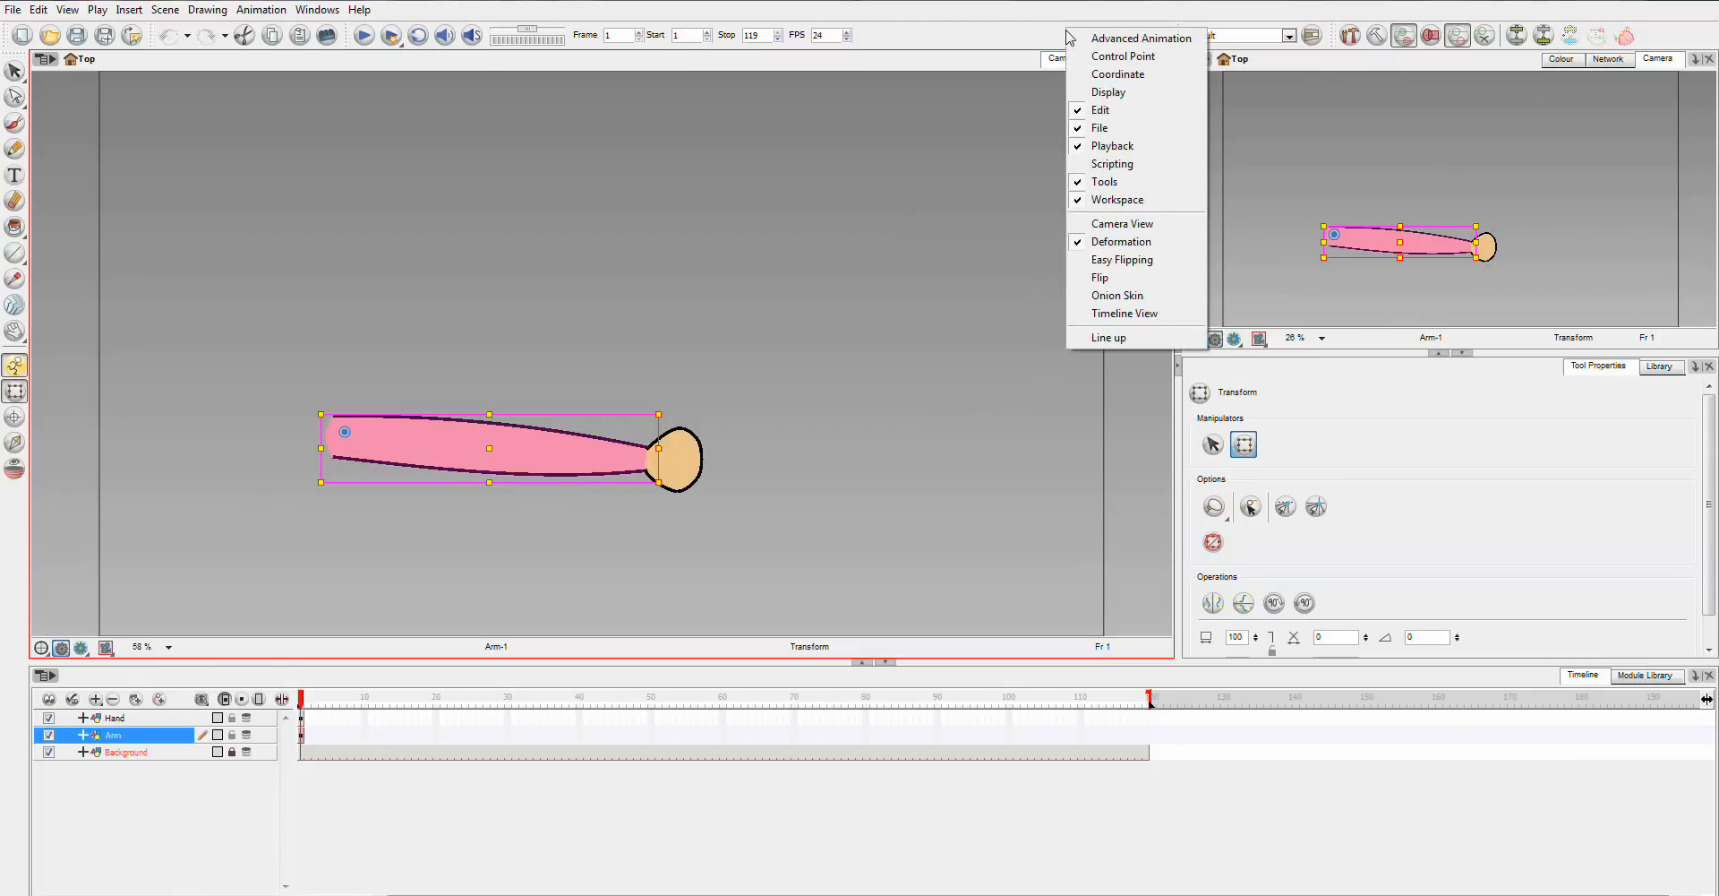
{"action": "mouse_move", "coordinate": [1121, 242]}
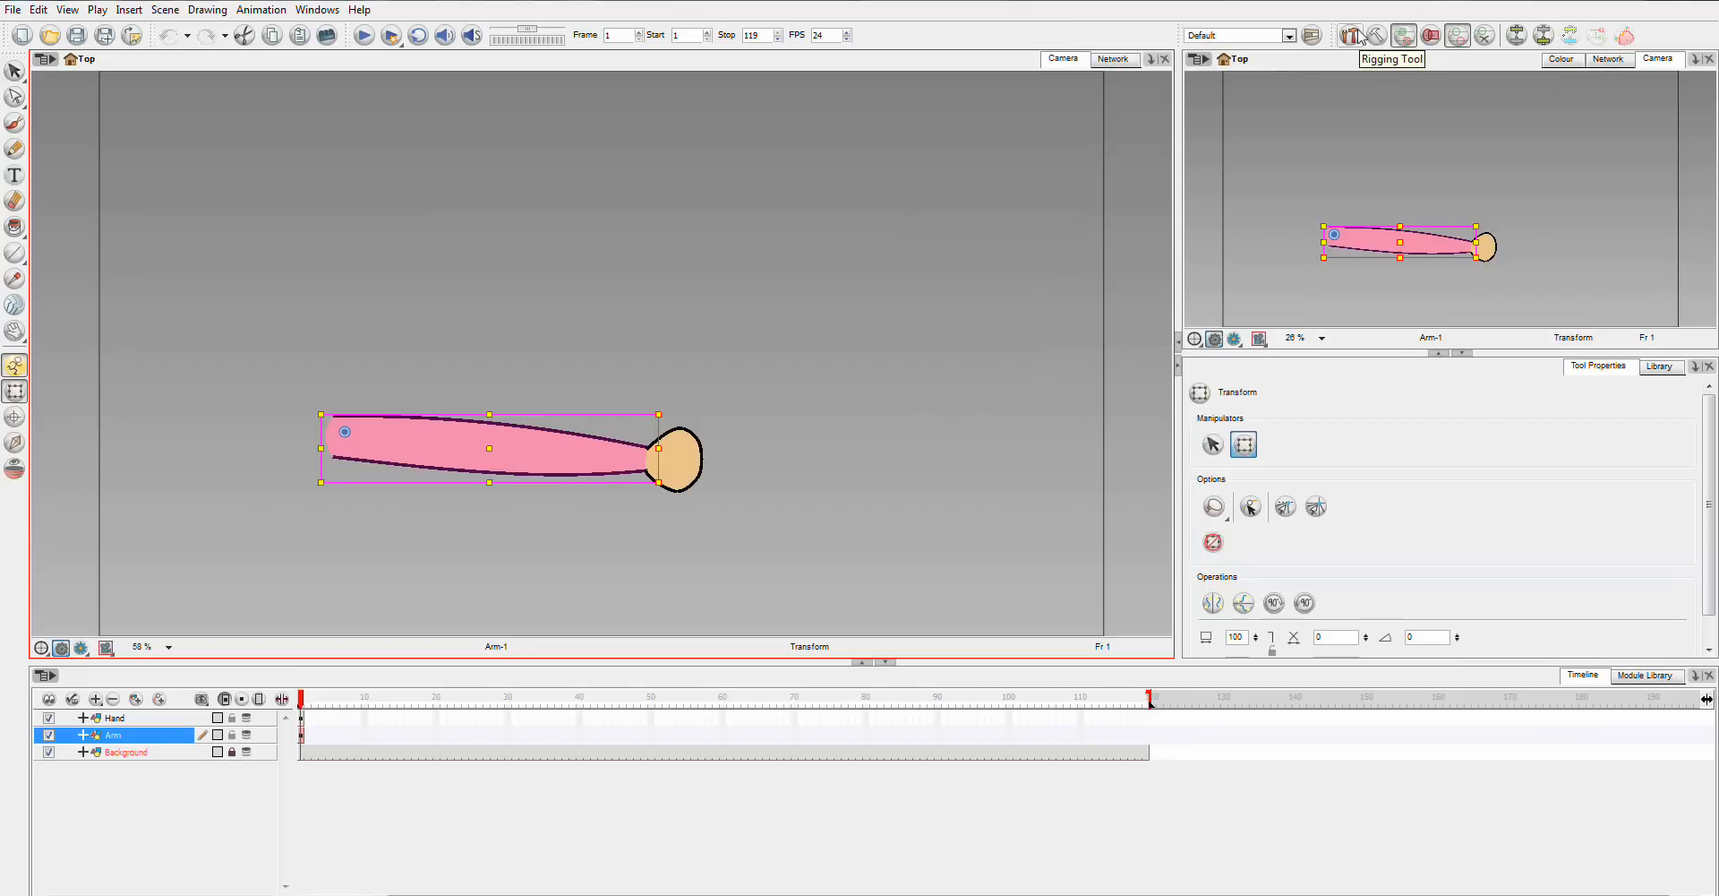
Lay deformation bones along the arm from shoulder through elbow to wrist with the Rigging tool.
{"action": "left_click", "coordinate": [1351, 34]}
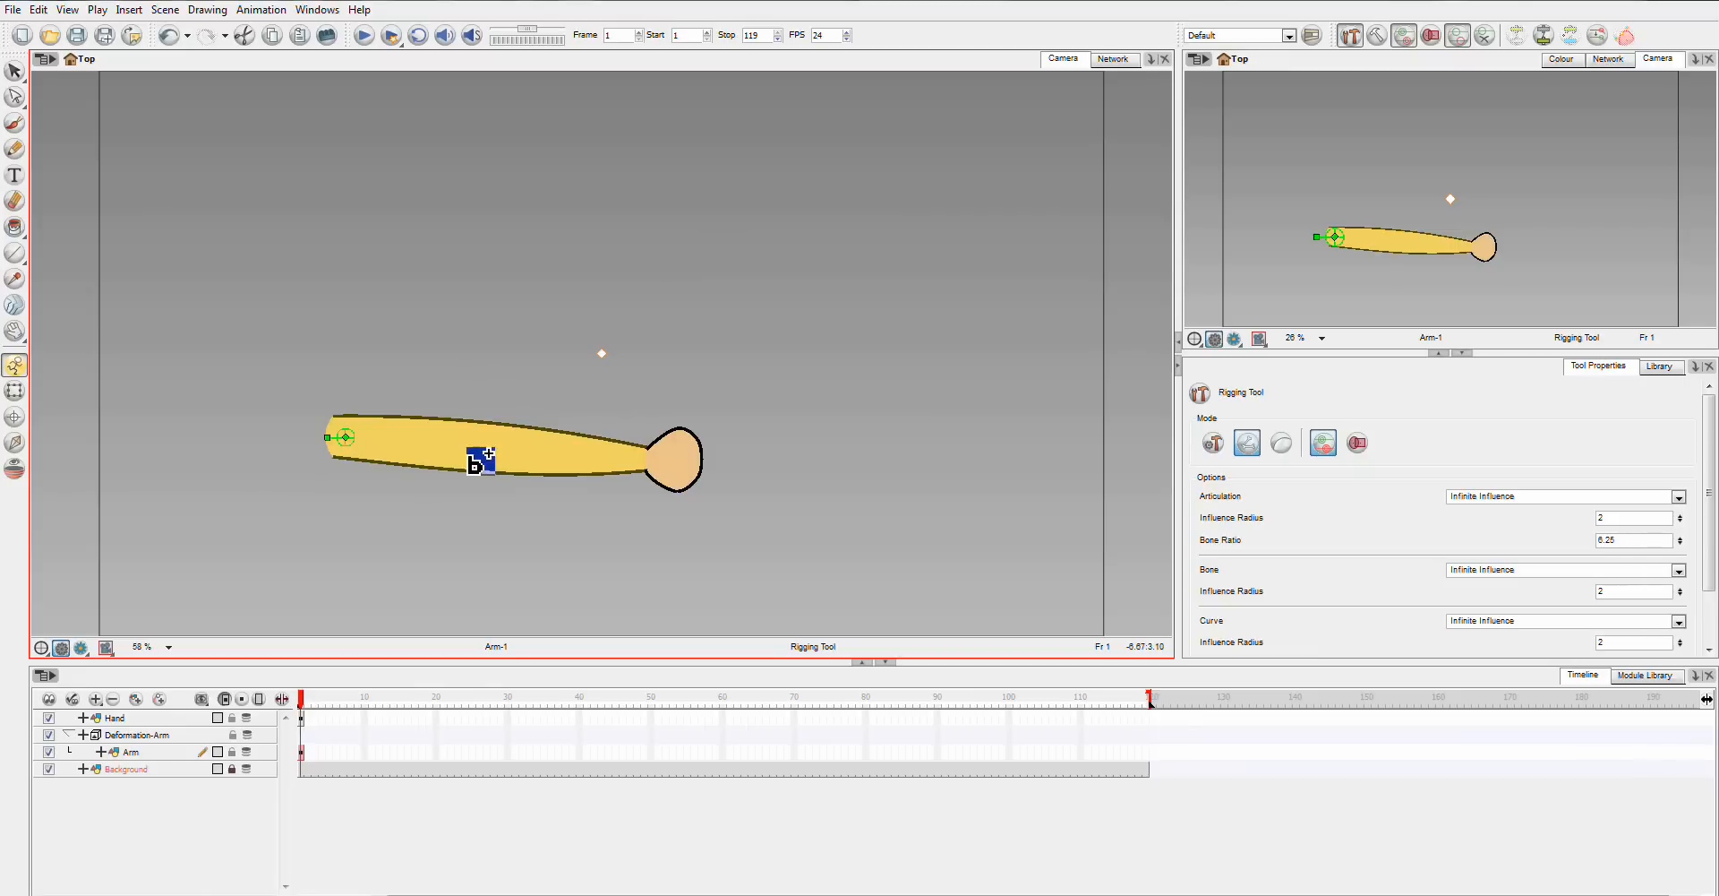
{"action": "left_click_drag", "start_coordinate": [480, 457], "coordinate": [652, 469]}
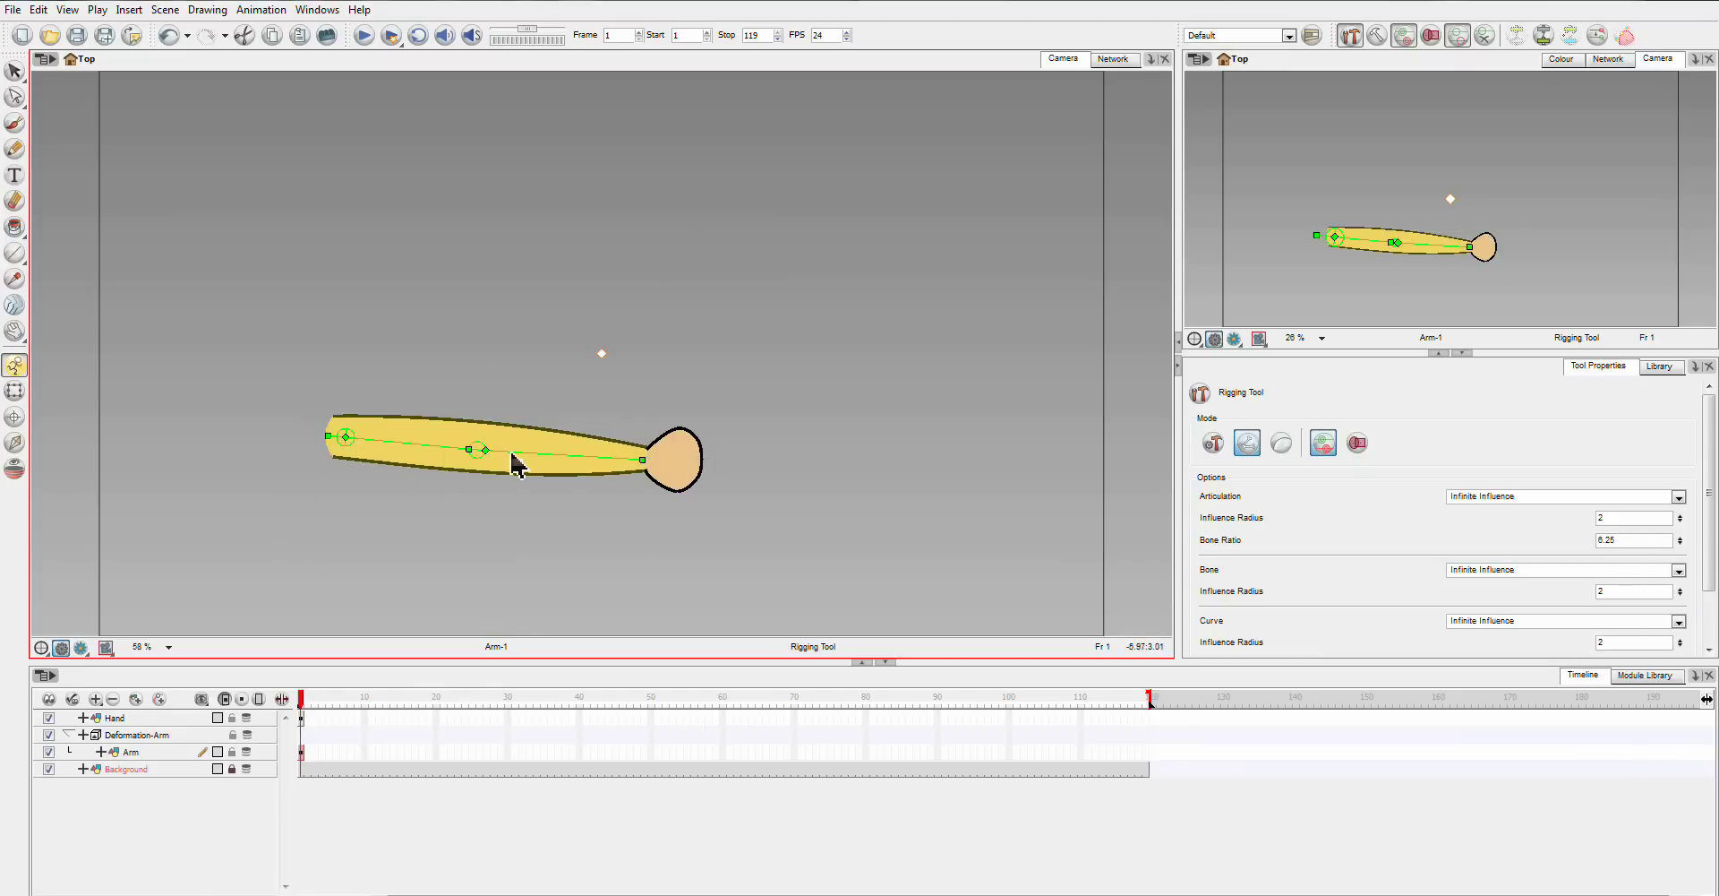
{"action": "mouse_move", "coordinate": [552, 471]}
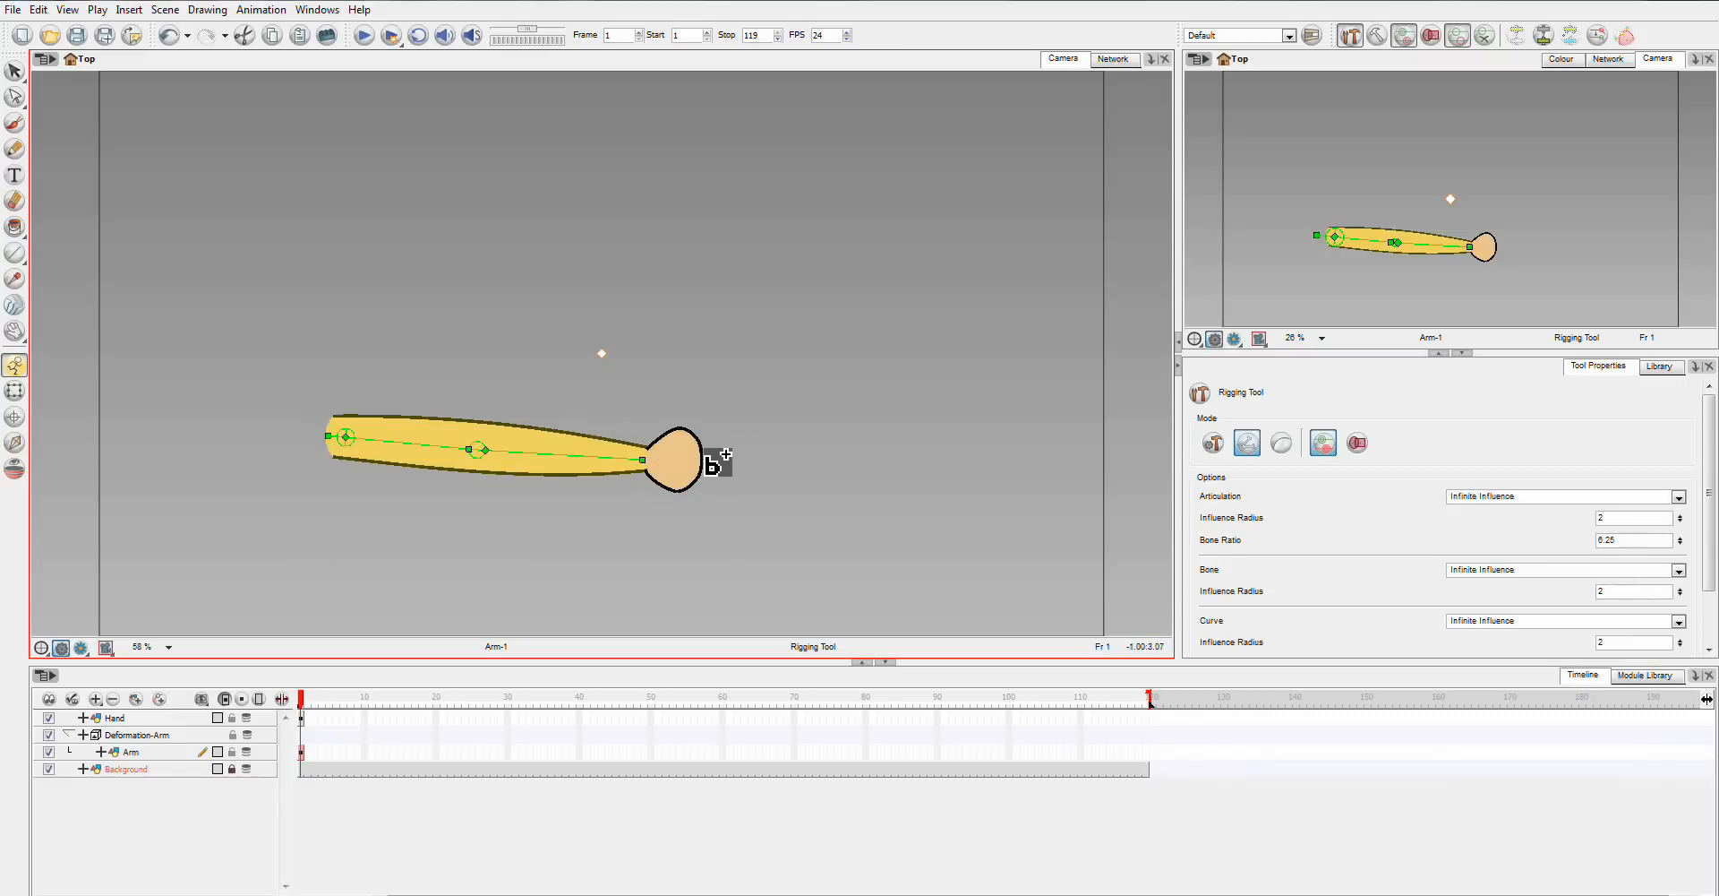
{"action": "left_click_drag", "start_coordinate": [652, 457], "coordinate": [671, 473]}
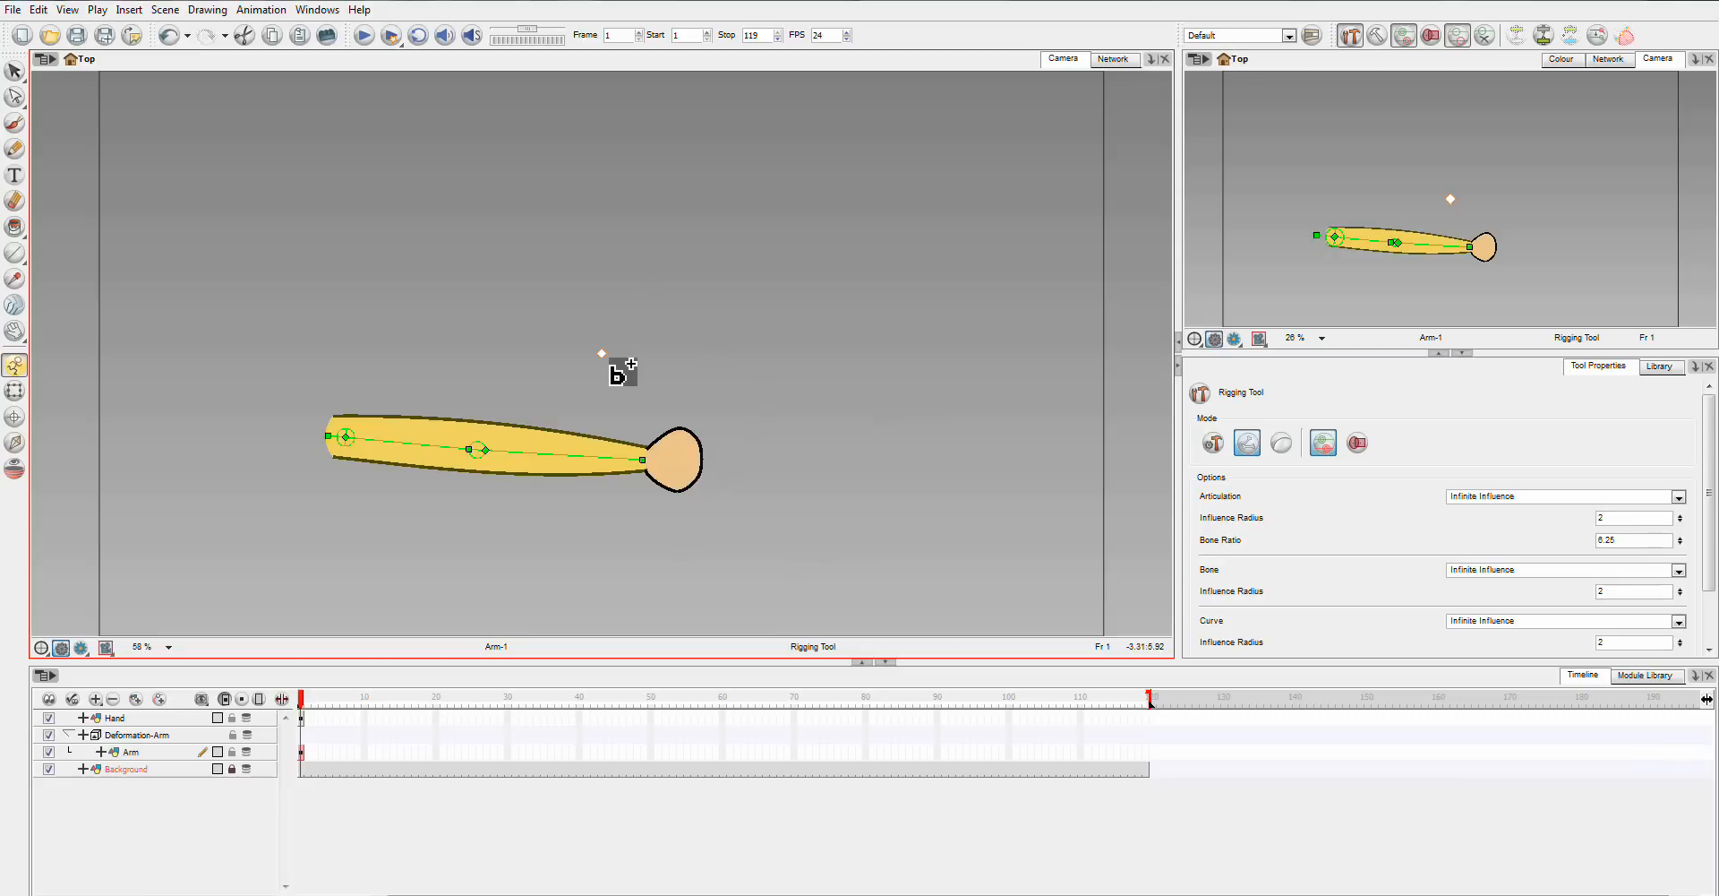
{"action": "mouse_move", "coordinate": [764, 471]}
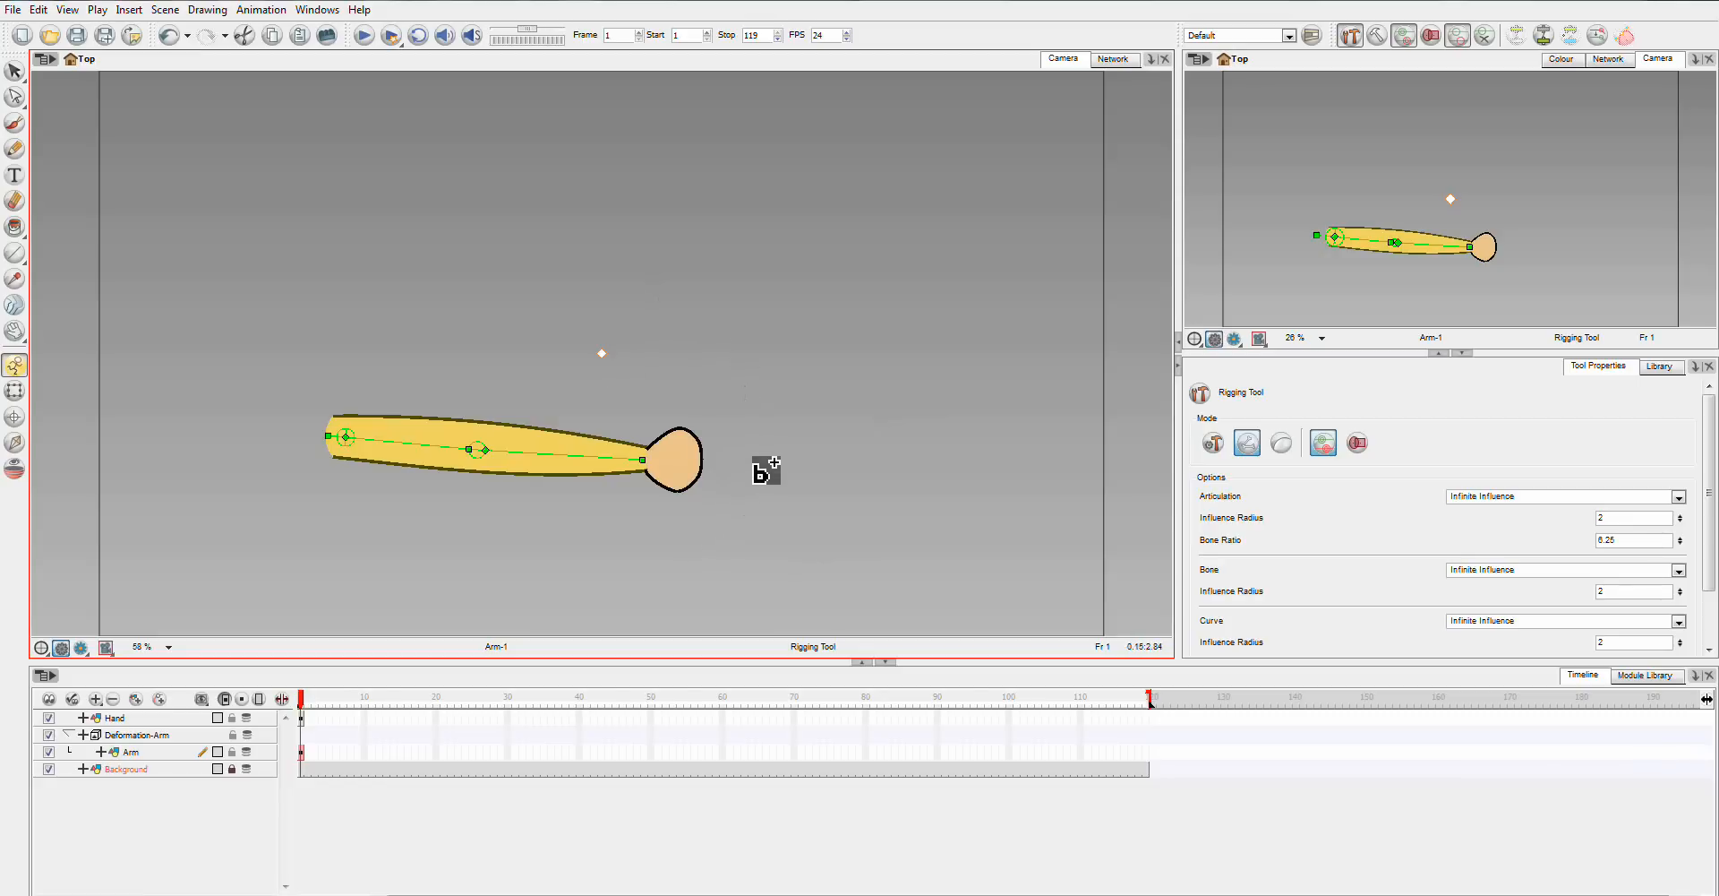
{"action": "mouse_move", "coordinate": [842, 380]}
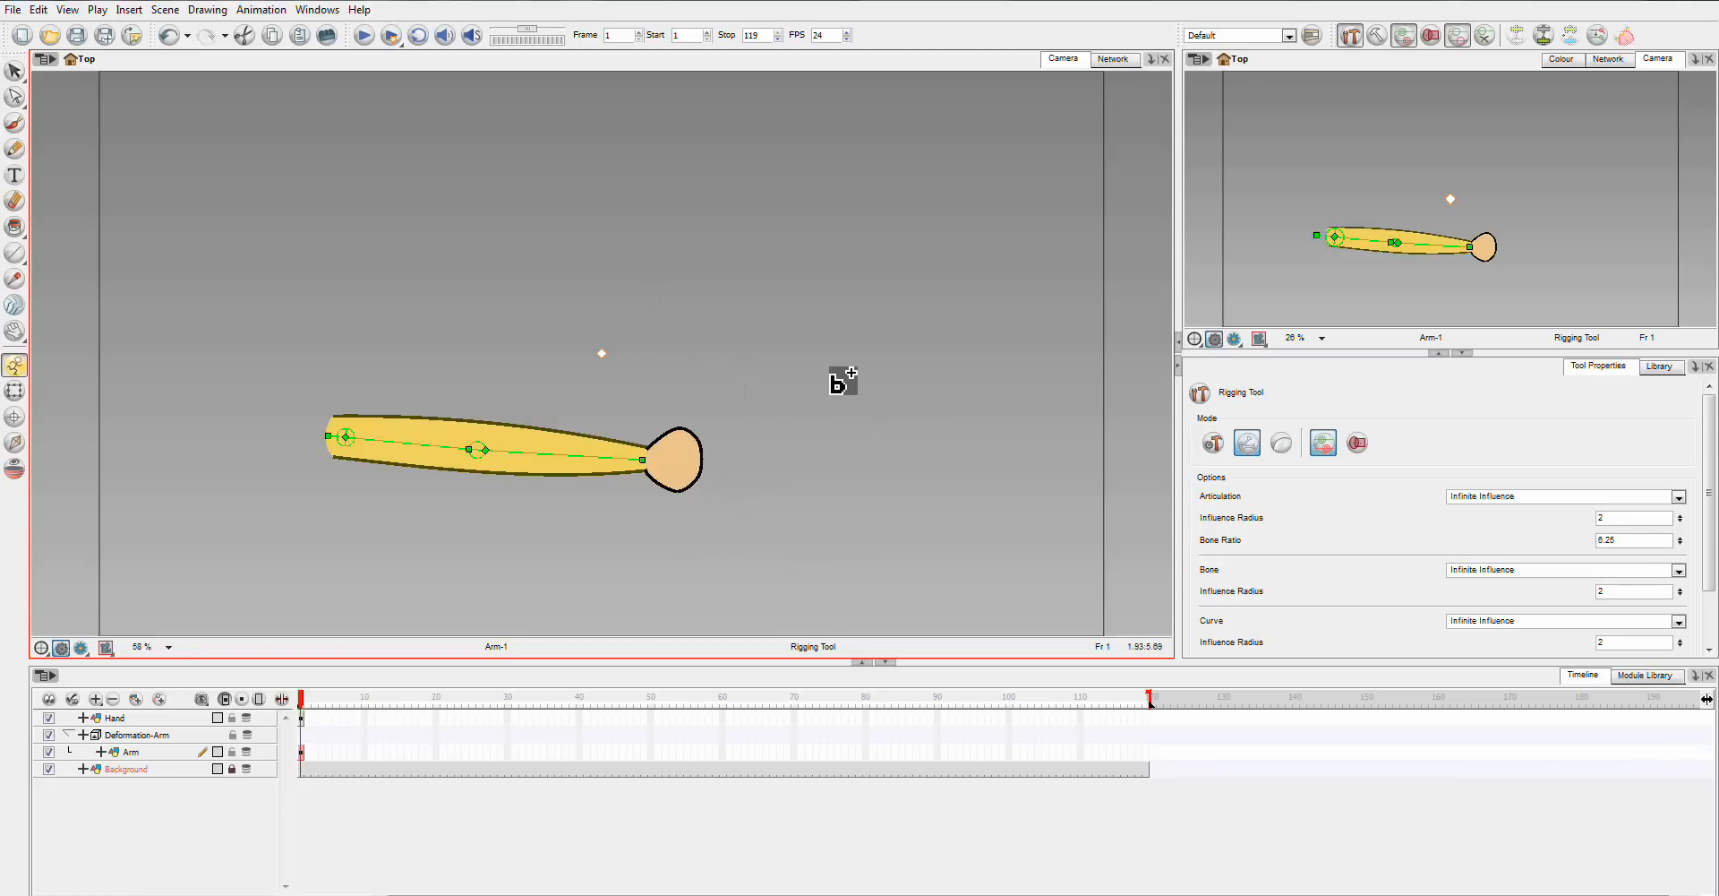
{"action": "mouse_move", "coordinate": [741, 468]}
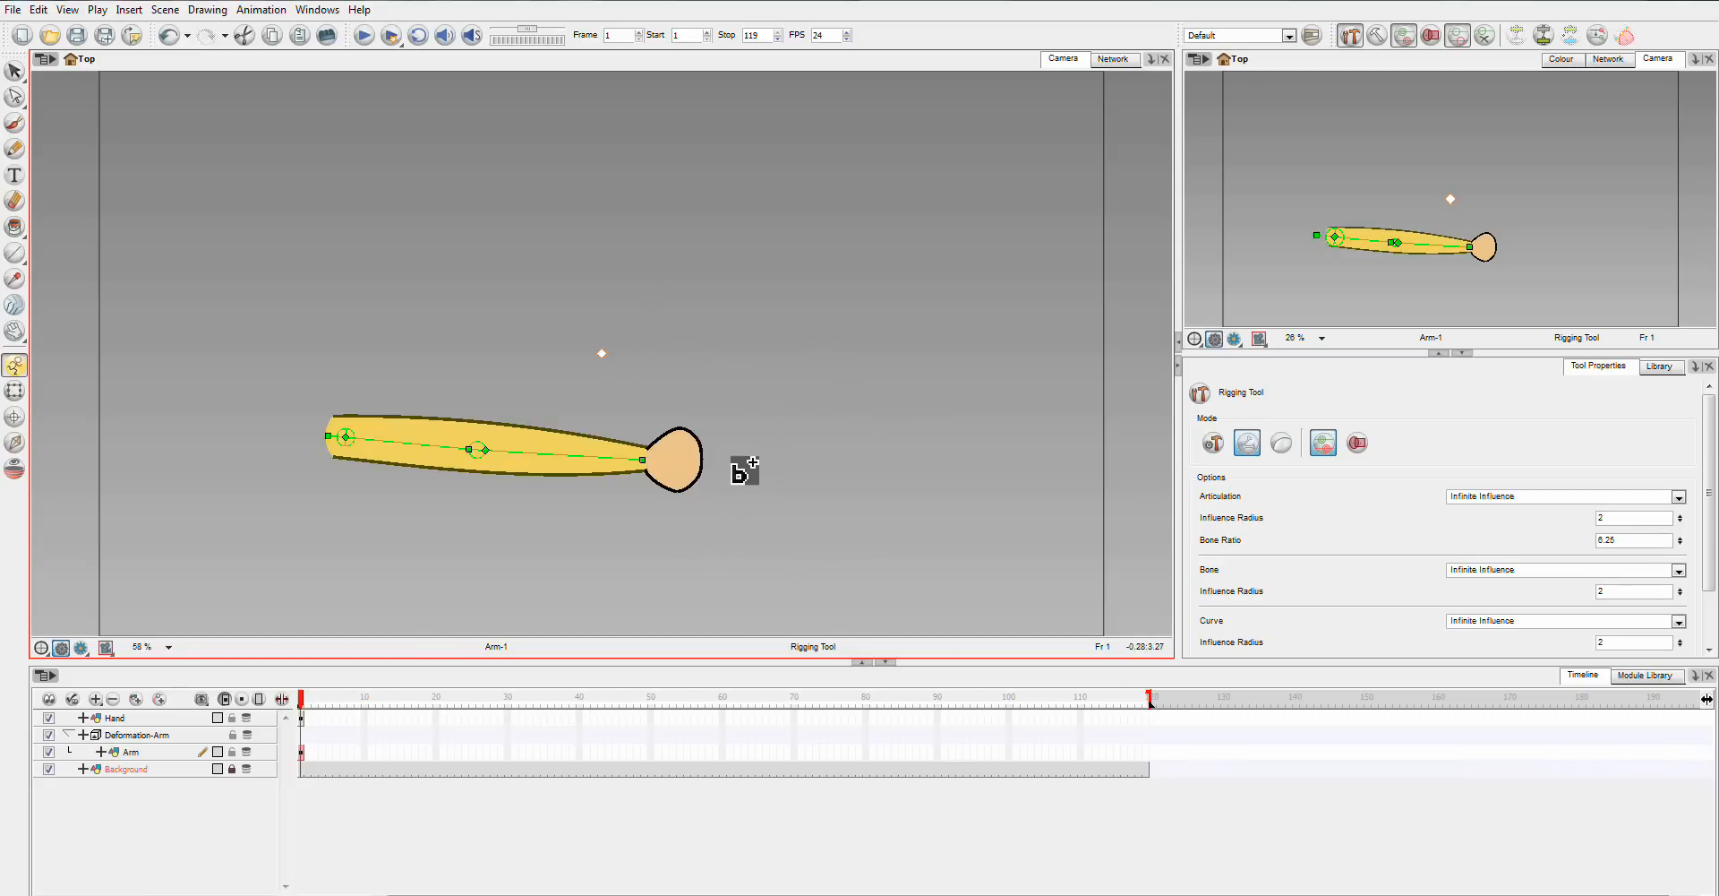
{"action": "mouse_move", "coordinate": [543, 448]}
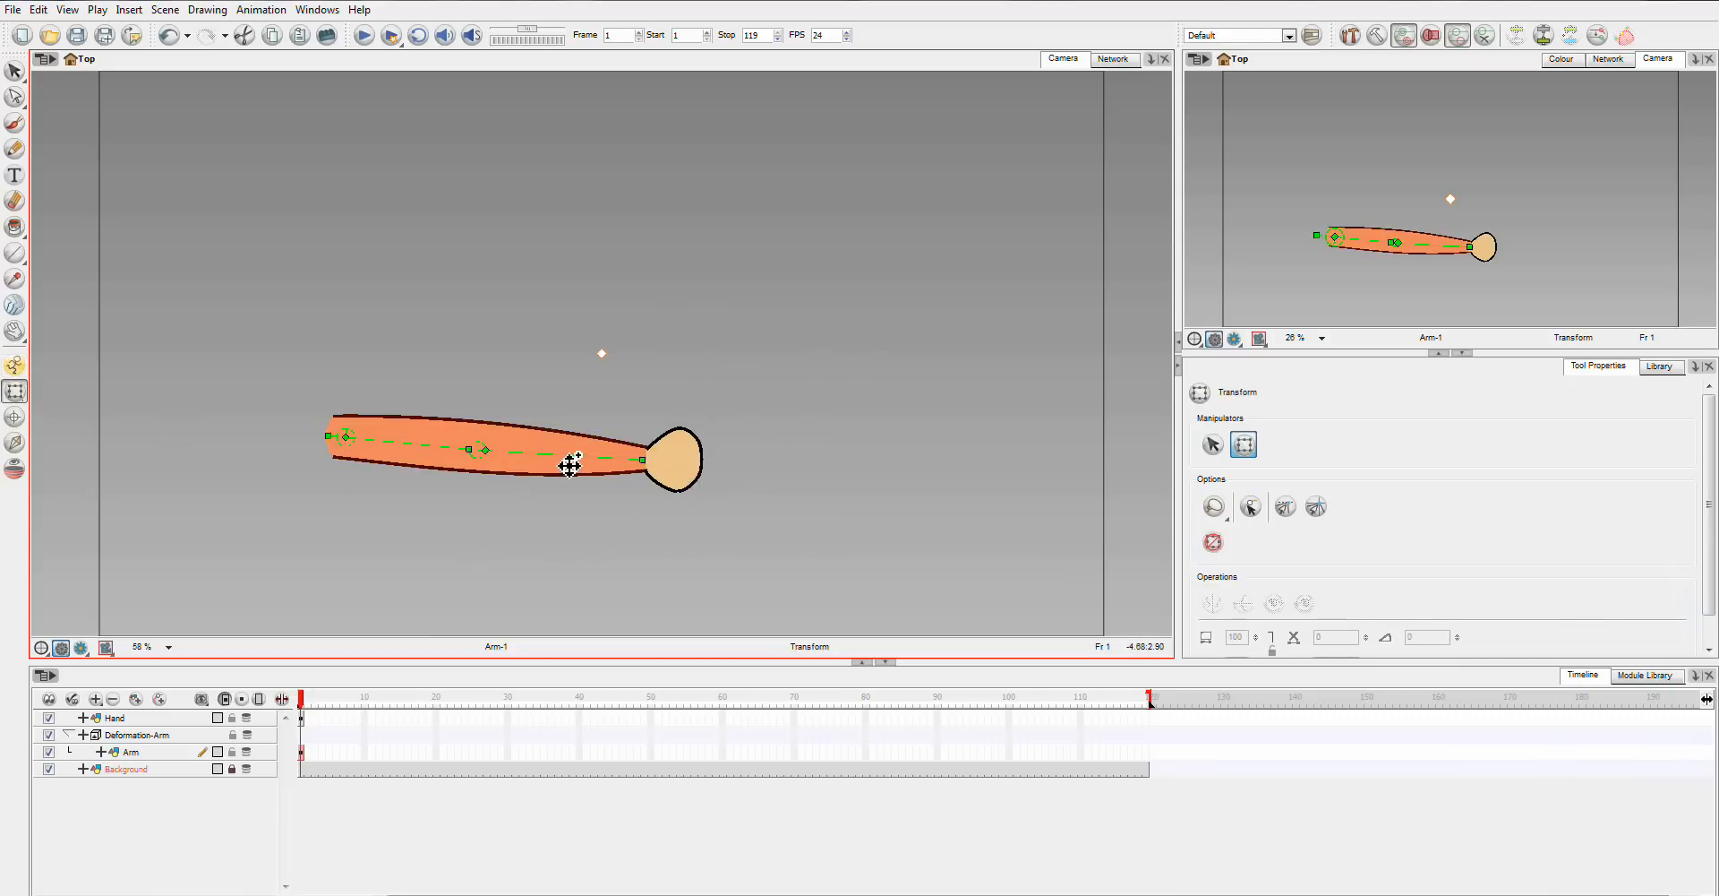
Test the elbow by swinging the forearm up and down, then stretch it far toward the upper right.
{"action": "left_click_drag", "start_coordinate": [568, 460], "coordinate": [480, 360]}
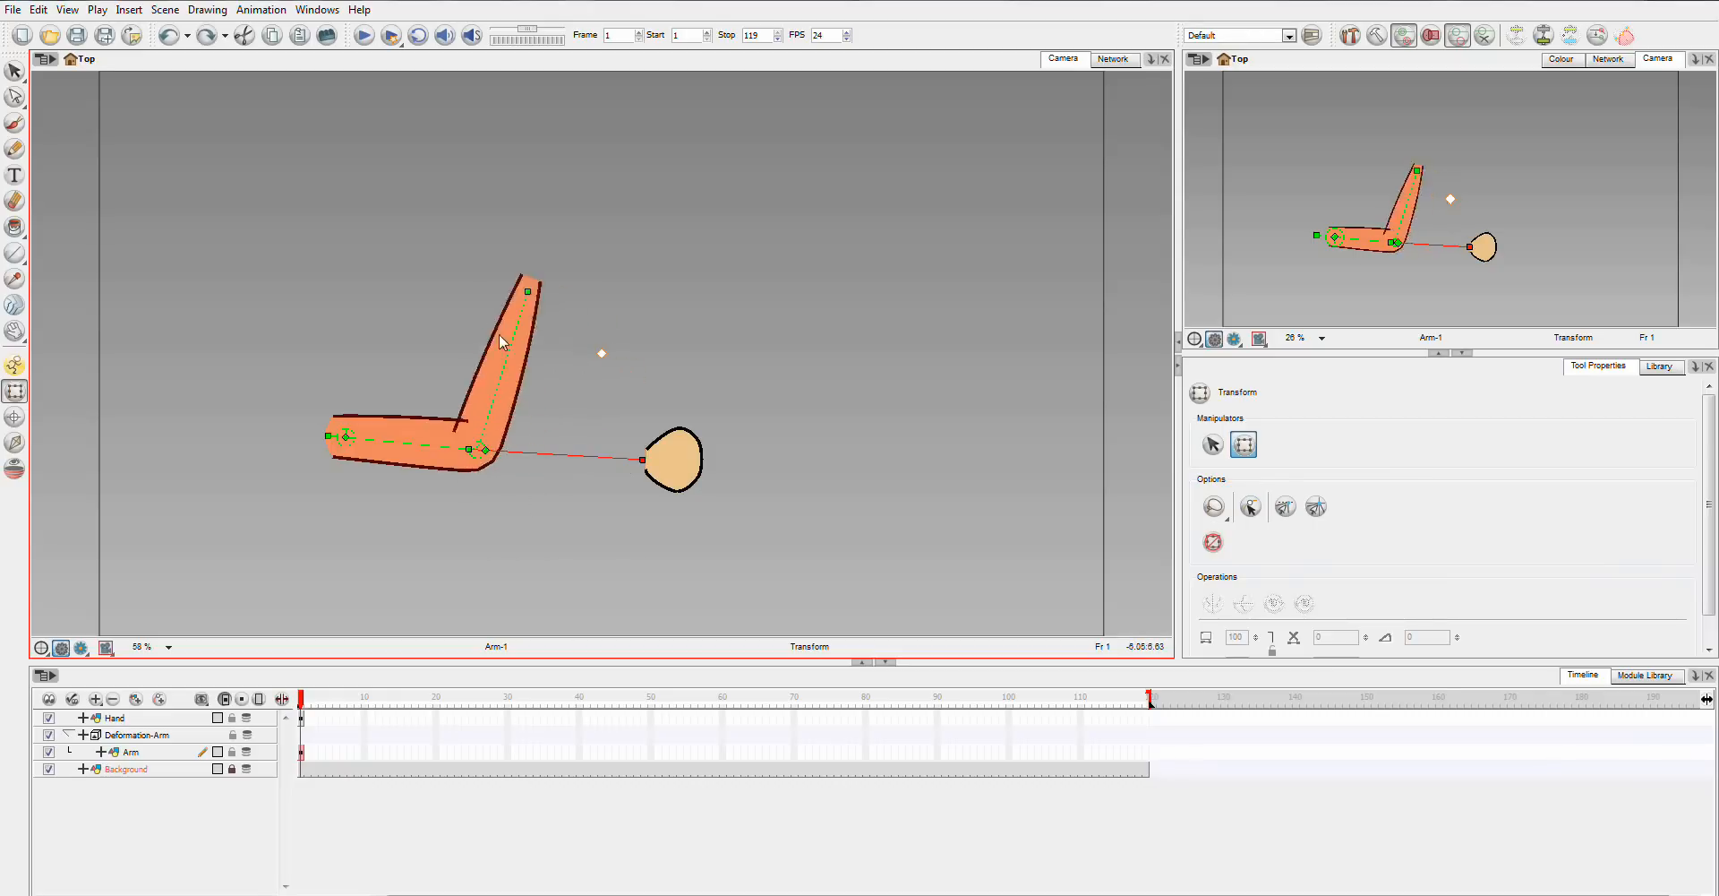
{"action": "left_click_drag", "start_coordinate": [500, 340], "coordinate": [501, 454]}
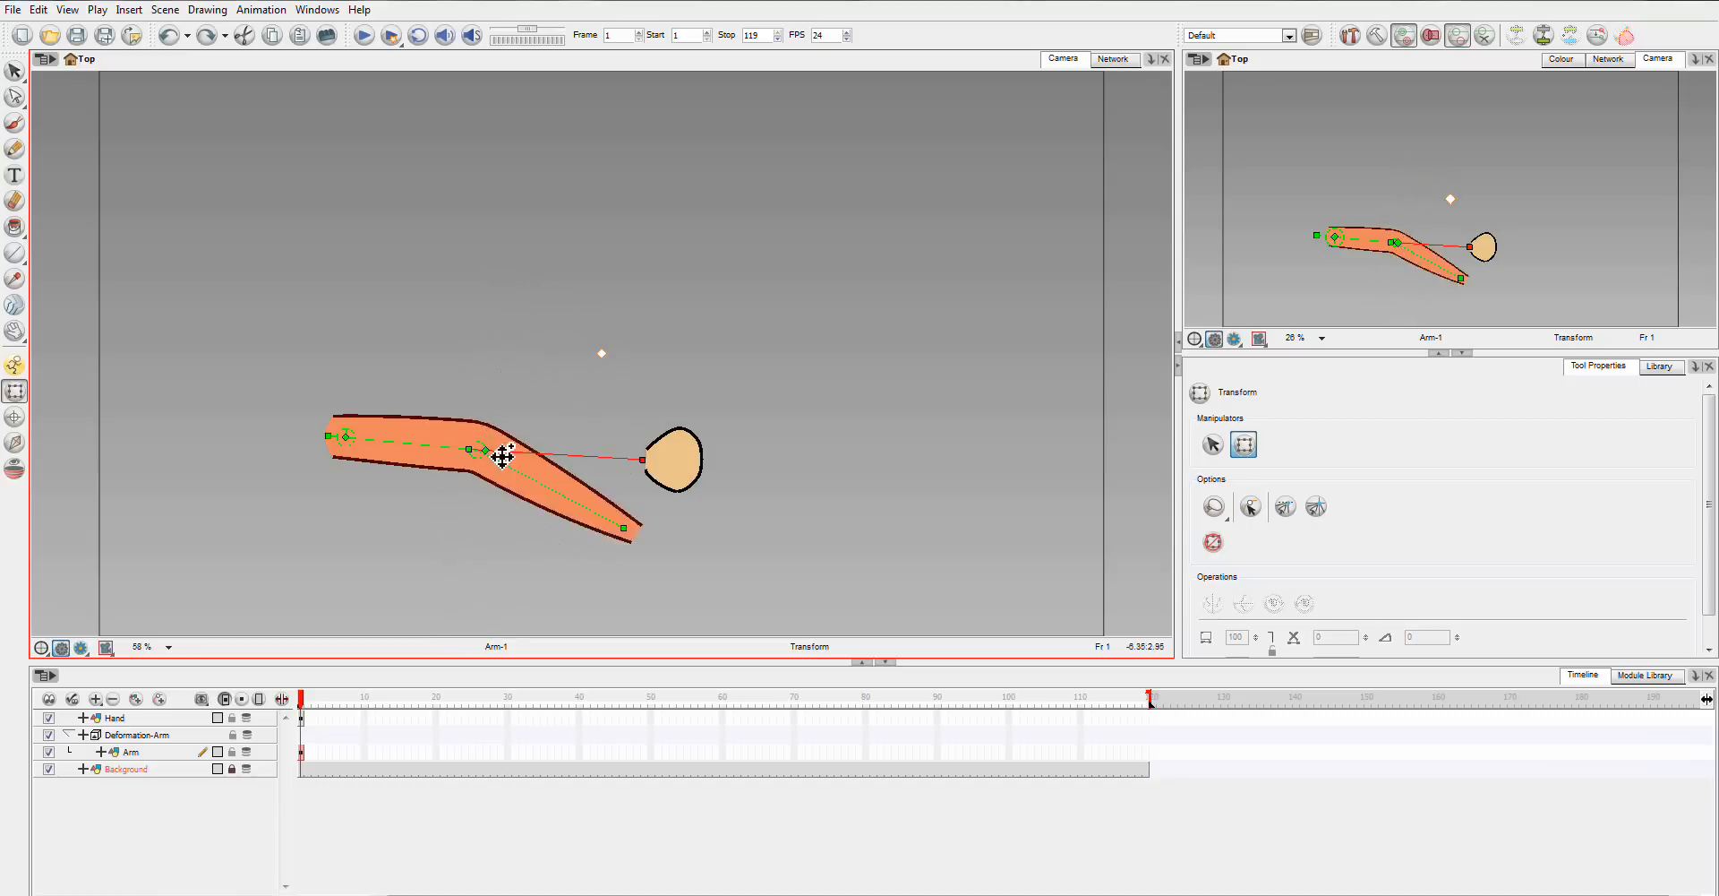
{"action": "left_click_drag", "start_coordinate": [511, 456], "coordinate": [573, 311]}
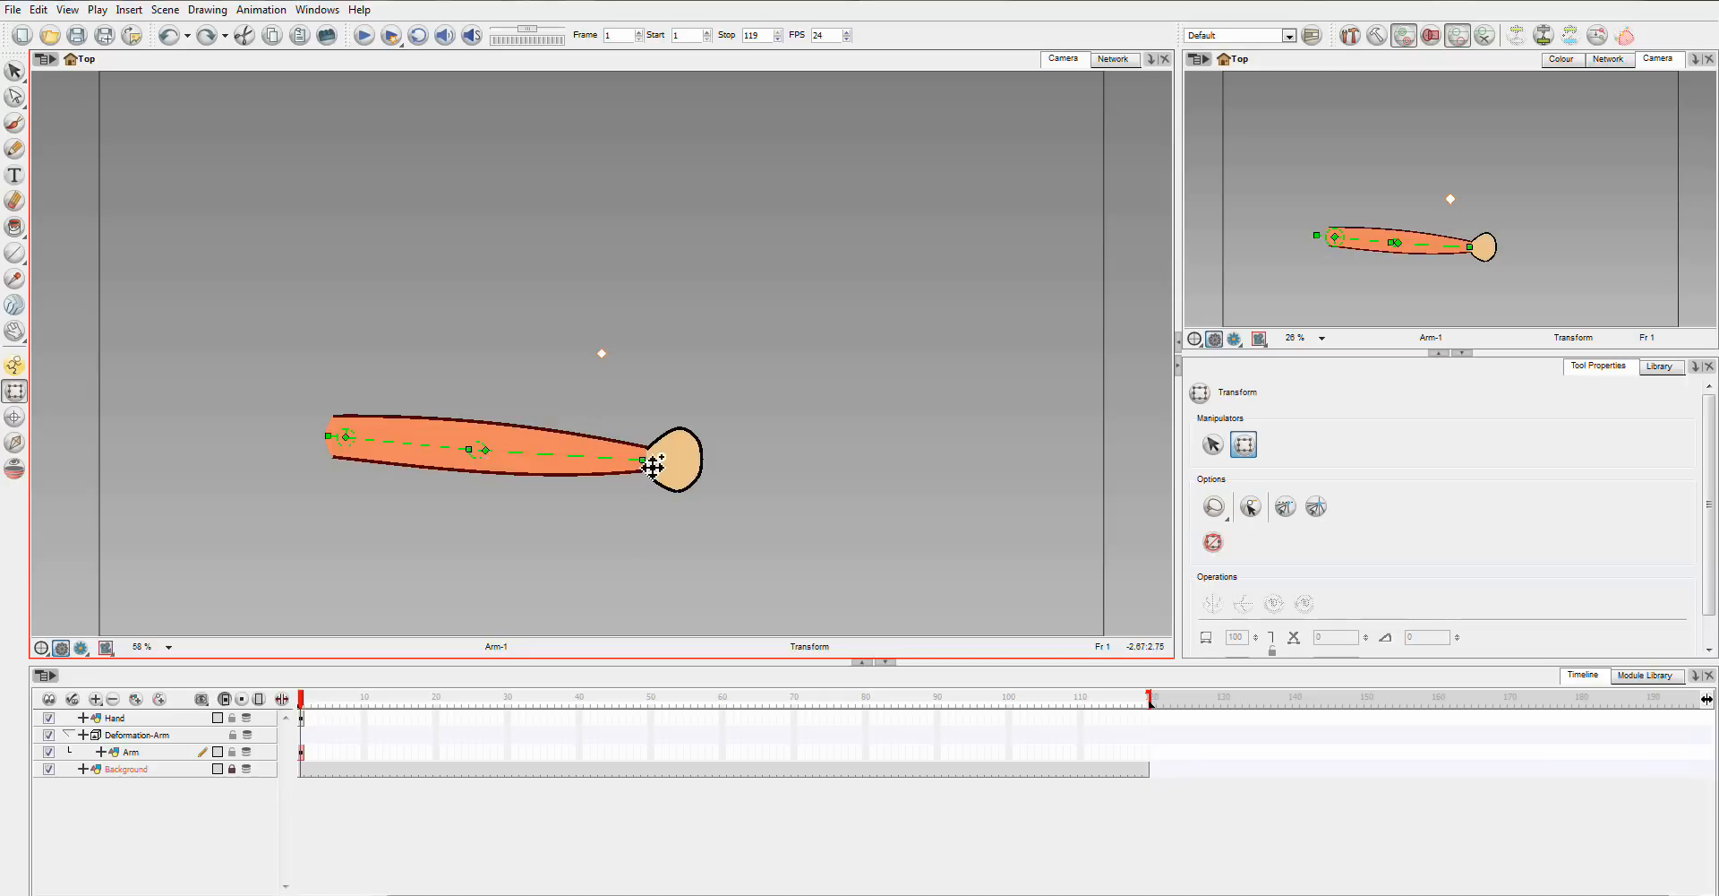
{"action": "left_click_drag", "start_coordinate": [641, 463], "coordinate": [698, 398]}
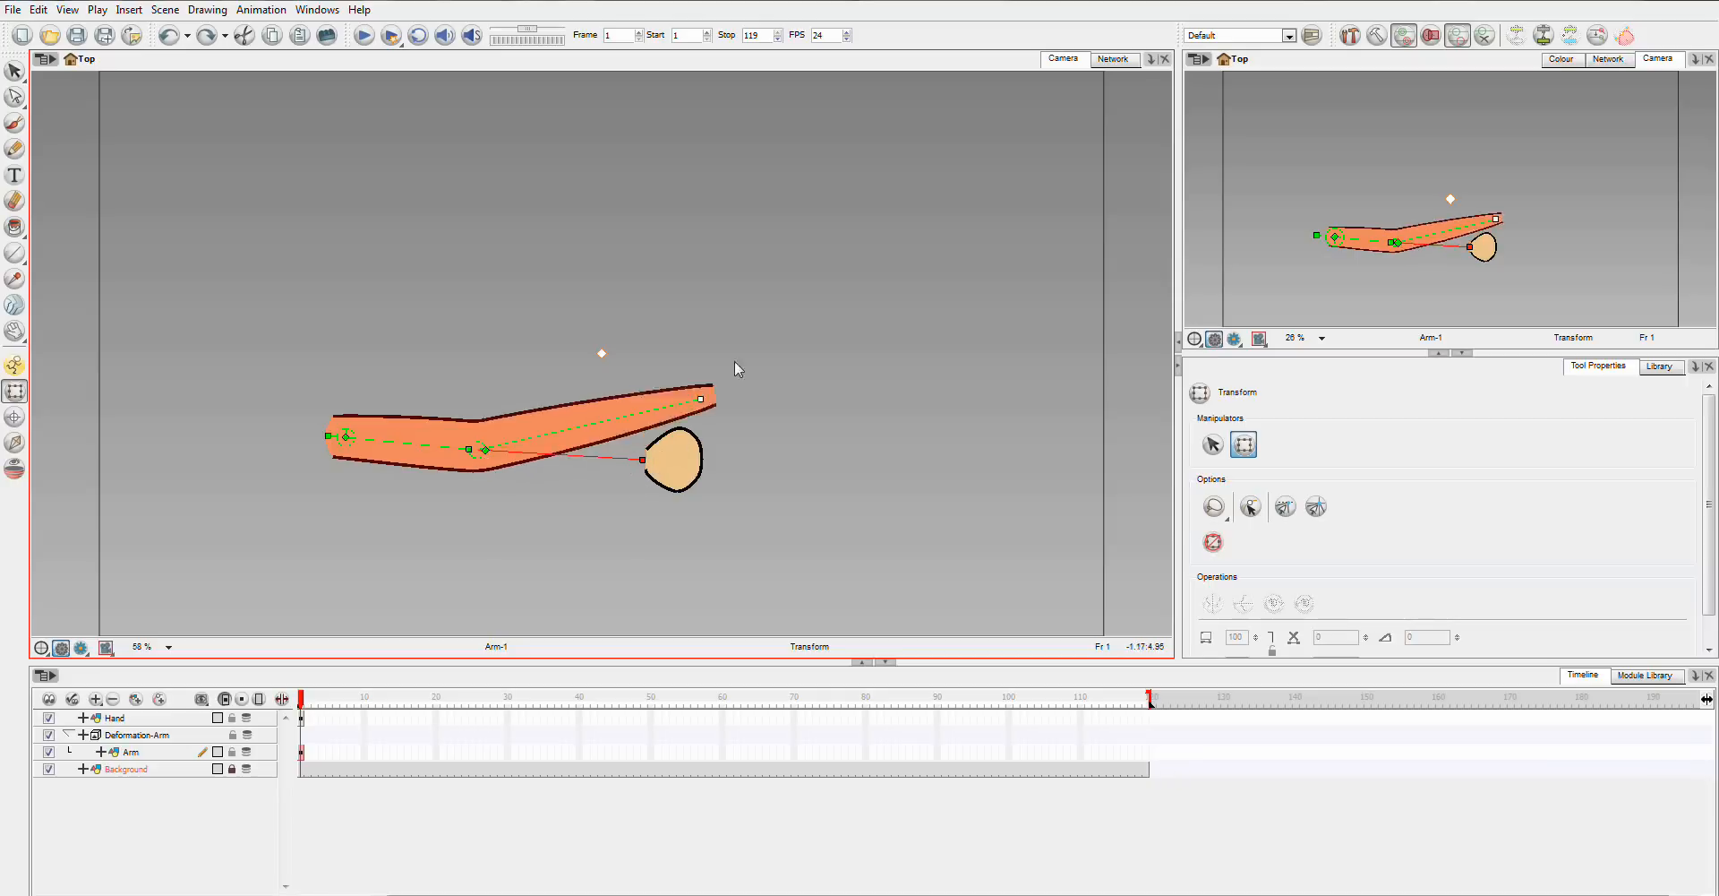
{"action": "left_click_drag", "start_coordinate": [698, 398], "coordinate": [1039, 140]}
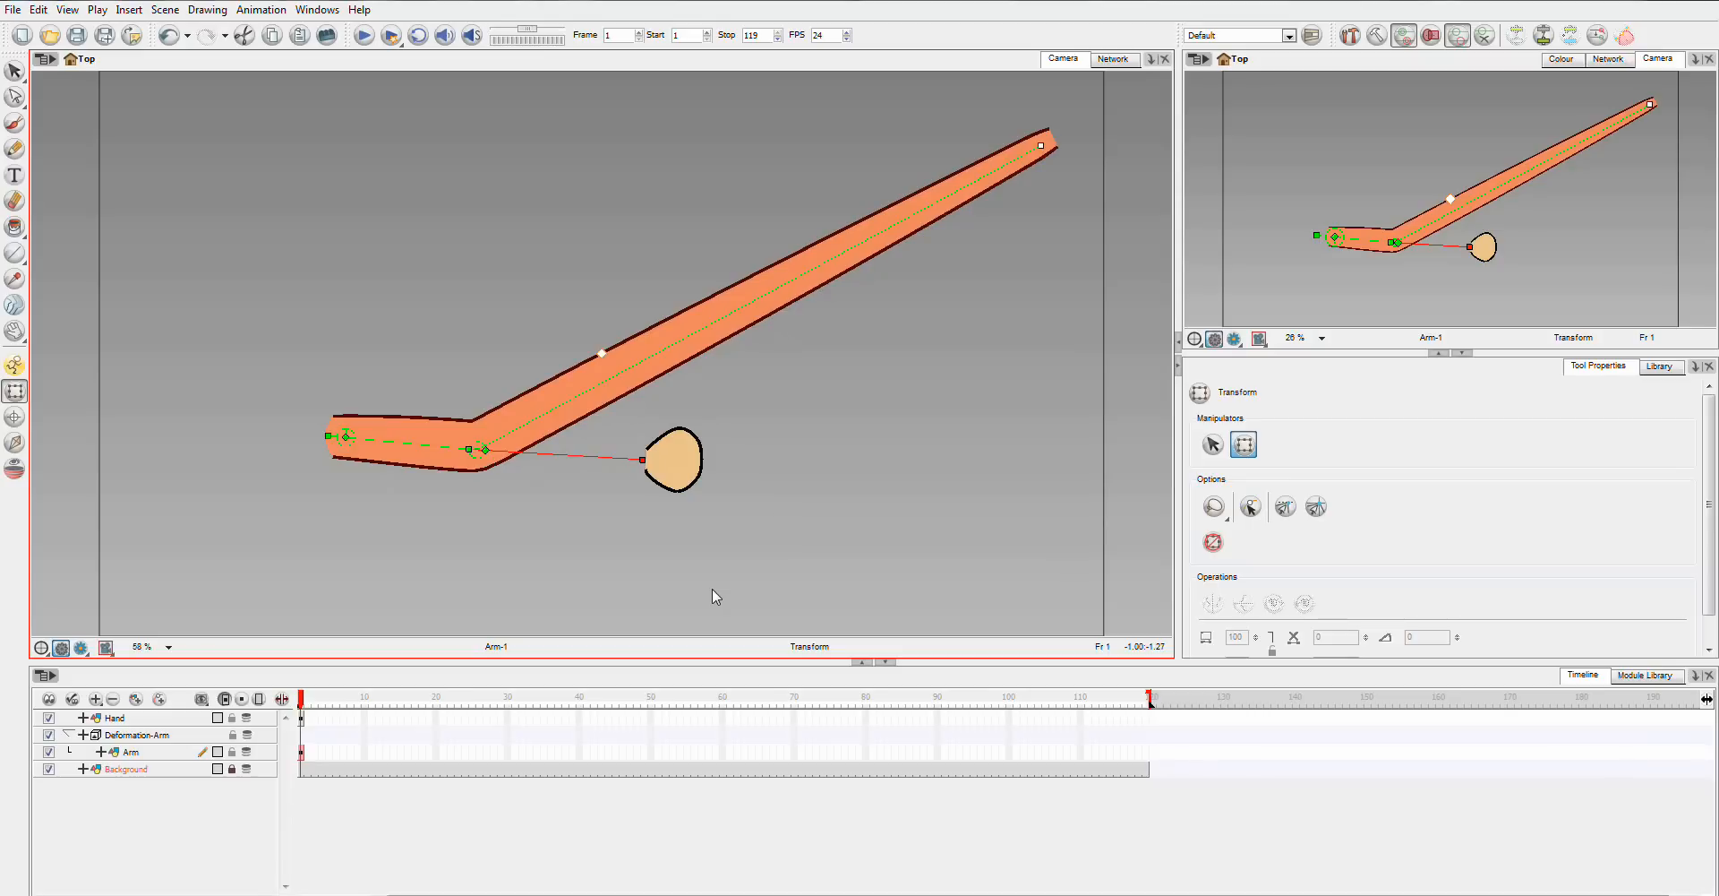
{"action": "mouse_move", "coordinate": [661, 593]}
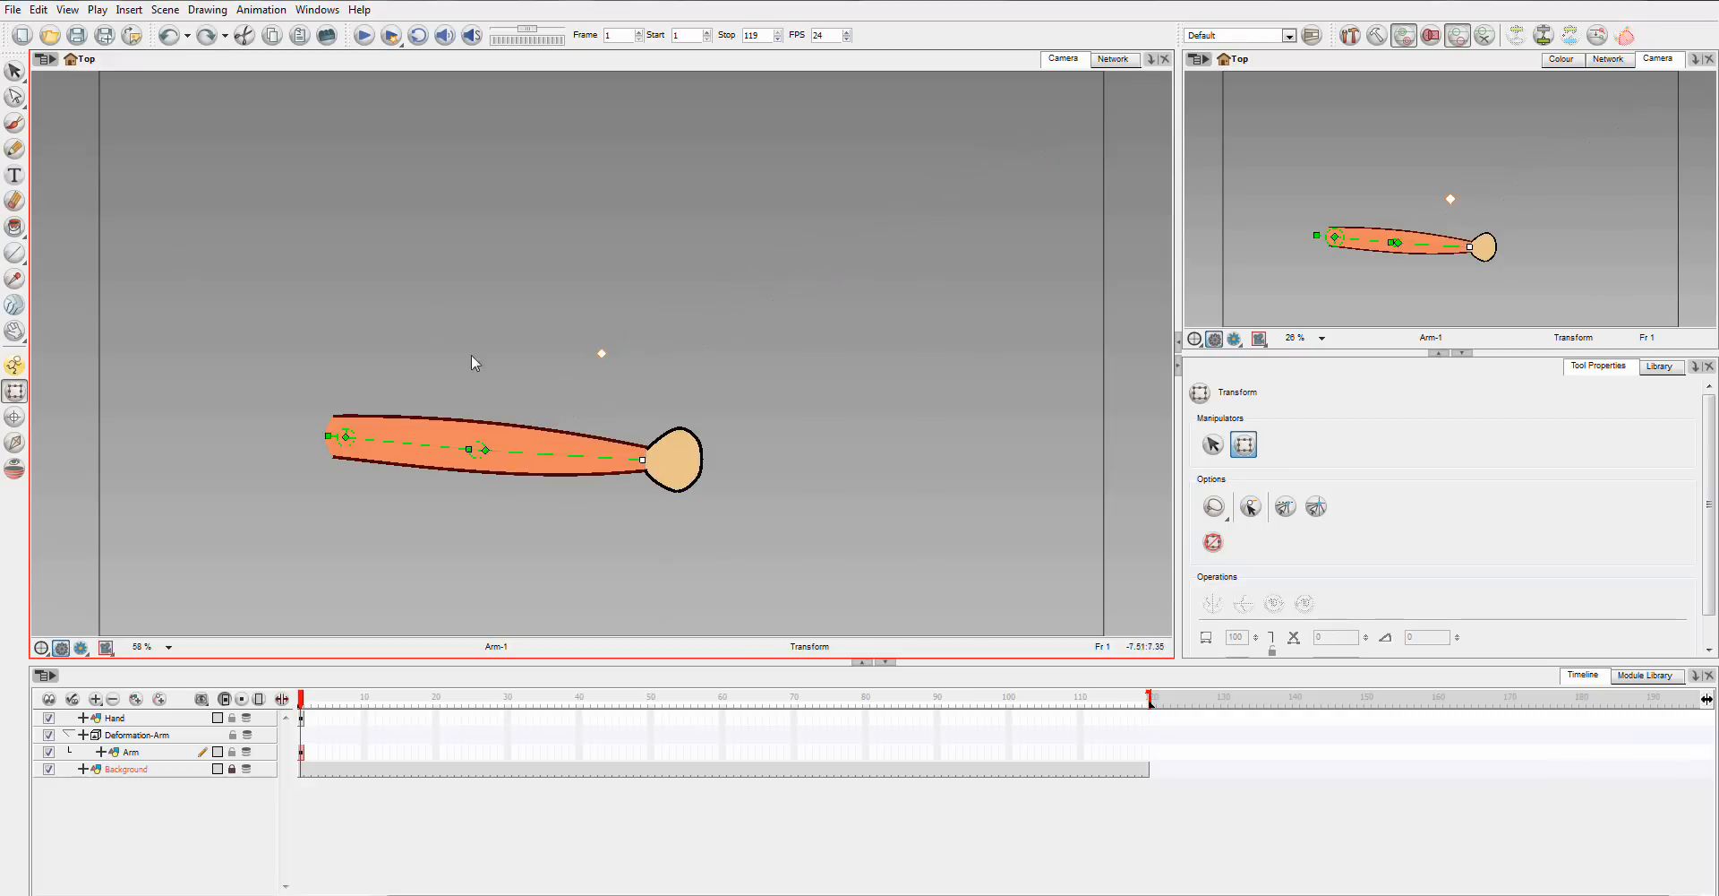
{"action": "mouse_move", "coordinate": [661, 513]}
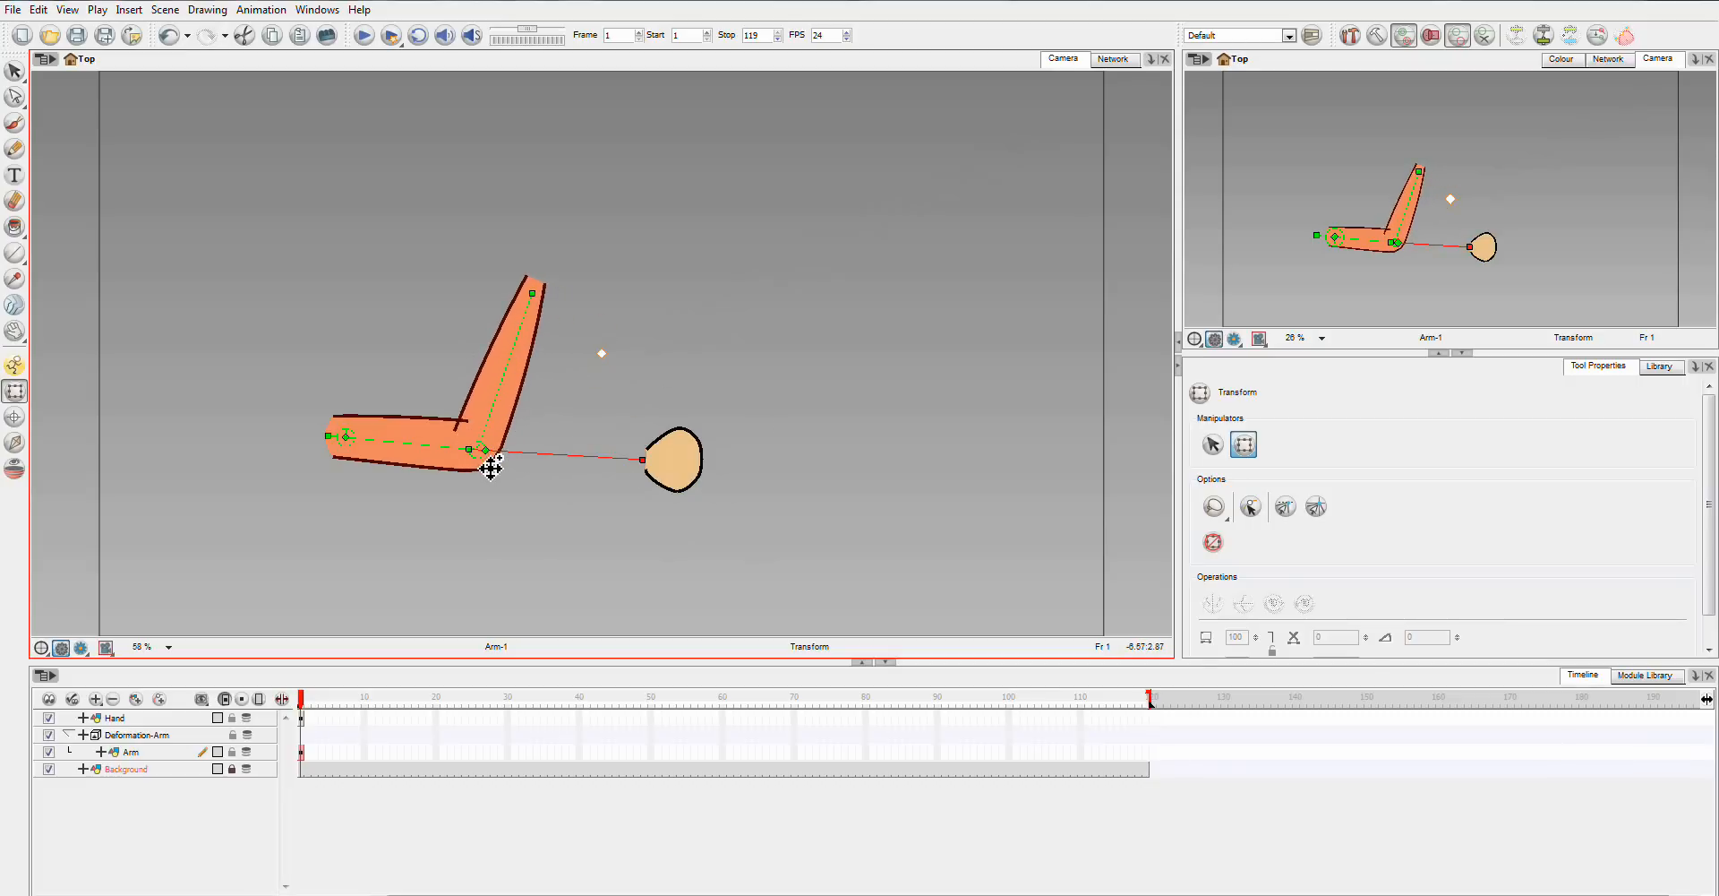
Show the scene's node network with Deformation-Arm feeding the Arm drawing.
{"action": "left_click", "coordinate": [1114, 59]}
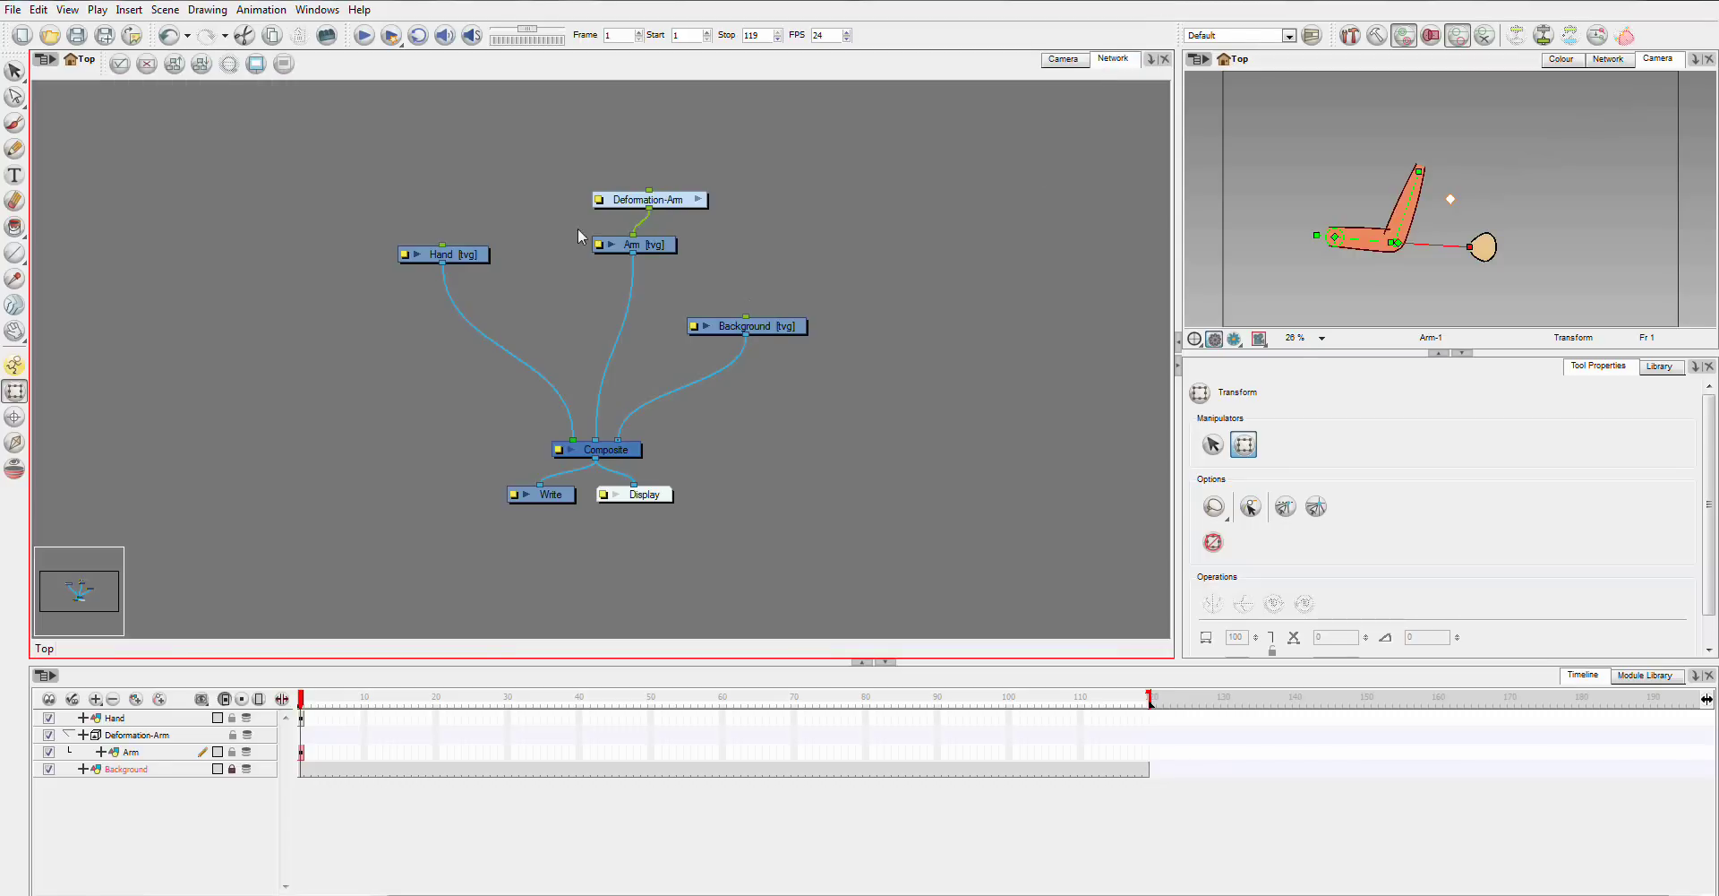
{"action": "mouse_move", "coordinate": [702, 177]}
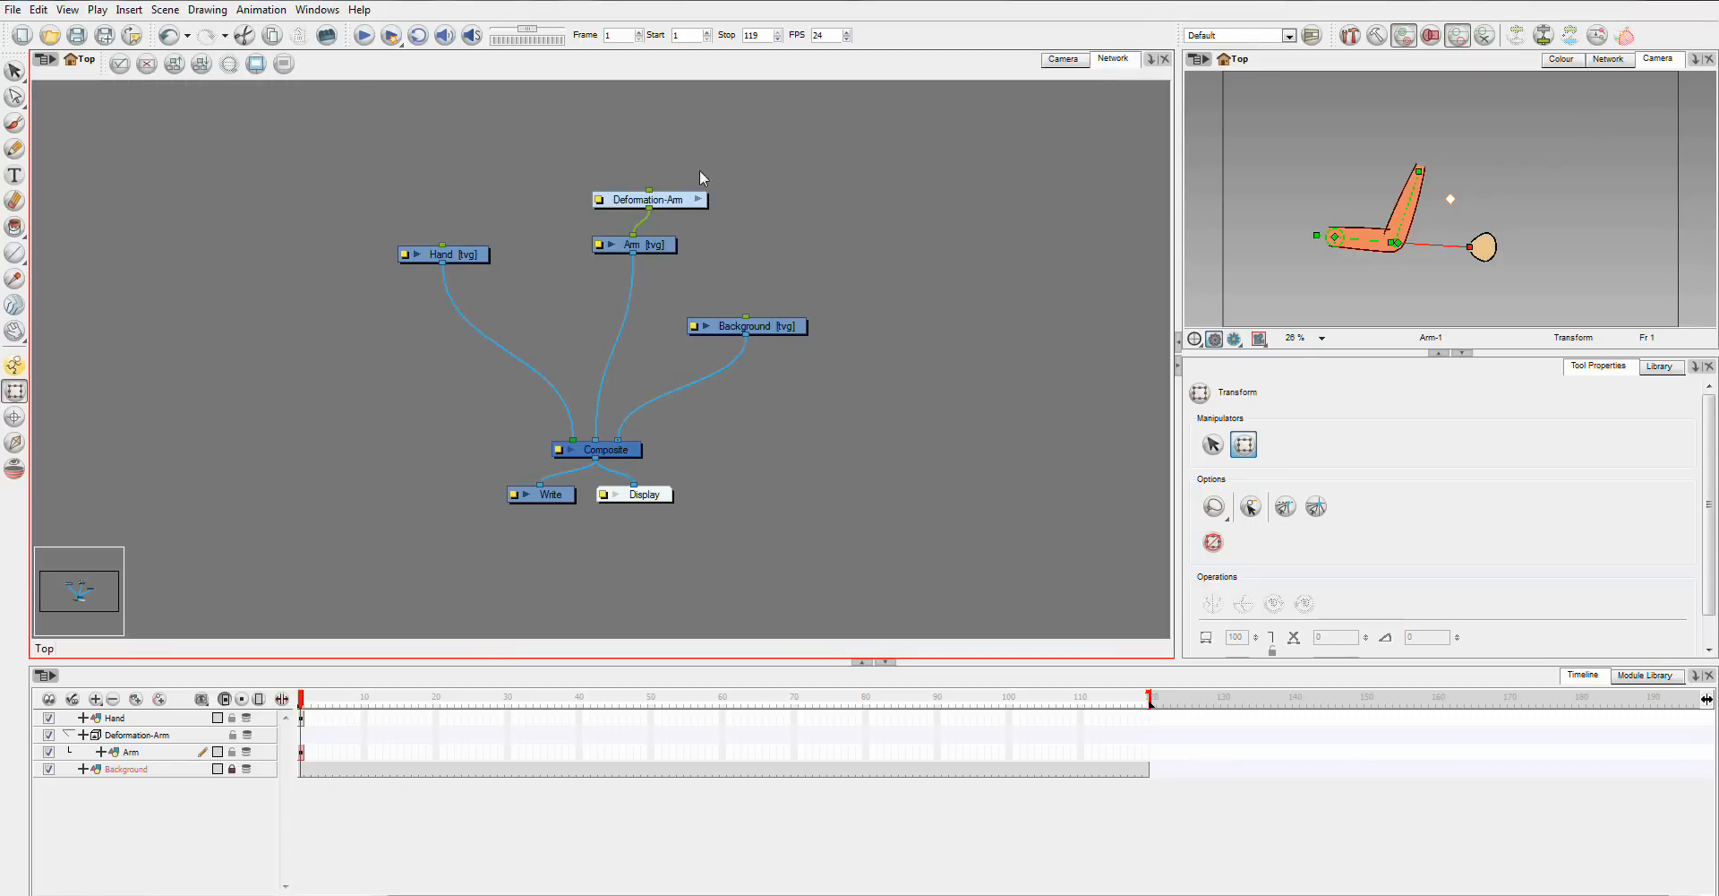
{"action": "mouse_move", "coordinate": [1003, 45]}
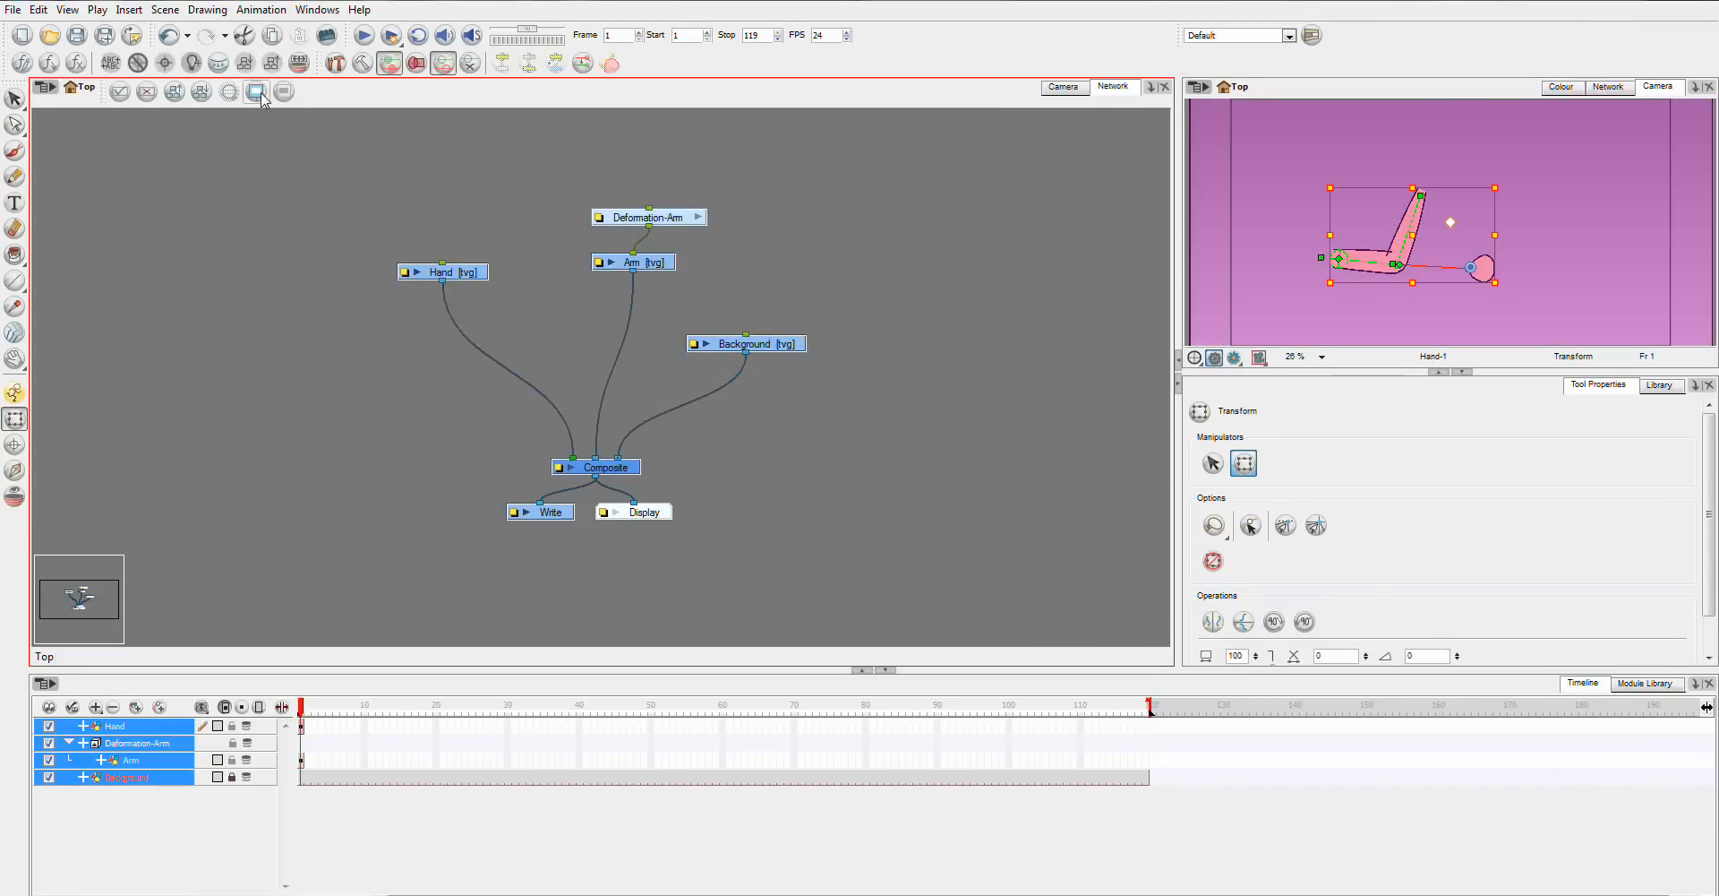
{"action": "mouse_move", "coordinate": [244, 62]}
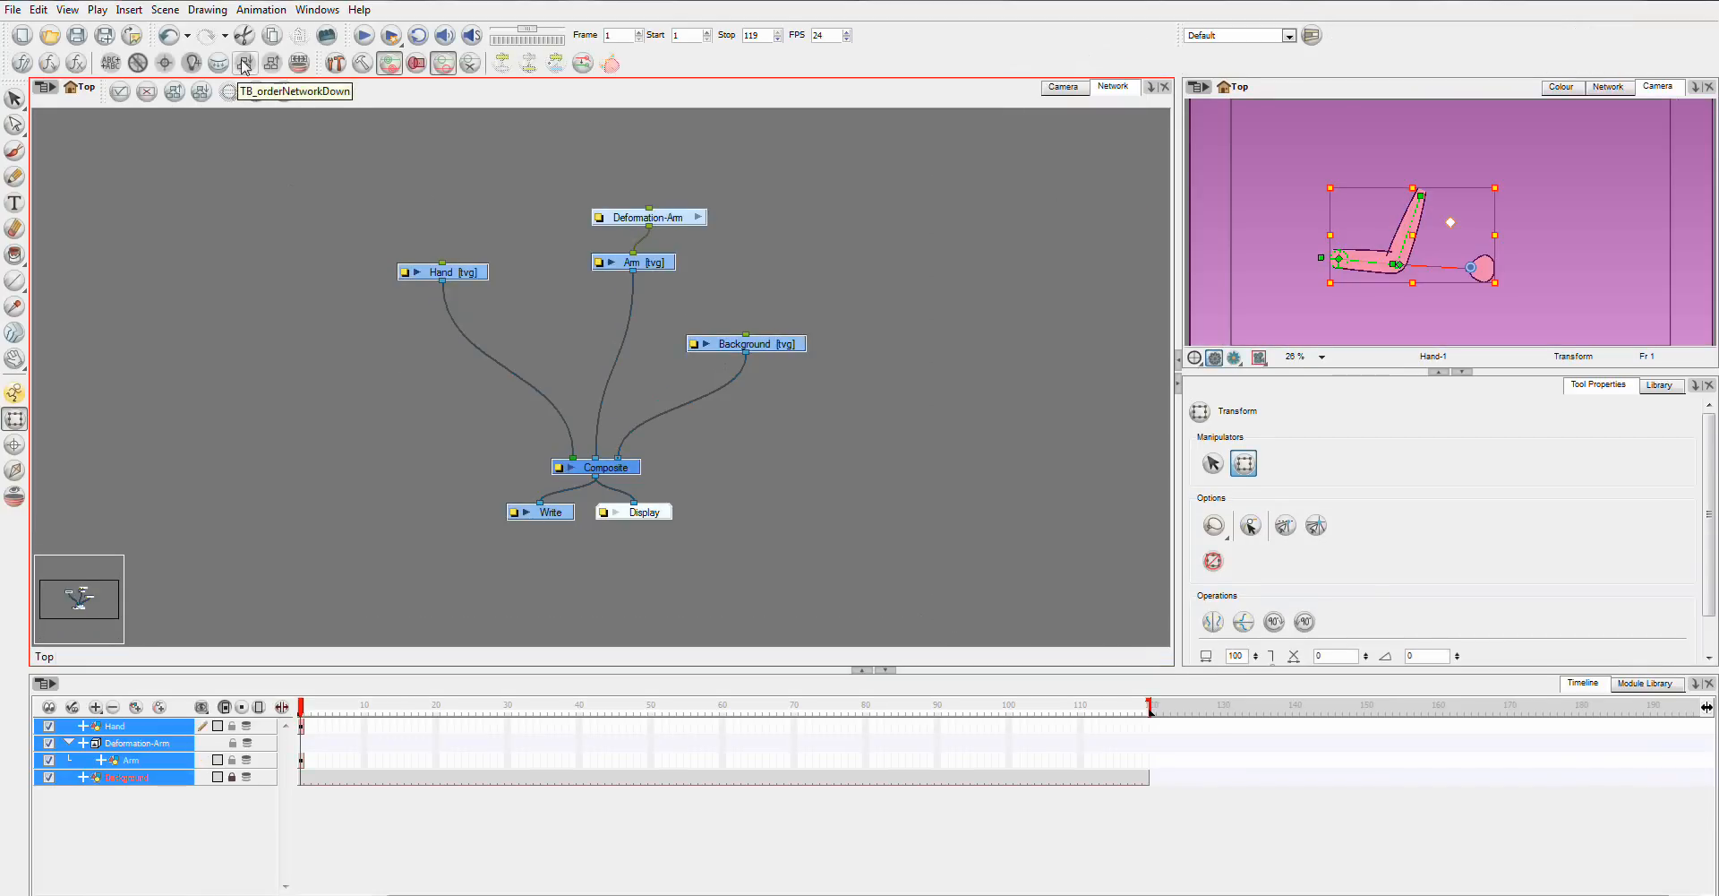
{"action": "mouse_move", "coordinate": [281, 63]}
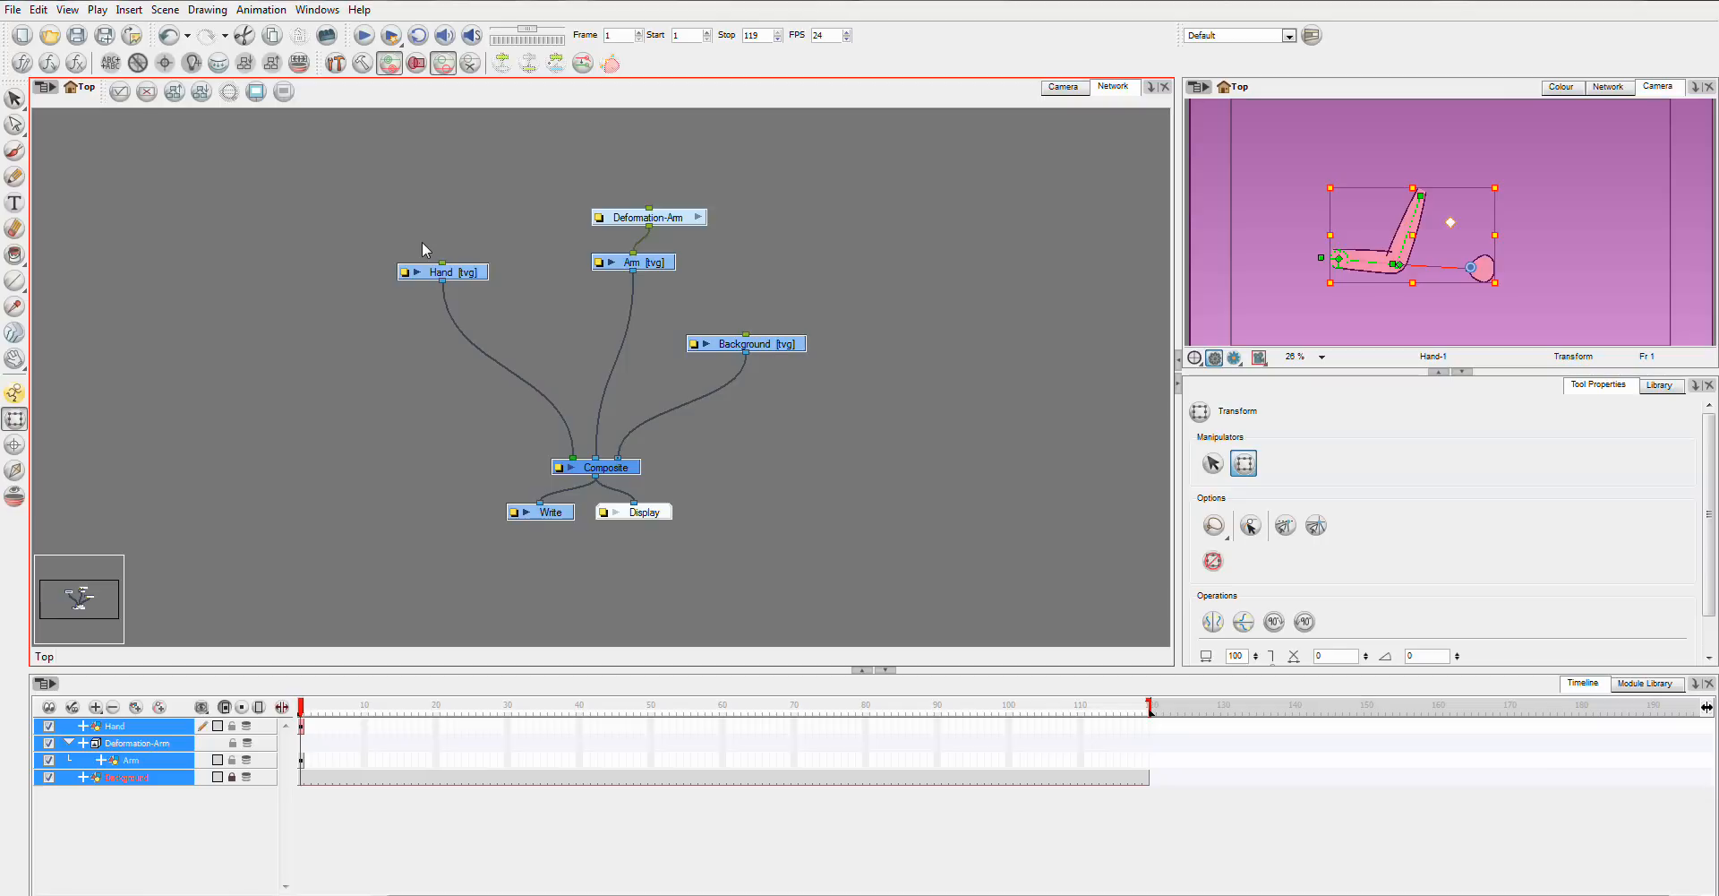
{"action": "mouse_move", "coordinate": [319, 349]}
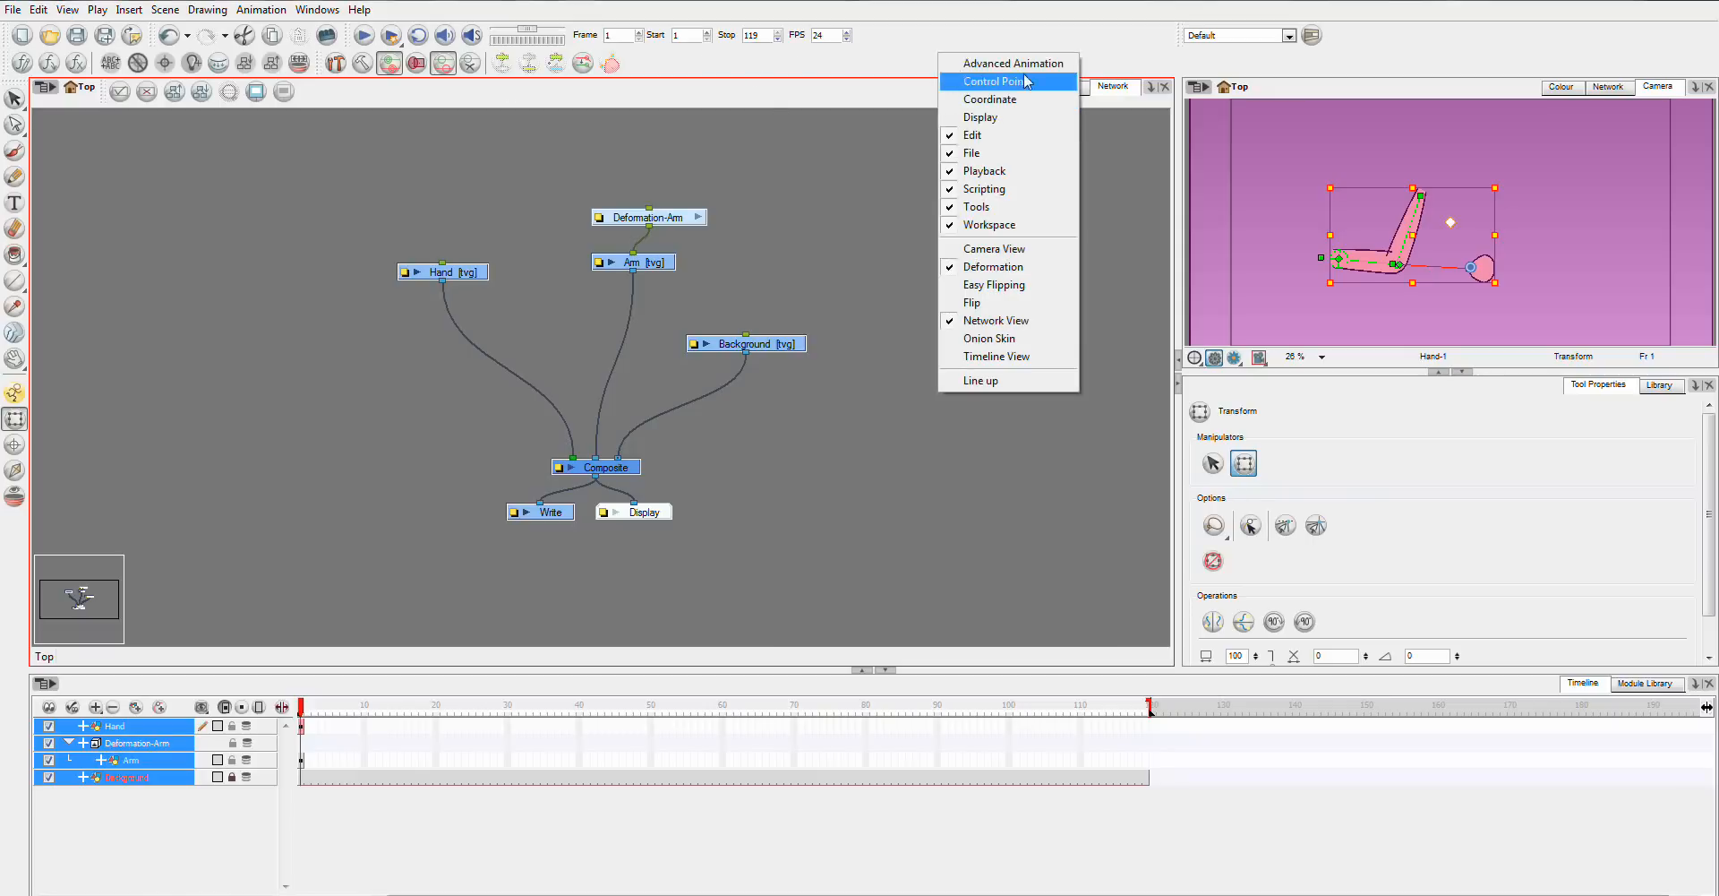
{"action": "mouse_move", "coordinate": [1028, 188]}
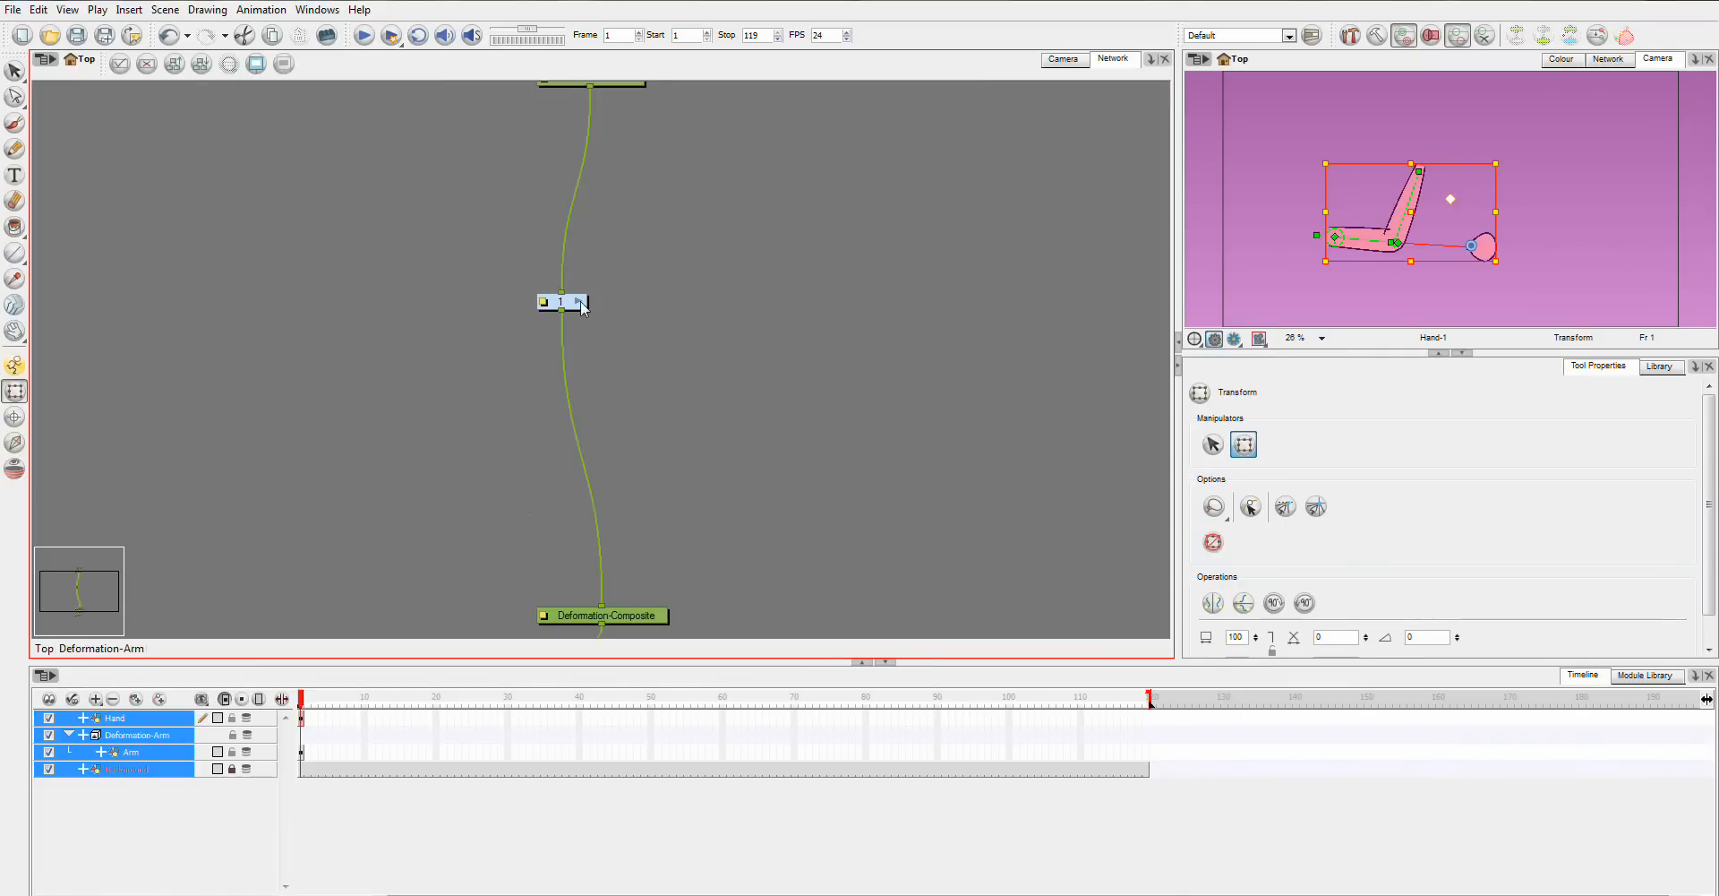
{"action": "mouse_move", "coordinate": [659, 311]}
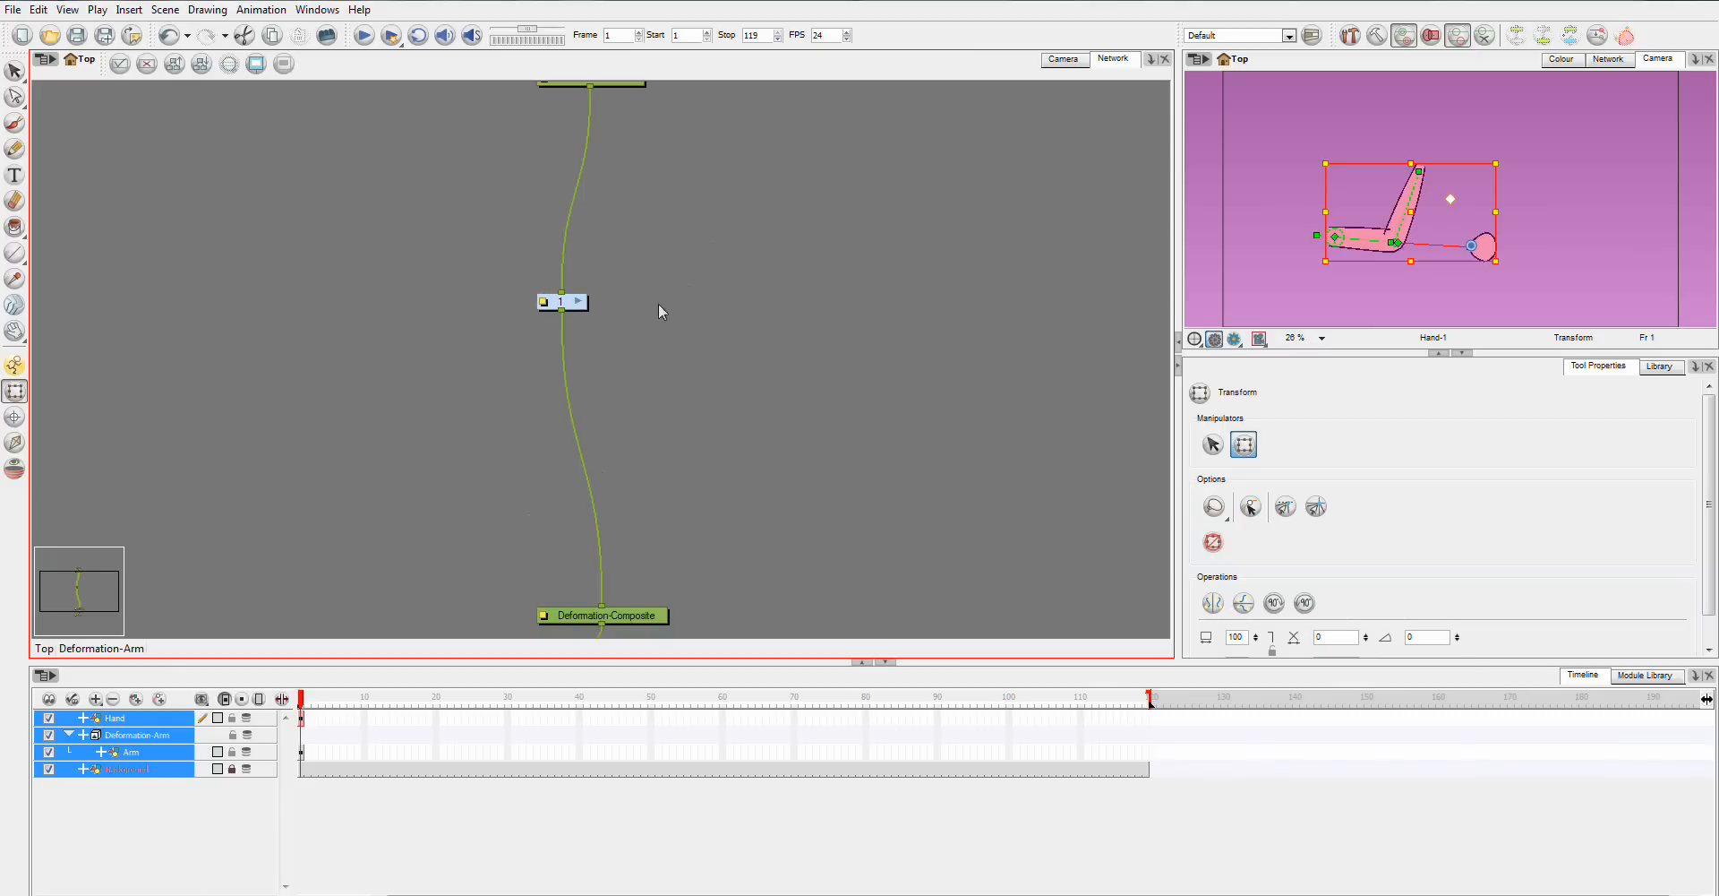
Enter the nested Deformation-Arm group and select its Articulation node.
{"action": "left_click", "coordinate": [575, 301]}
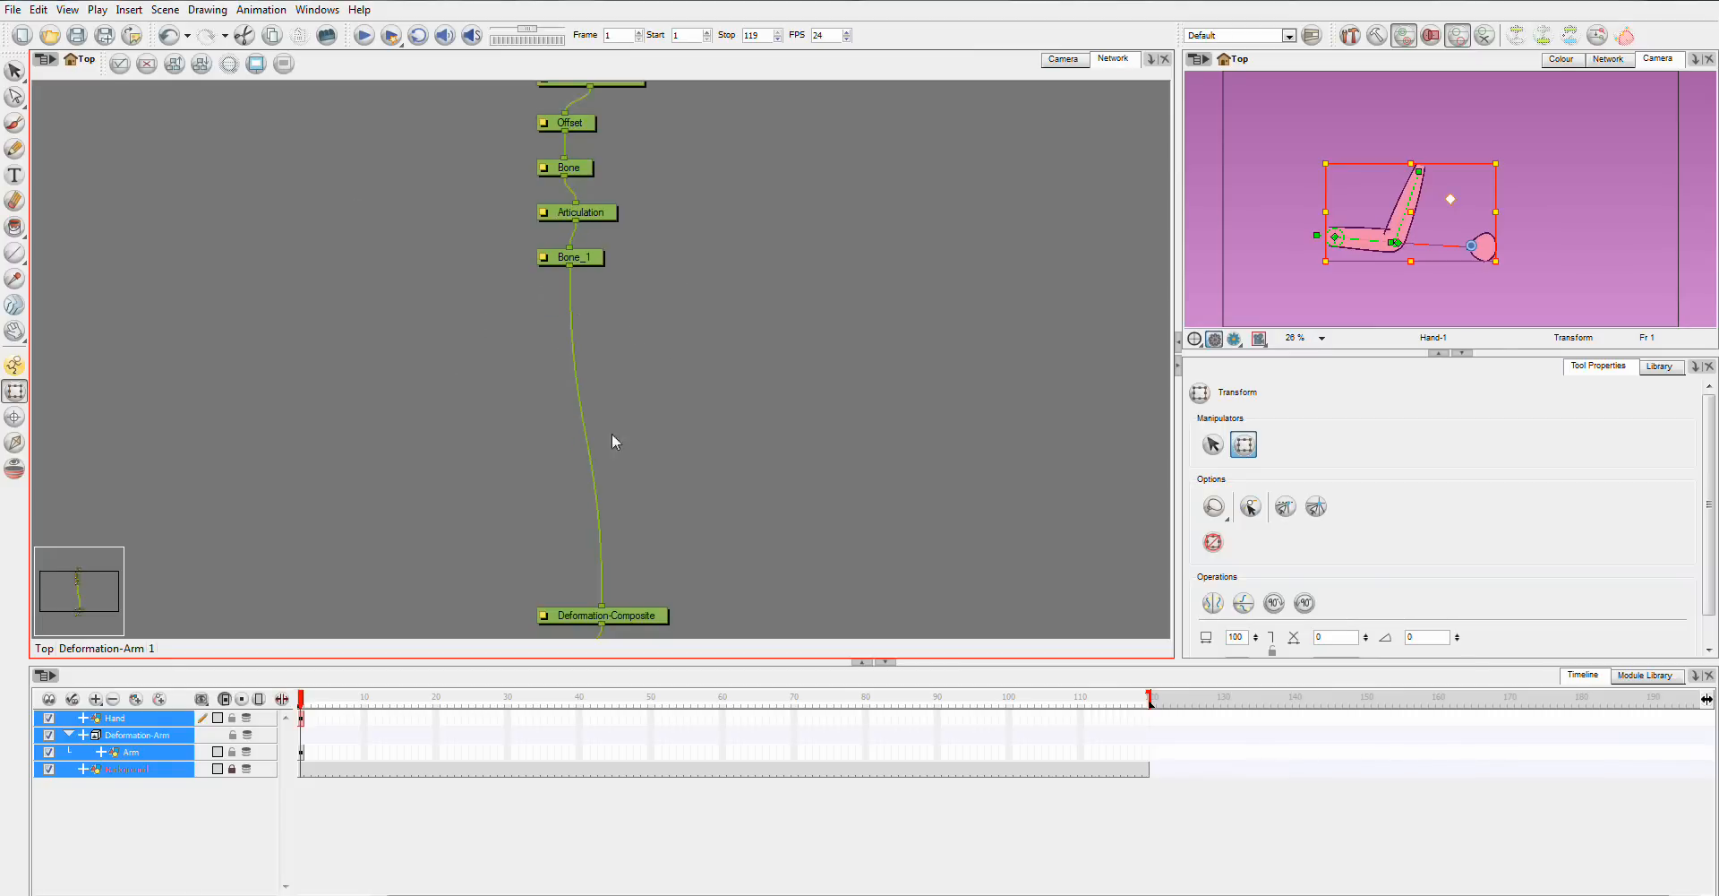
{"action": "mouse_move", "coordinate": [681, 154]}
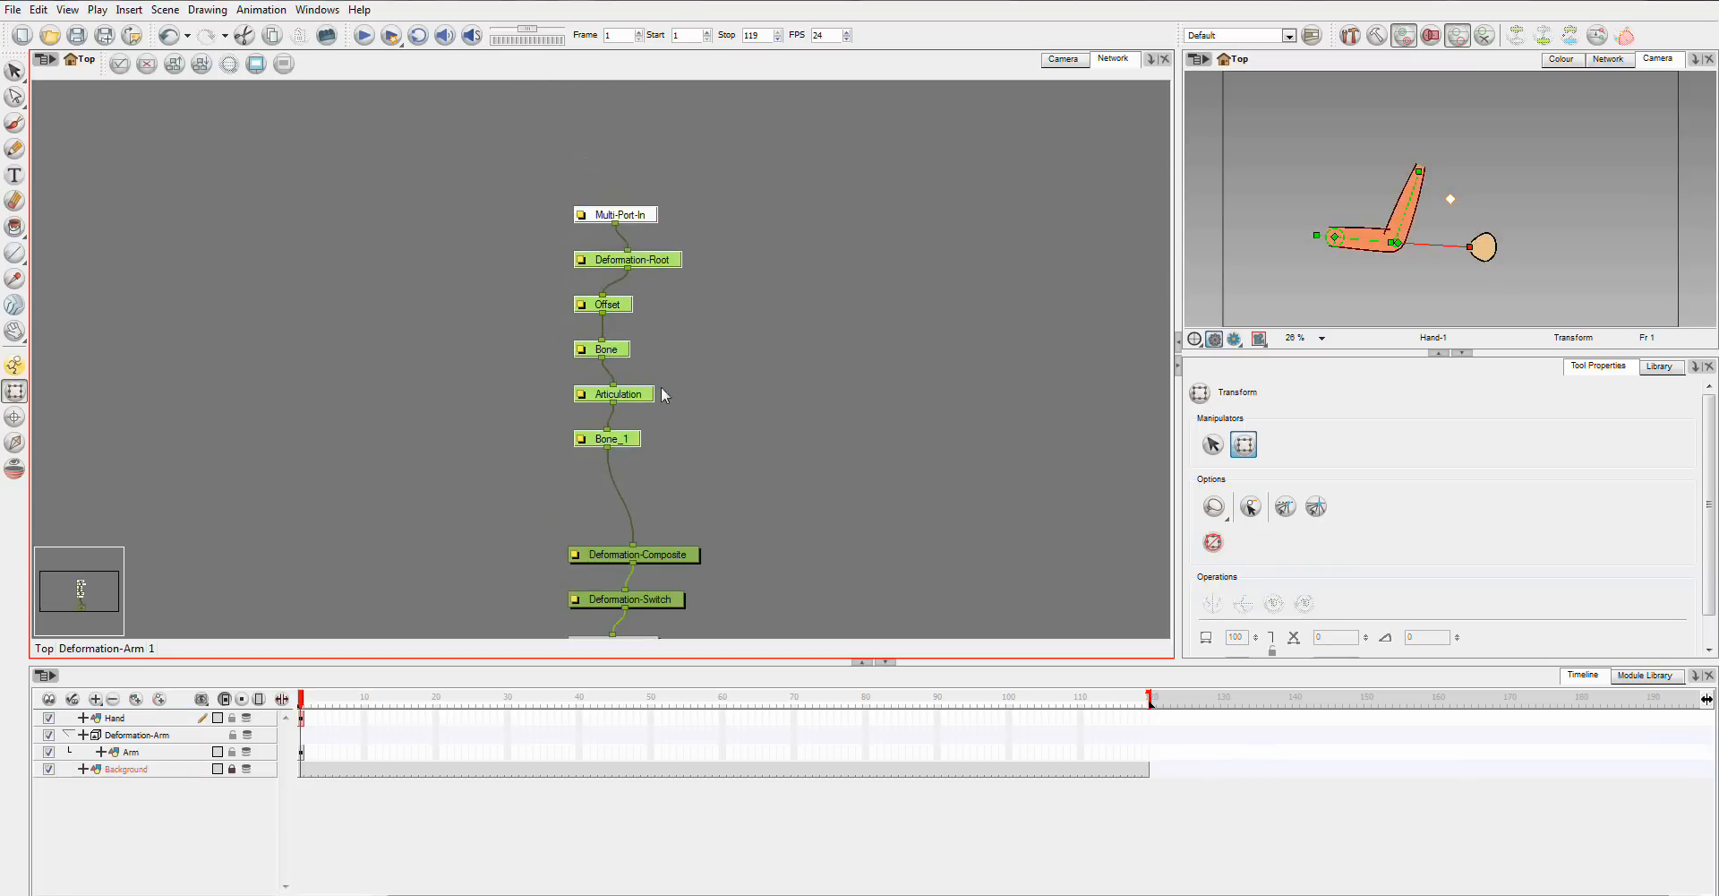
{"action": "mouse_move", "coordinate": [641, 390]}
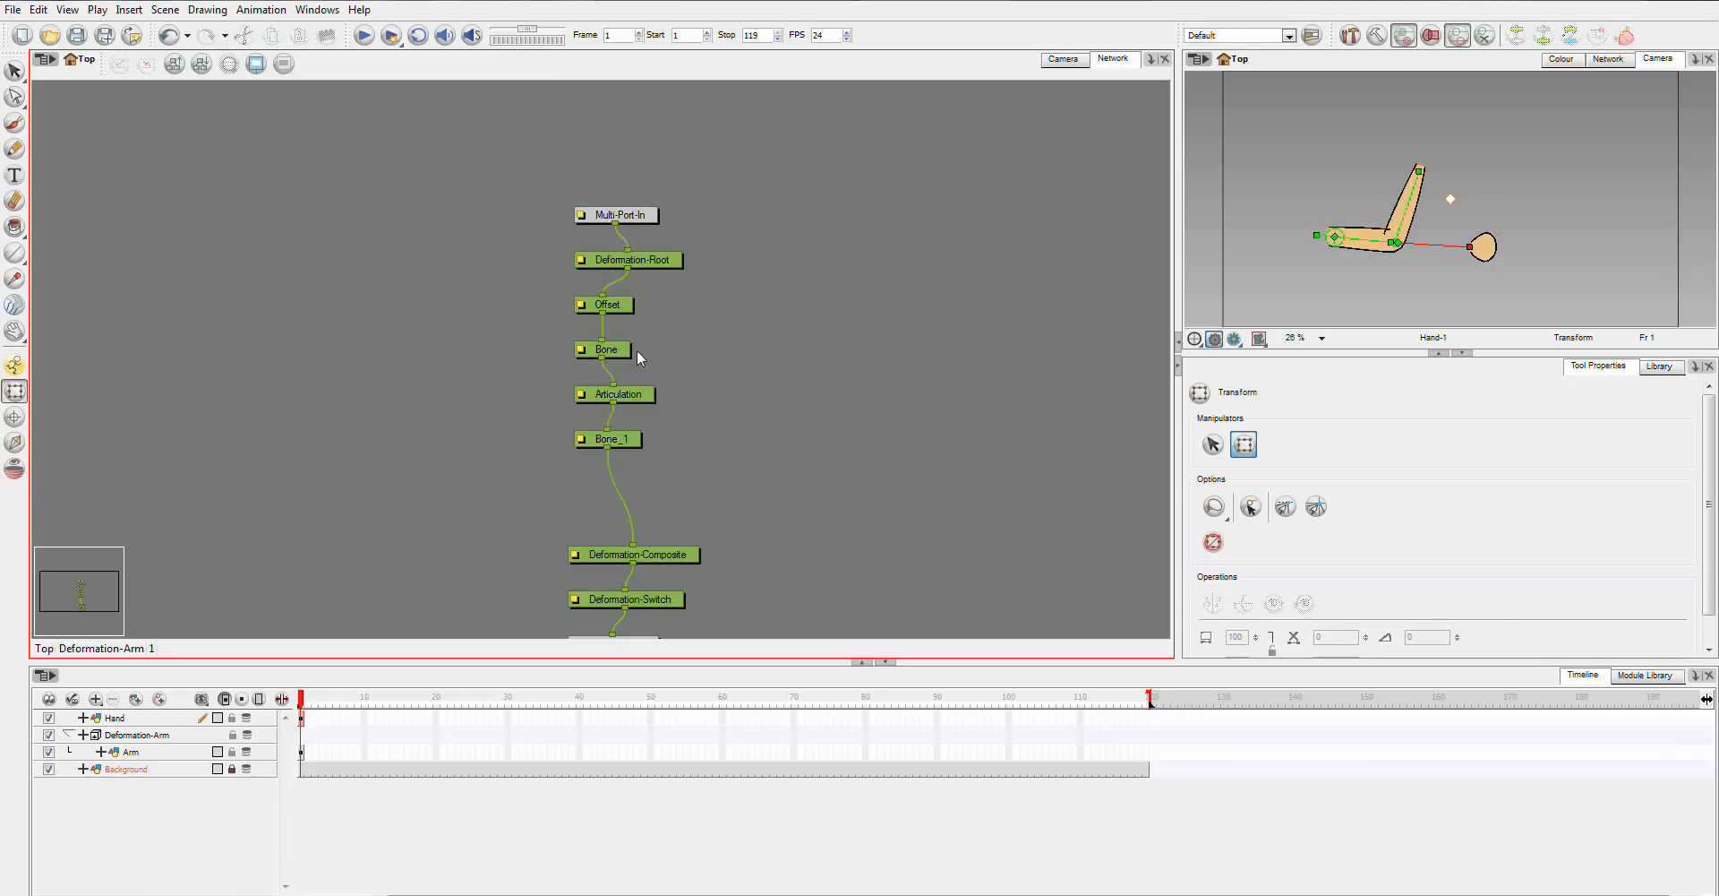
{"action": "left_click", "coordinate": [614, 394]}
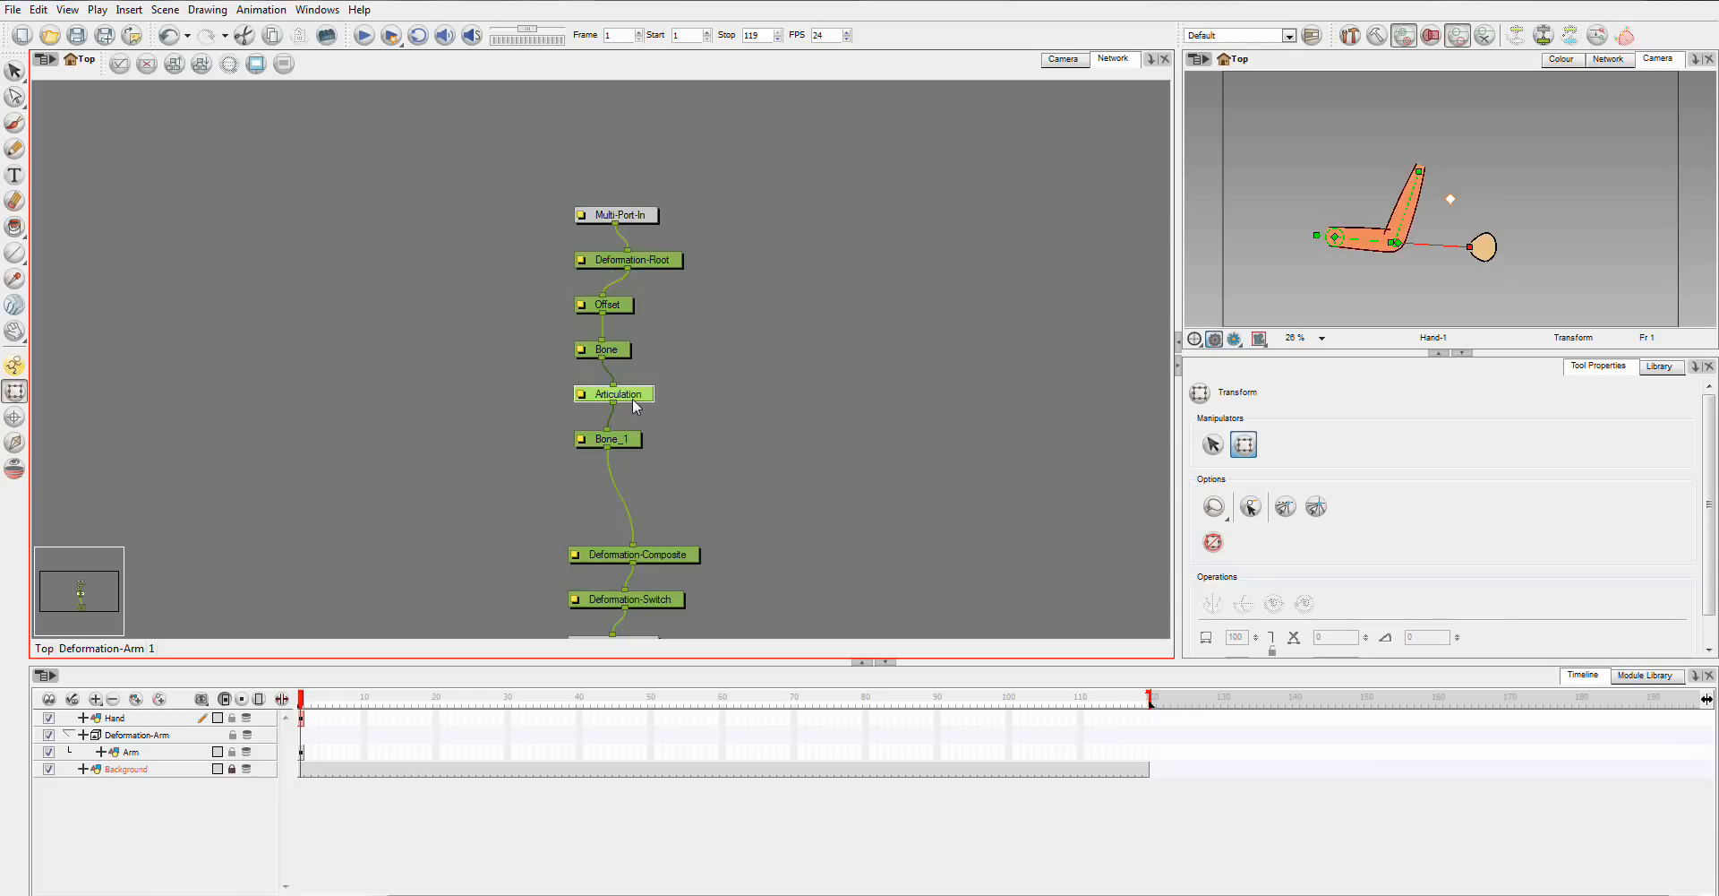
{"action": "mouse_move", "coordinate": [620, 446]}
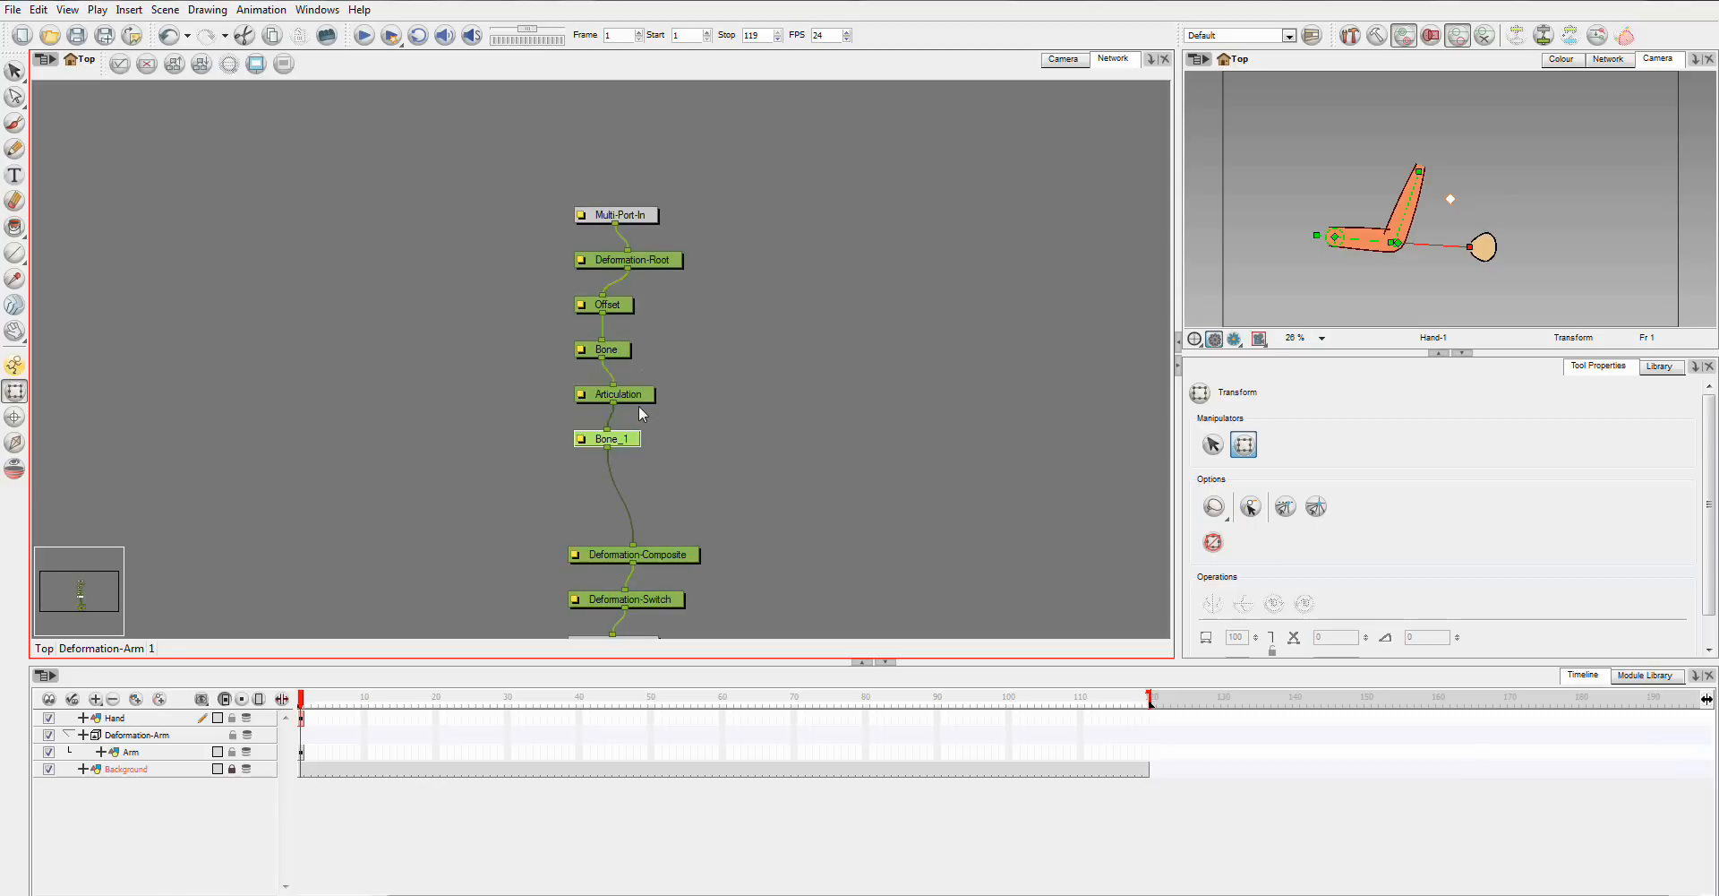
{"action": "mouse_move", "coordinate": [641, 422]}
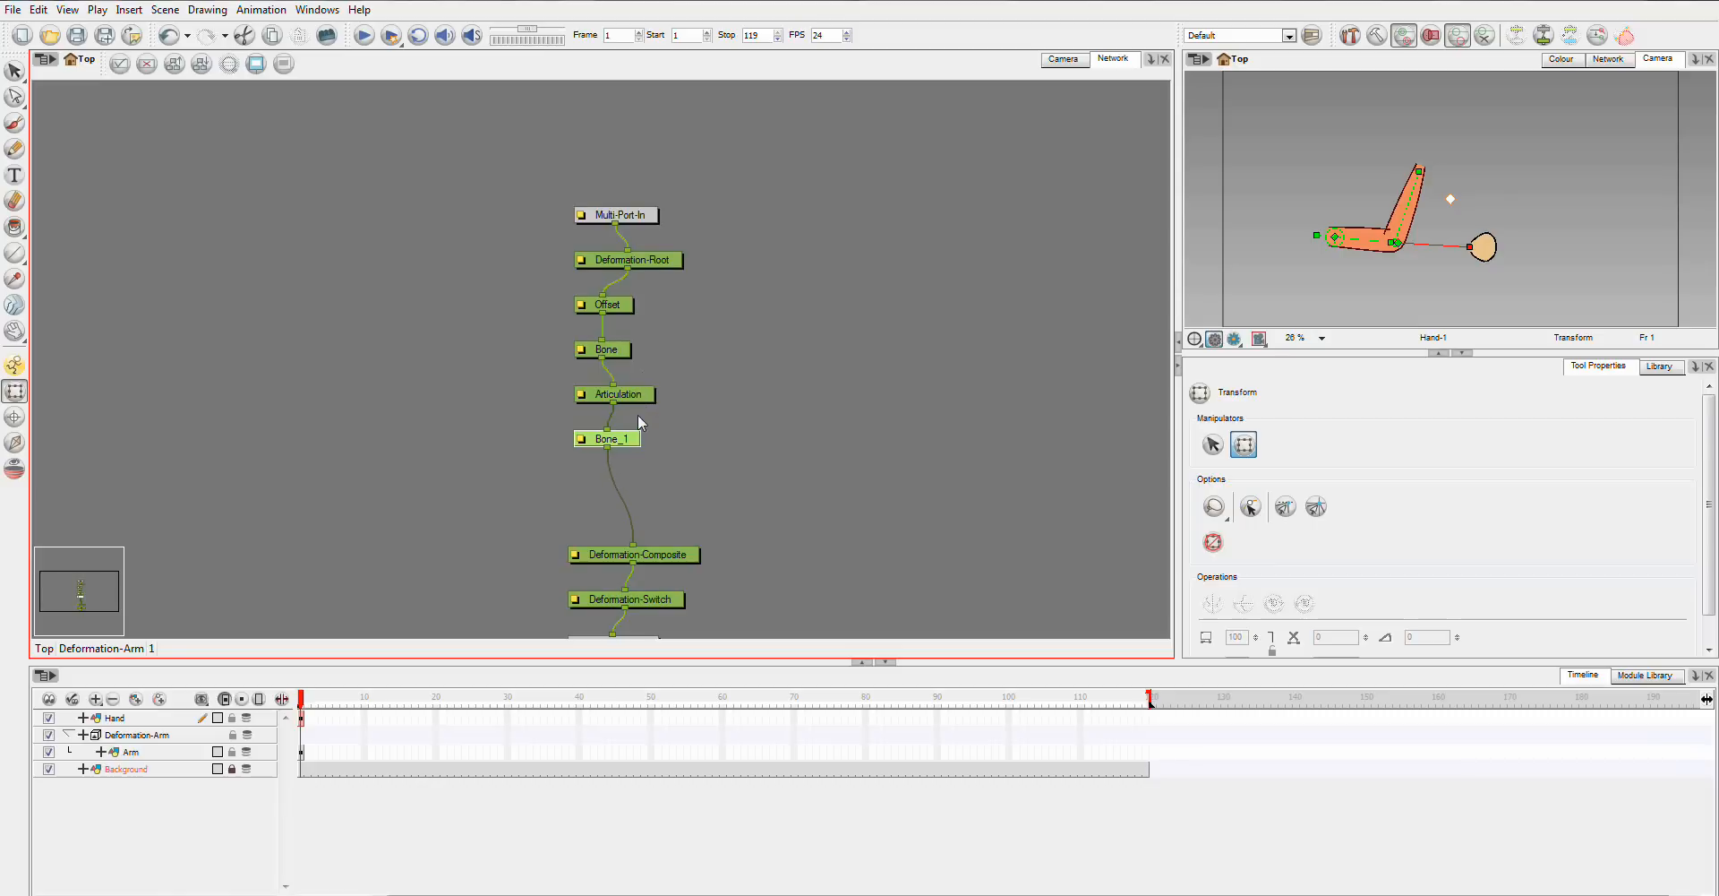
Drag a Fold module from the Module Library onto the link between Articulation and Bone_1.
{"action": "left_click_drag", "start_coordinate": [607, 439], "coordinate": [614, 523]}
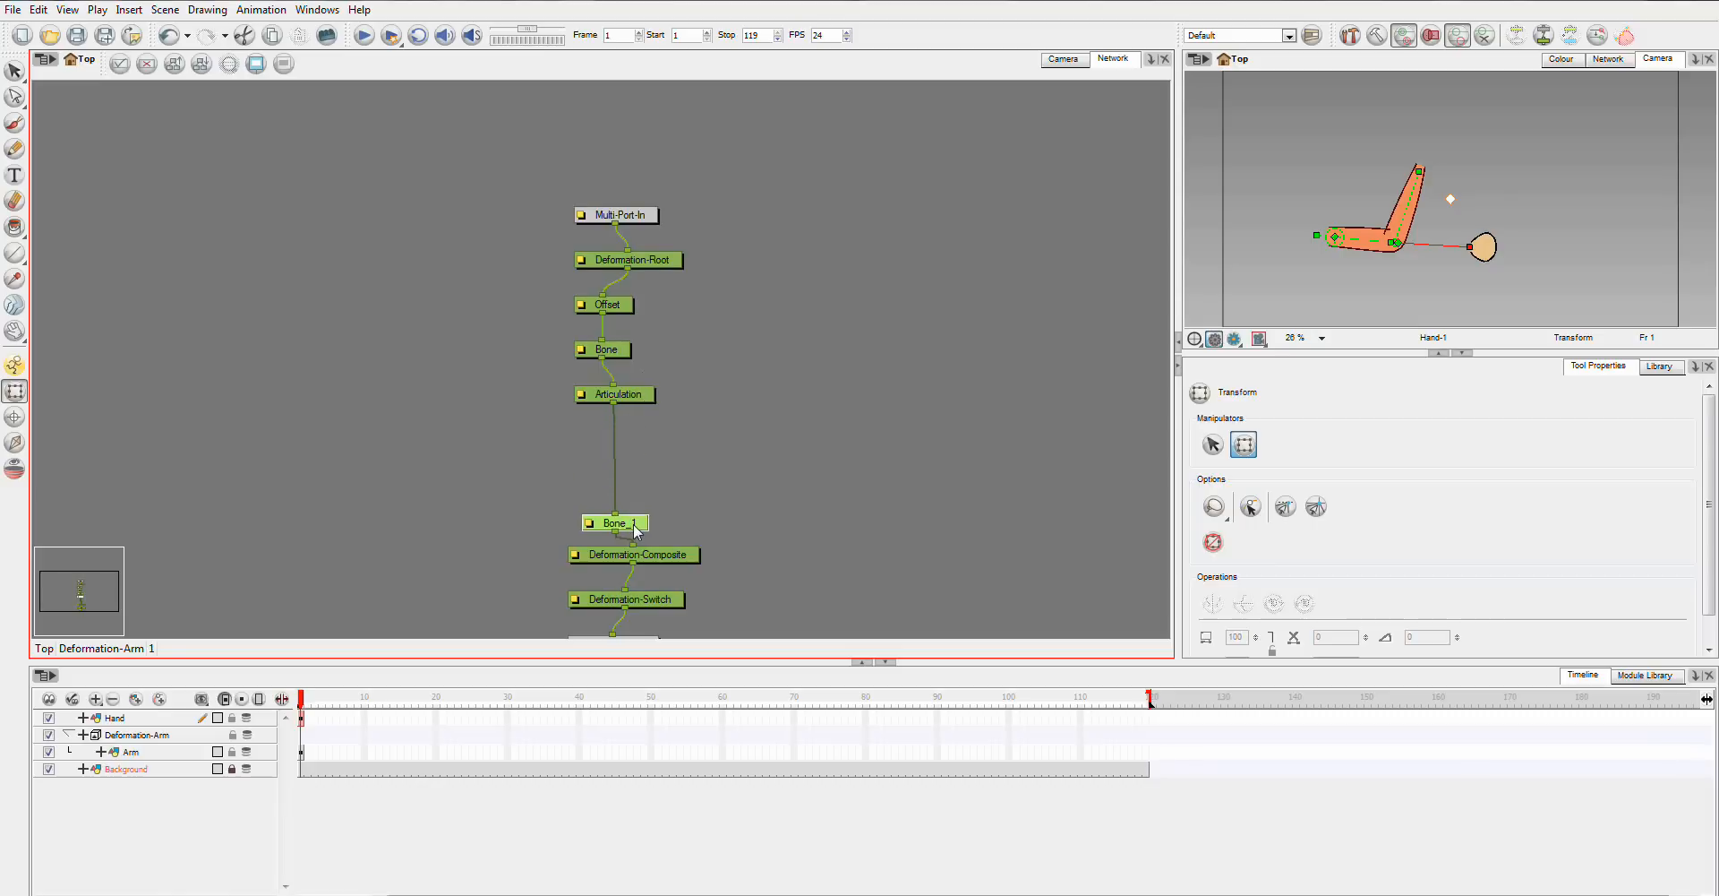
{"action": "left_click", "coordinate": [1645, 674]}
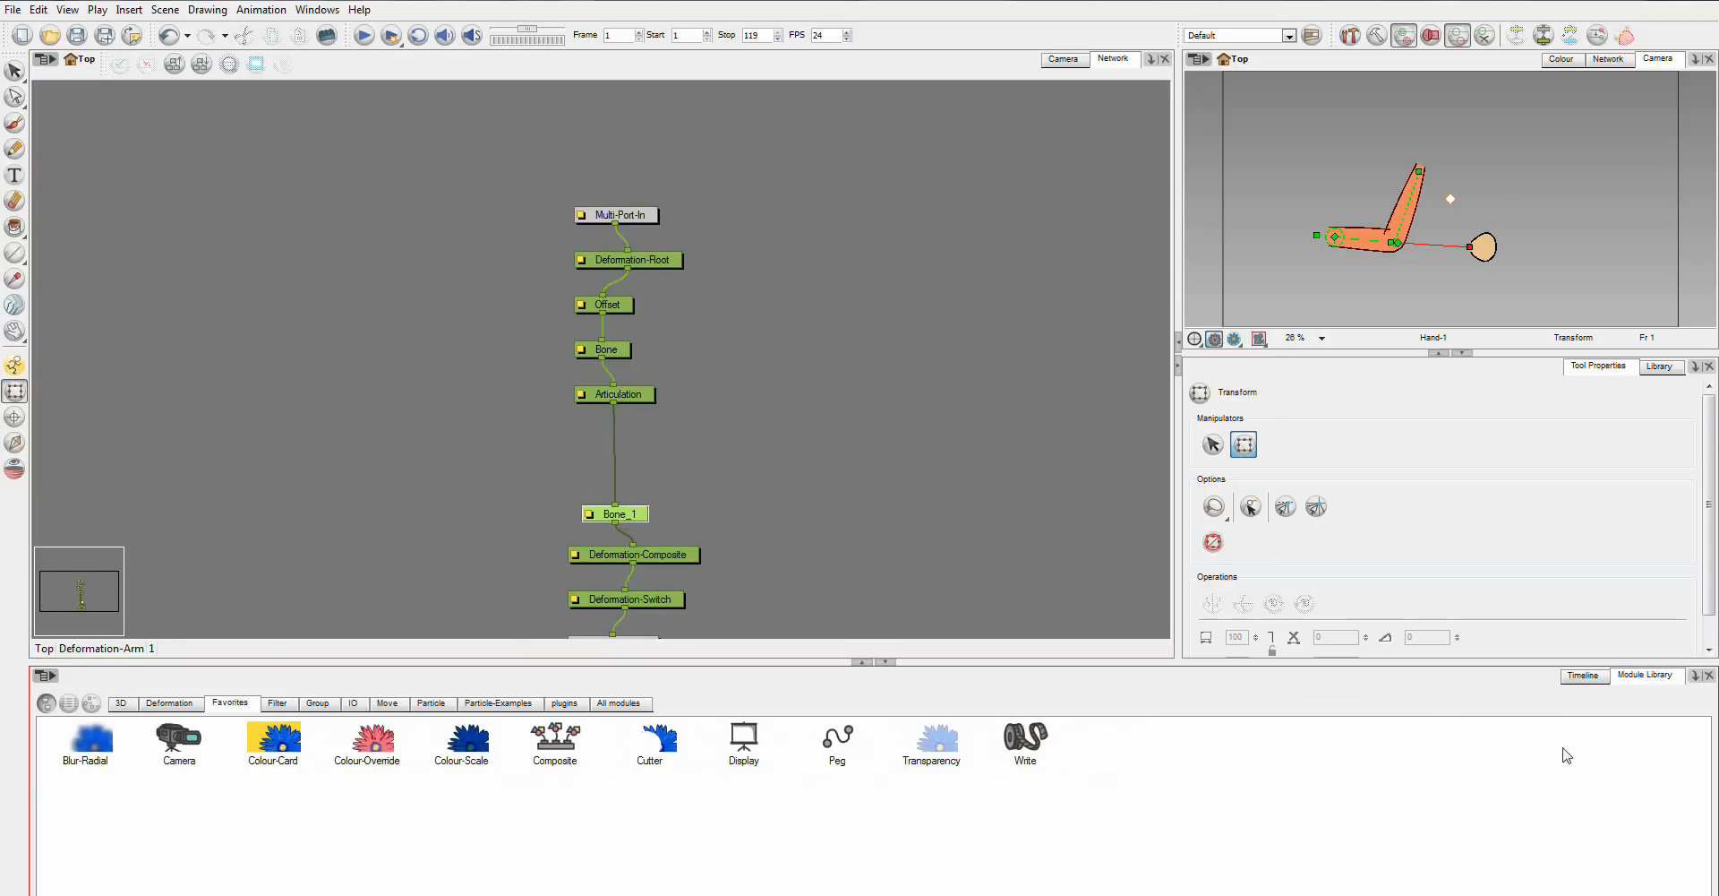
{"action": "left_click", "coordinate": [618, 702]}
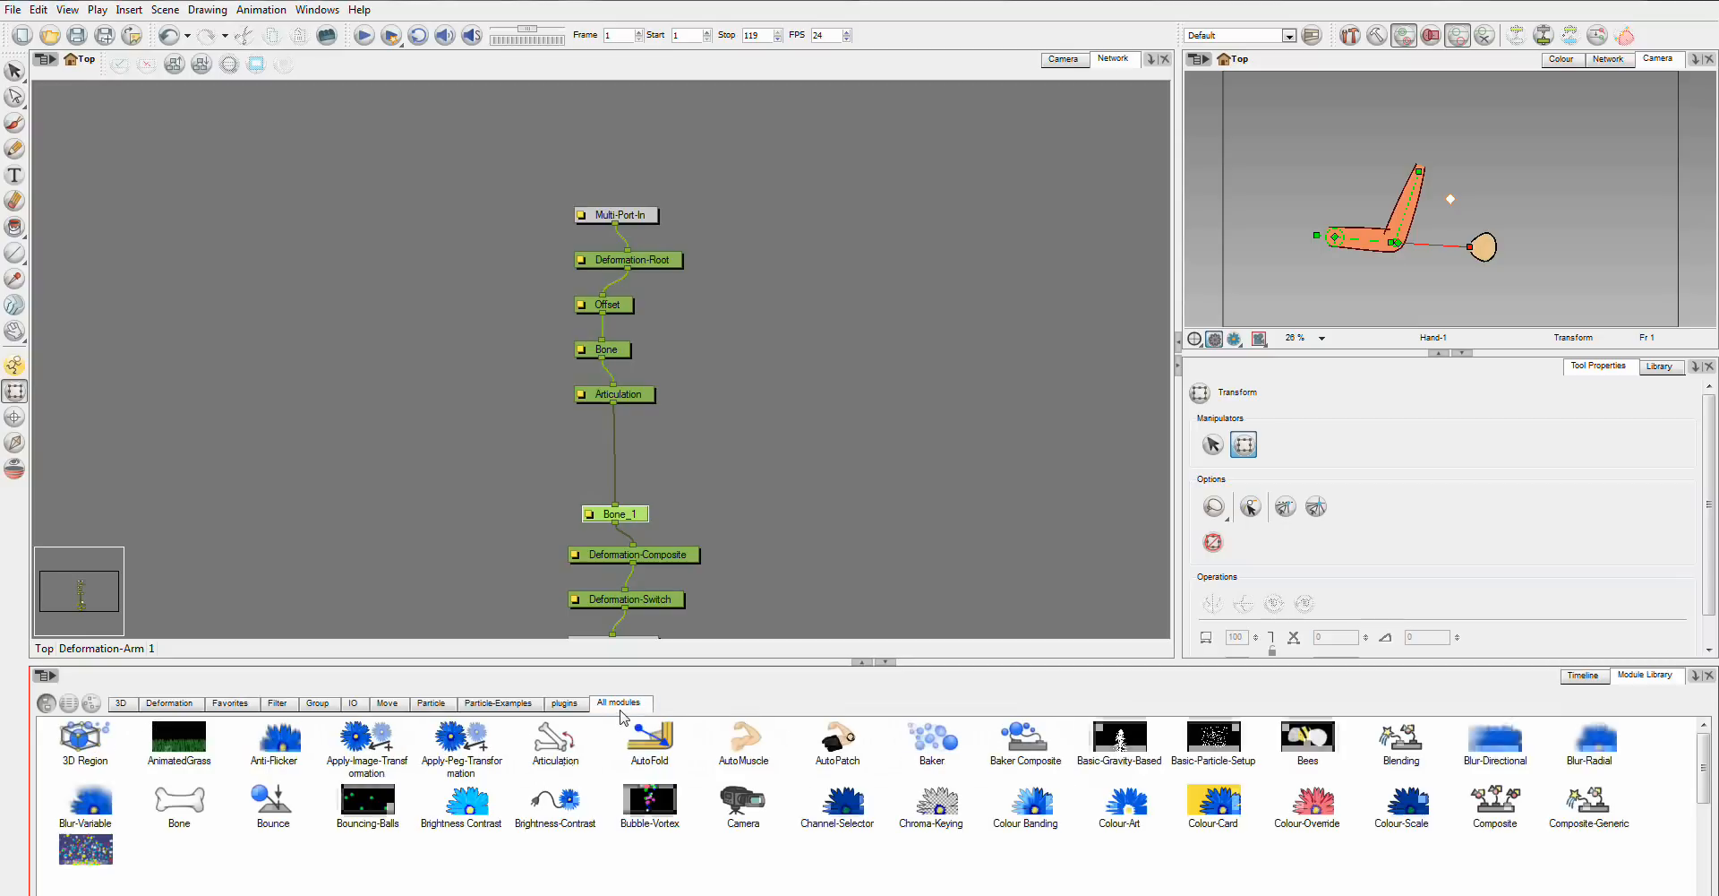
{"action": "left_click", "coordinate": [168, 703]}
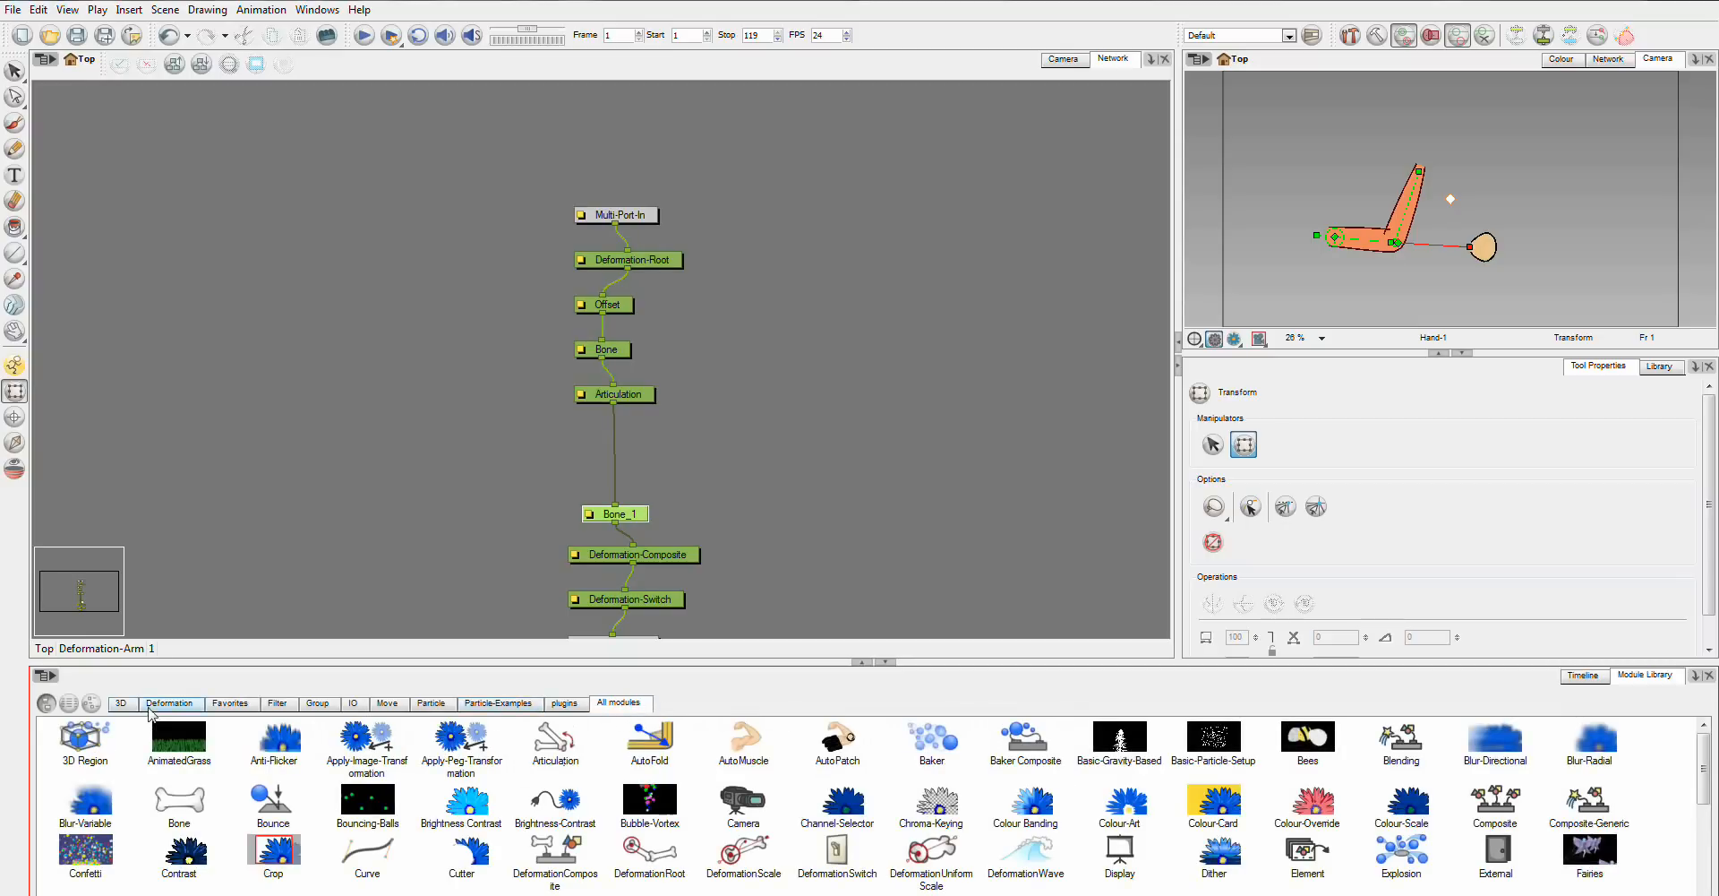
{"action": "left_click", "coordinate": [170, 702]}
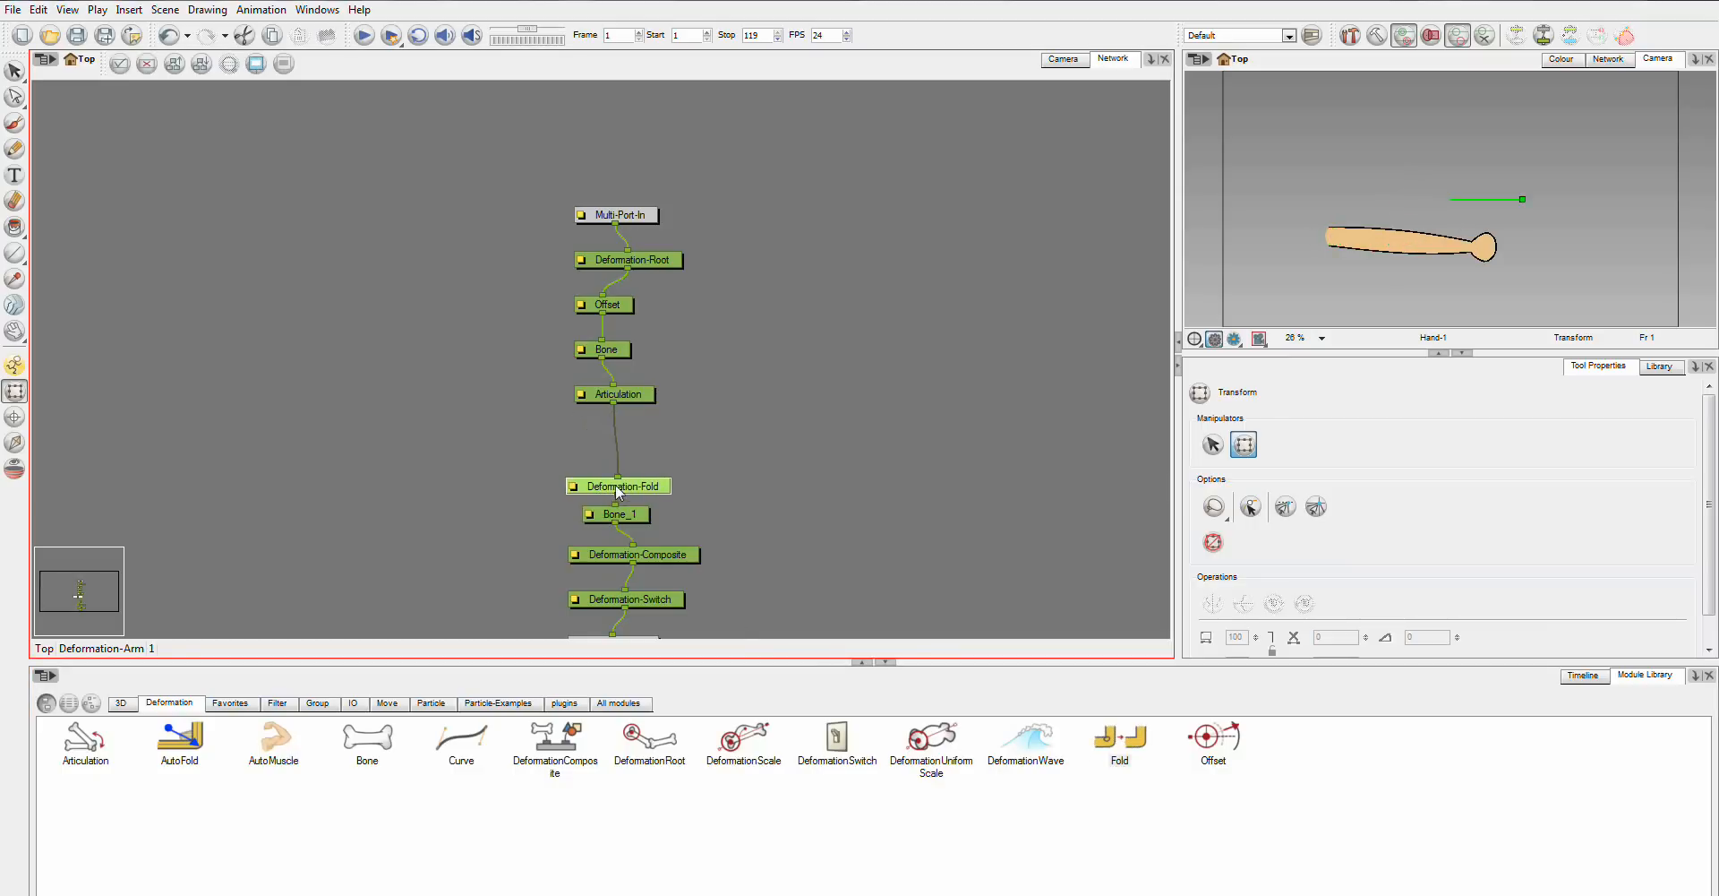
{"action": "left_click_drag", "start_coordinate": [618, 485], "coordinate": [614, 456]}
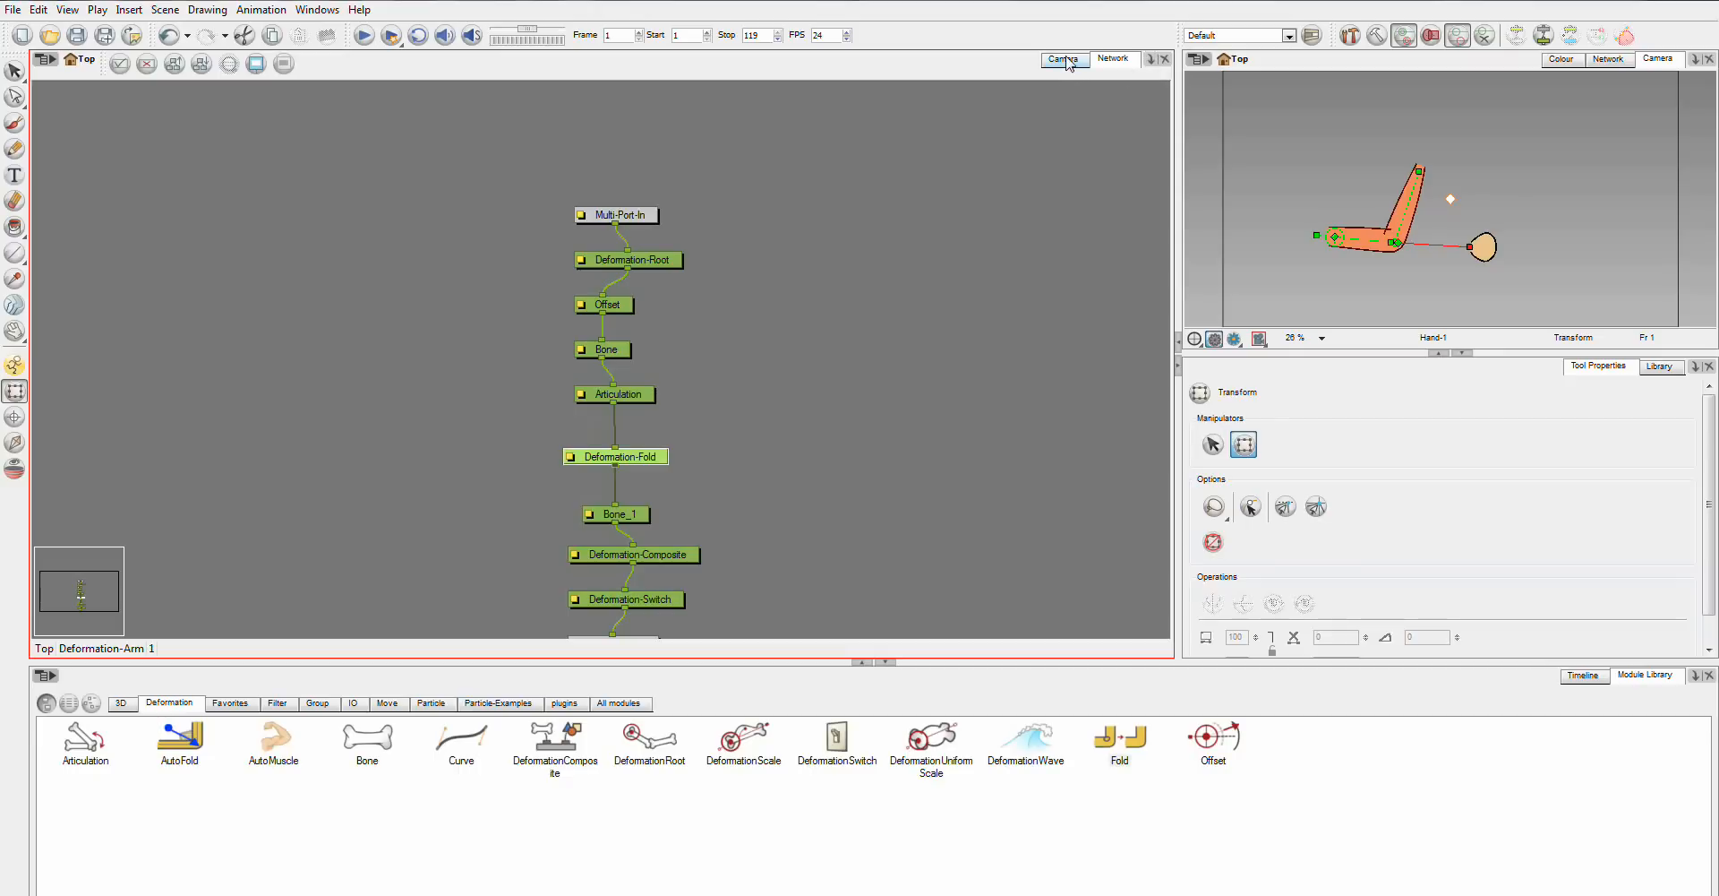
Return to the Camera view and timeline and select the Deformation-Arm layer.
{"action": "left_click", "coordinate": [1062, 58]}
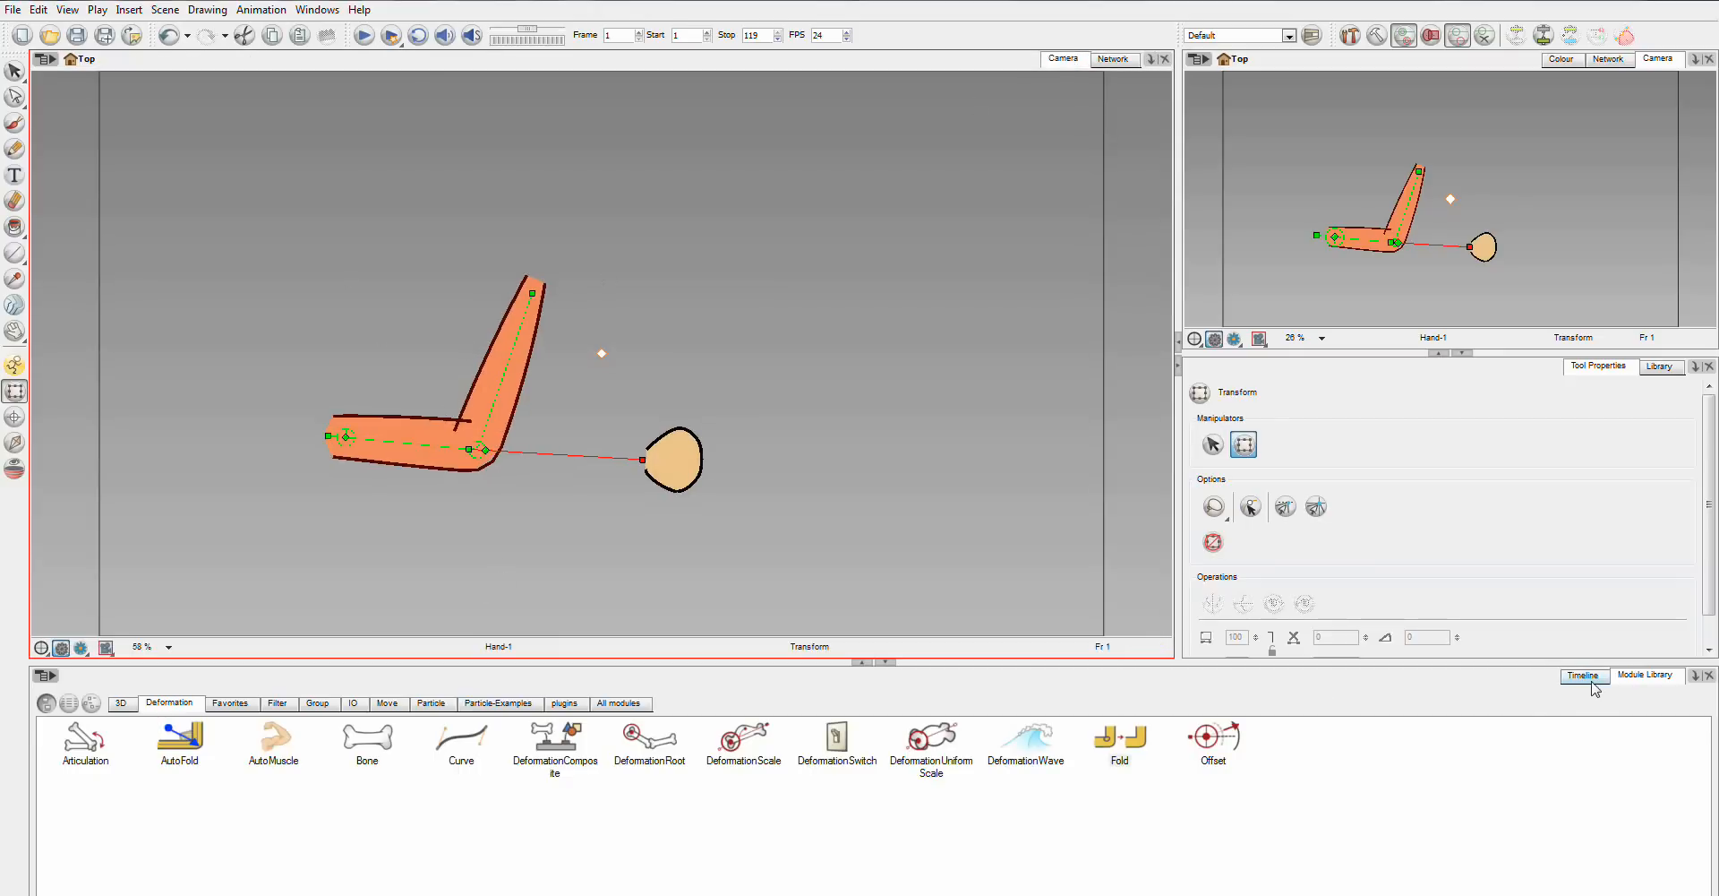
{"action": "left_click", "coordinate": [1582, 673]}
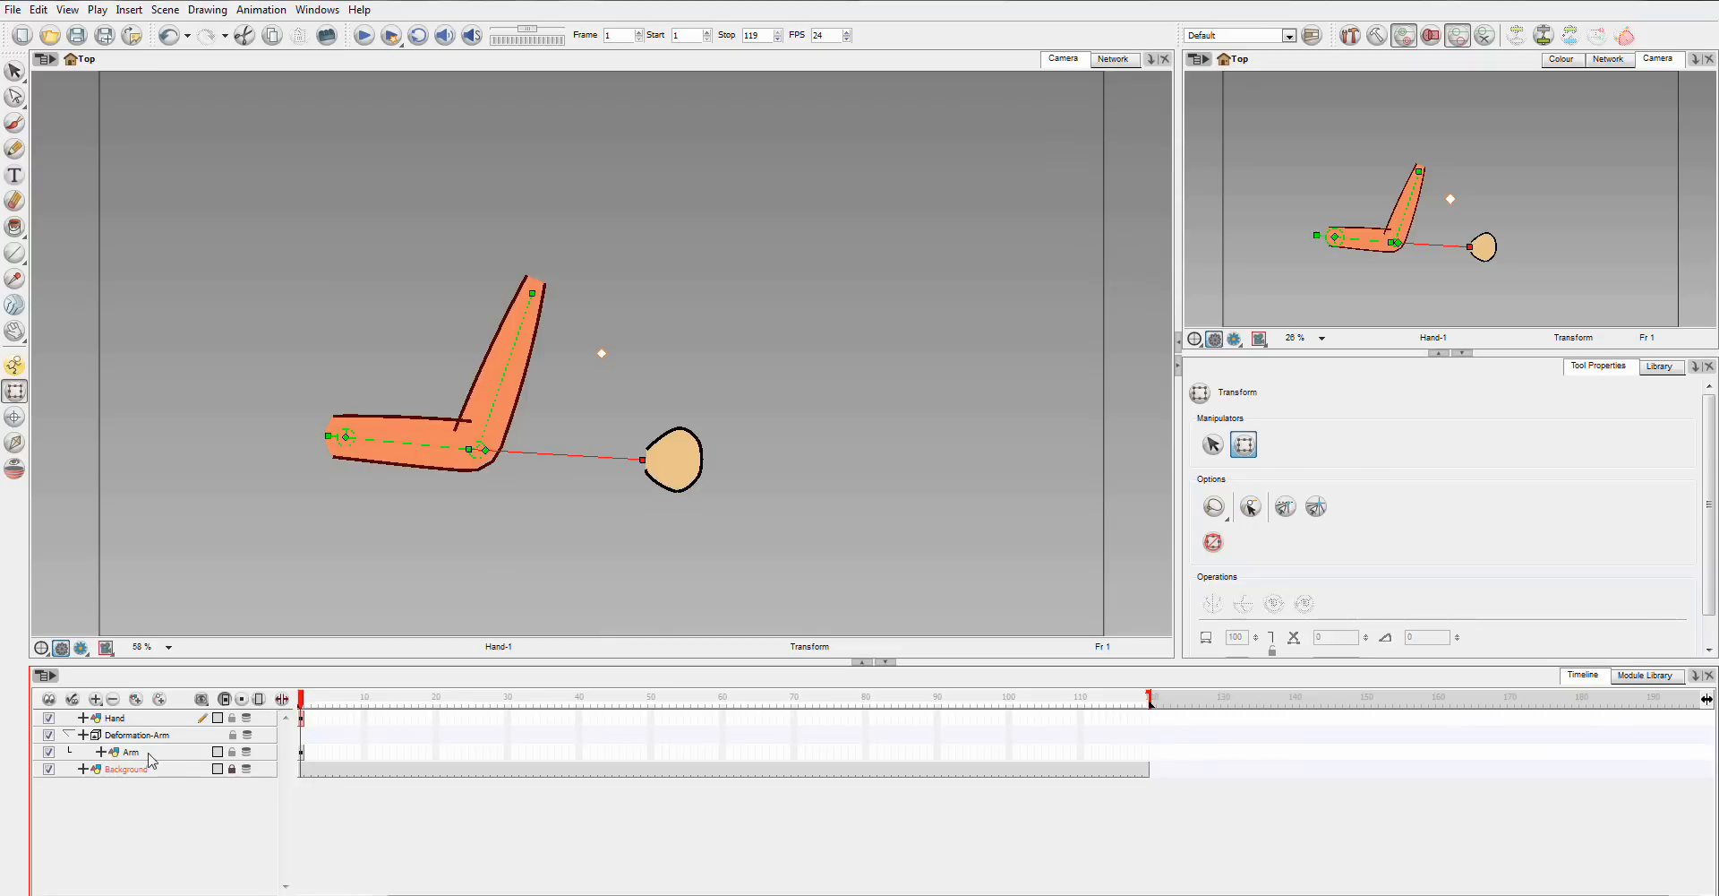
{"action": "left_click", "coordinate": [134, 735]}
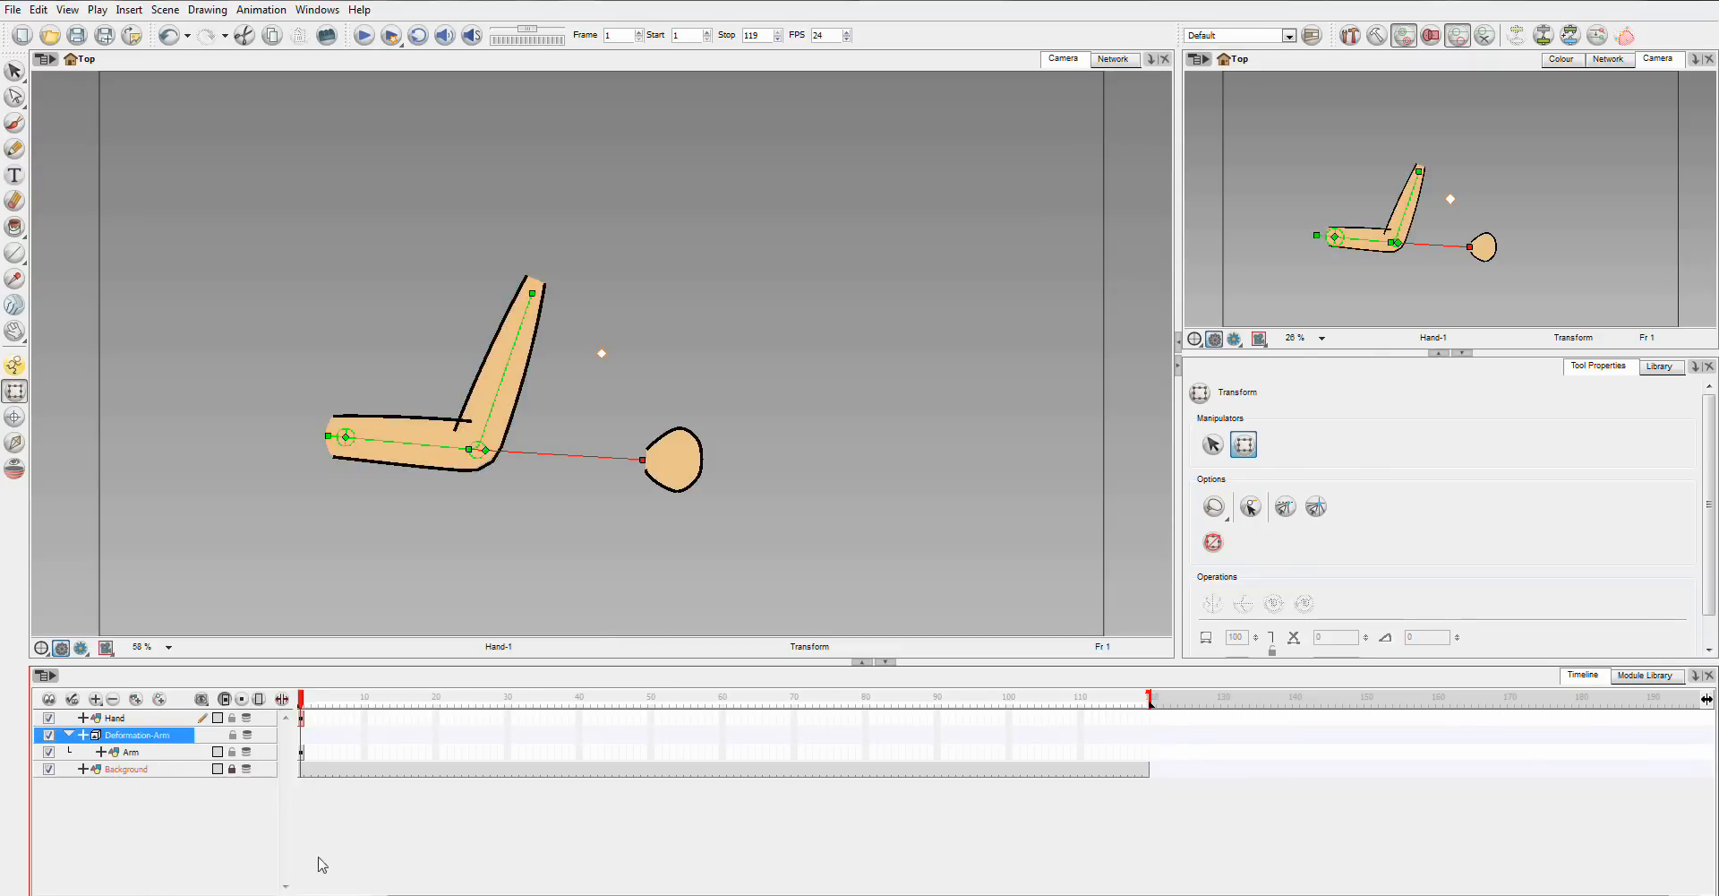
{"action": "mouse_move", "coordinate": [134, 745]}
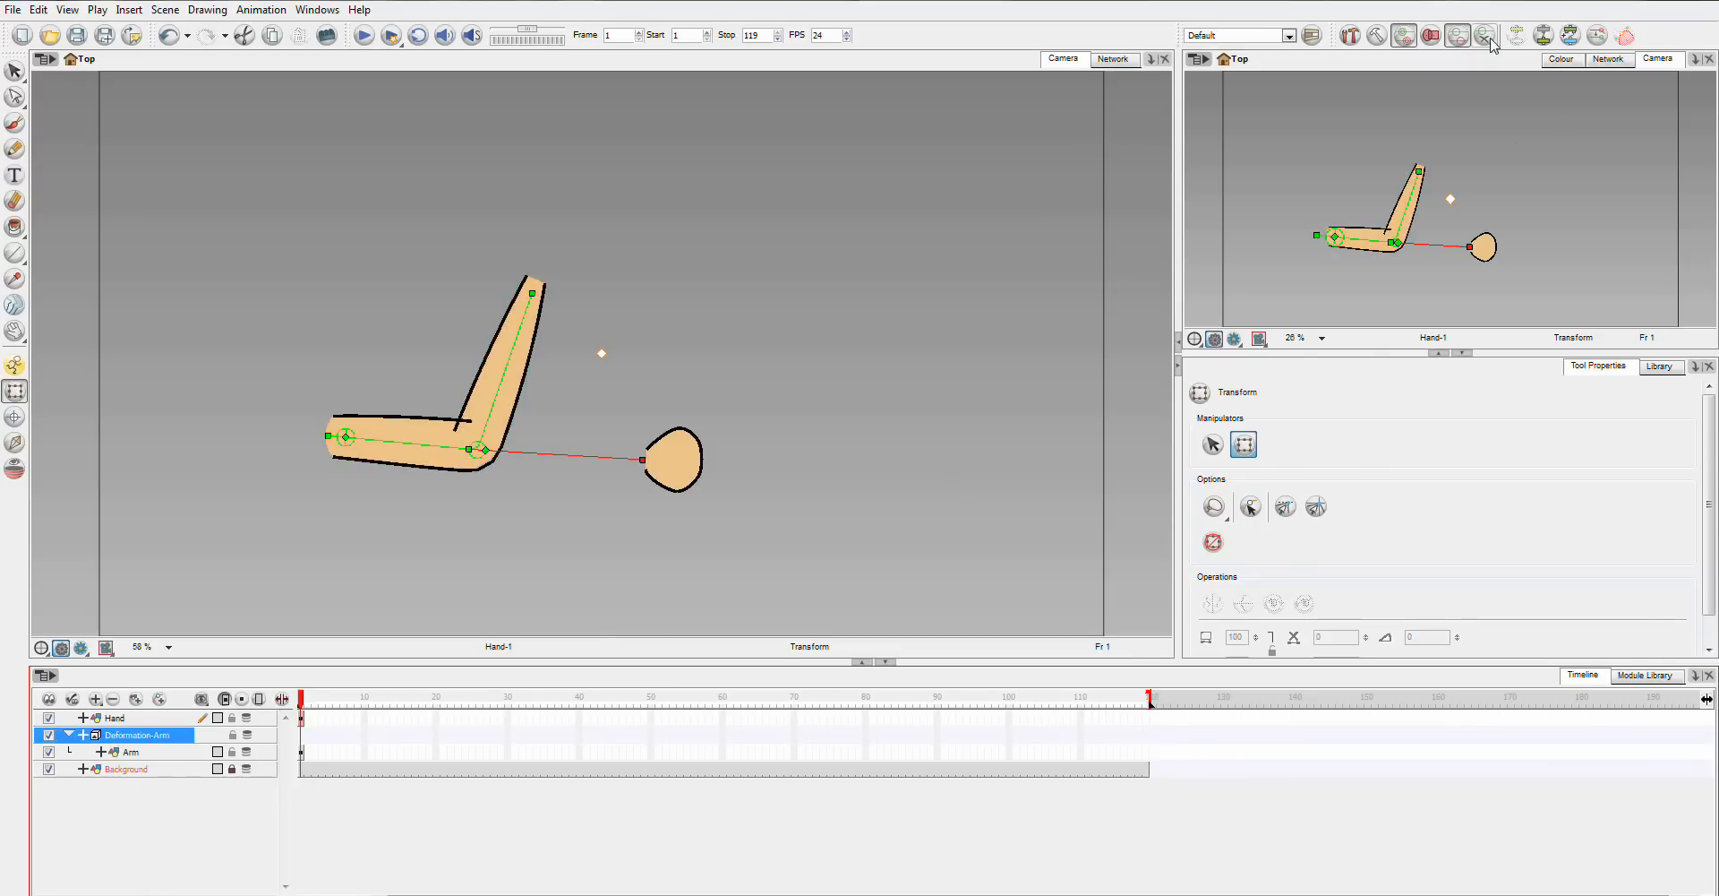
{"action": "mouse_move", "coordinate": [1488, 36]}
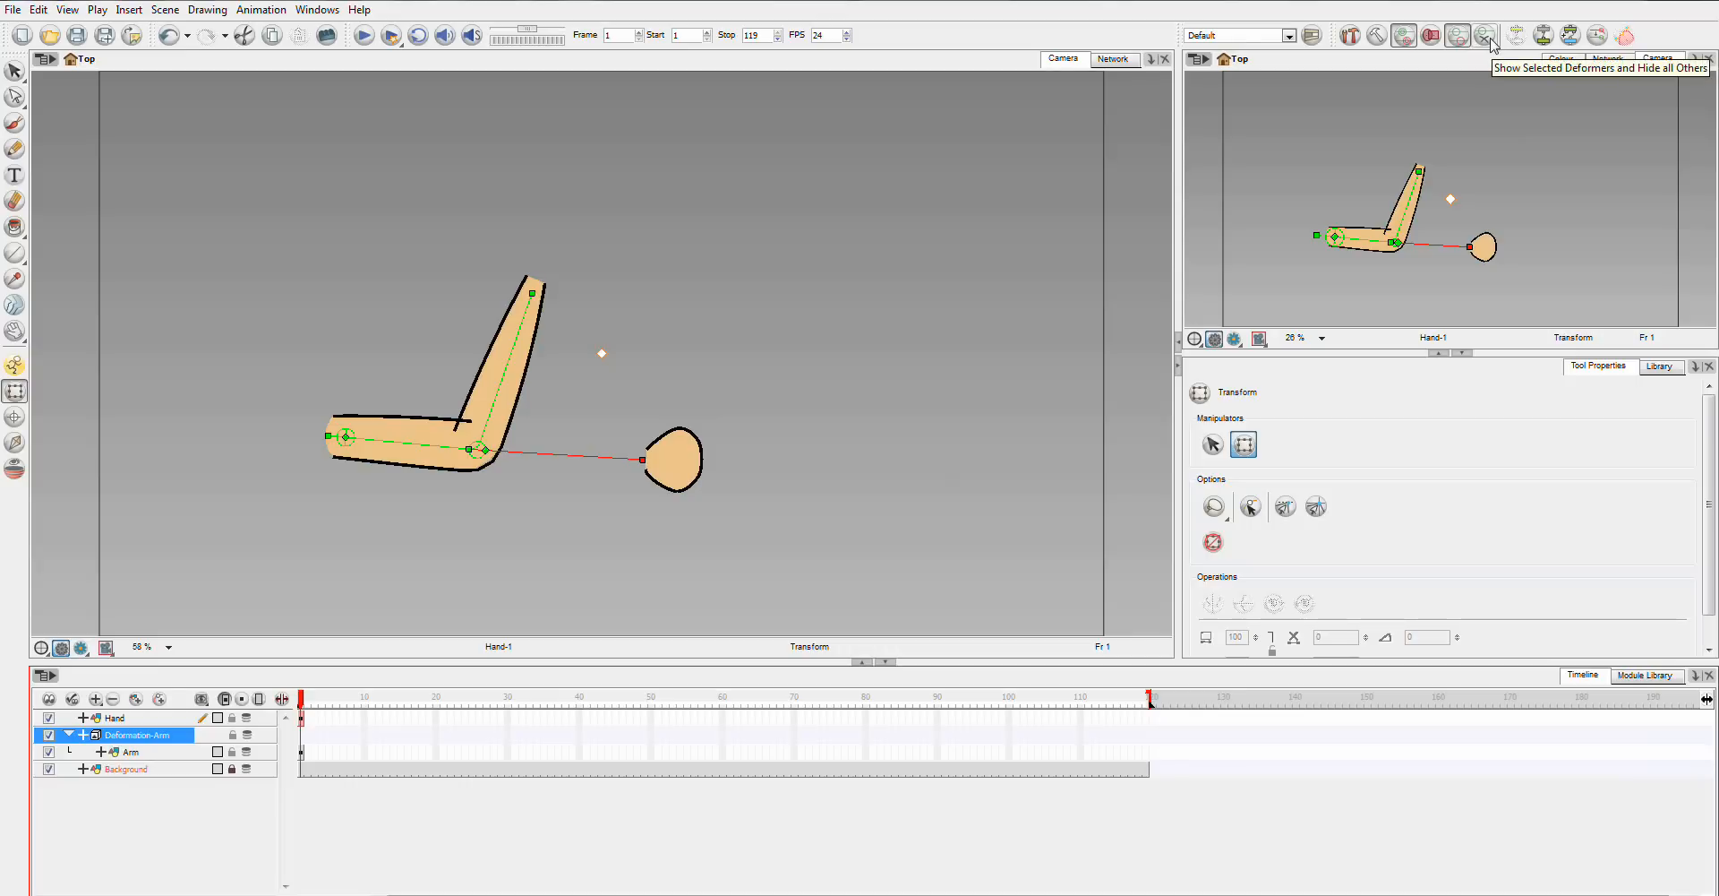
{"action": "mouse_move", "coordinate": [118, 751]}
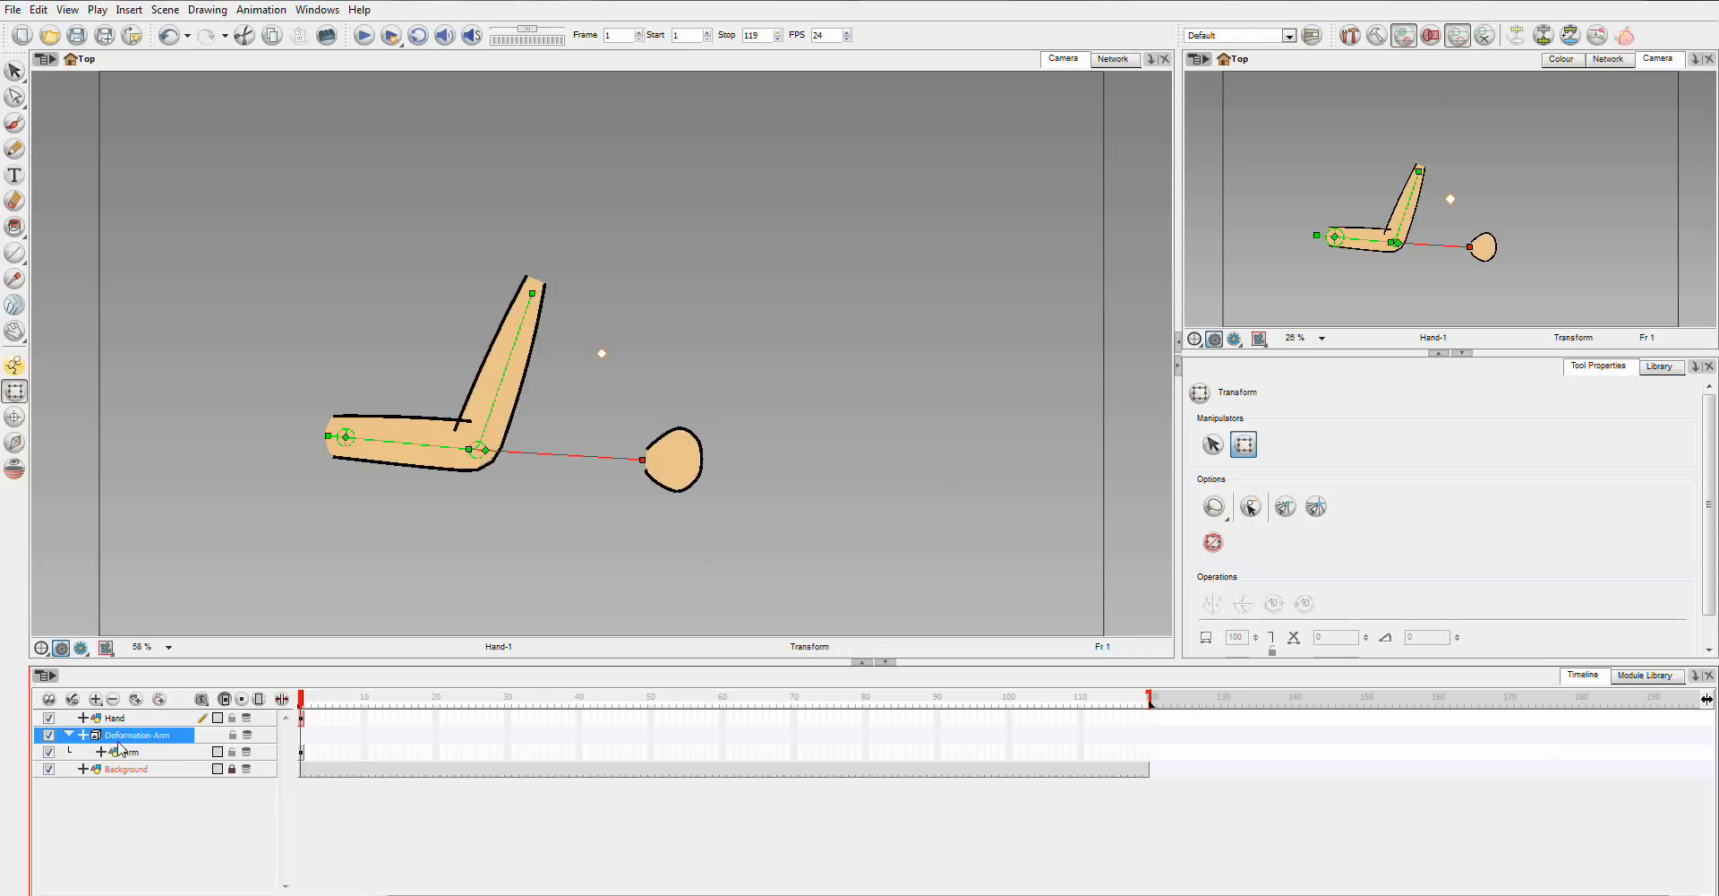
{"action": "mouse_move", "coordinate": [654, 414]}
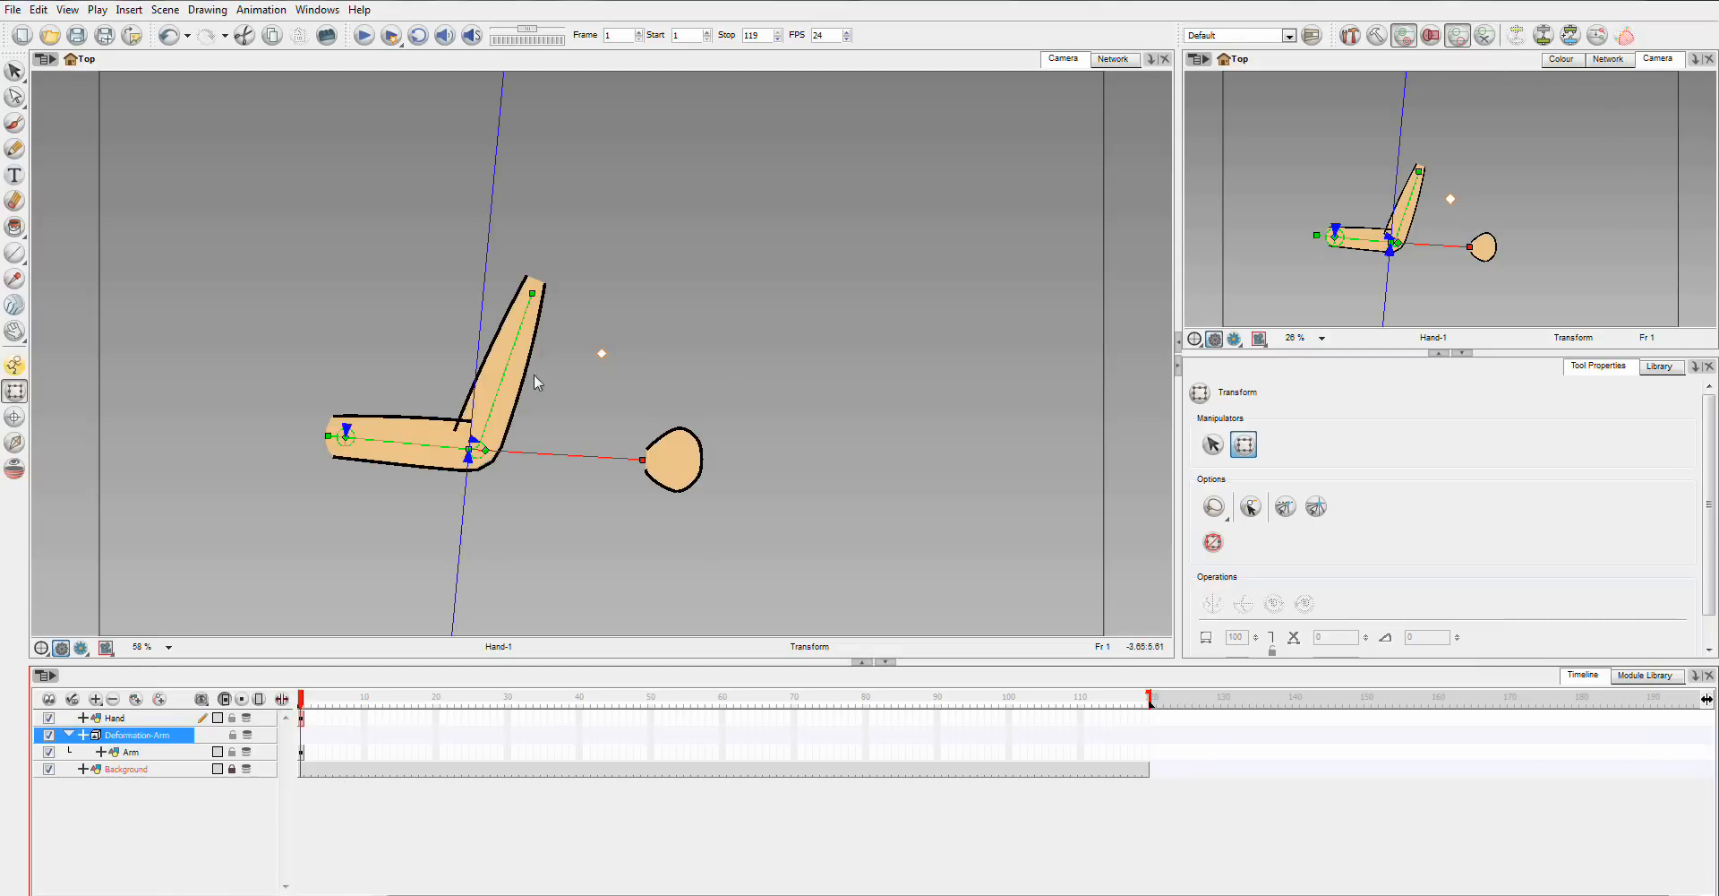
{"action": "mouse_move", "coordinate": [453, 68]}
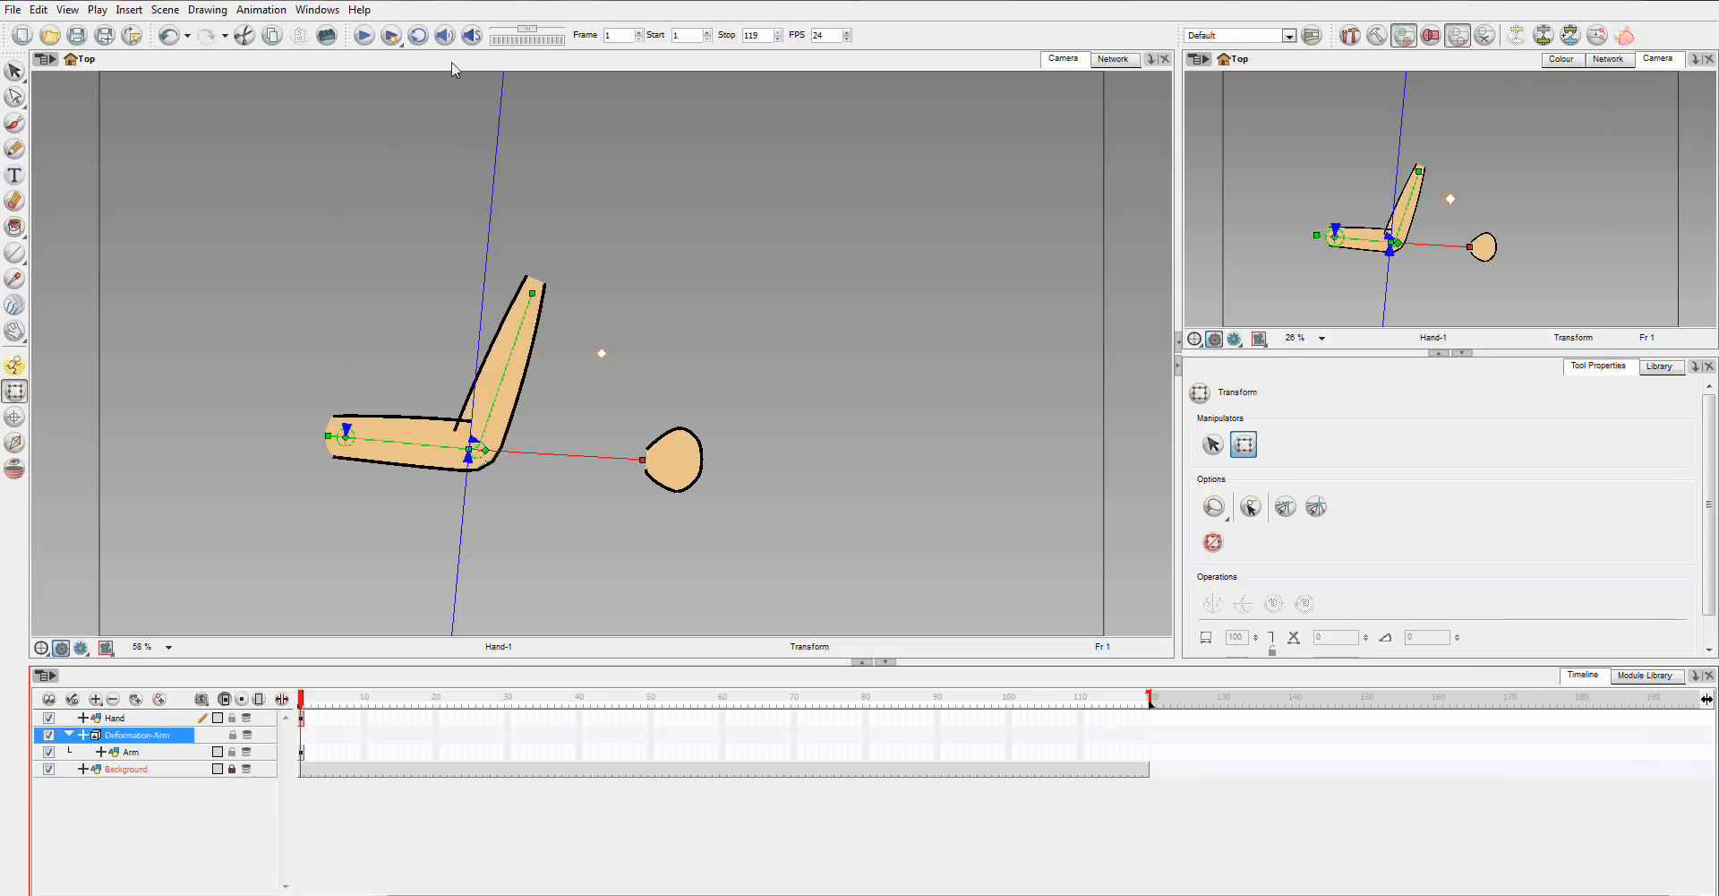
{"action": "mouse_move", "coordinate": [523, 163]}
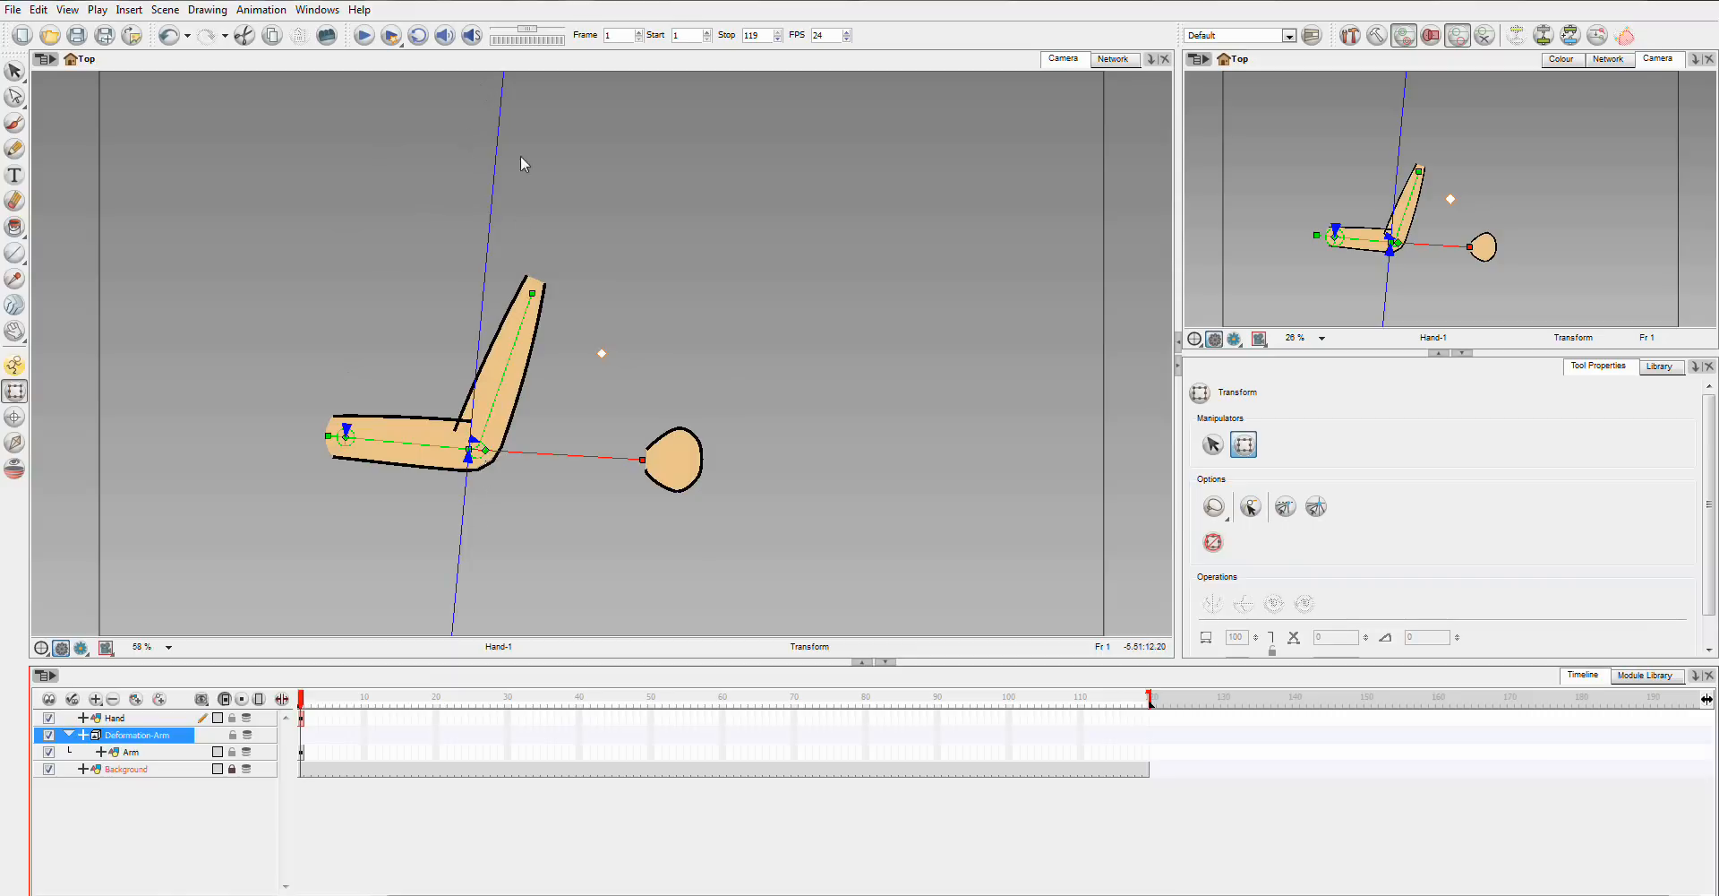
{"action": "mouse_move", "coordinate": [553, 324]}
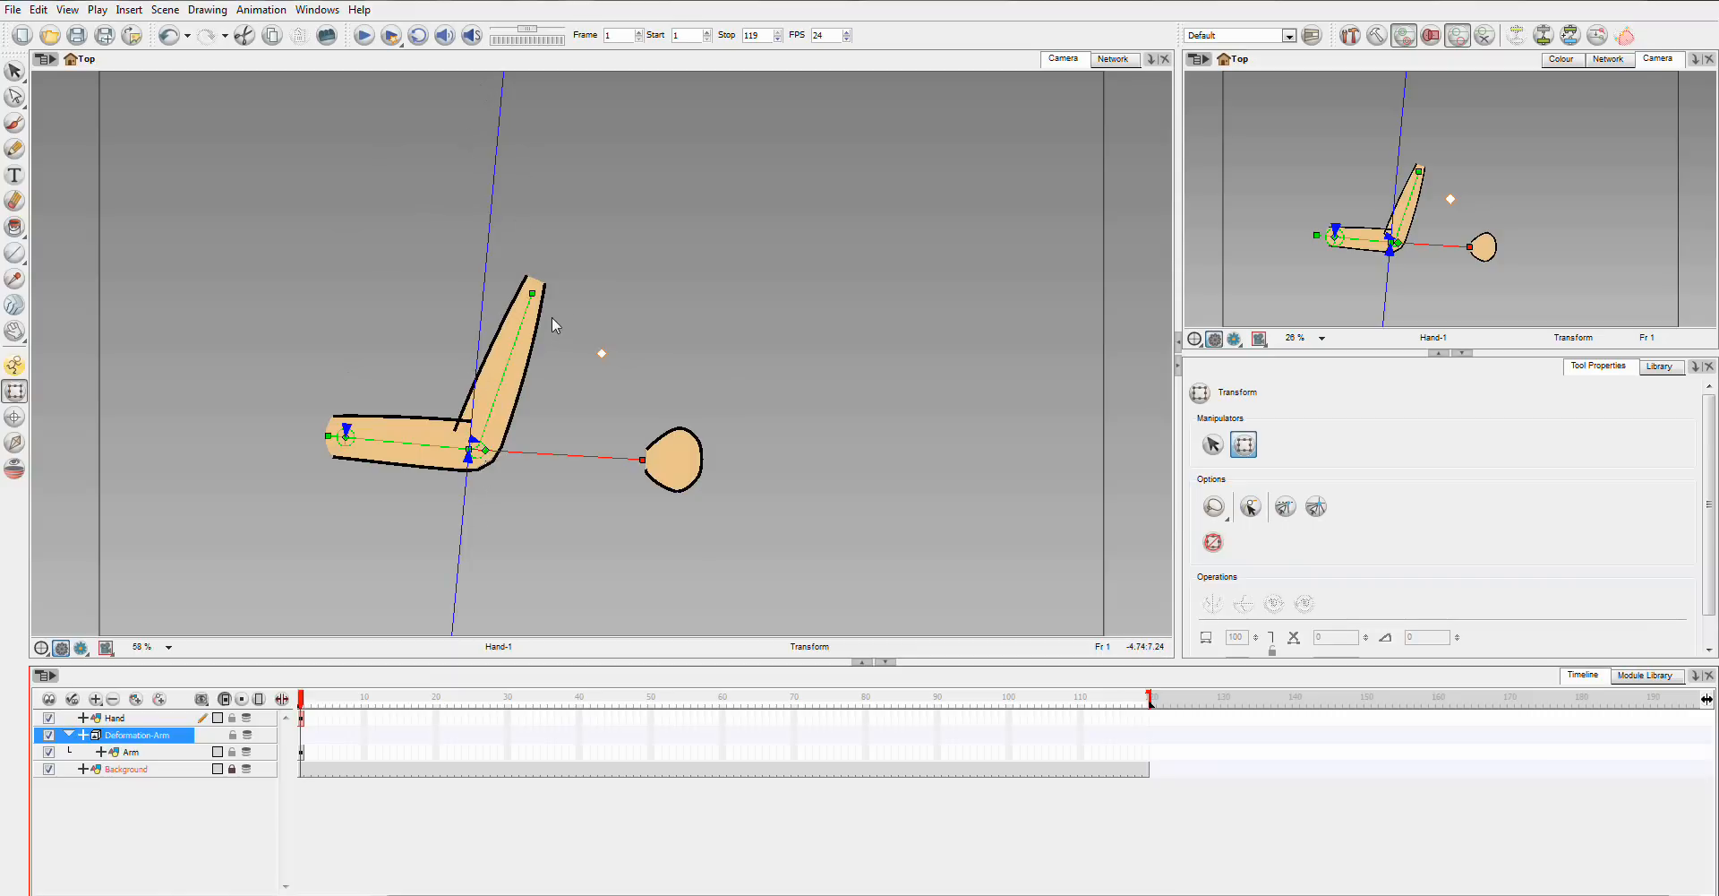
{"action": "mouse_move", "coordinate": [630, 367]}
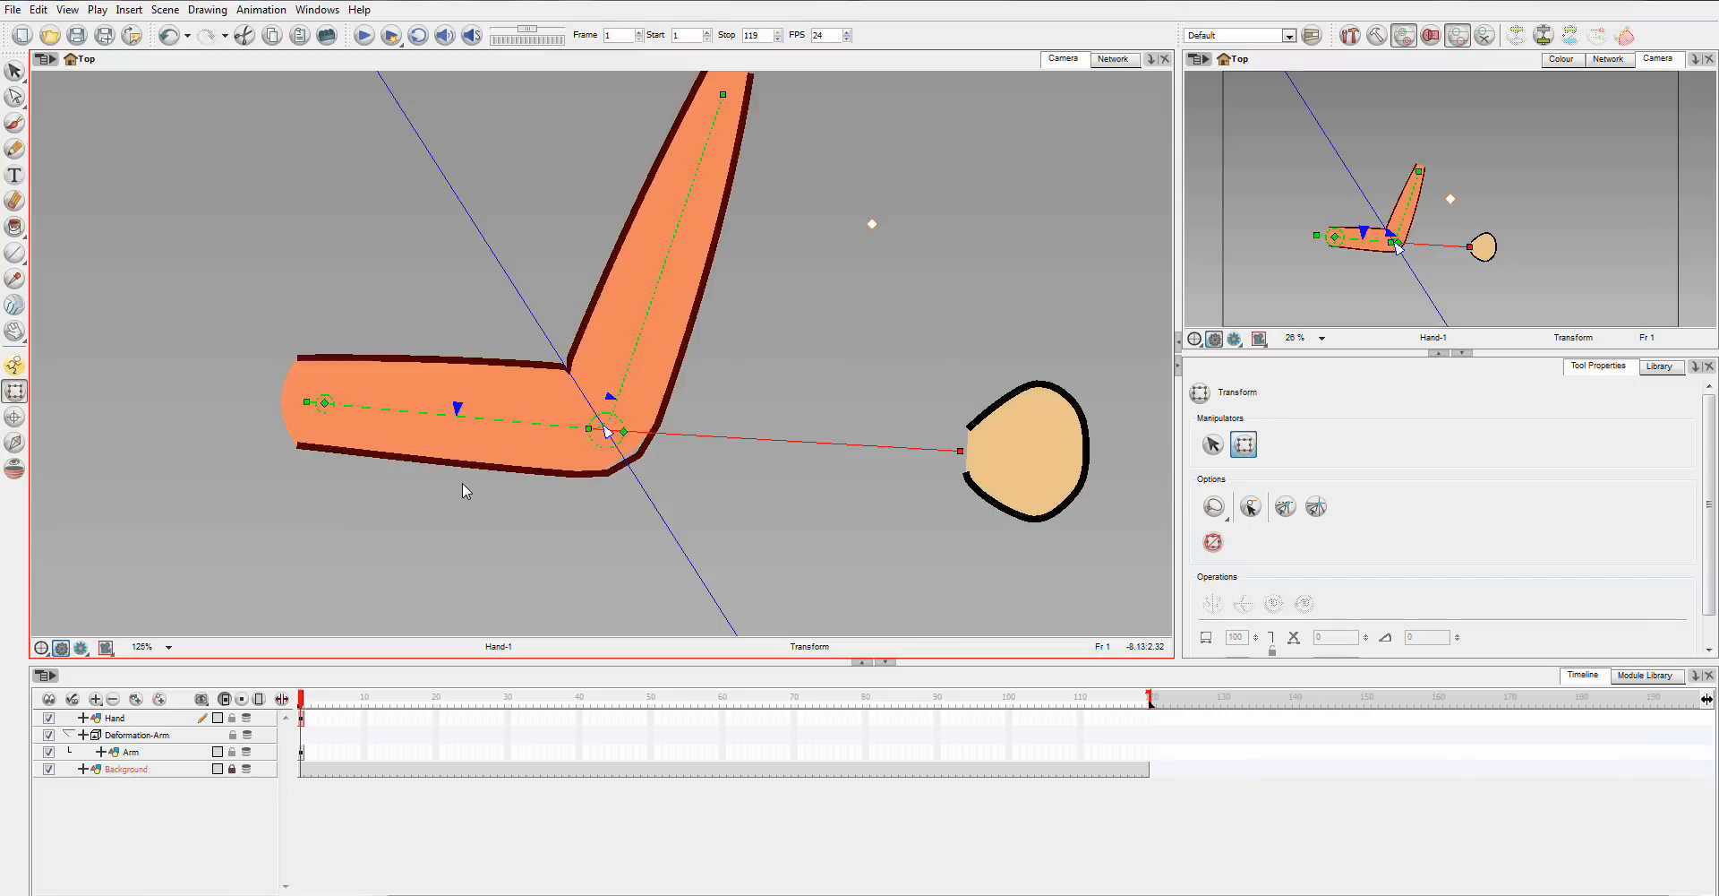
{"action": "mouse_move", "coordinate": [510, 310]}
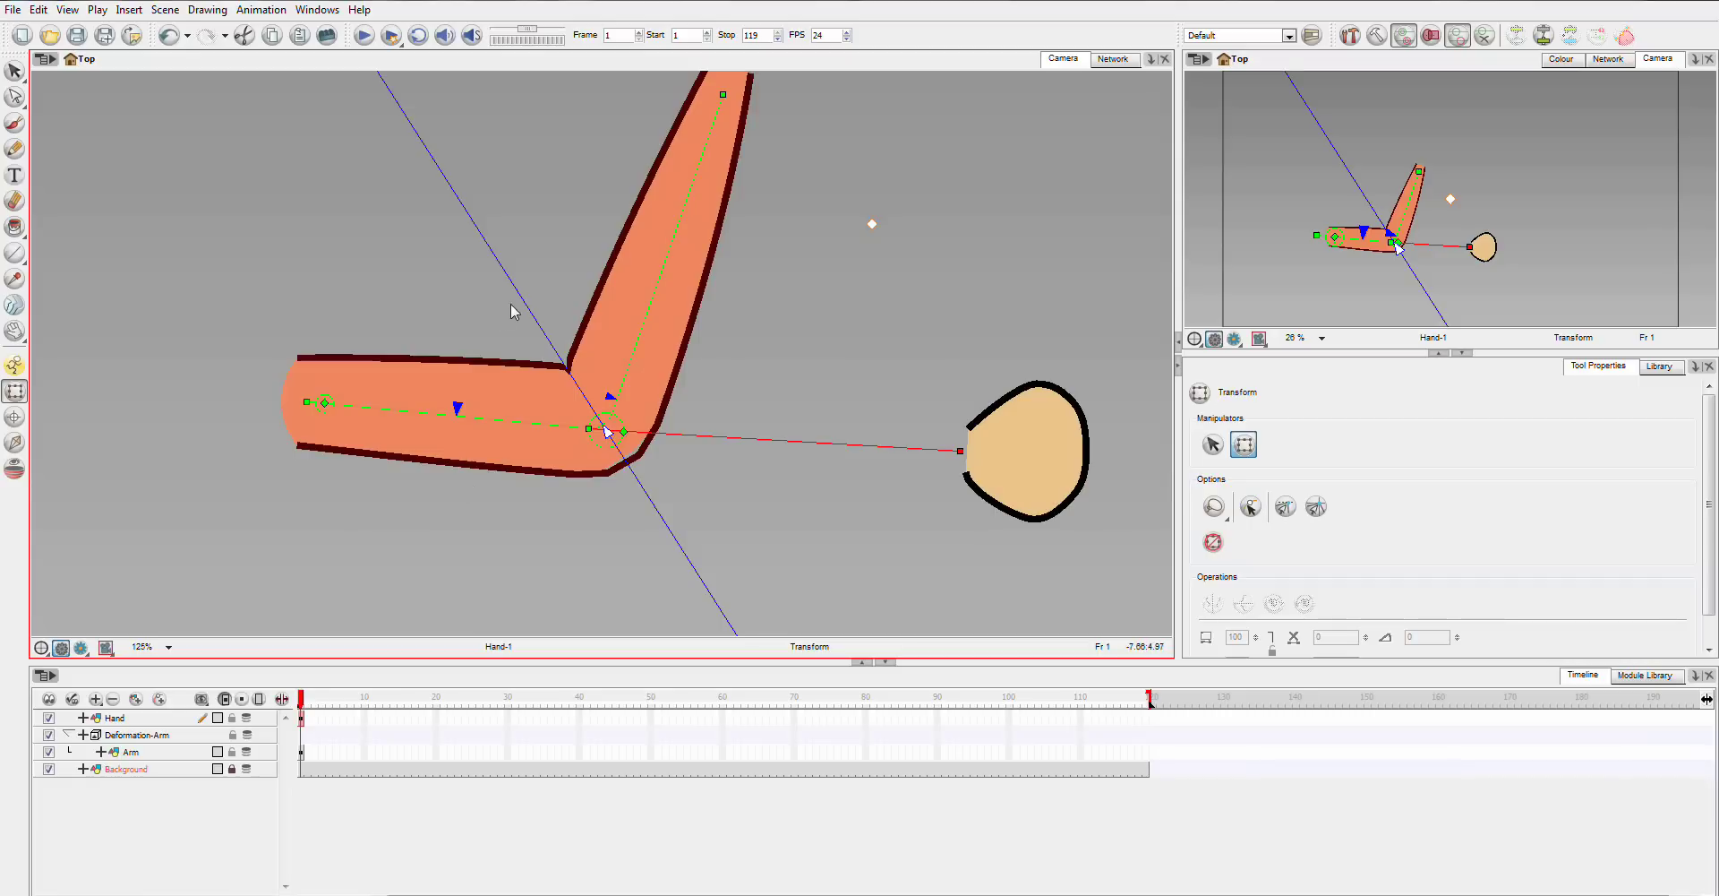
{"action": "mouse_move", "coordinate": [540, 331]}
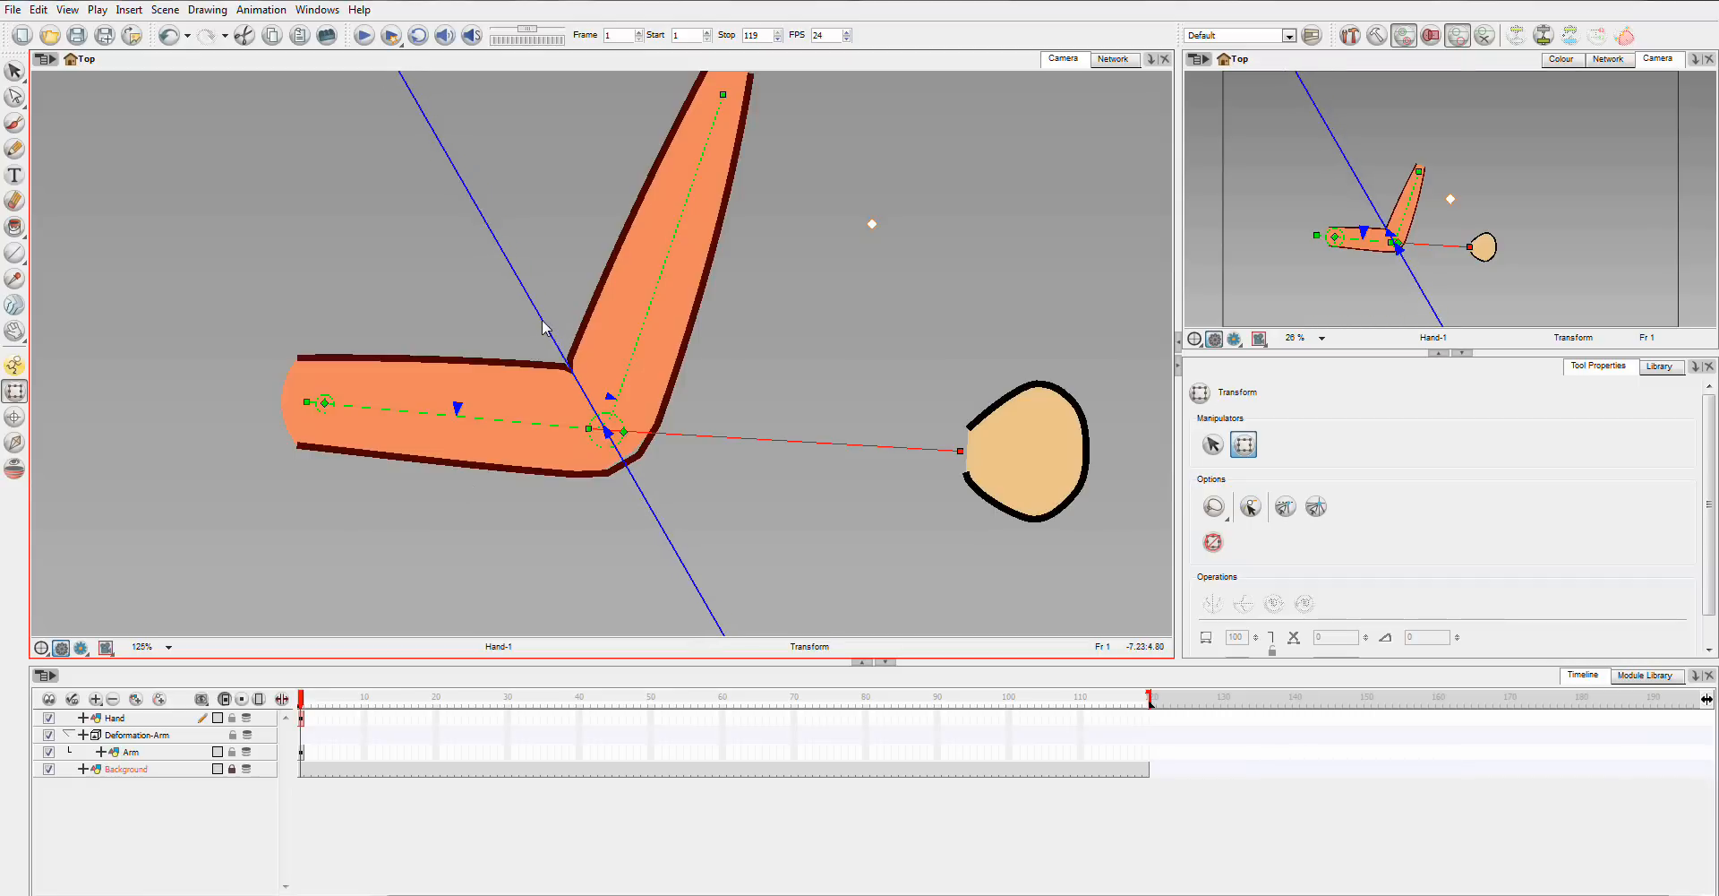
Adjust the fold handles at the elbow, then rotate the forearm back straight to meet the hand.
{"action": "left_click_drag", "start_coordinate": [545, 329], "coordinate": [450, 347]}
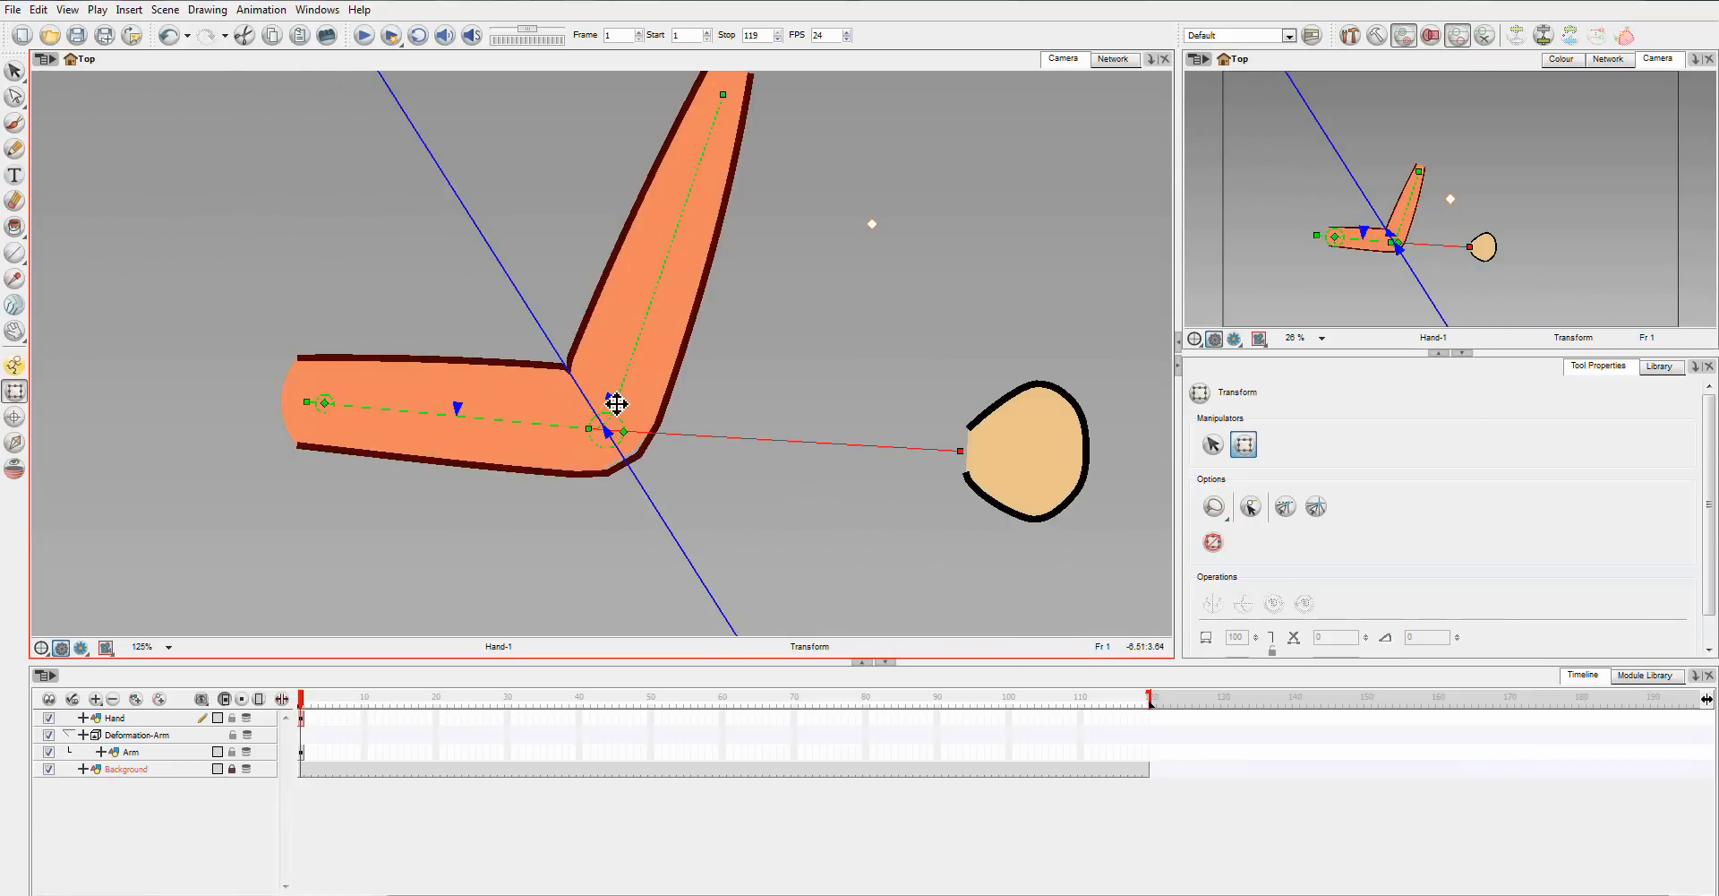
{"action": "left_click_drag", "start_coordinate": [618, 403], "coordinate": [647, 348]}
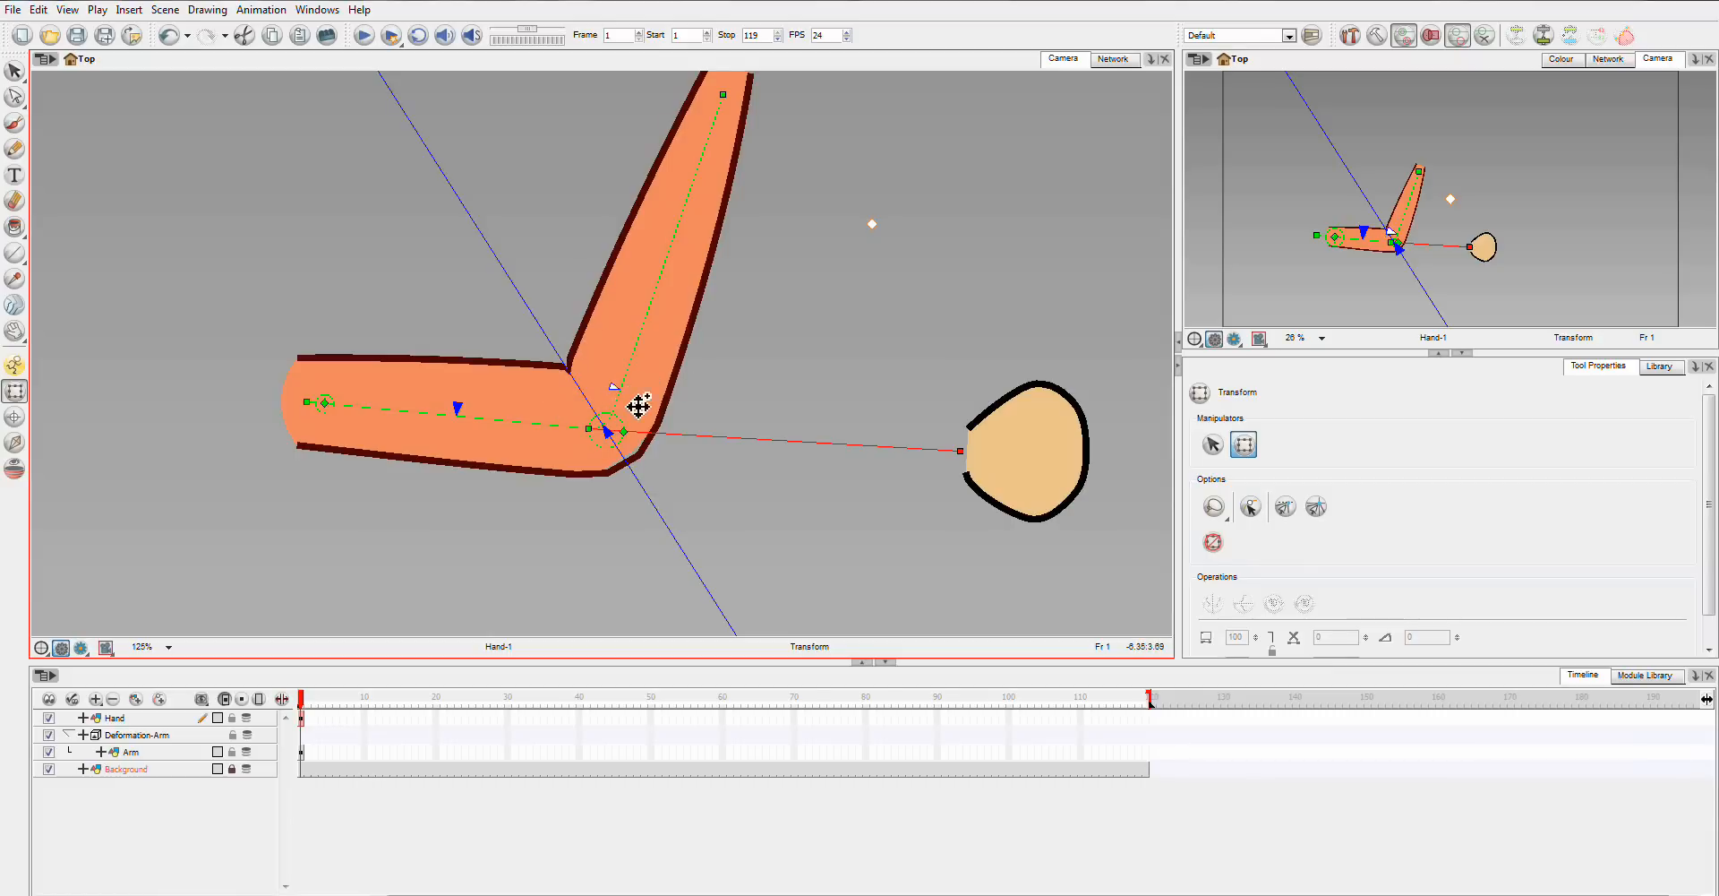
{"action": "mouse_move", "coordinate": [657, 341]}
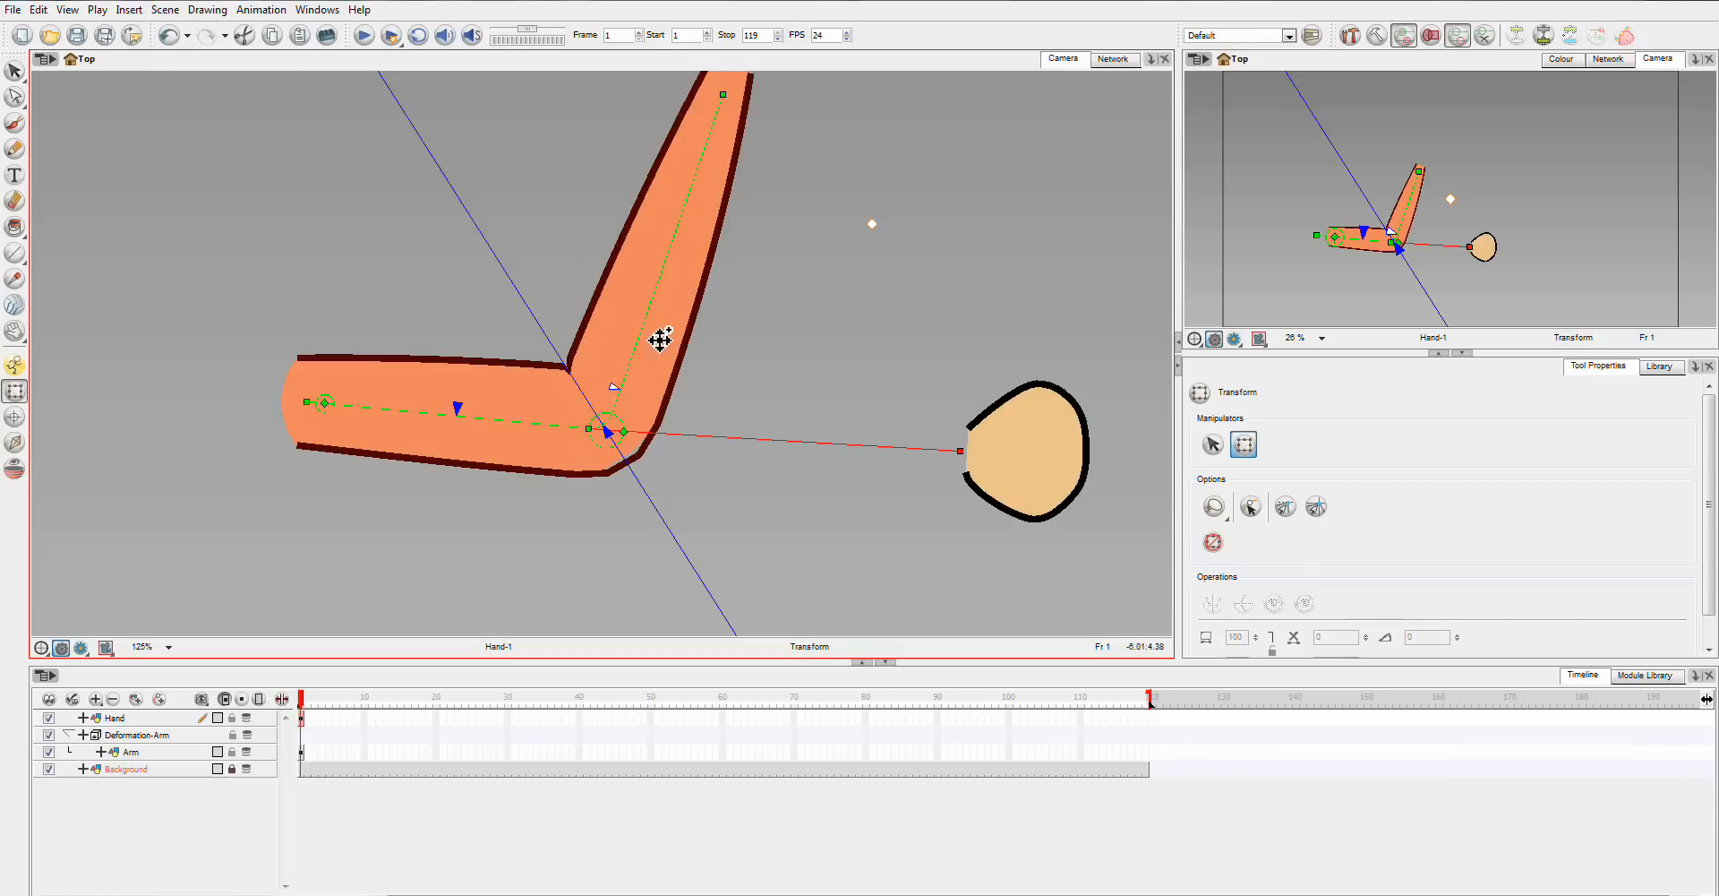
{"action": "mouse_move", "coordinate": [530, 317]}
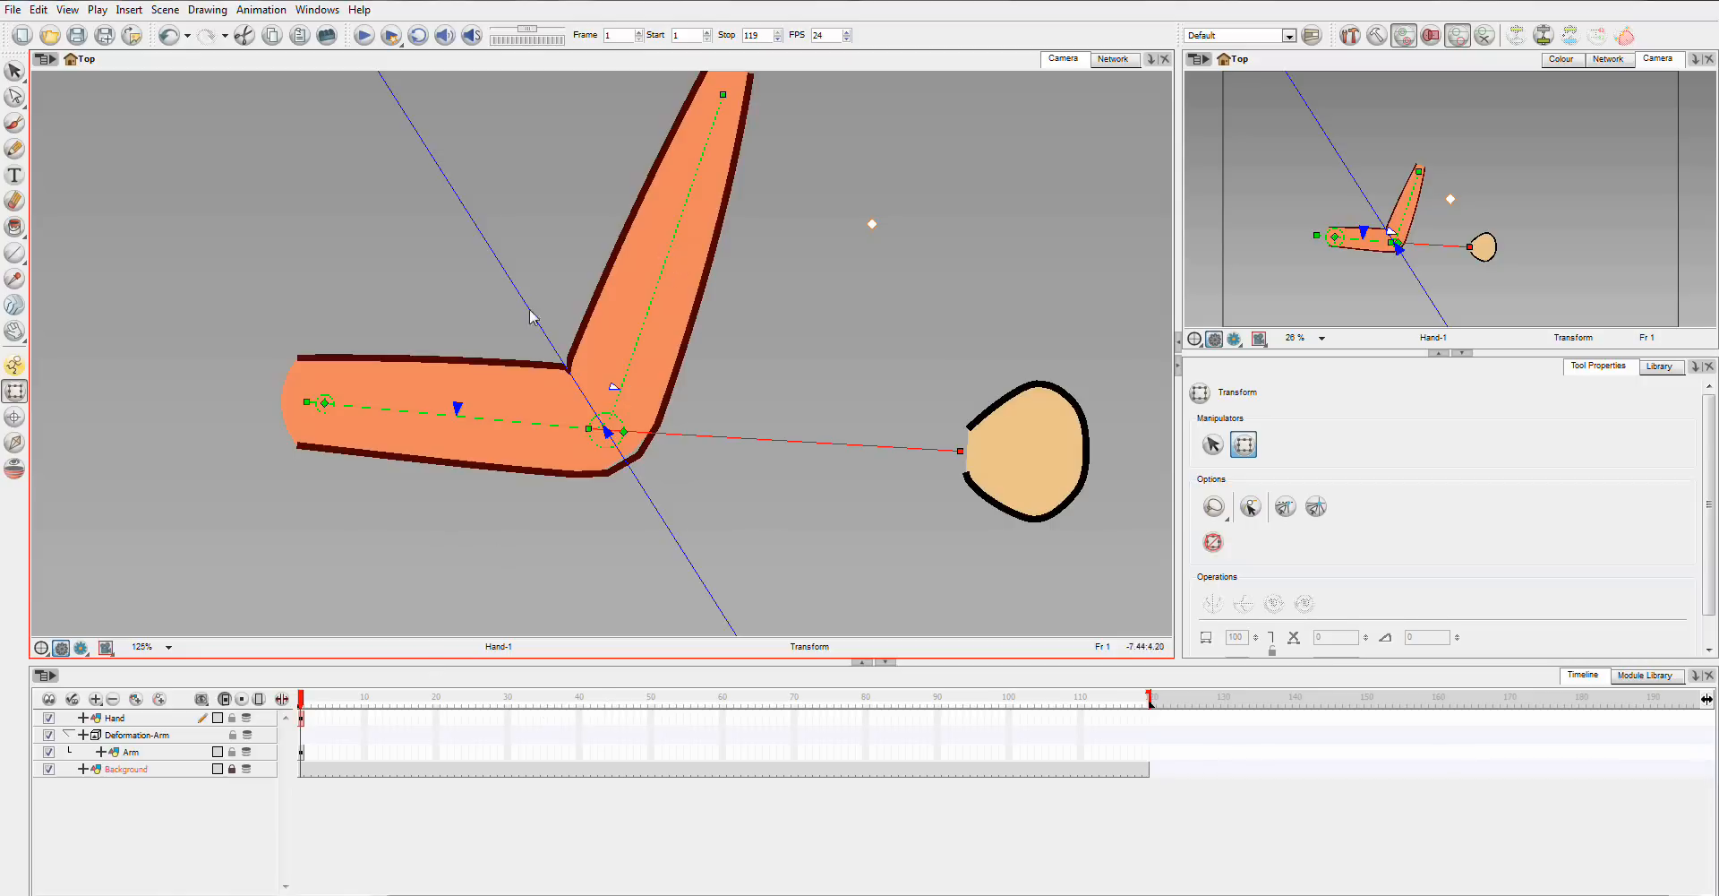
{"action": "mouse_move", "coordinate": [560, 708]}
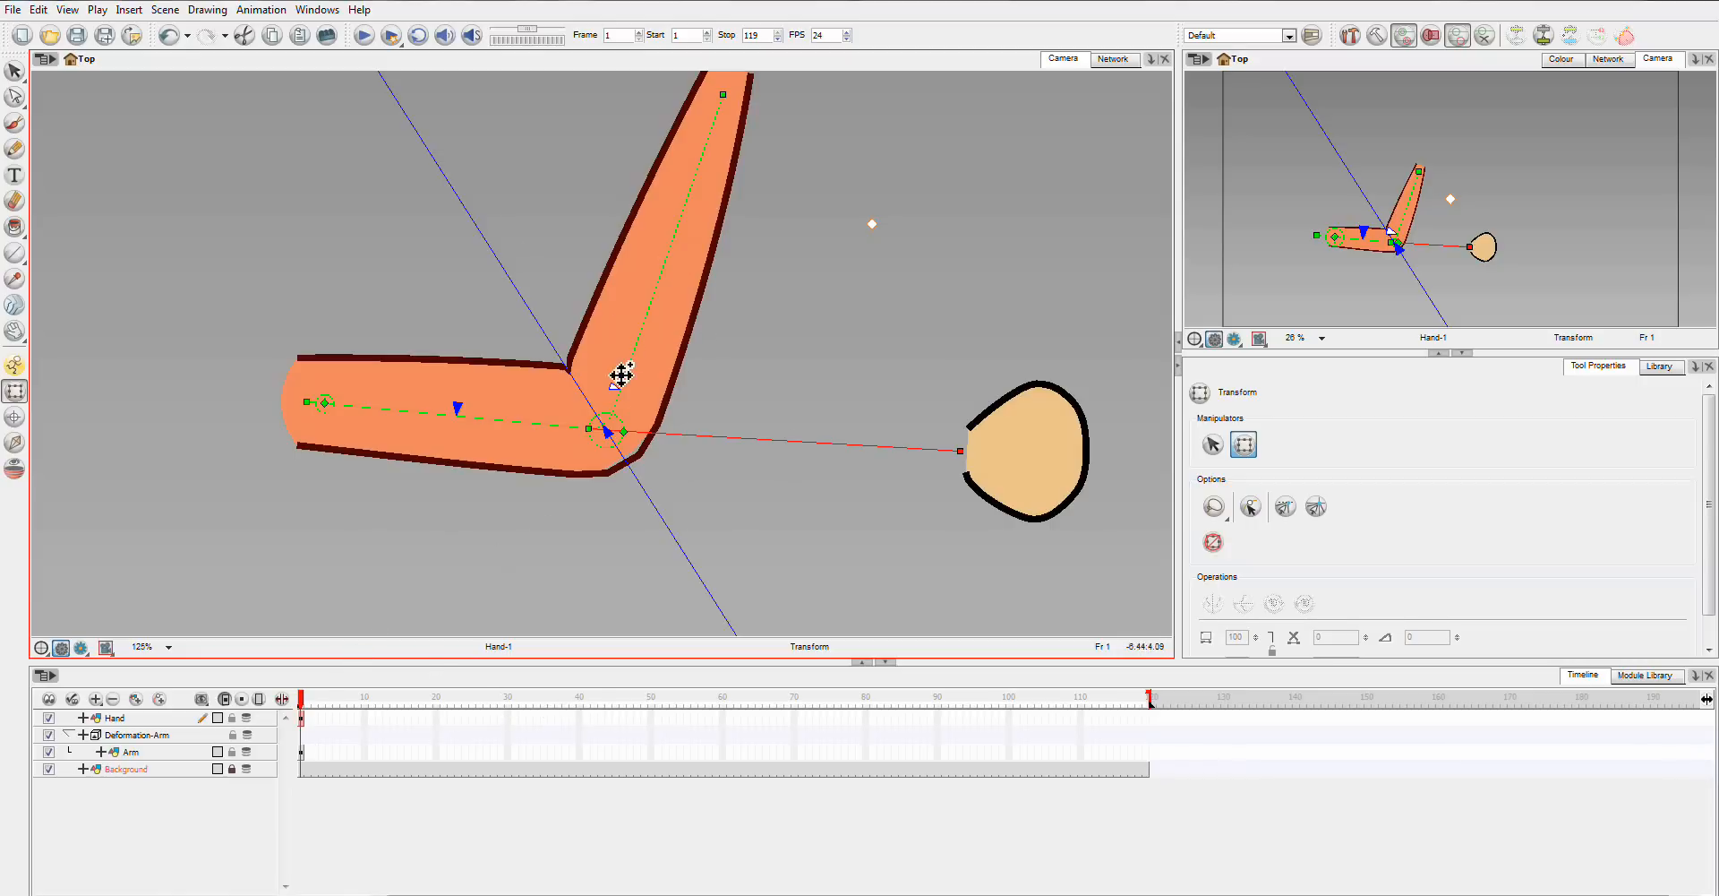
{"action": "mouse_move", "coordinate": [676, 354]}
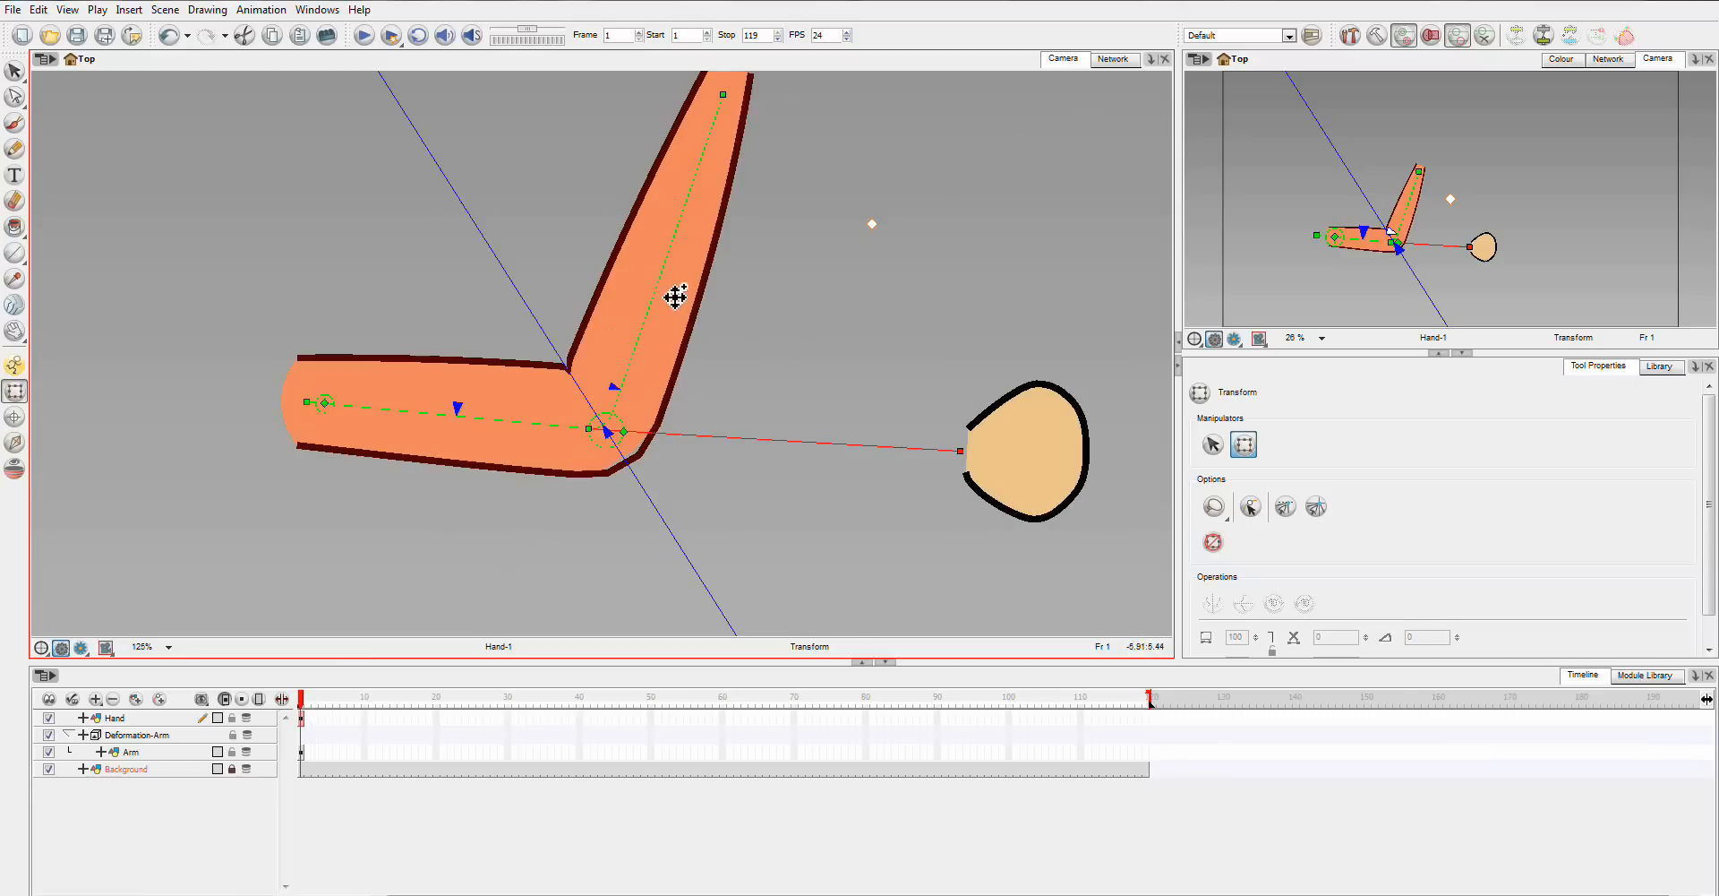
{"action": "left_click_drag", "start_coordinate": [675, 298], "coordinate": [696, 444]}
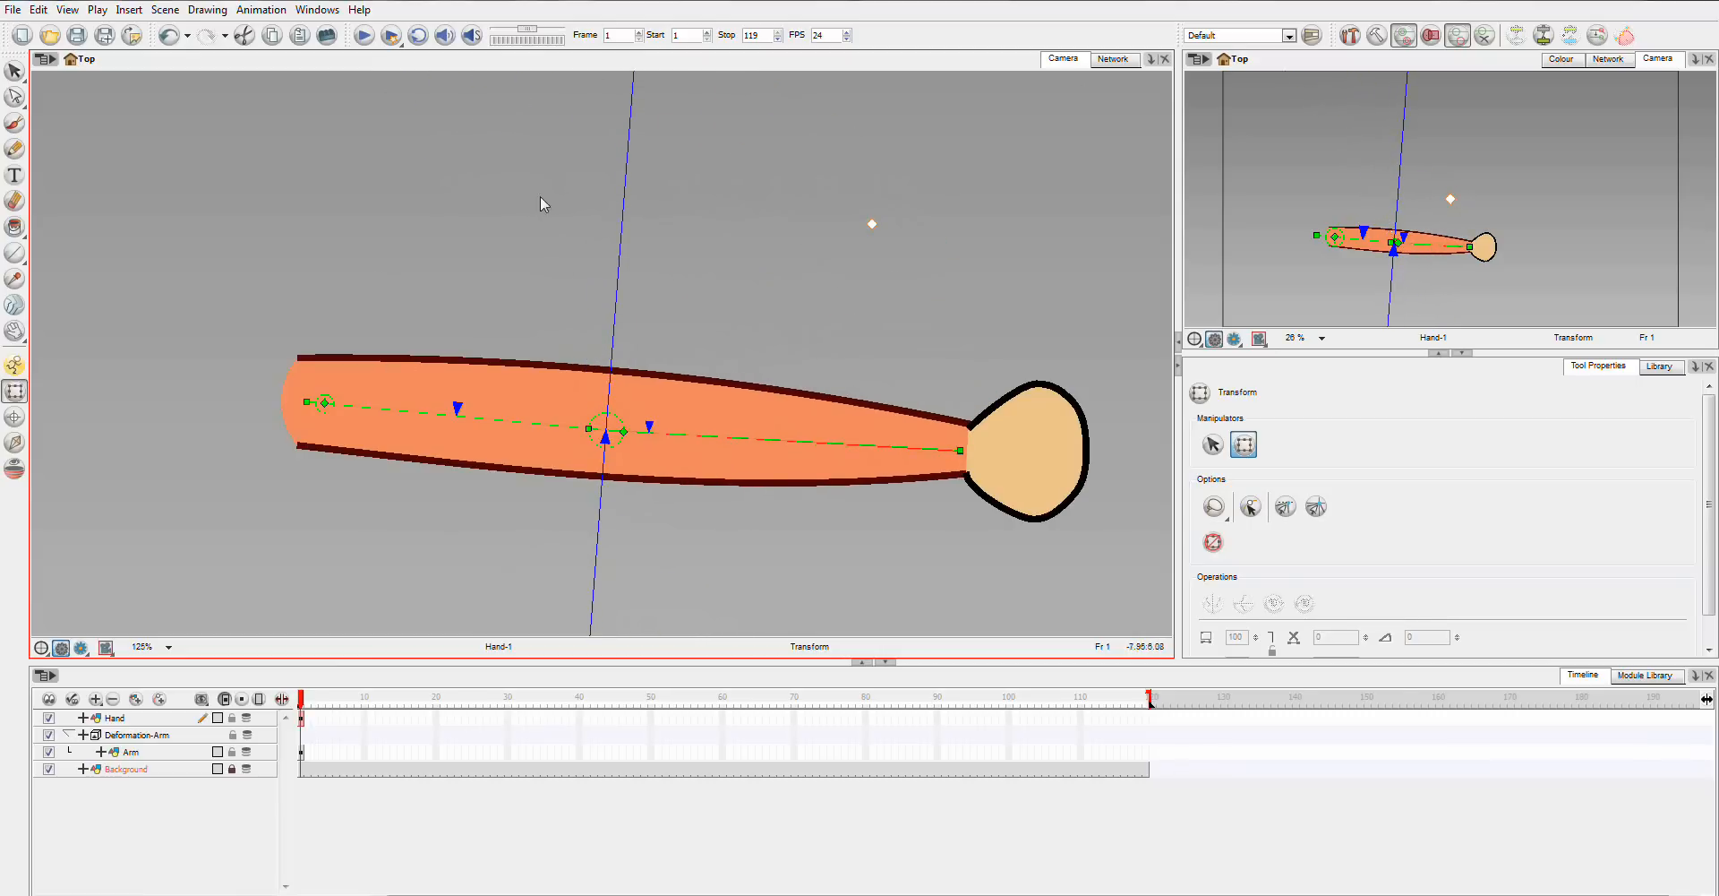
Insert an Auto-Muscle module between Deformation-Fold and Bone_1 and preview the arm.
{"action": "left_click", "coordinate": [1114, 58]}
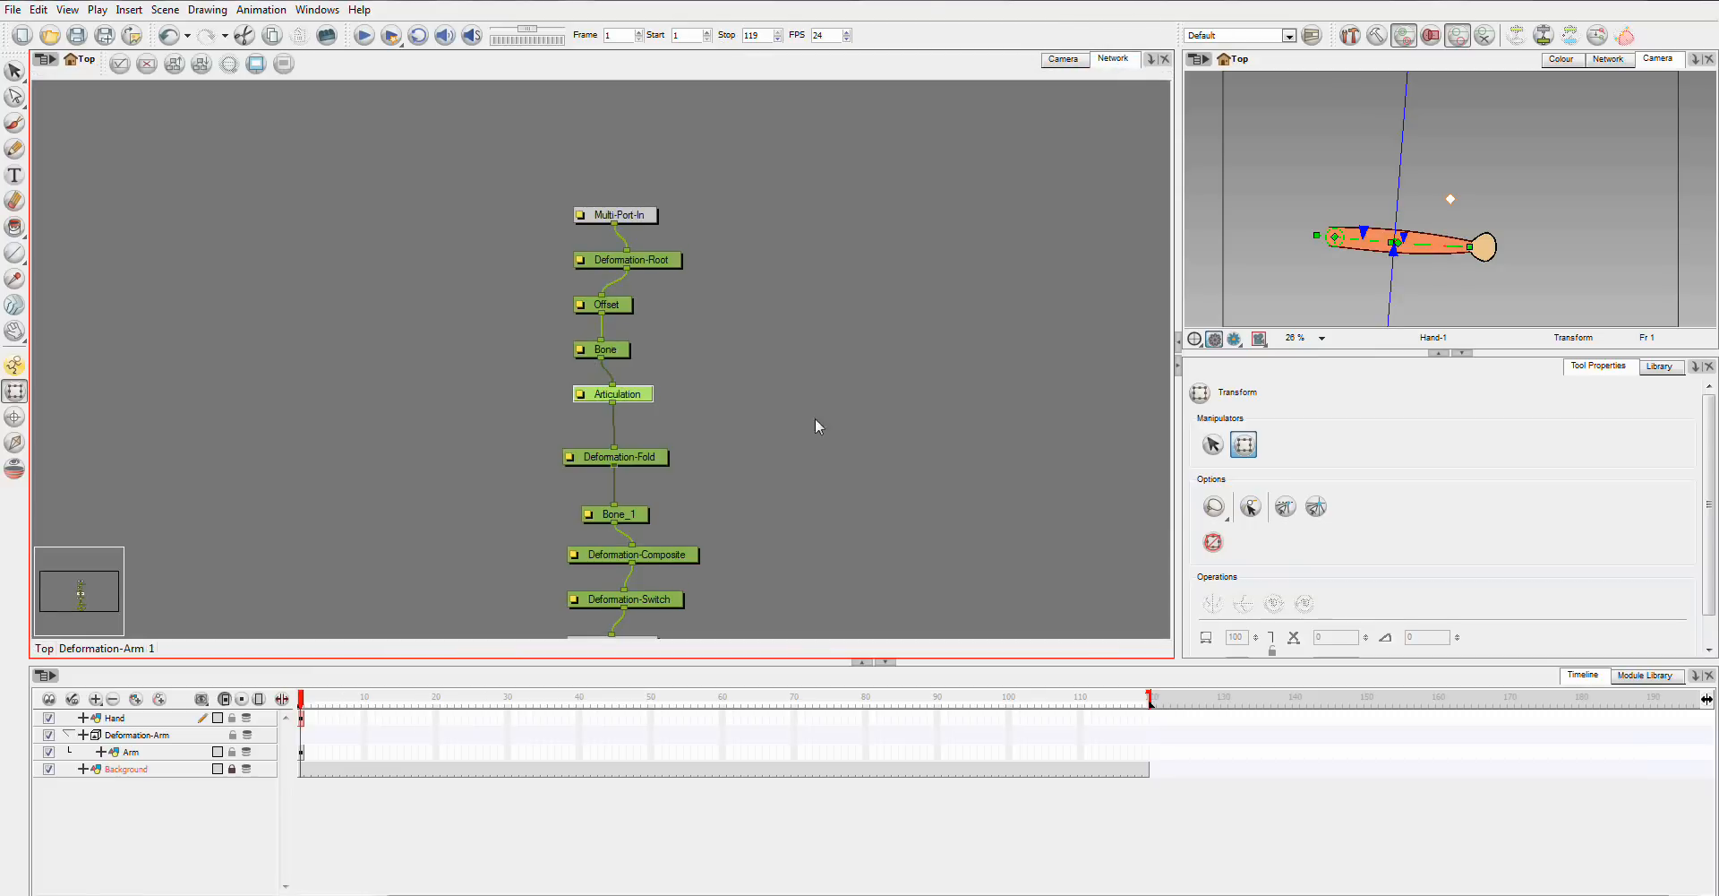
{"action": "mouse_move", "coordinate": [1648, 648]}
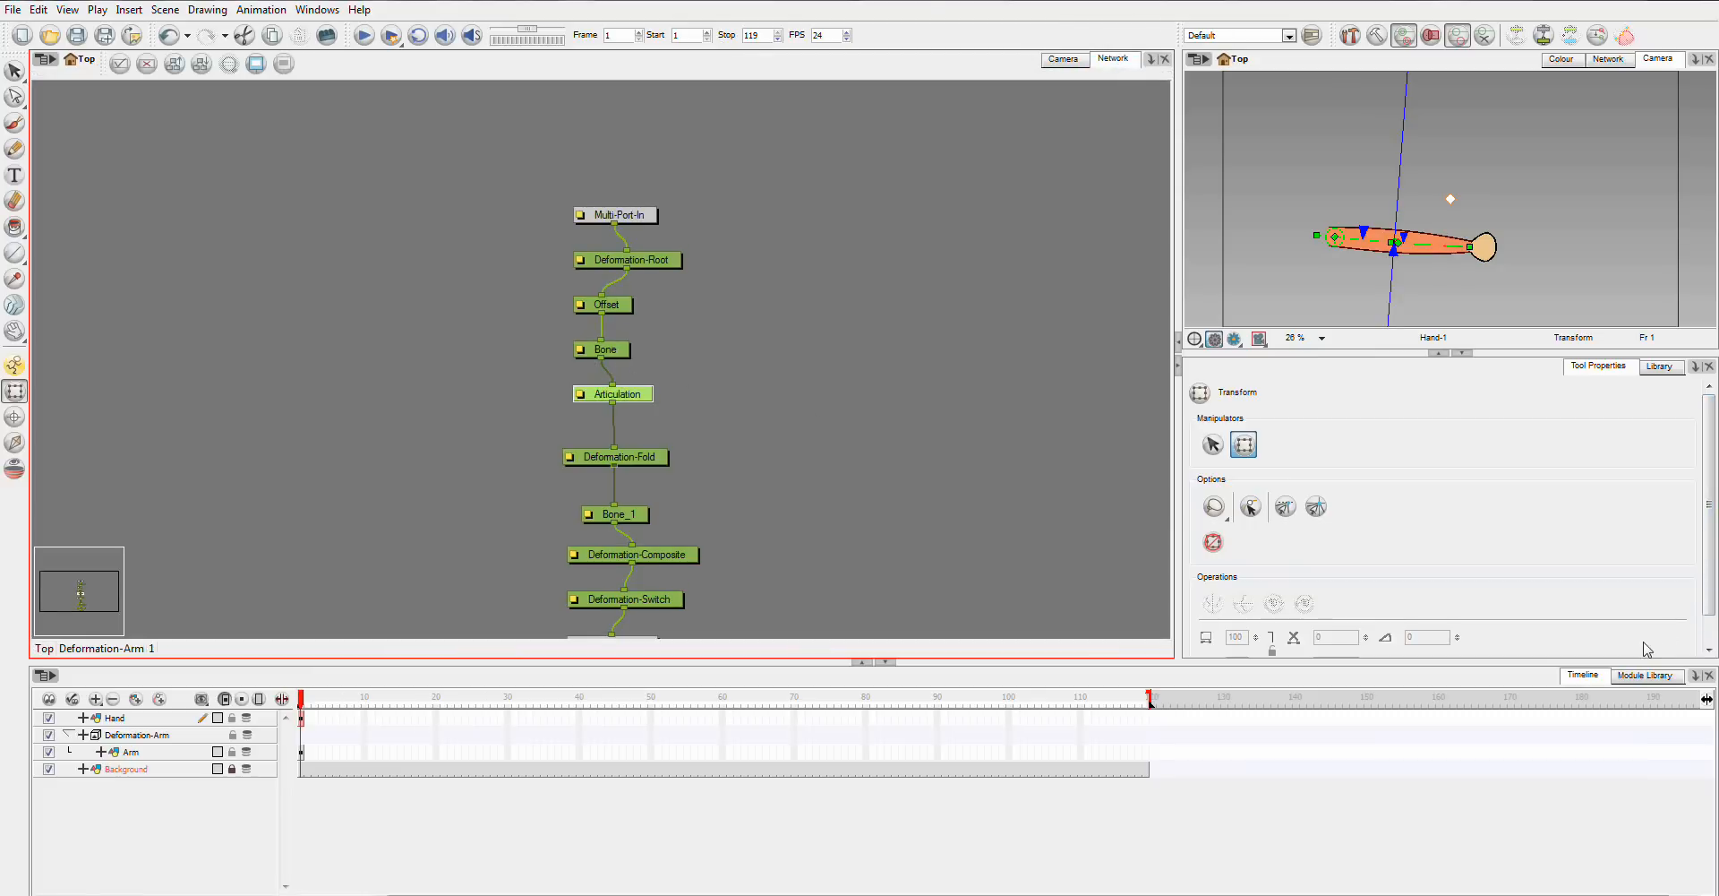
{"action": "left_click", "coordinate": [1644, 673]}
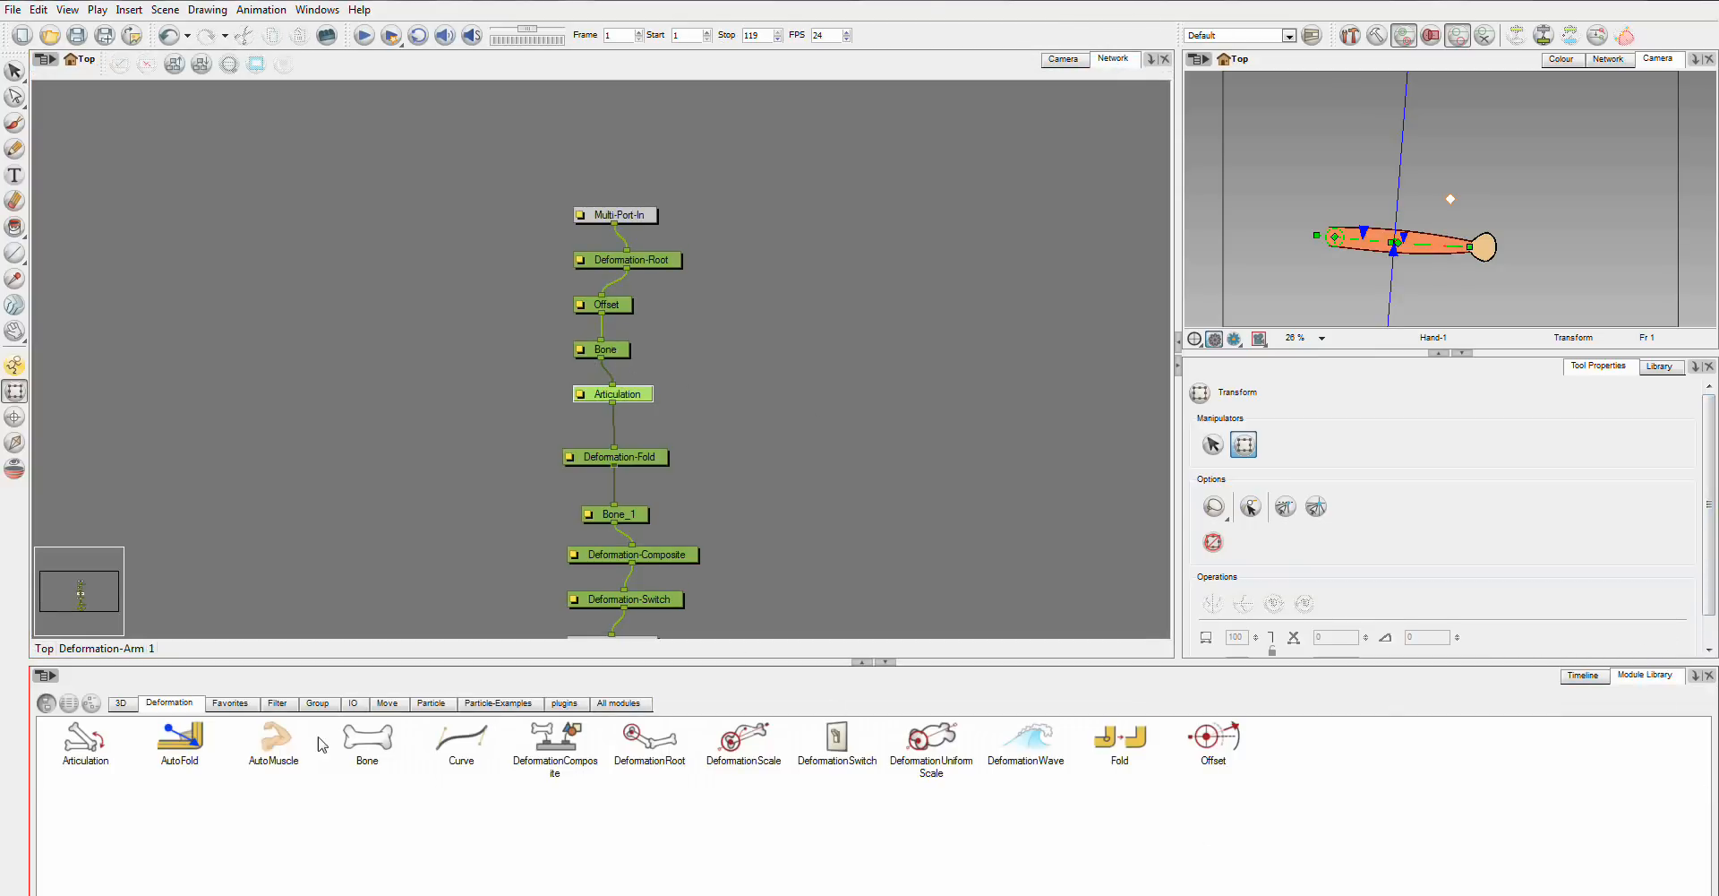
{"action": "left_click", "coordinate": [273, 737]}
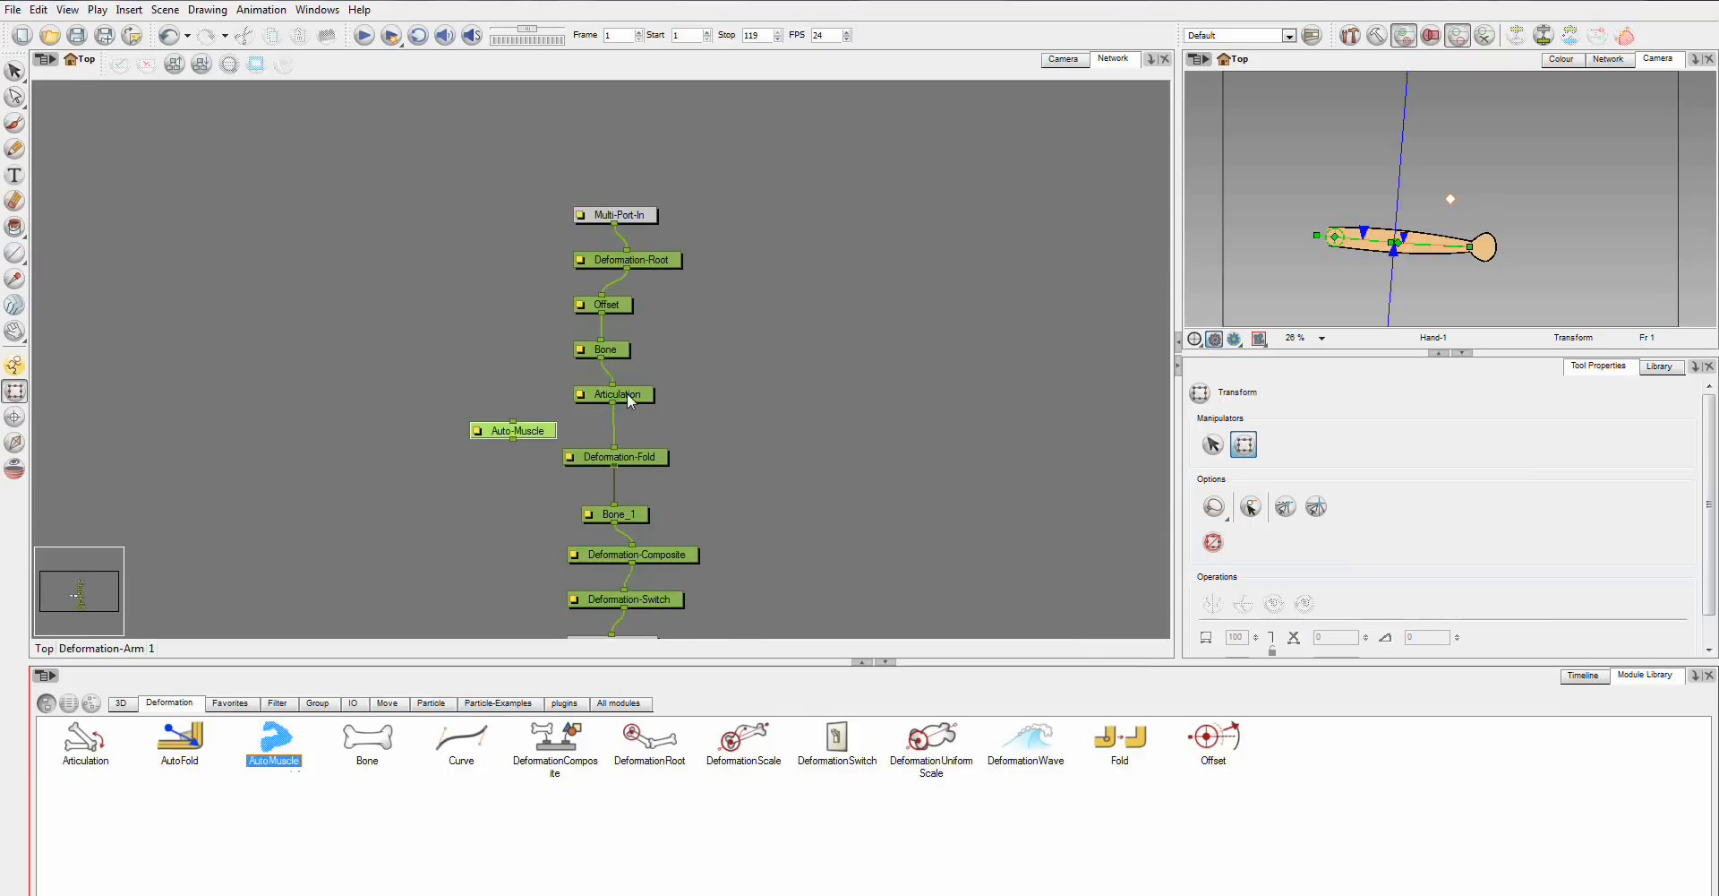
{"action": "left_click", "coordinate": [613, 394]}
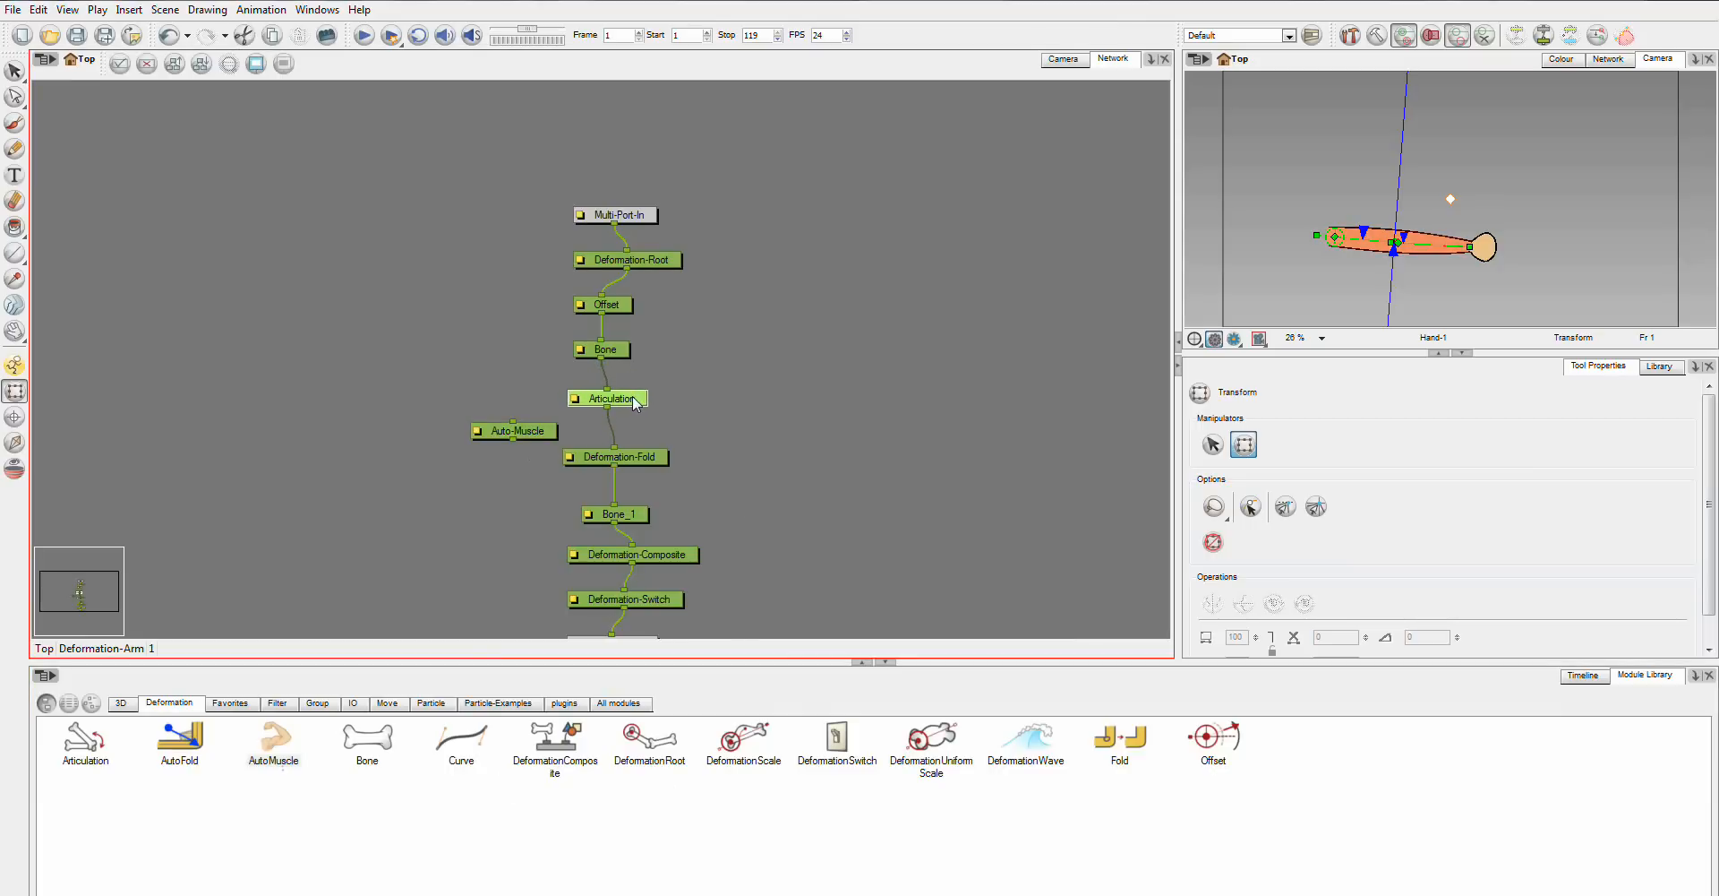
{"action": "left_click_drag", "start_coordinate": [614, 456], "coordinate": [609, 431]}
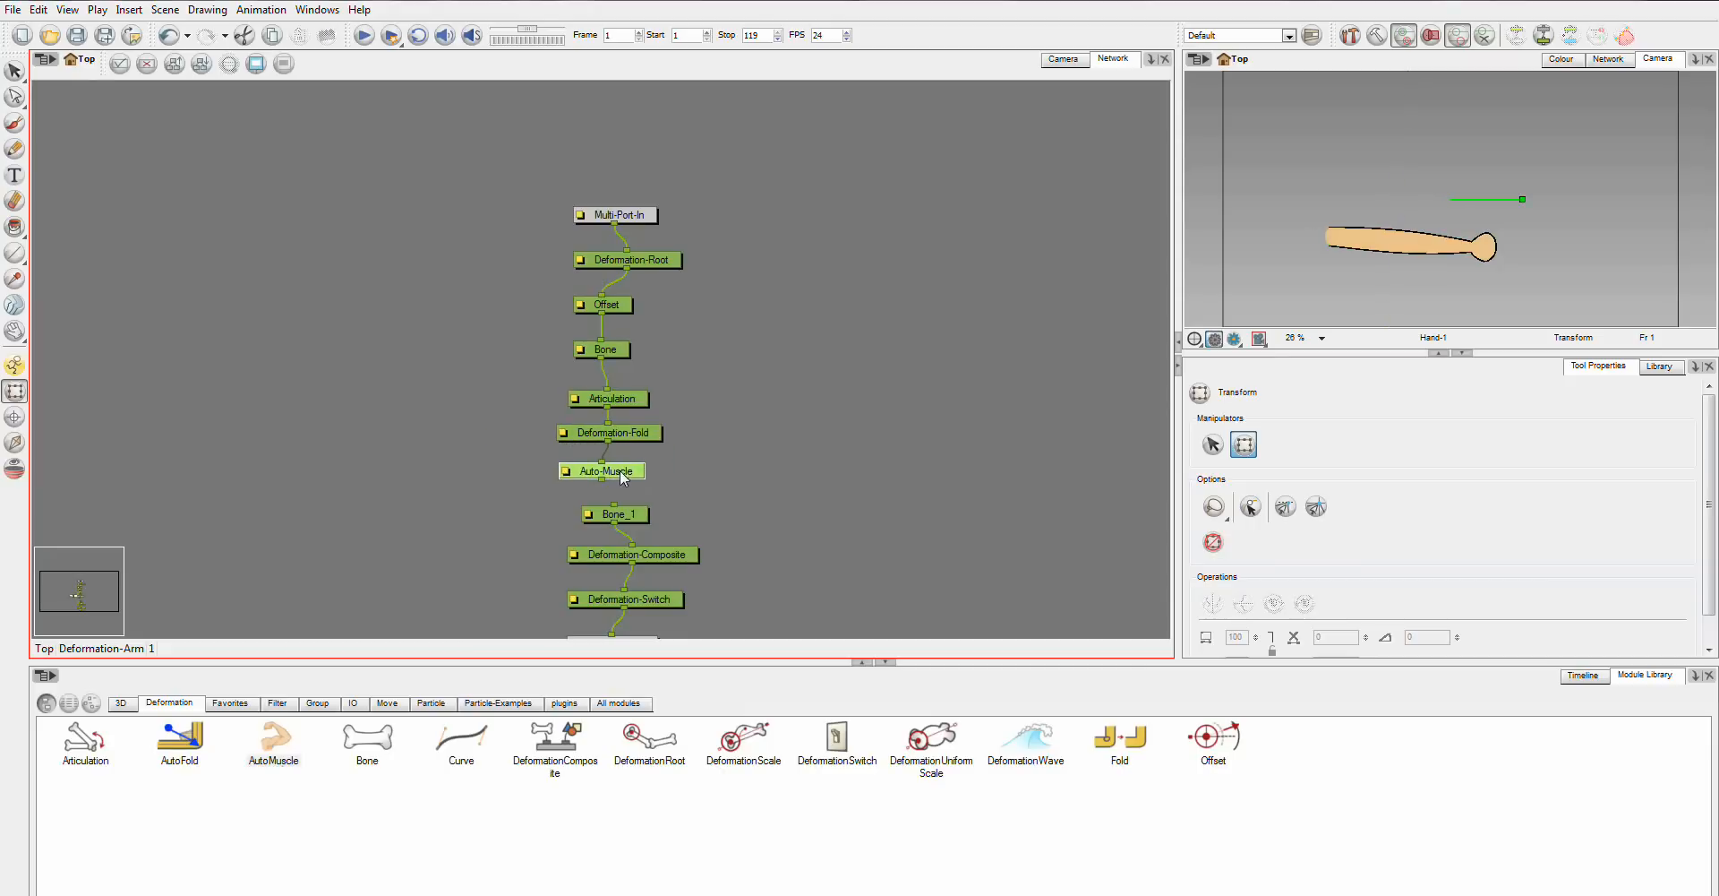
{"action": "left_click", "coordinate": [602, 471]}
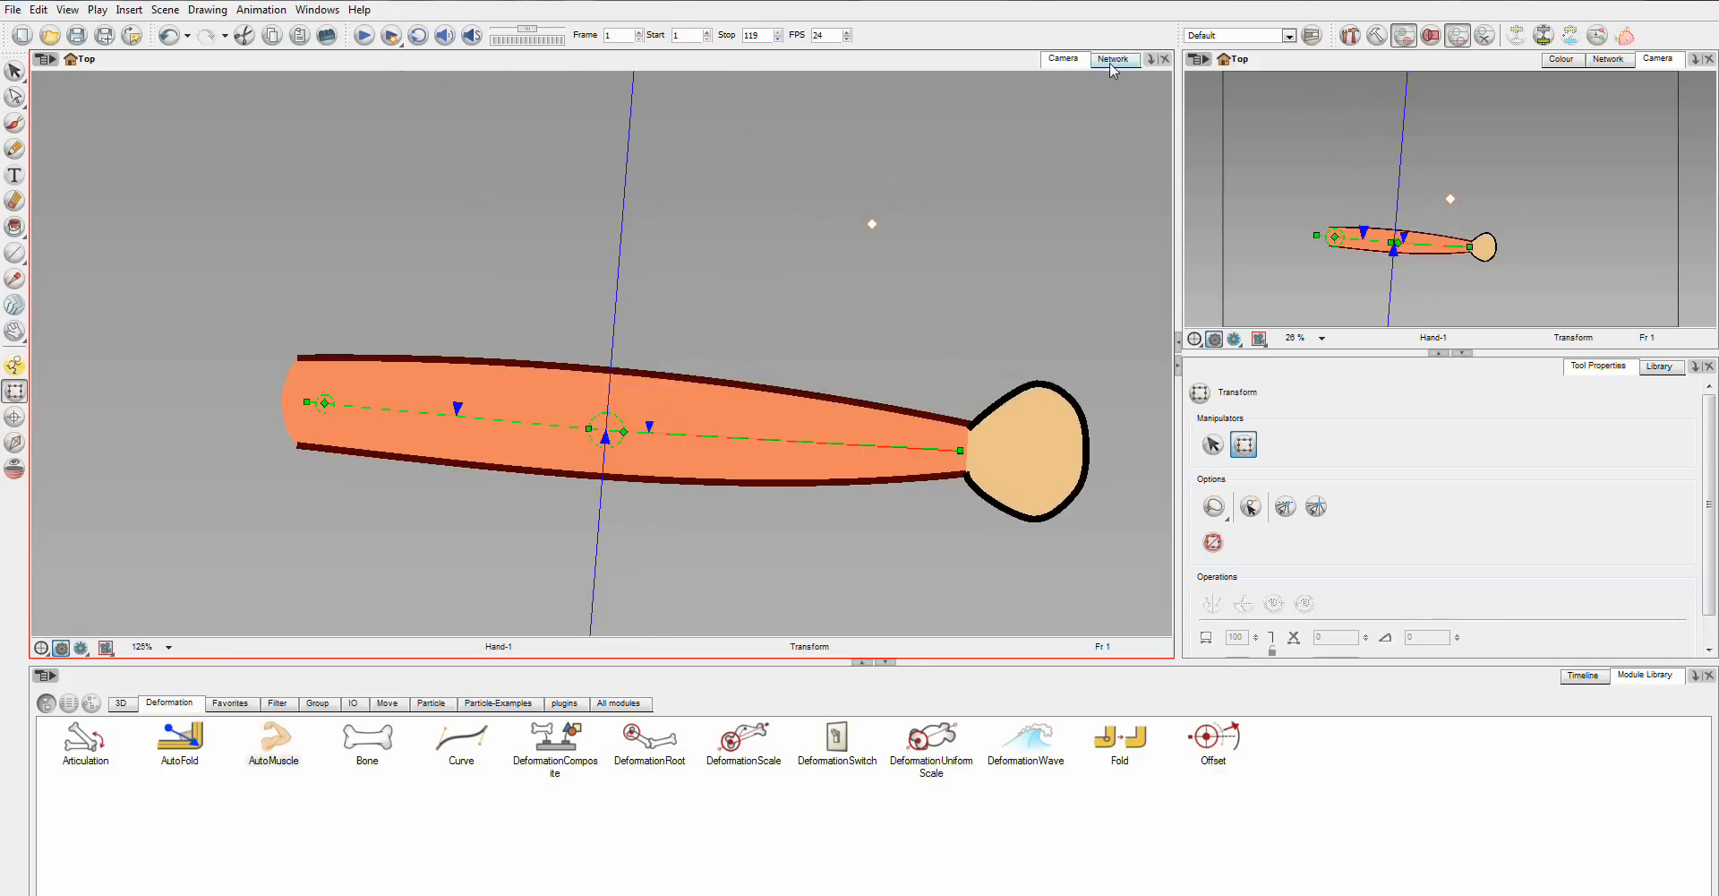
Review the Auto-Muscle layer properties, checking the left muscle start value, then close them.
{"action": "left_click", "coordinate": [1112, 59]}
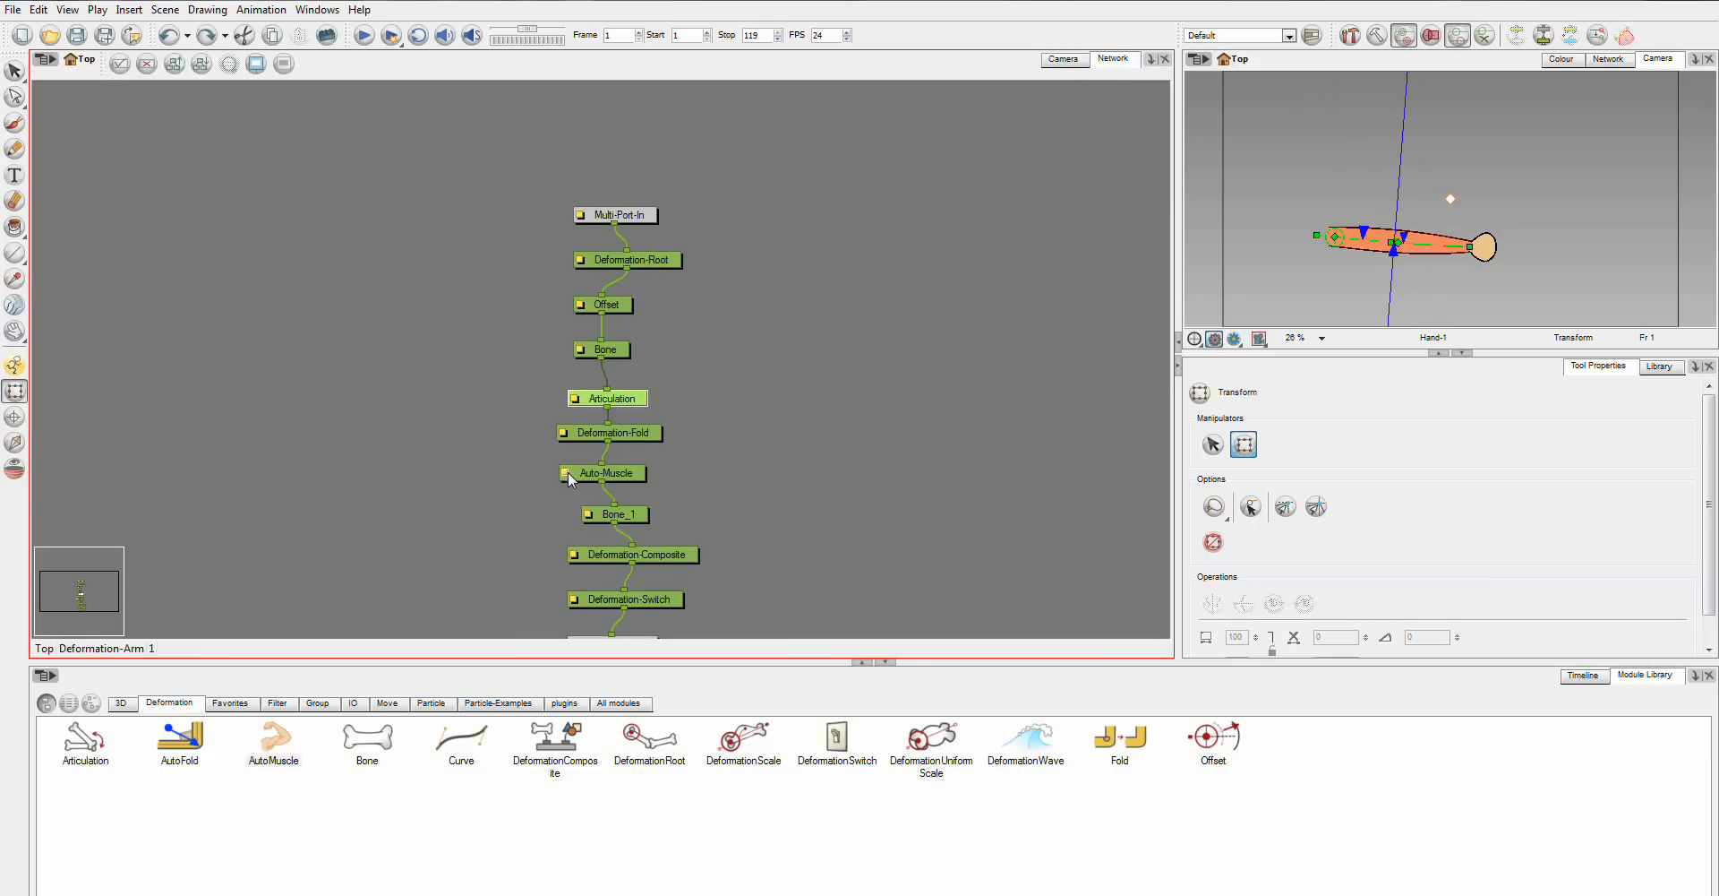
{"action": "double_click", "coordinate": [601, 473]}
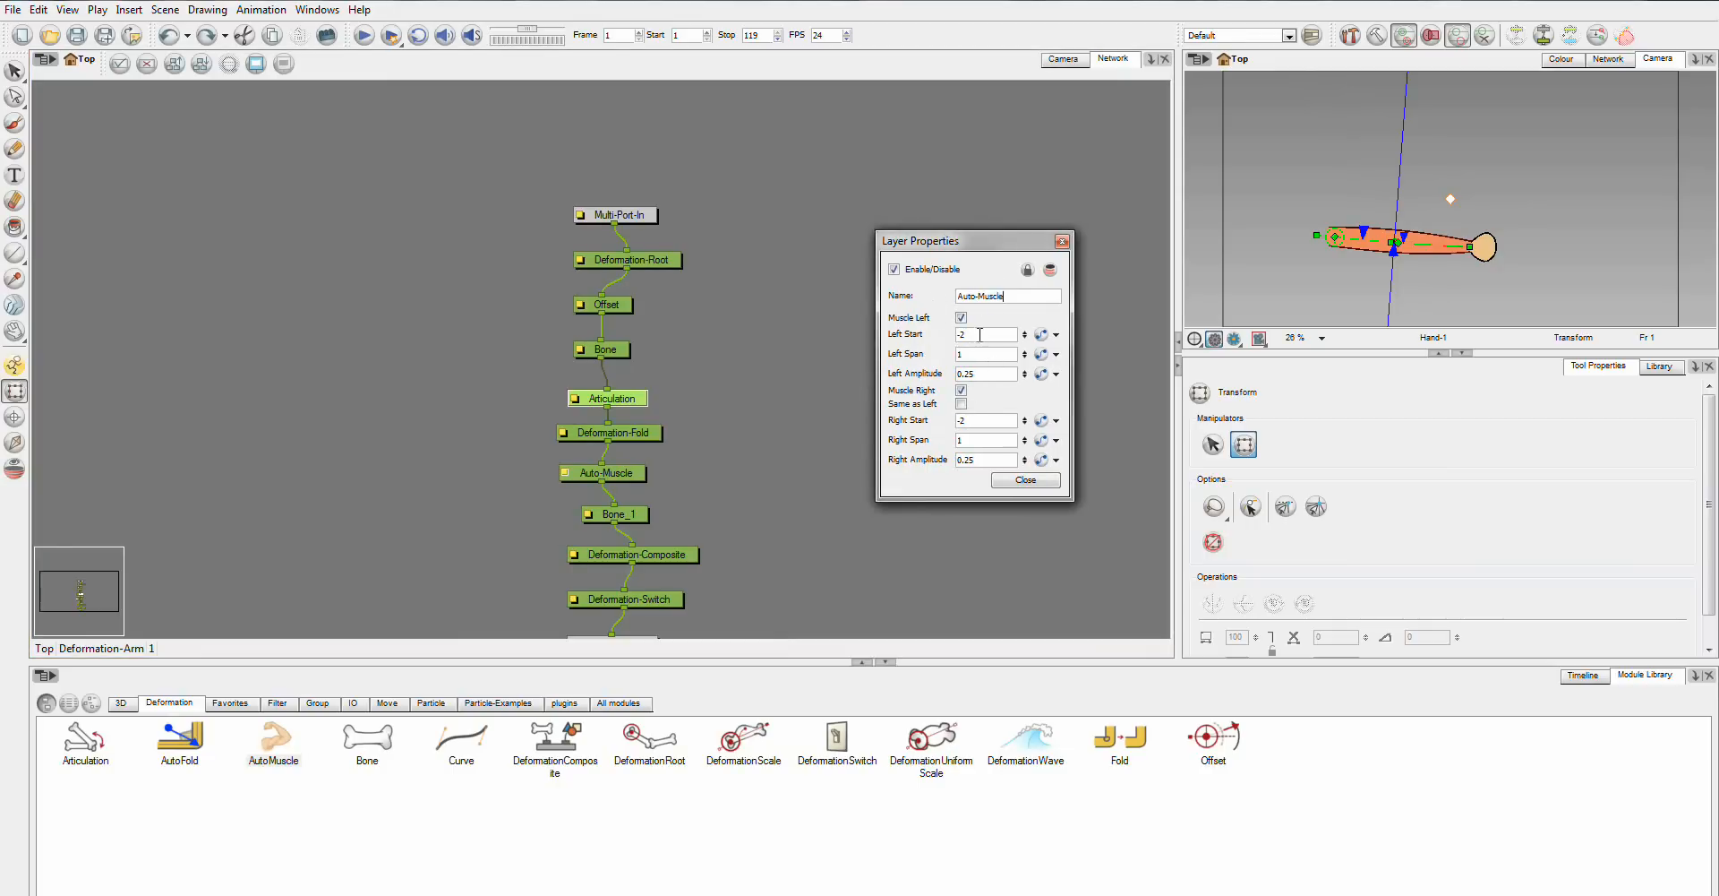
{"action": "left_click", "coordinate": [983, 333]}
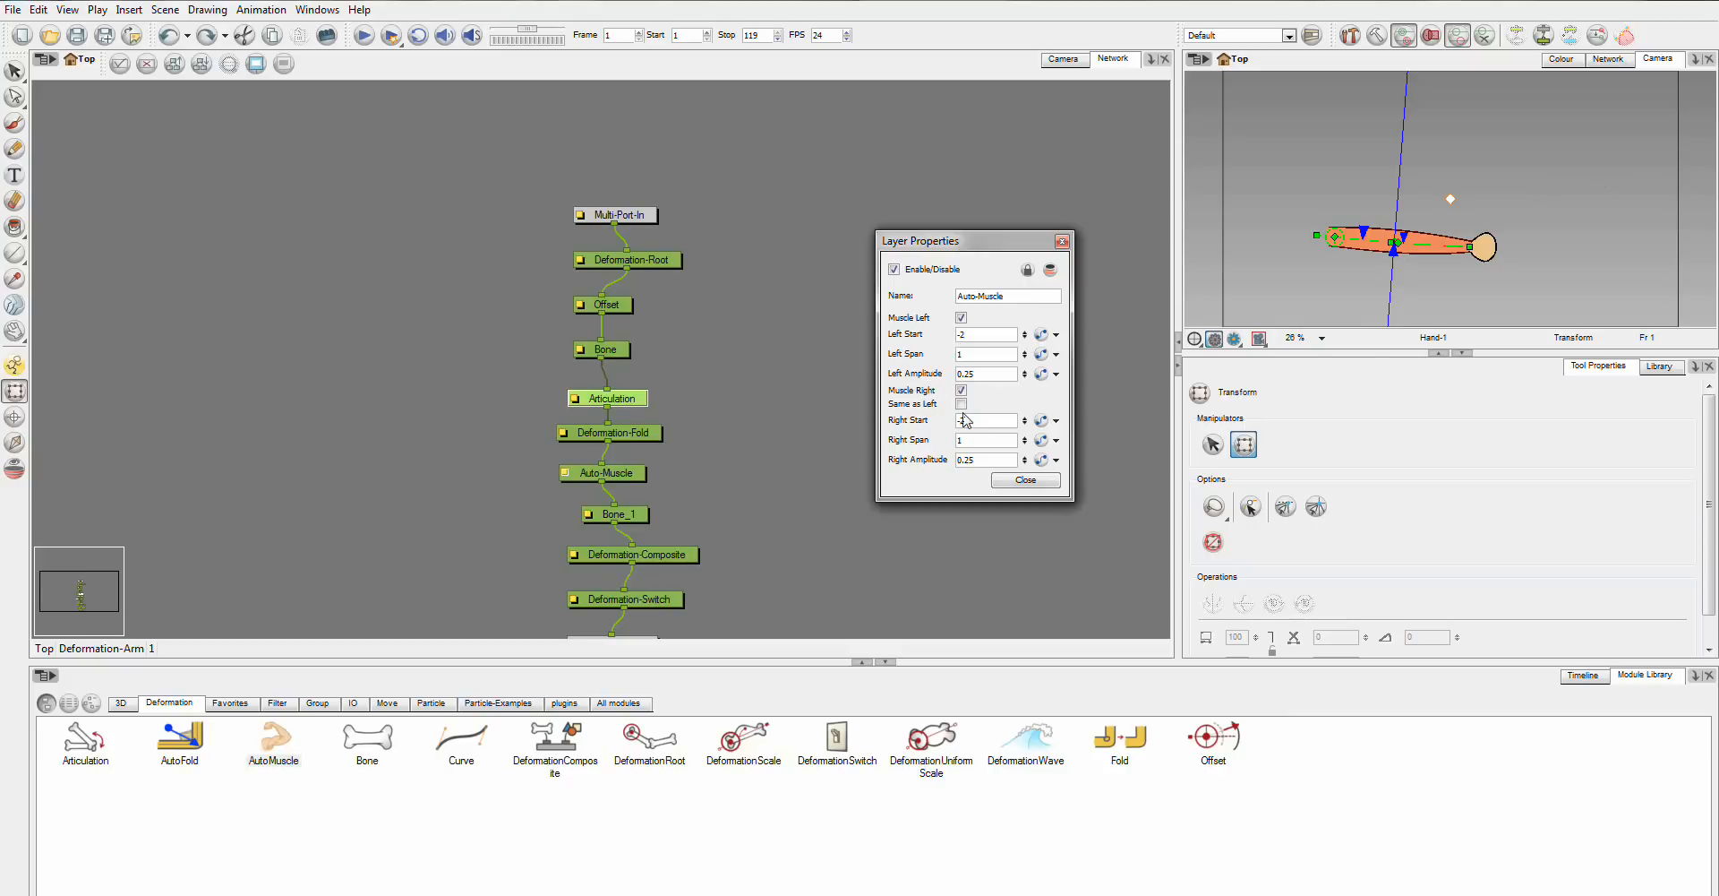
{"action": "left_click", "coordinate": [1003, 296]}
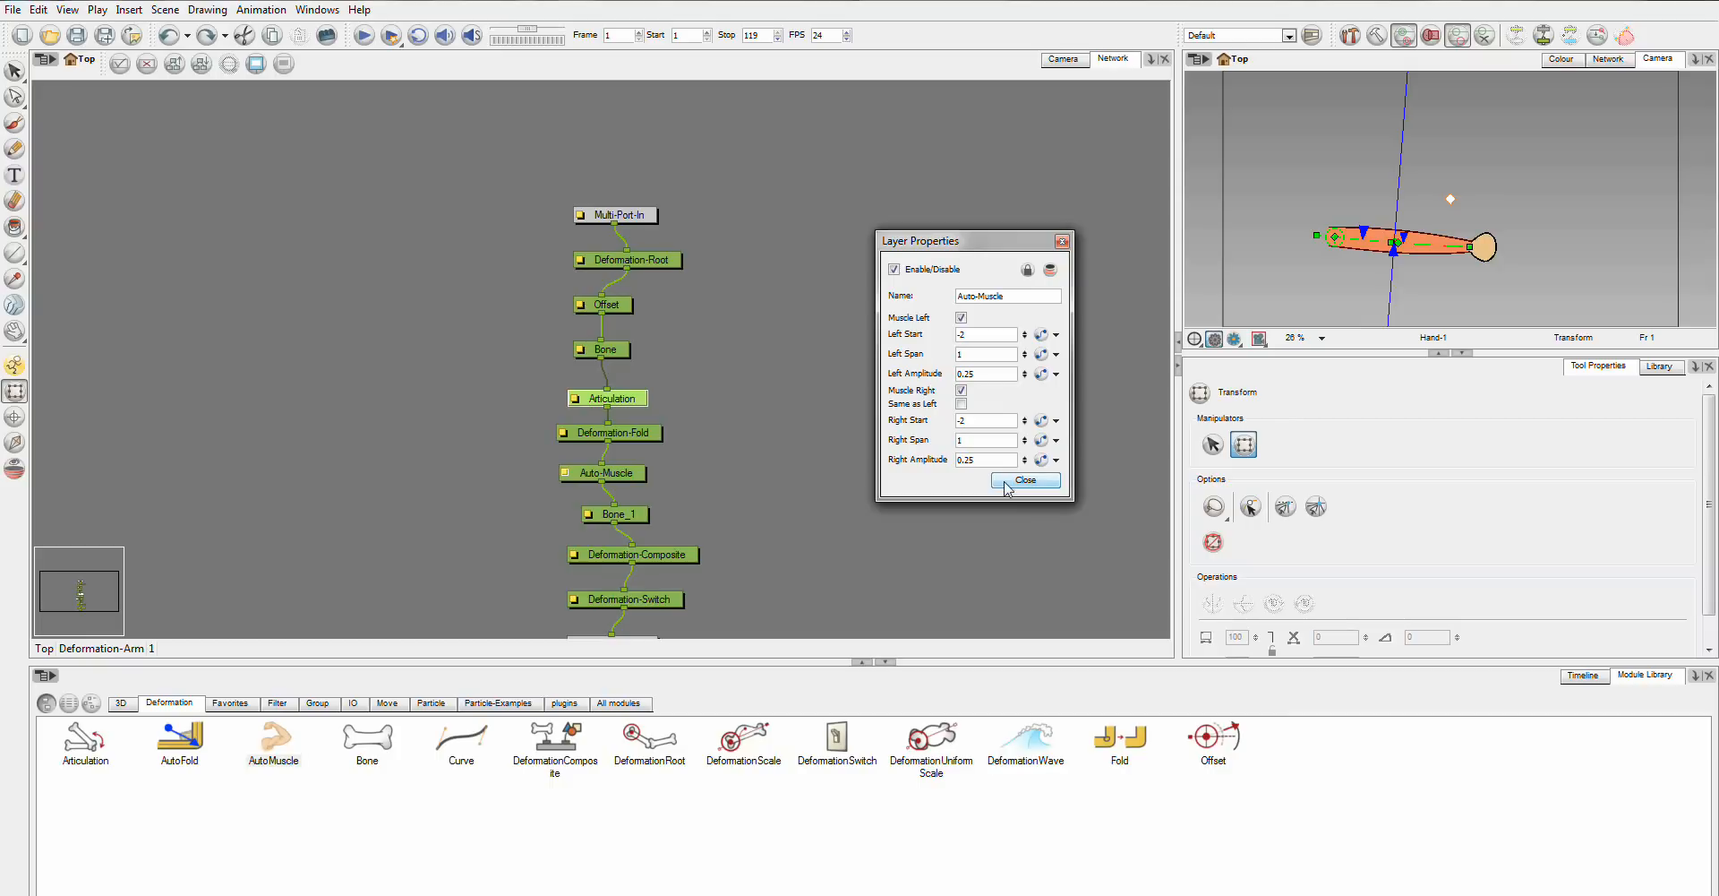
{"action": "left_click", "coordinate": [1024, 480]}
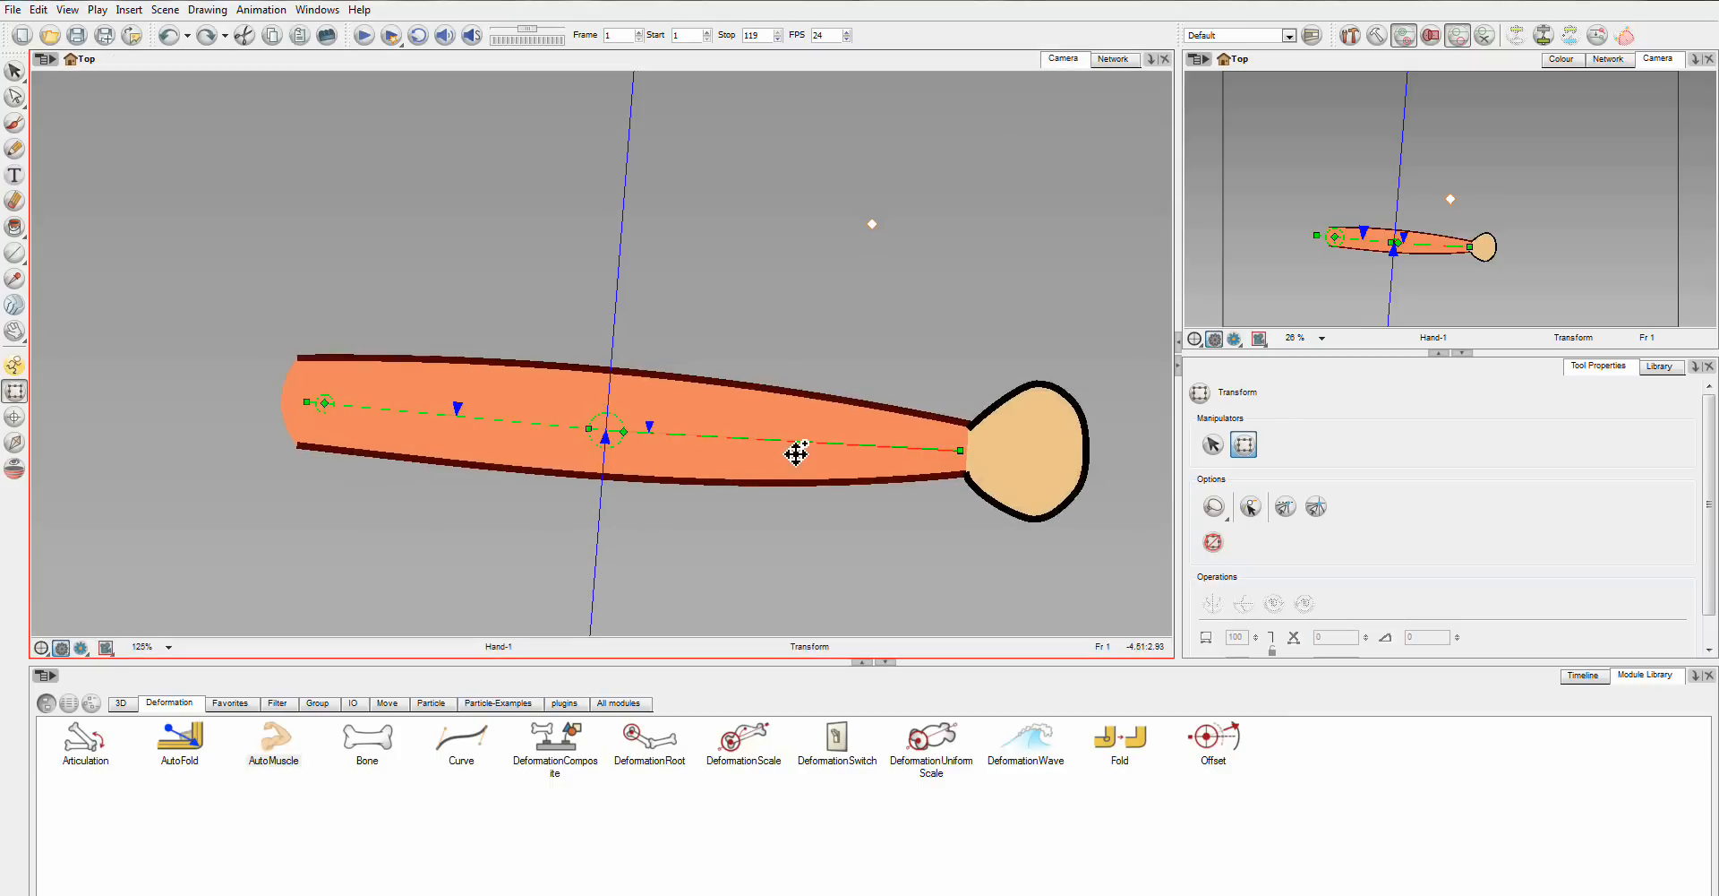
Bend the forearm upward to see the upper arm bulge, then return to the node network.
{"action": "left_click_drag", "start_coordinate": [795, 453], "coordinate": [676, 244]}
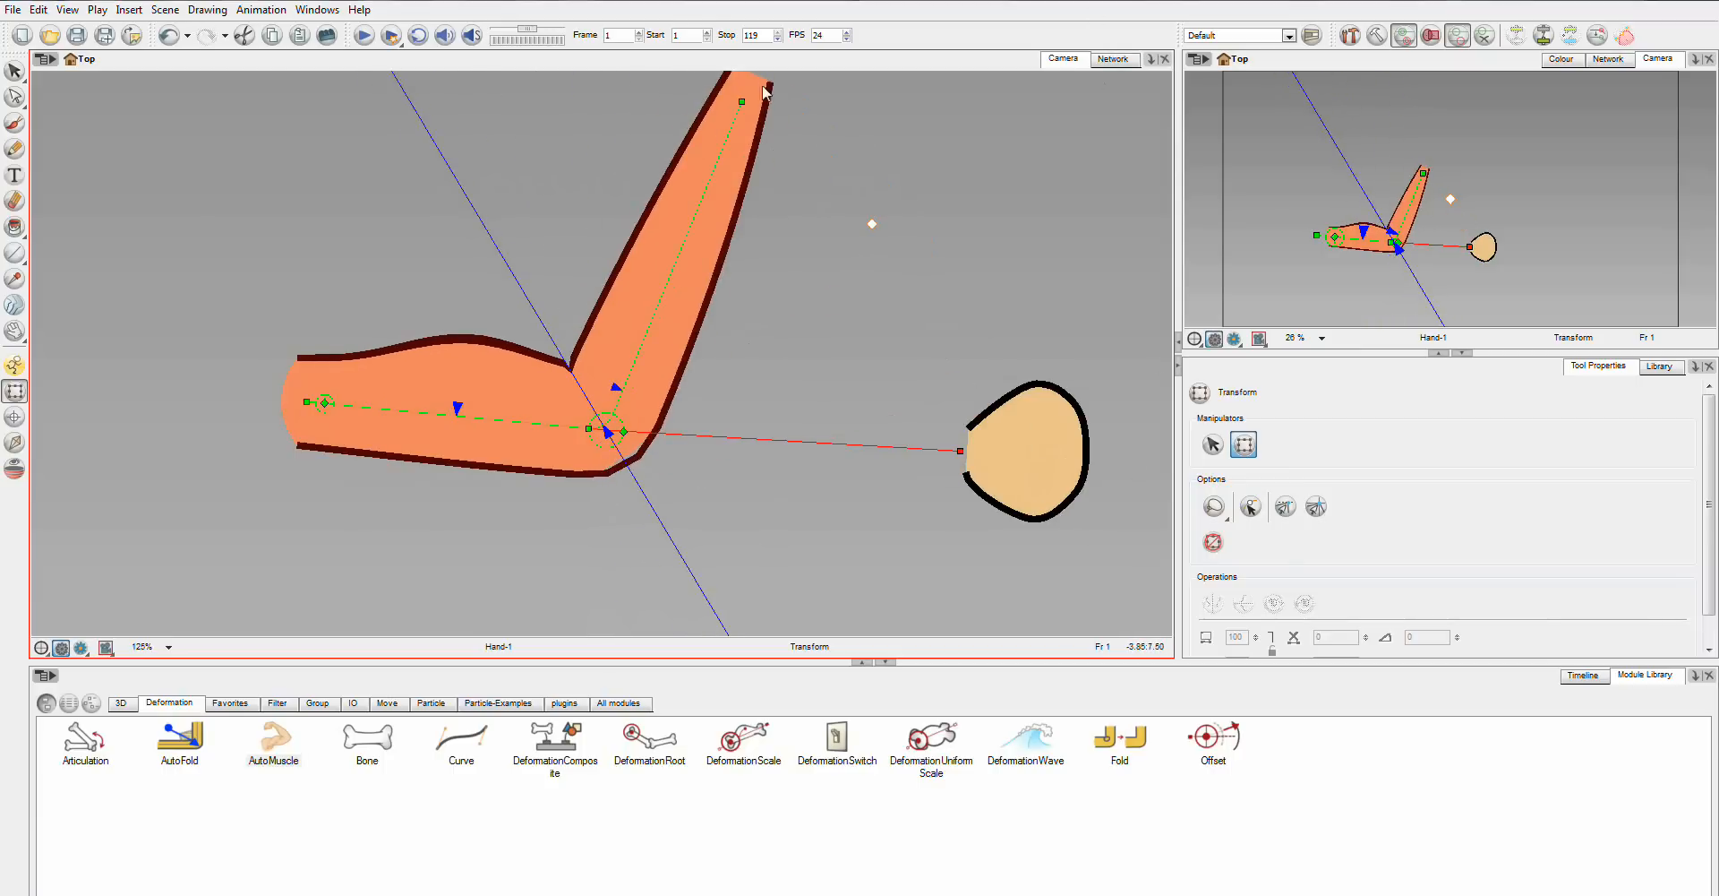
{"action": "left_click", "coordinate": [1112, 59]}
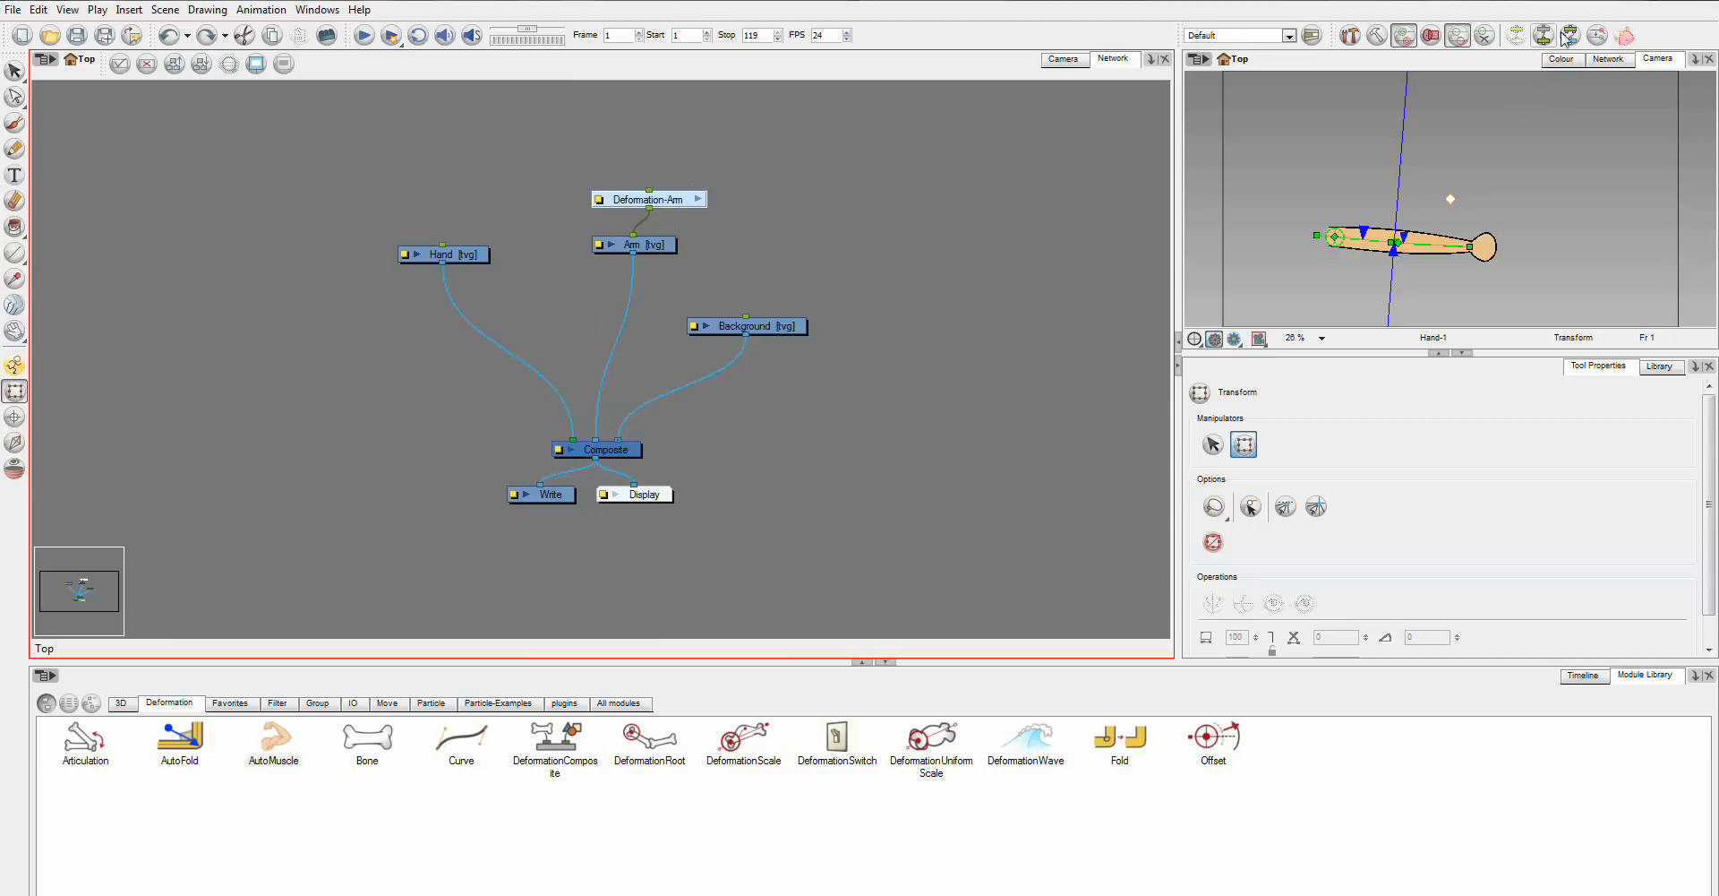
{"action": "mouse_move", "coordinate": [1568, 36]}
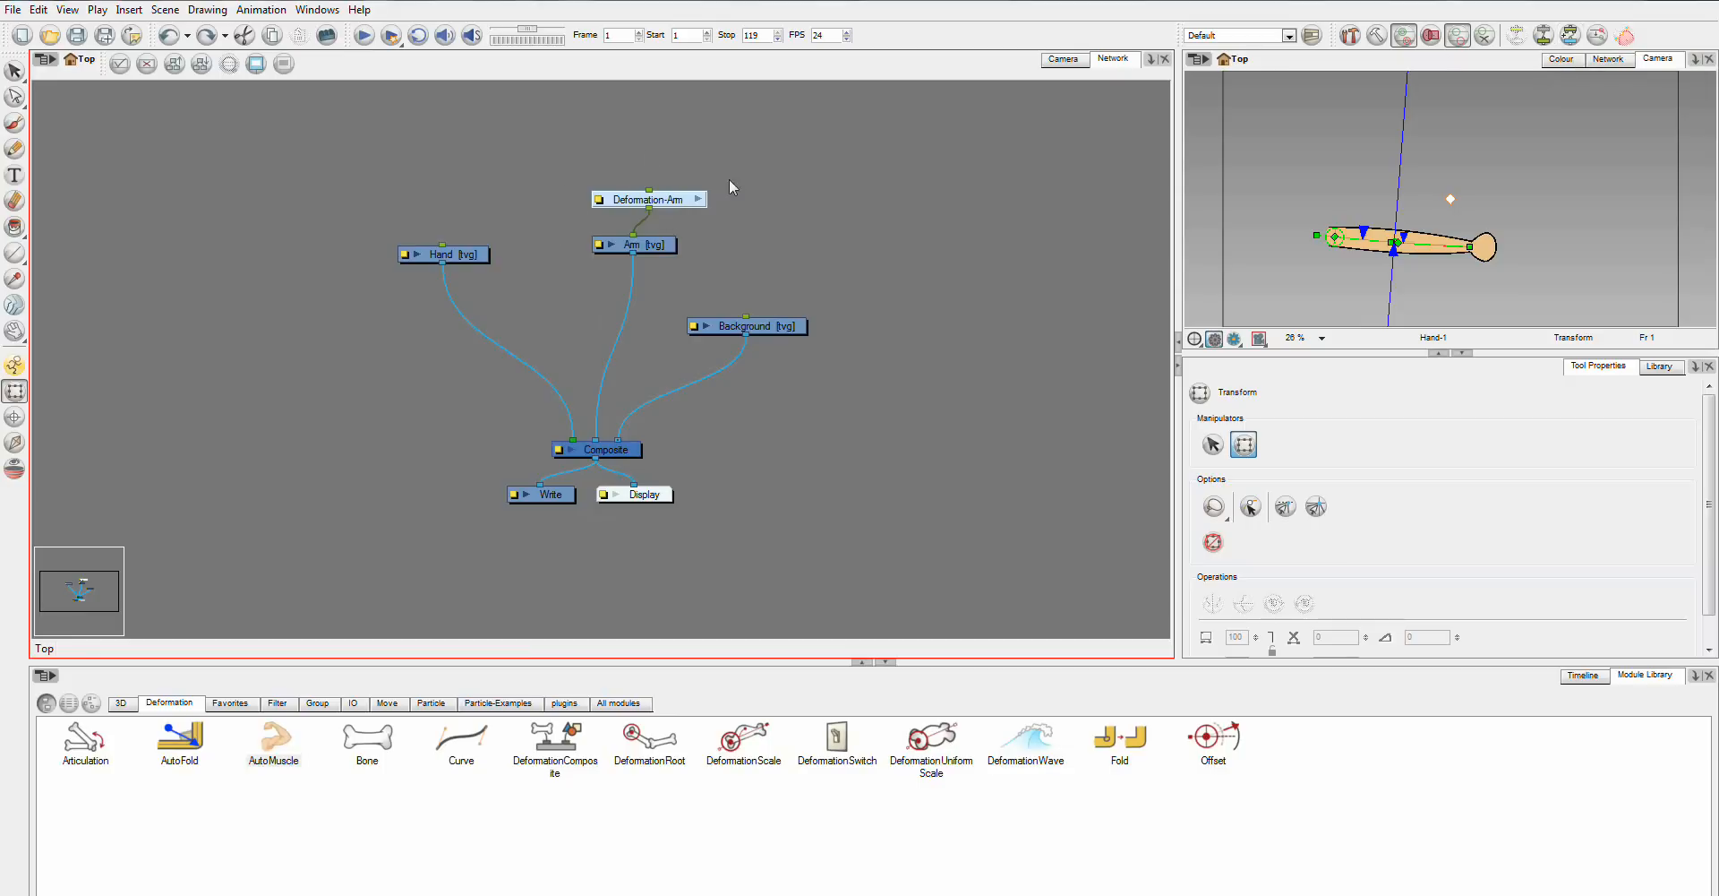
{"action": "mouse_move", "coordinate": [634, 178]}
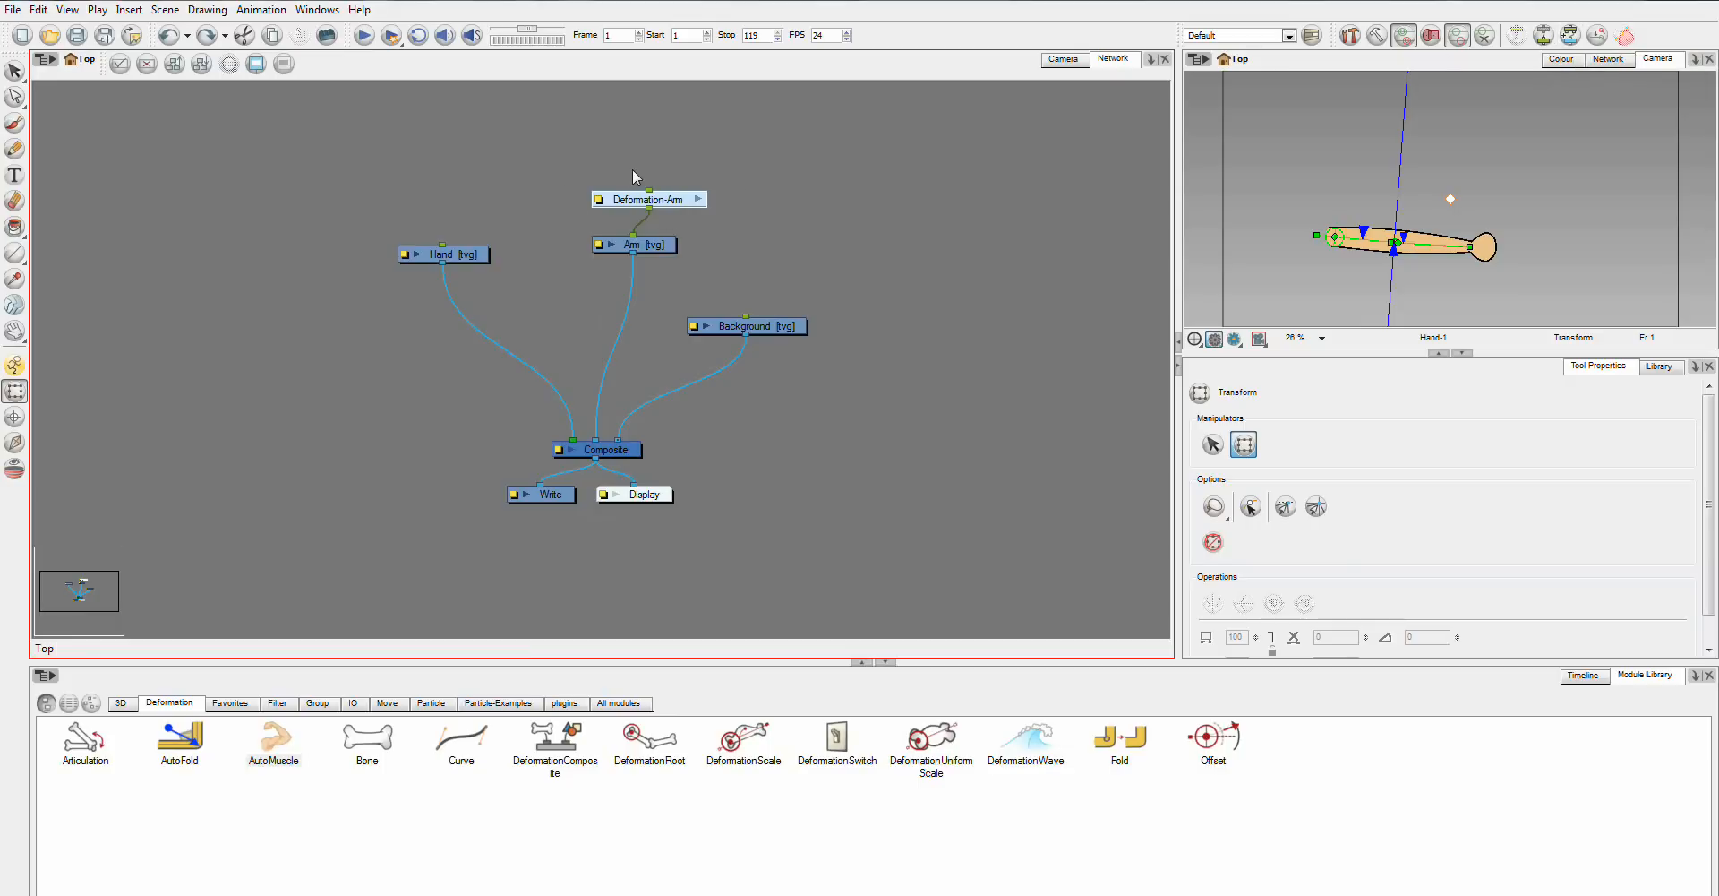
{"action": "mouse_move", "coordinate": [858, 172]}
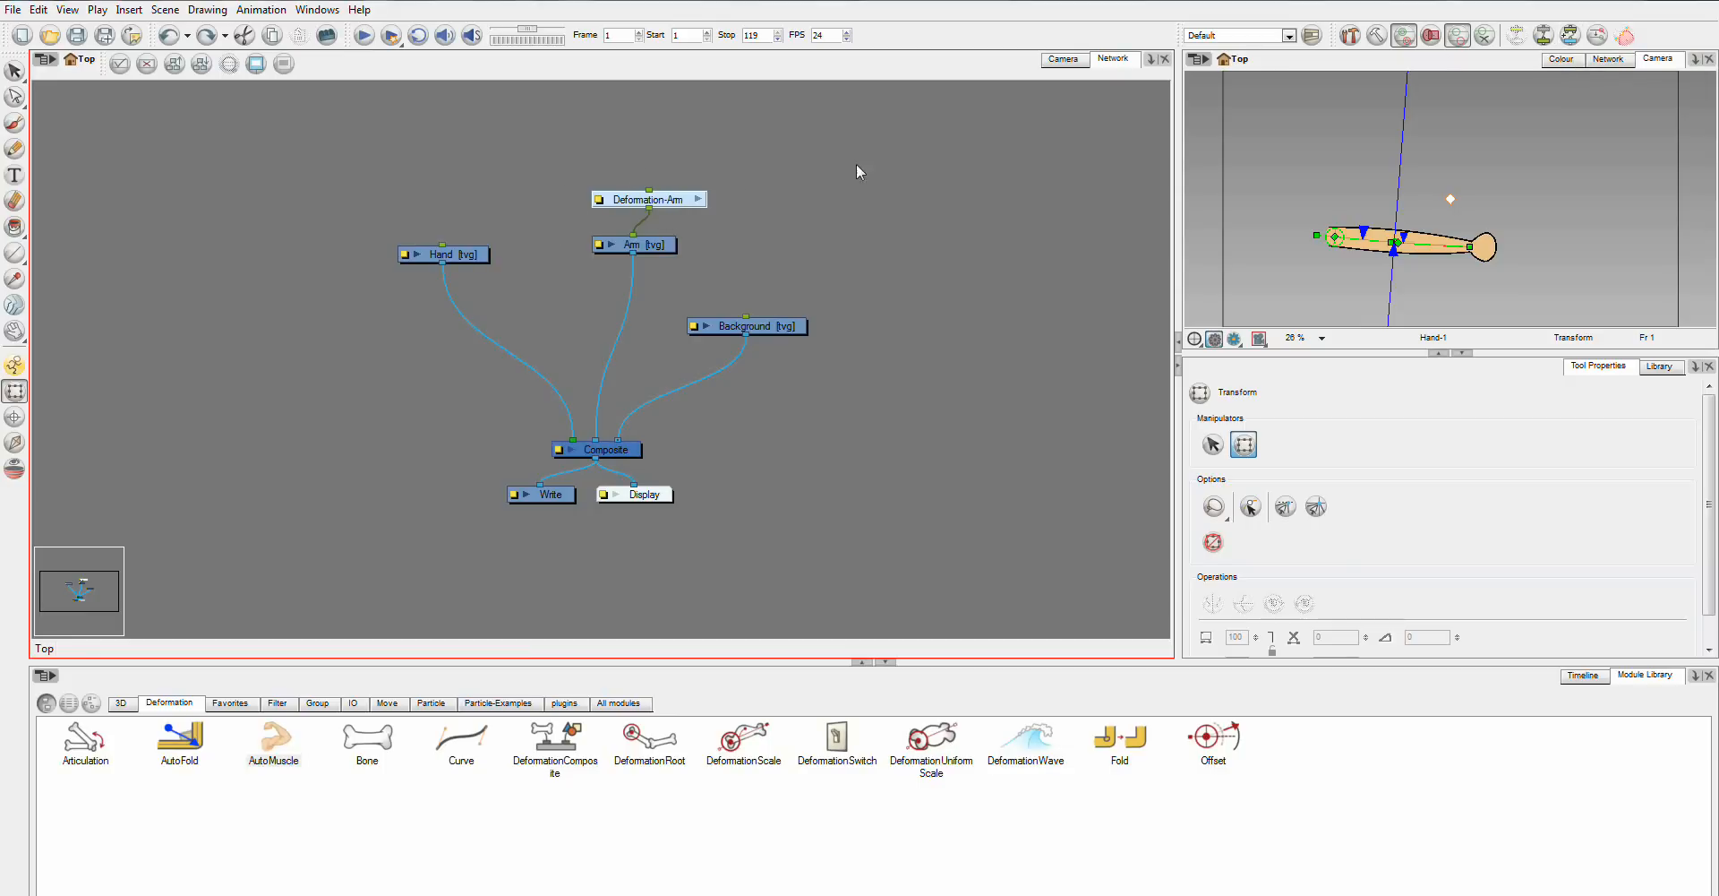
{"action": "mouse_move", "coordinate": [1571, 36]}
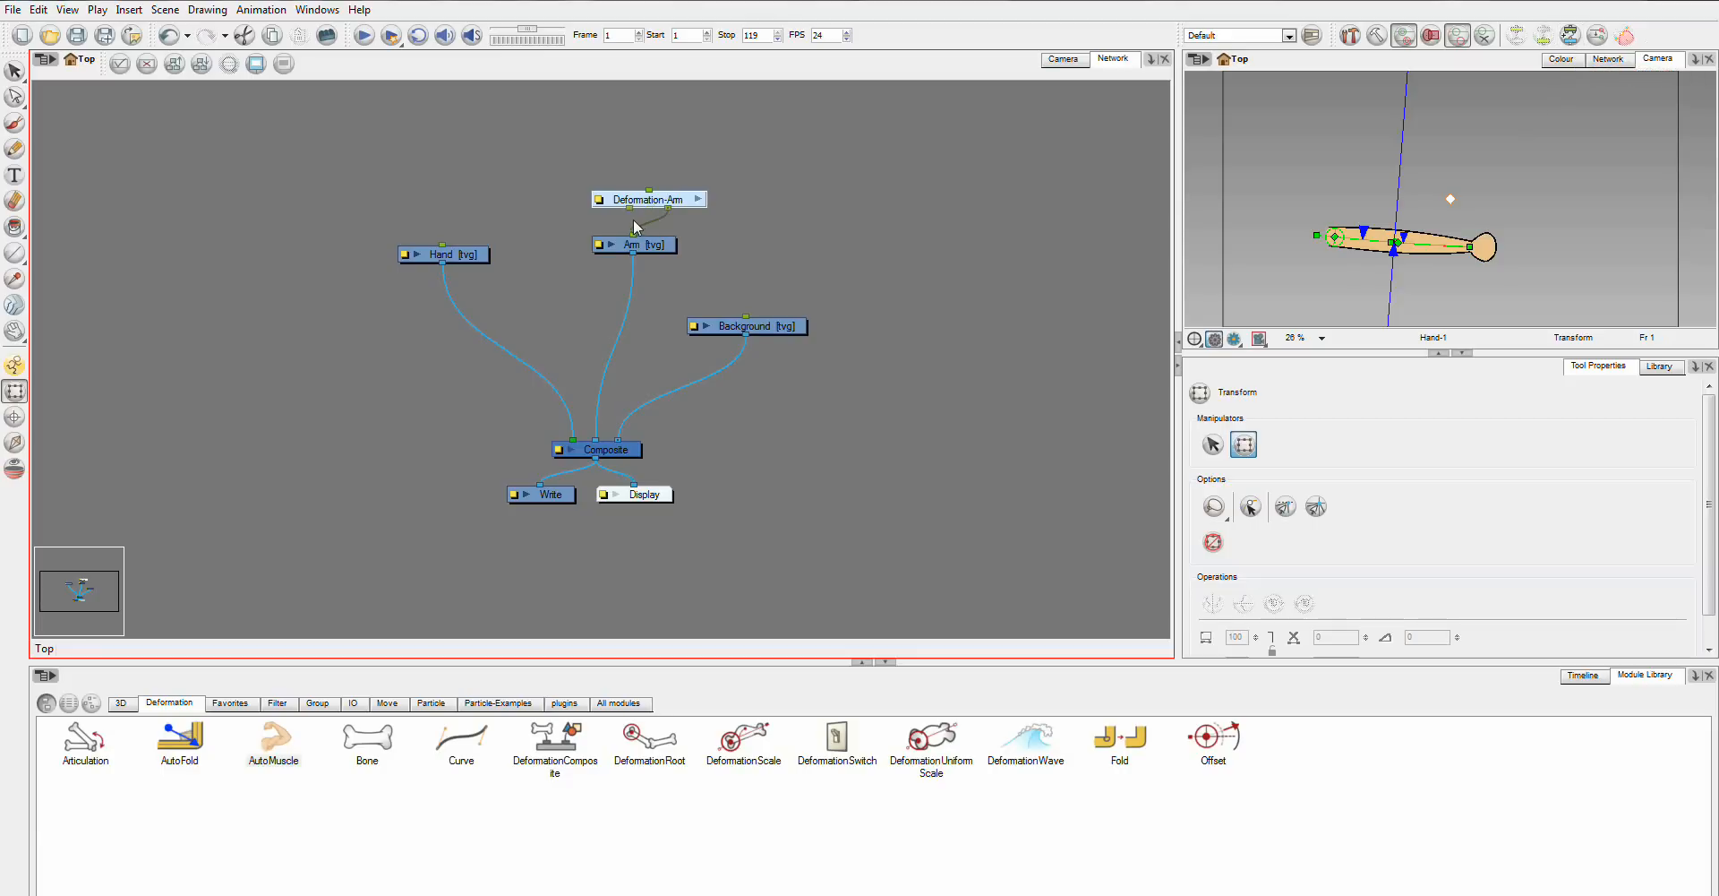
Nudge the Deformation-Arm node upward, then switch the main view from Network back to Camera.
{"action": "left_click_drag", "start_coordinate": [648, 199], "coordinate": [613, 190]}
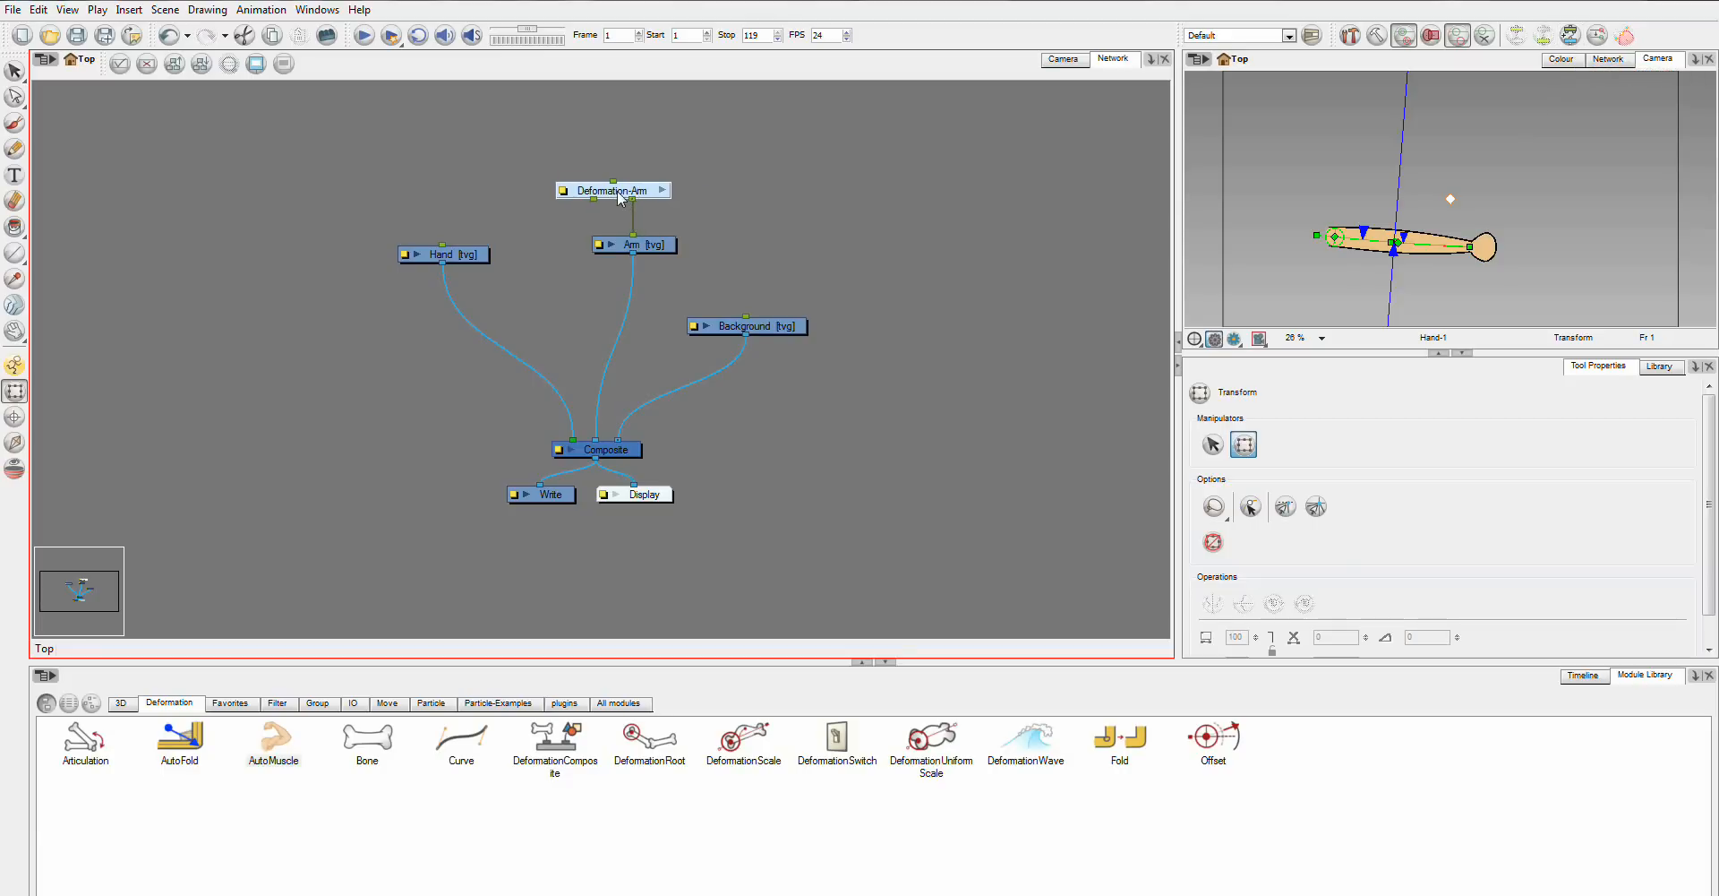
{"action": "mouse_move", "coordinate": [614, 204]}
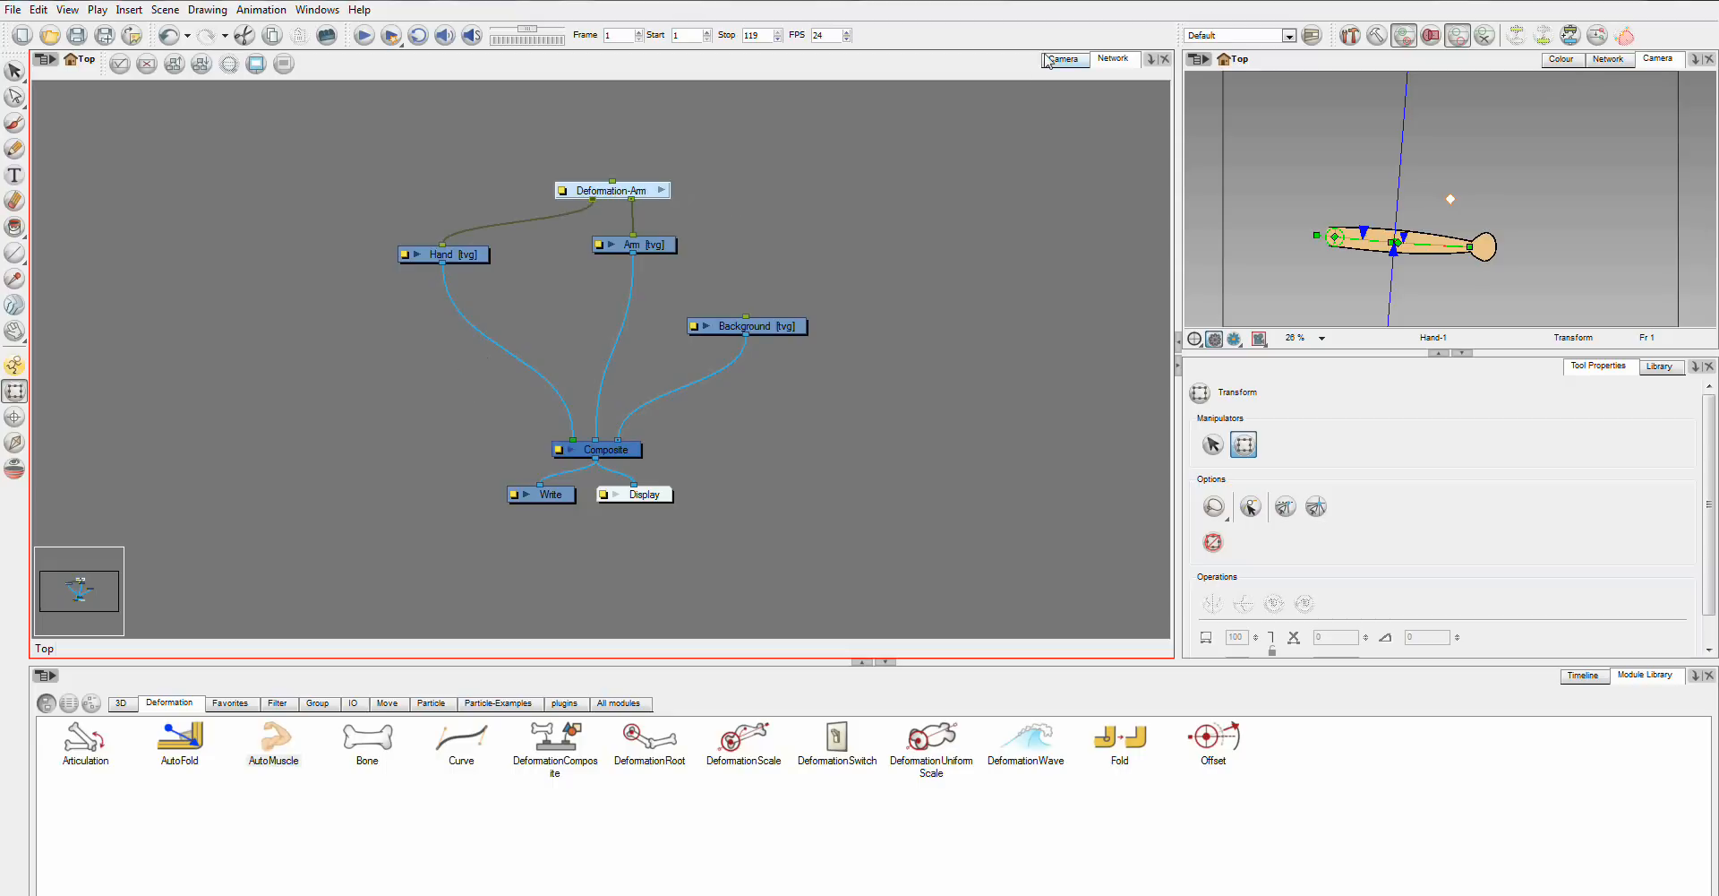
{"action": "left_click", "coordinate": [1062, 57]}
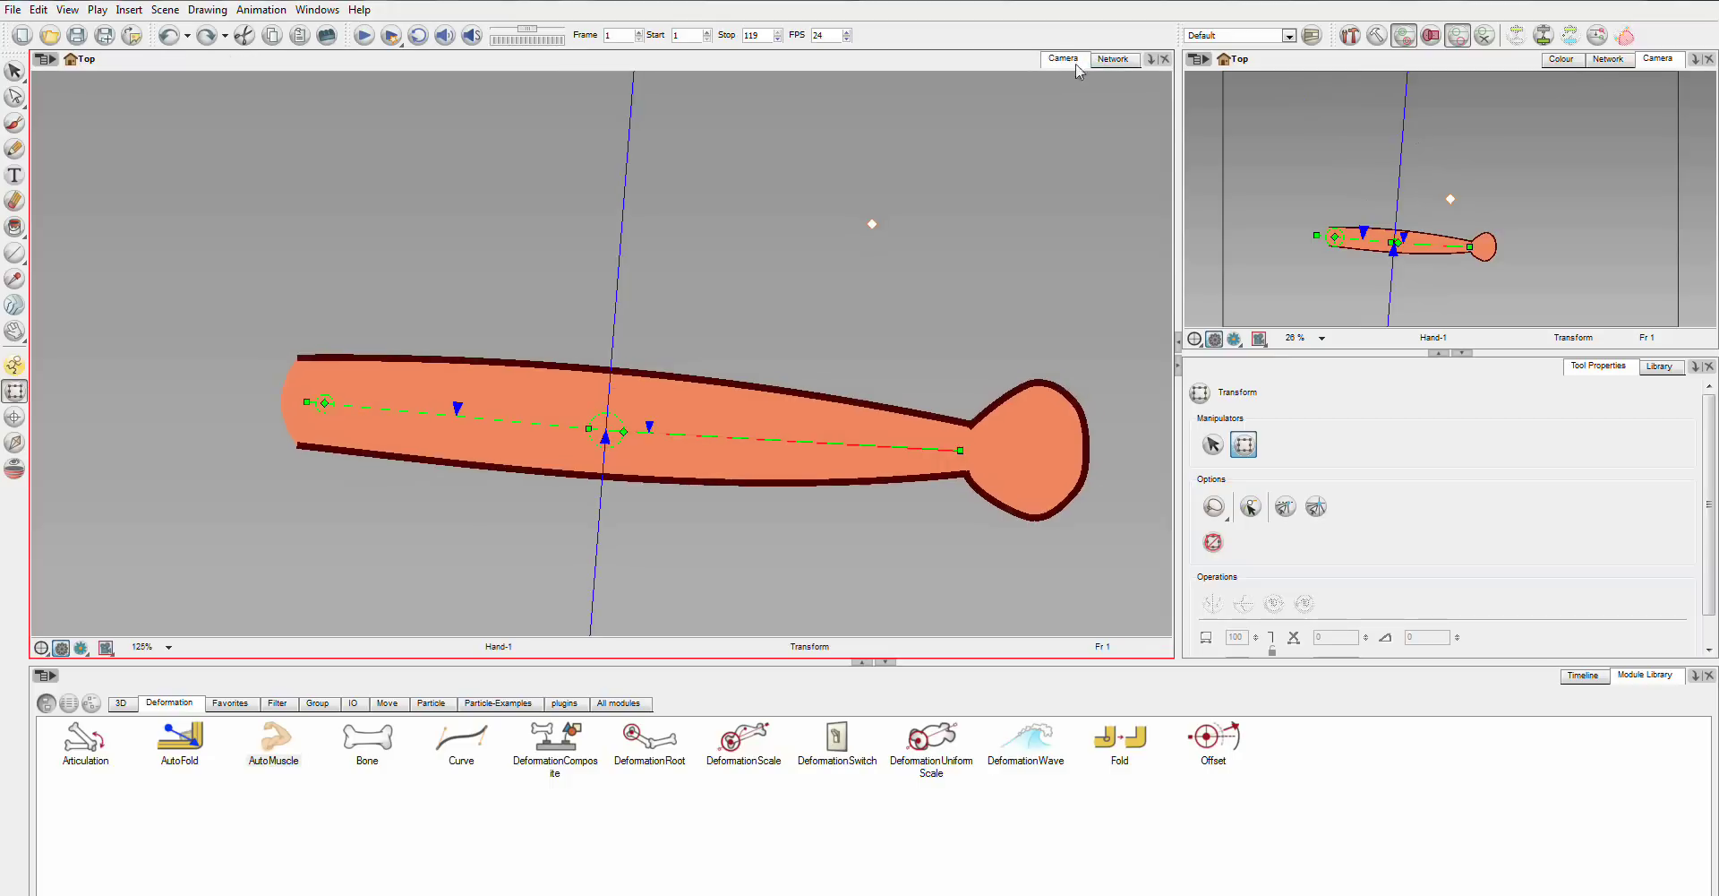
On the Timeline at frame 119, rotate the forearm bone so the straight arm ends sharply bent upward.
{"action": "left_click", "coordinate": [1584, 674]}
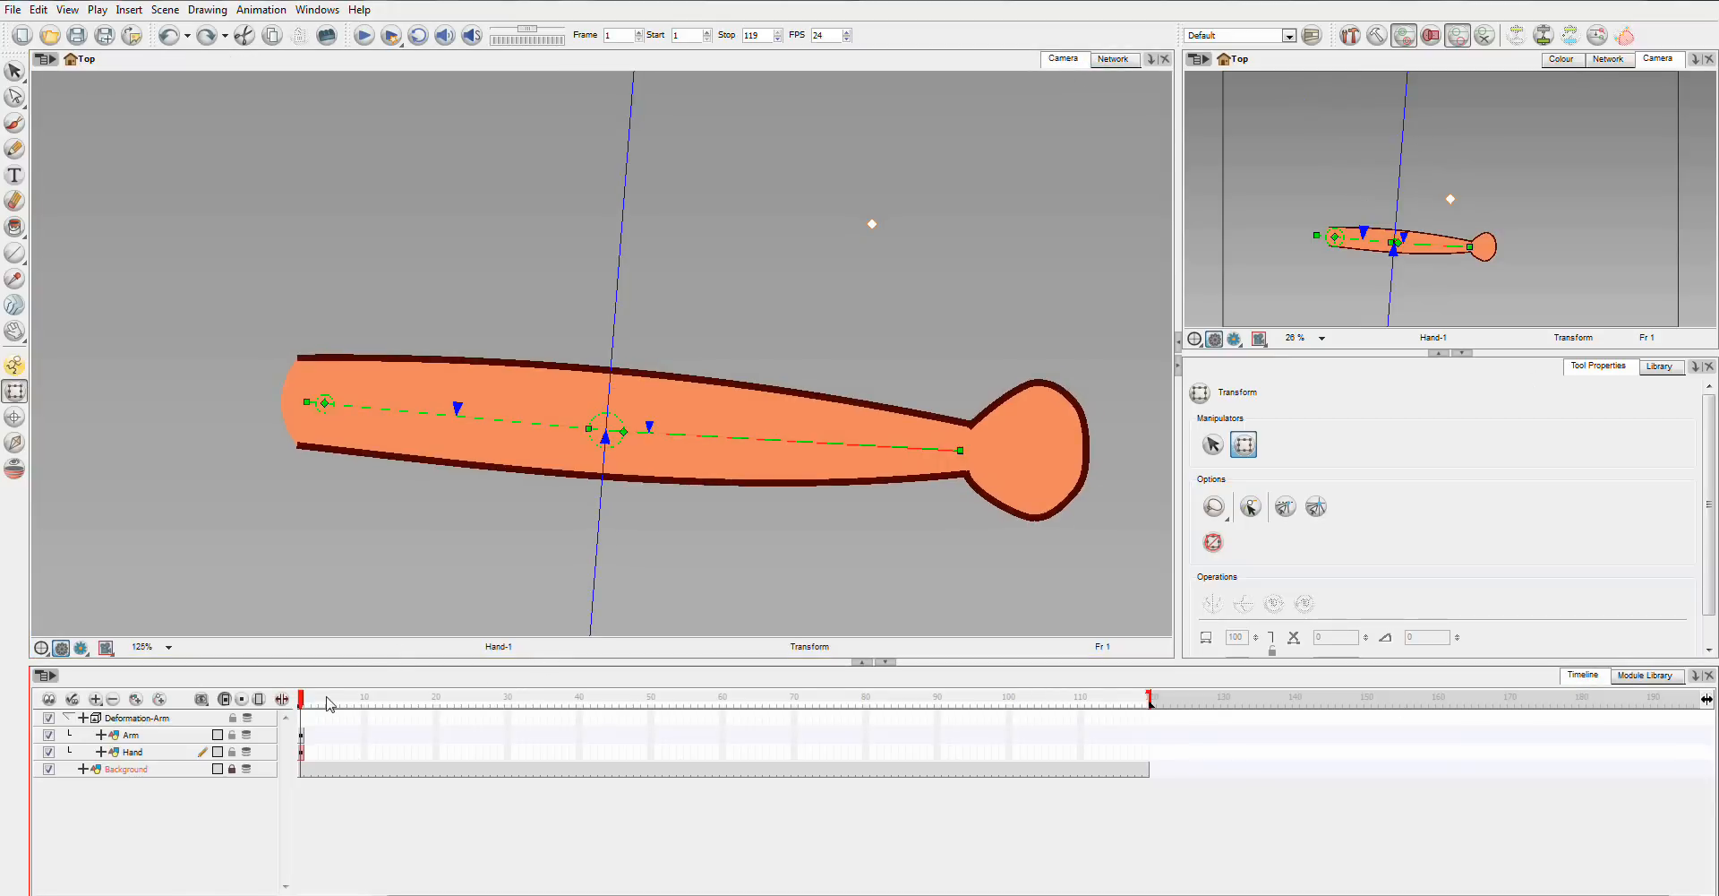
{"action": "mouse_move", "coordinate": [932, 751]}
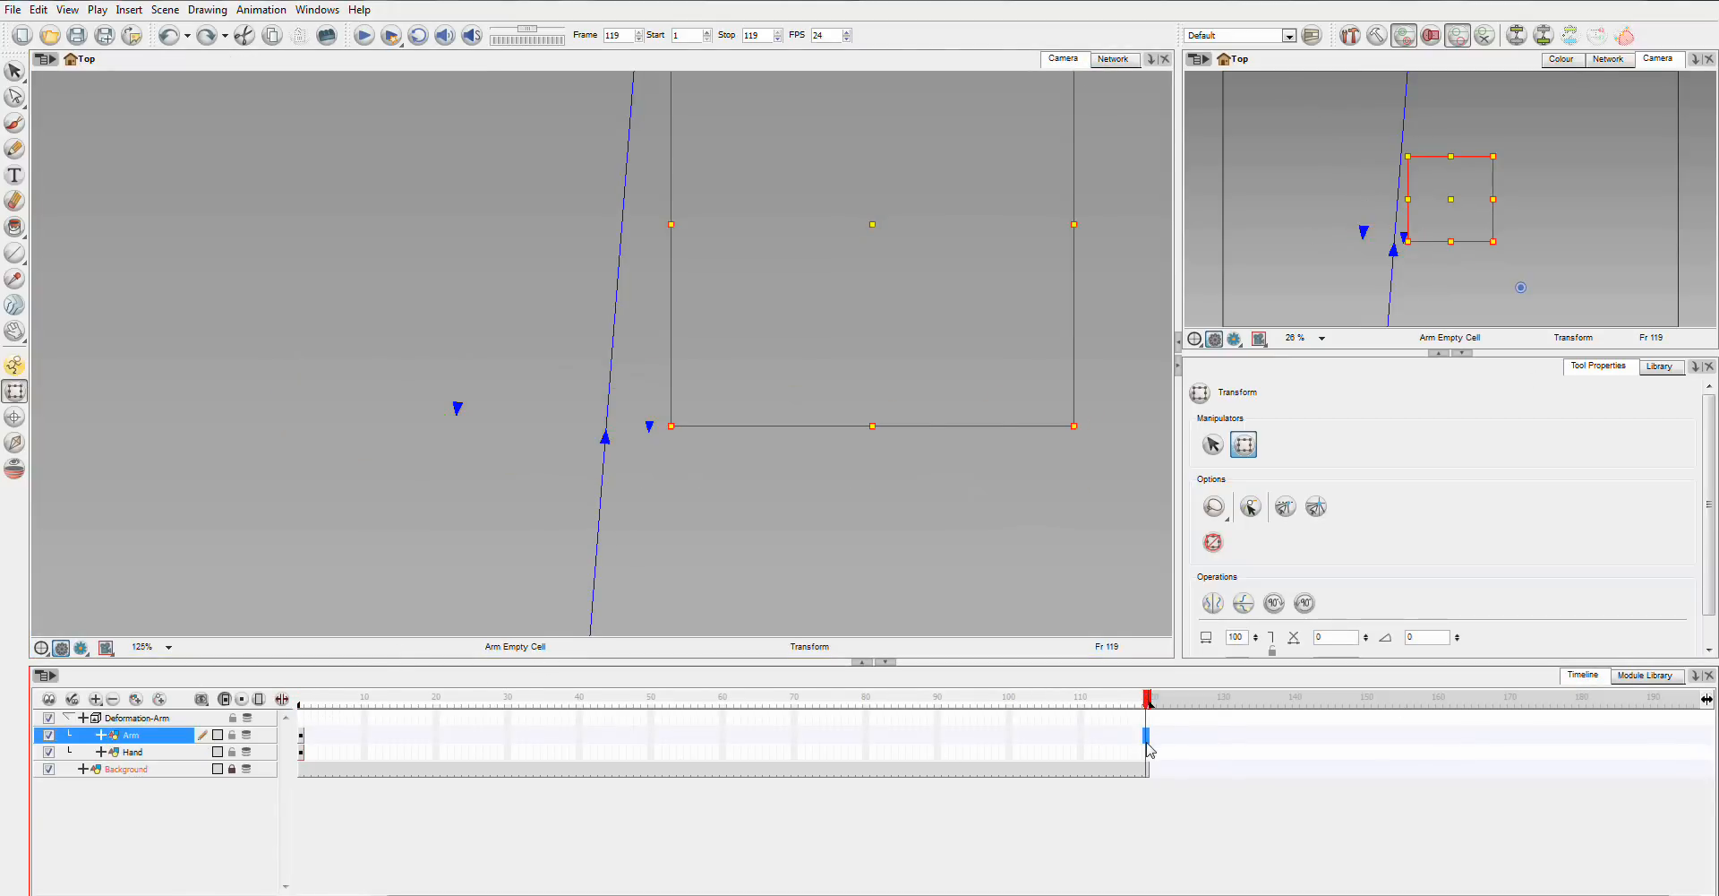
{"action": "left_click", "coordinate": [130, 752]}
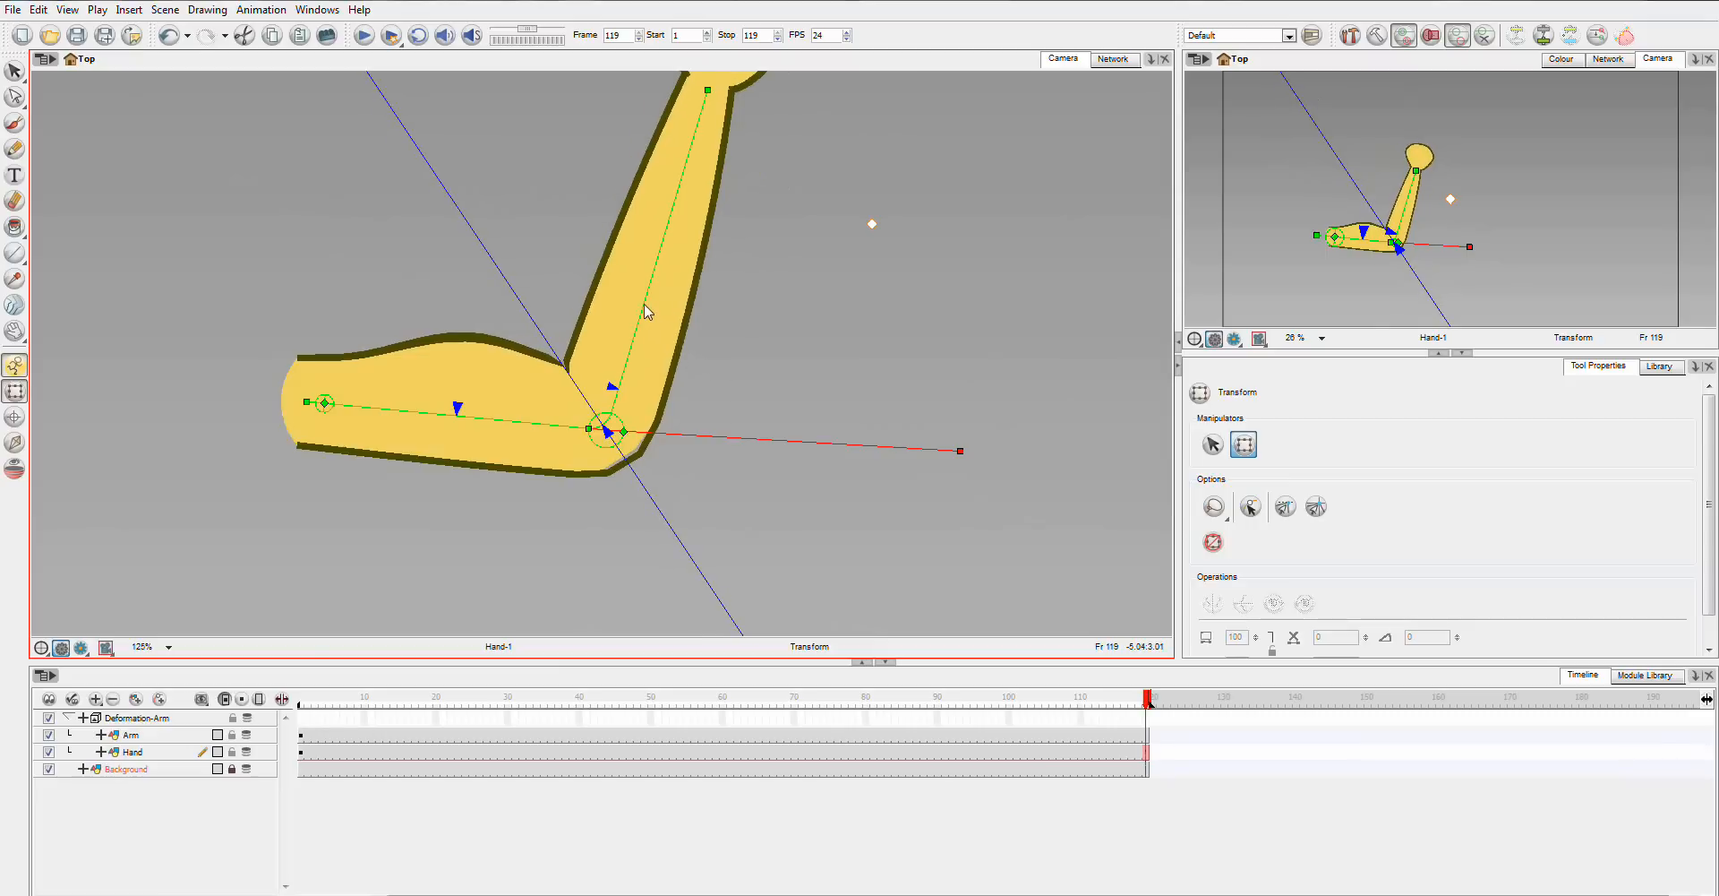
{"action": "mouse_move", "coordinate": [663, 537]}
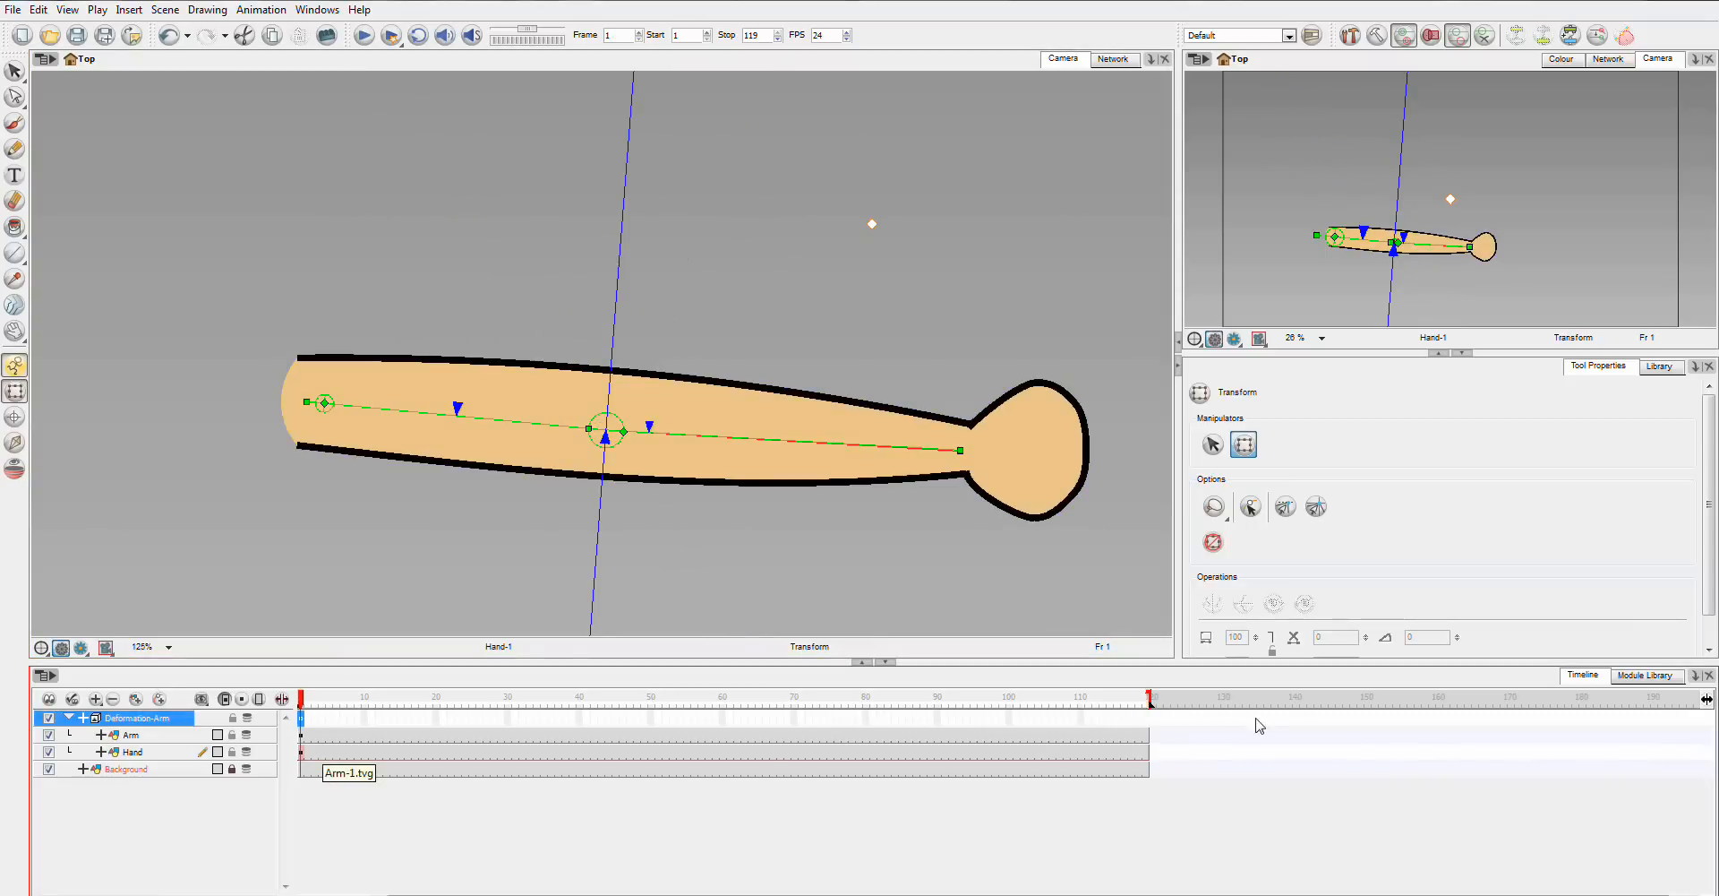
{"action": "left_click", "coordinate": [1146, 697]}
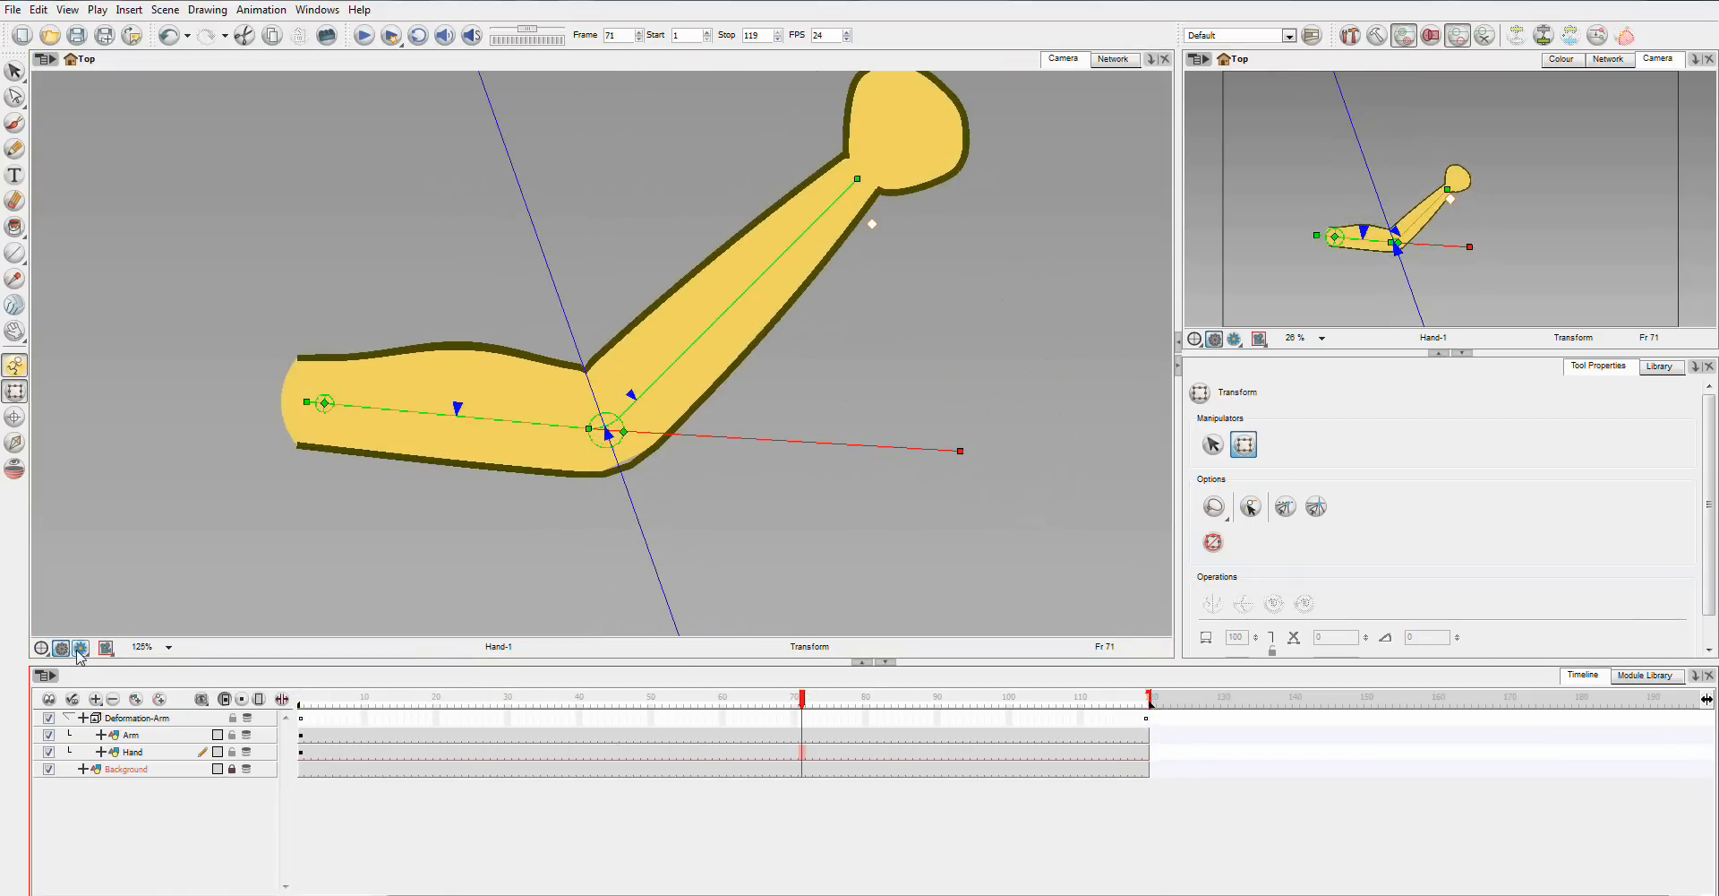
Toggle Render Preview on, back to OpenGL, and on again to view frame 71 with clean outlines.
{"action": "left_click", "coordinate": [81, 649]}
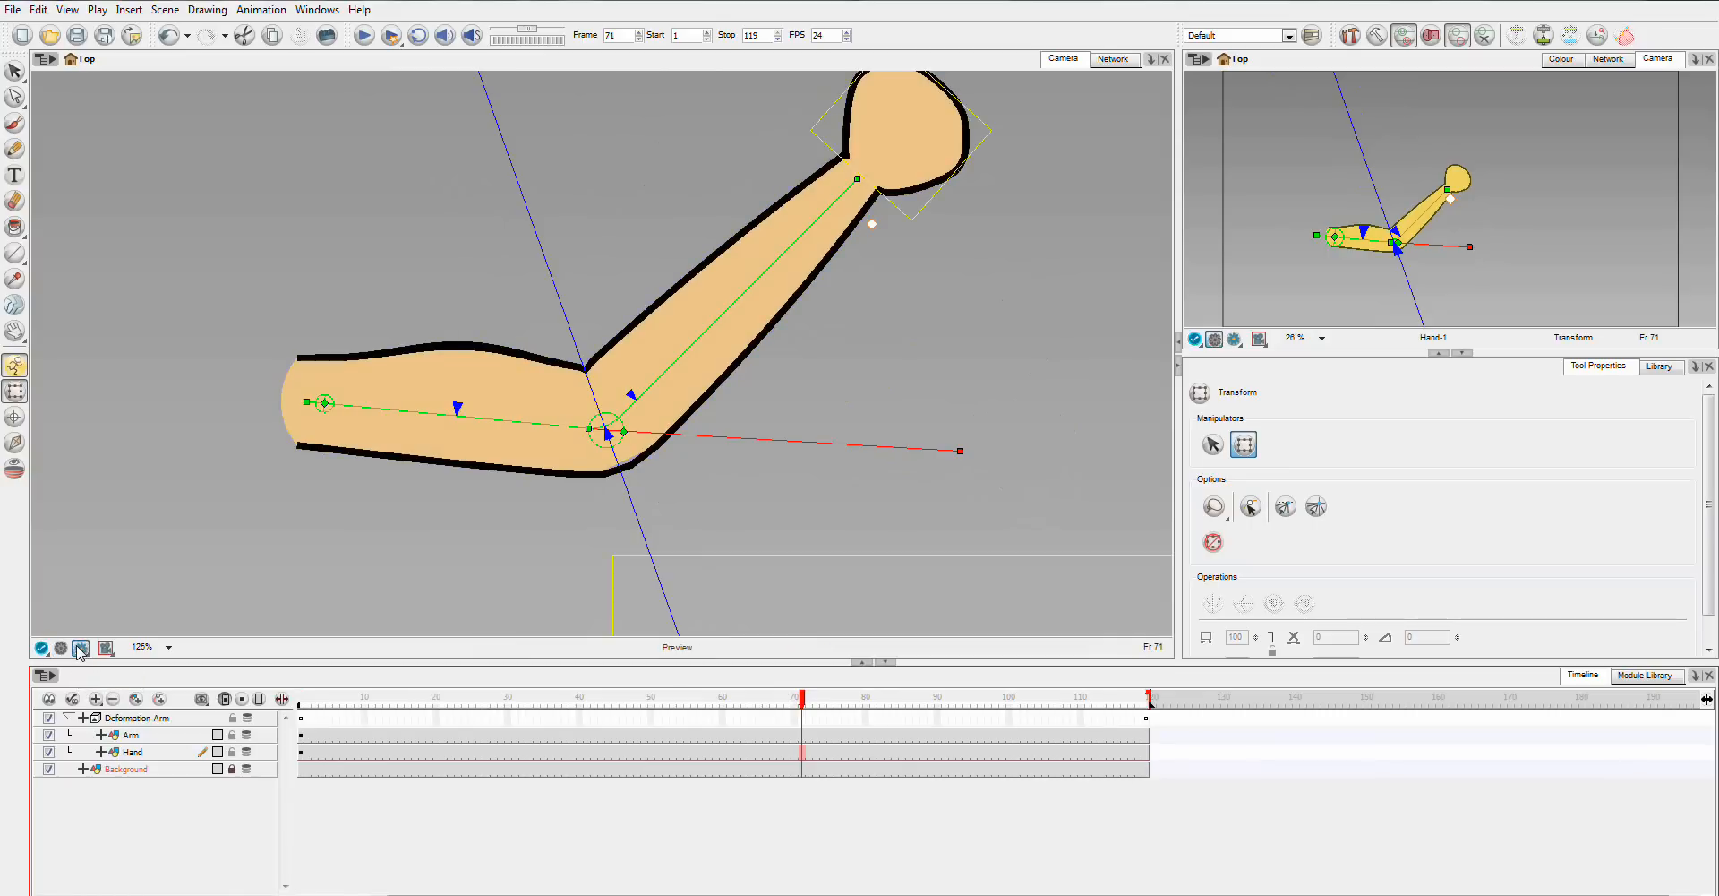
{"action": "mouse_move", "coordinate": [79, 646]}
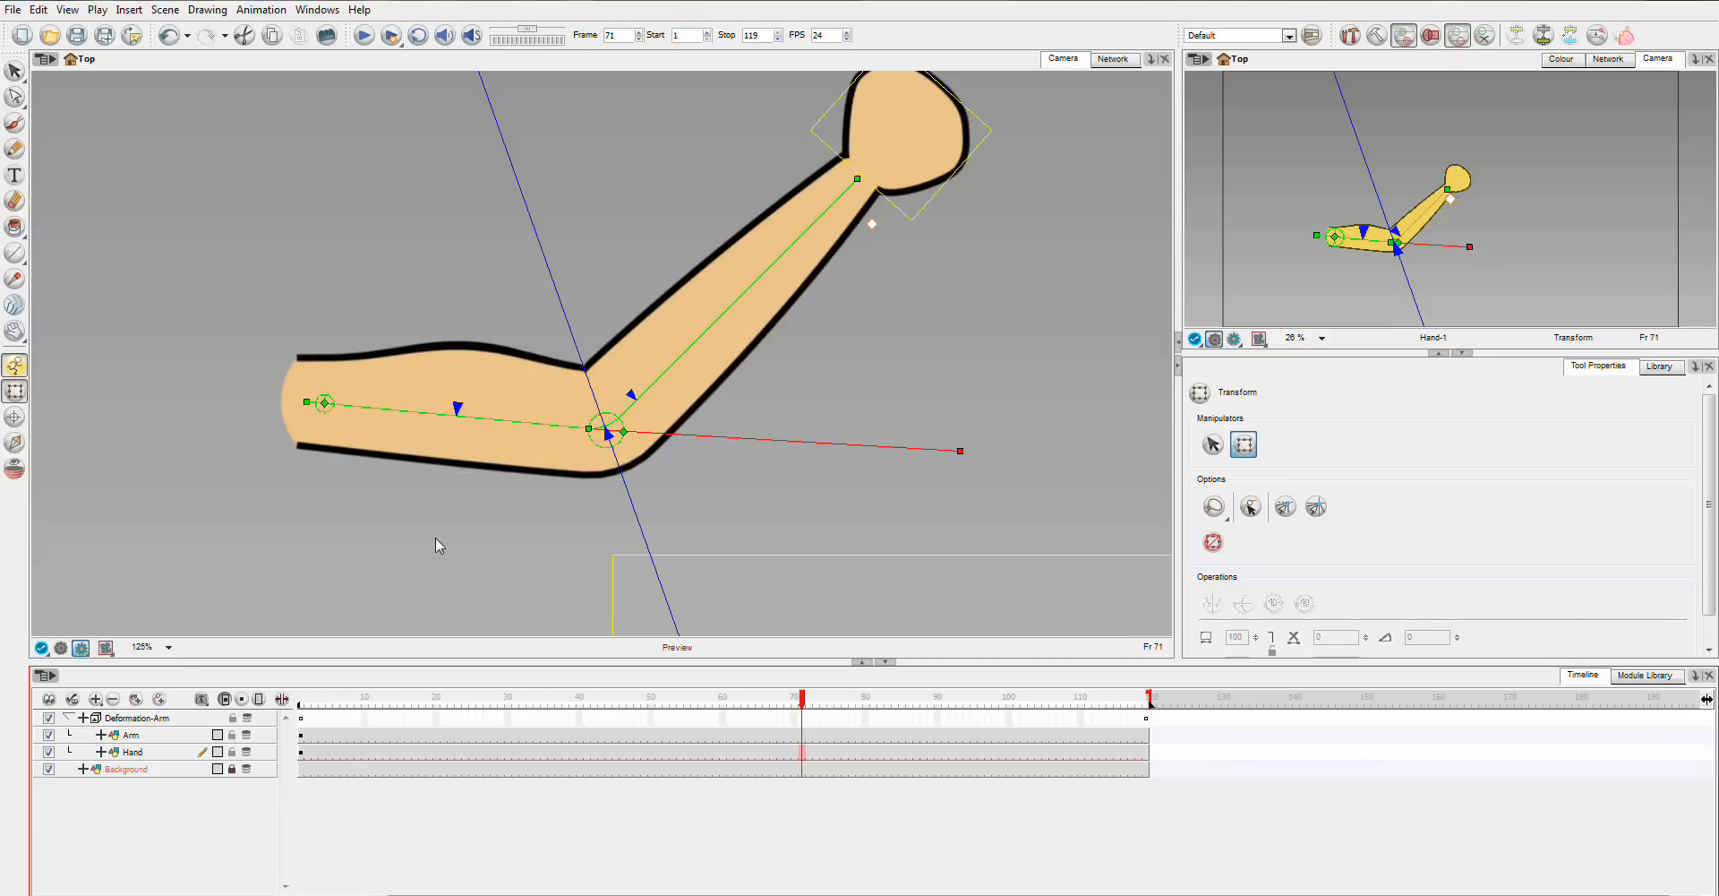
{"action": "left_click", "coordinate": [63, 647]}
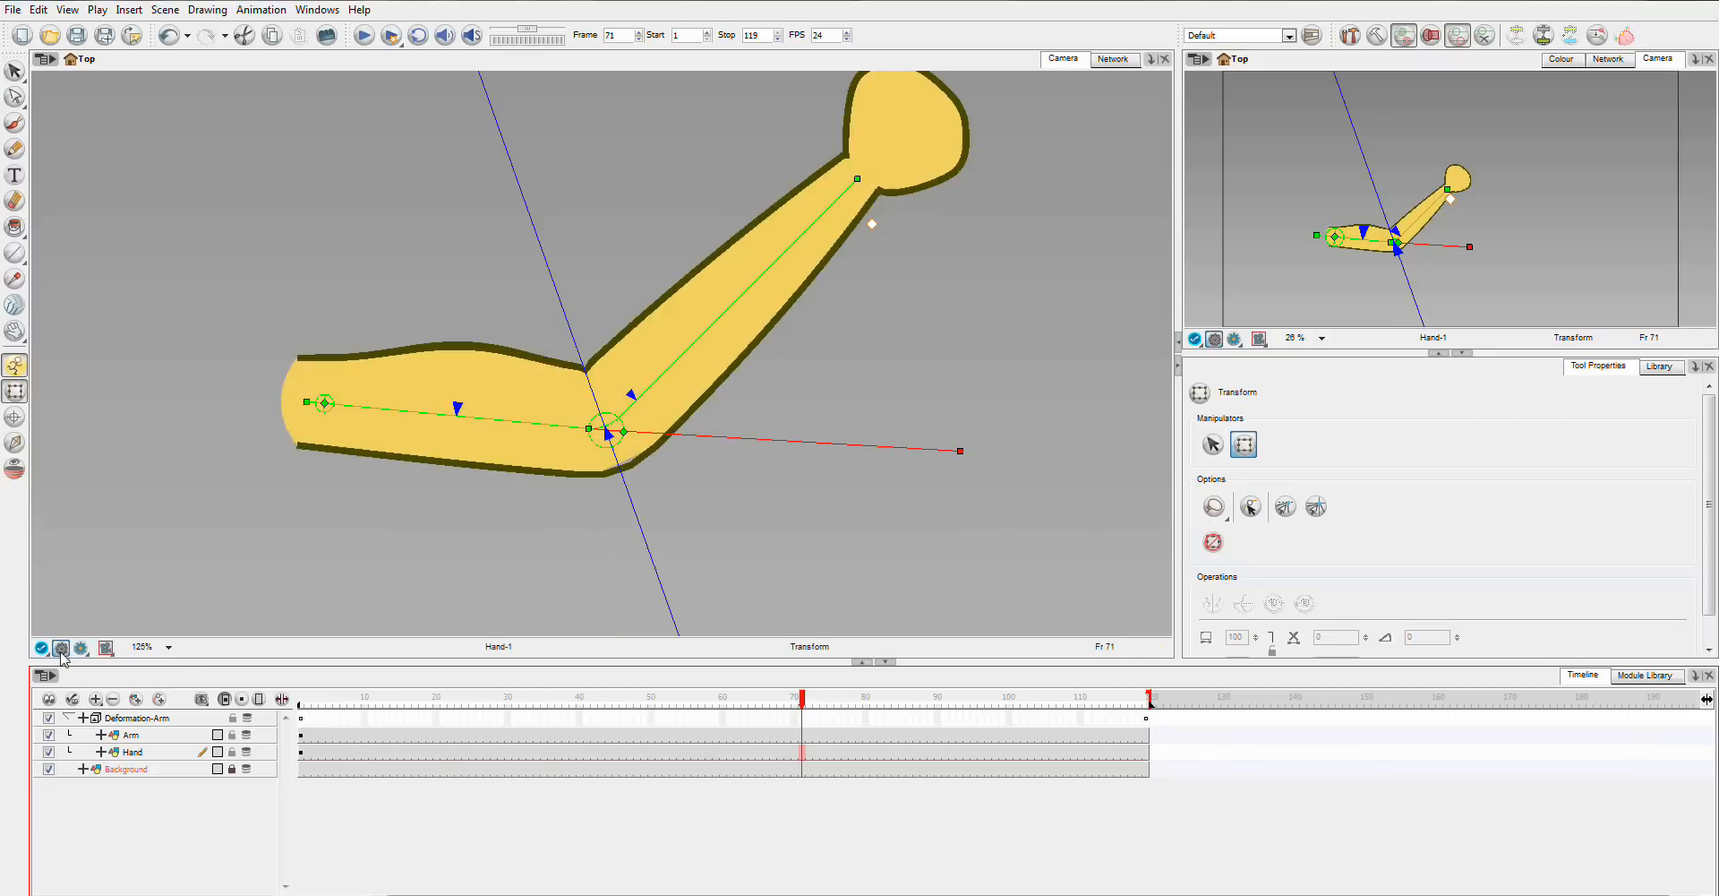
{"action": "mouse_move", "coordinate": [61, 646]}
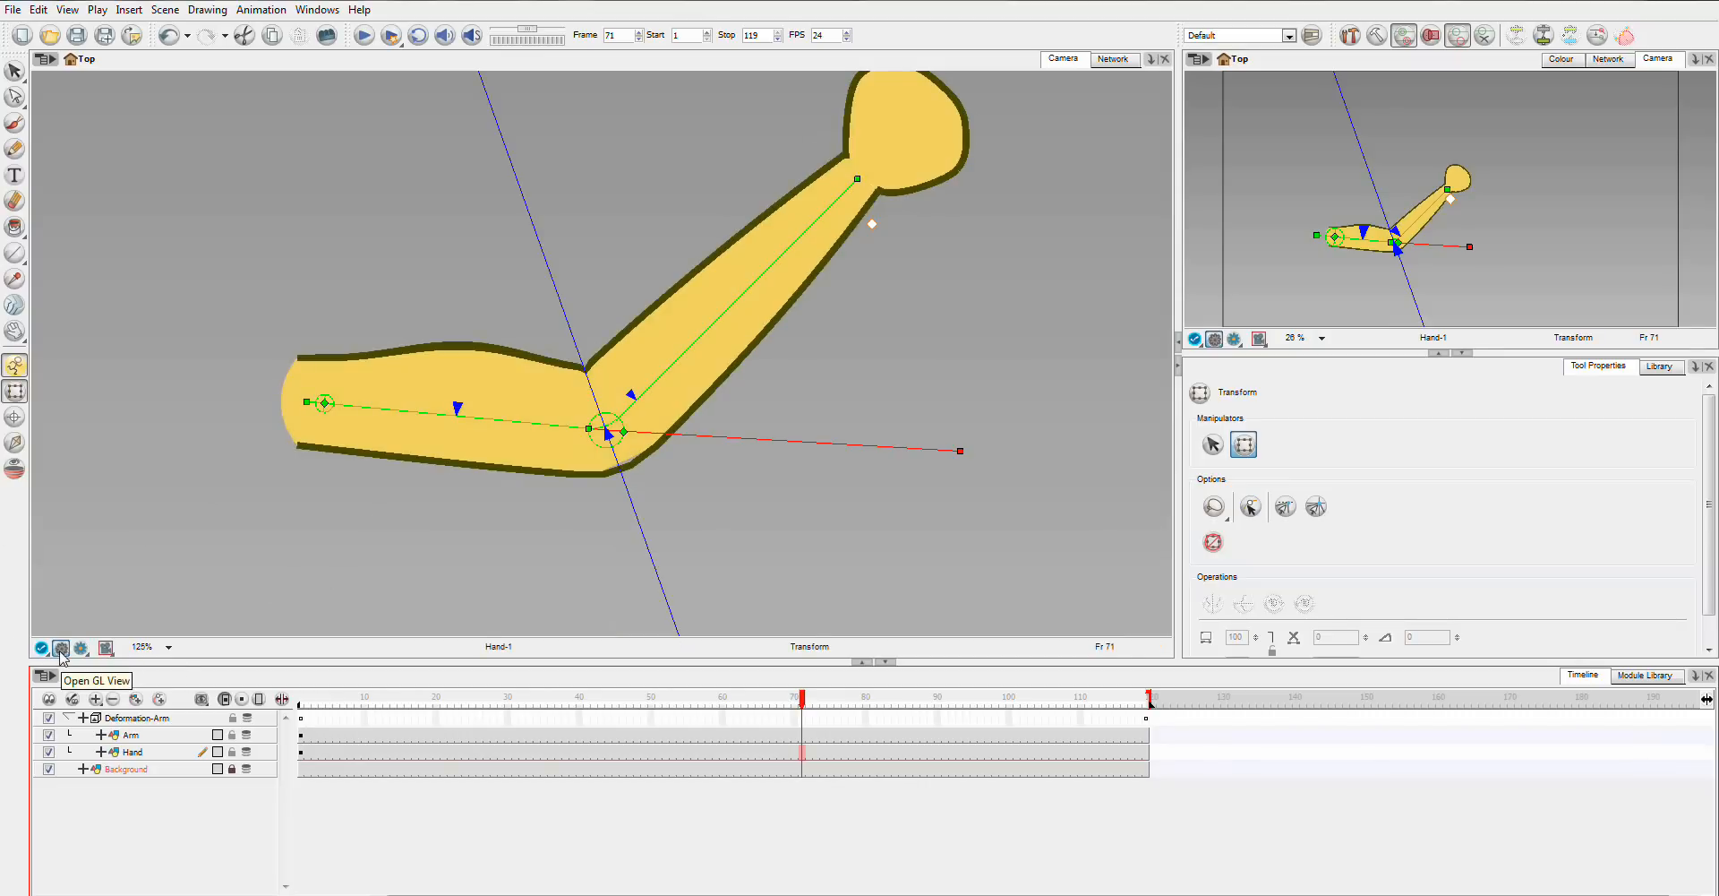
{"action": "left_click", "coordinate": [81, 648]}
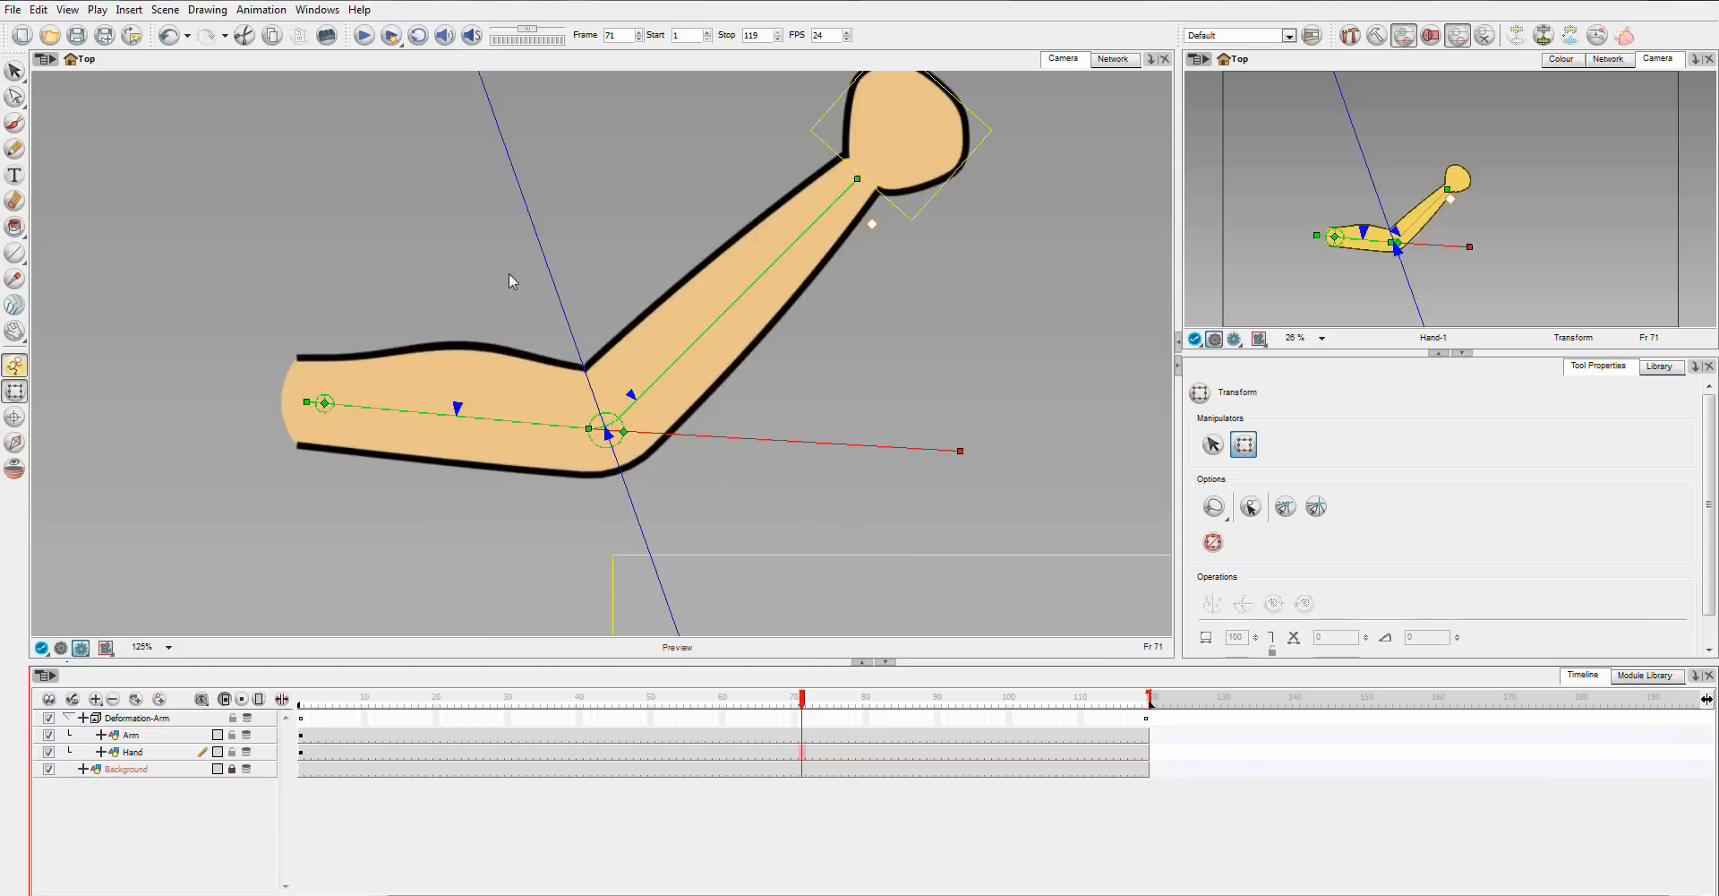
{"action": "mouse_move", "coordinate": [691, 699]}
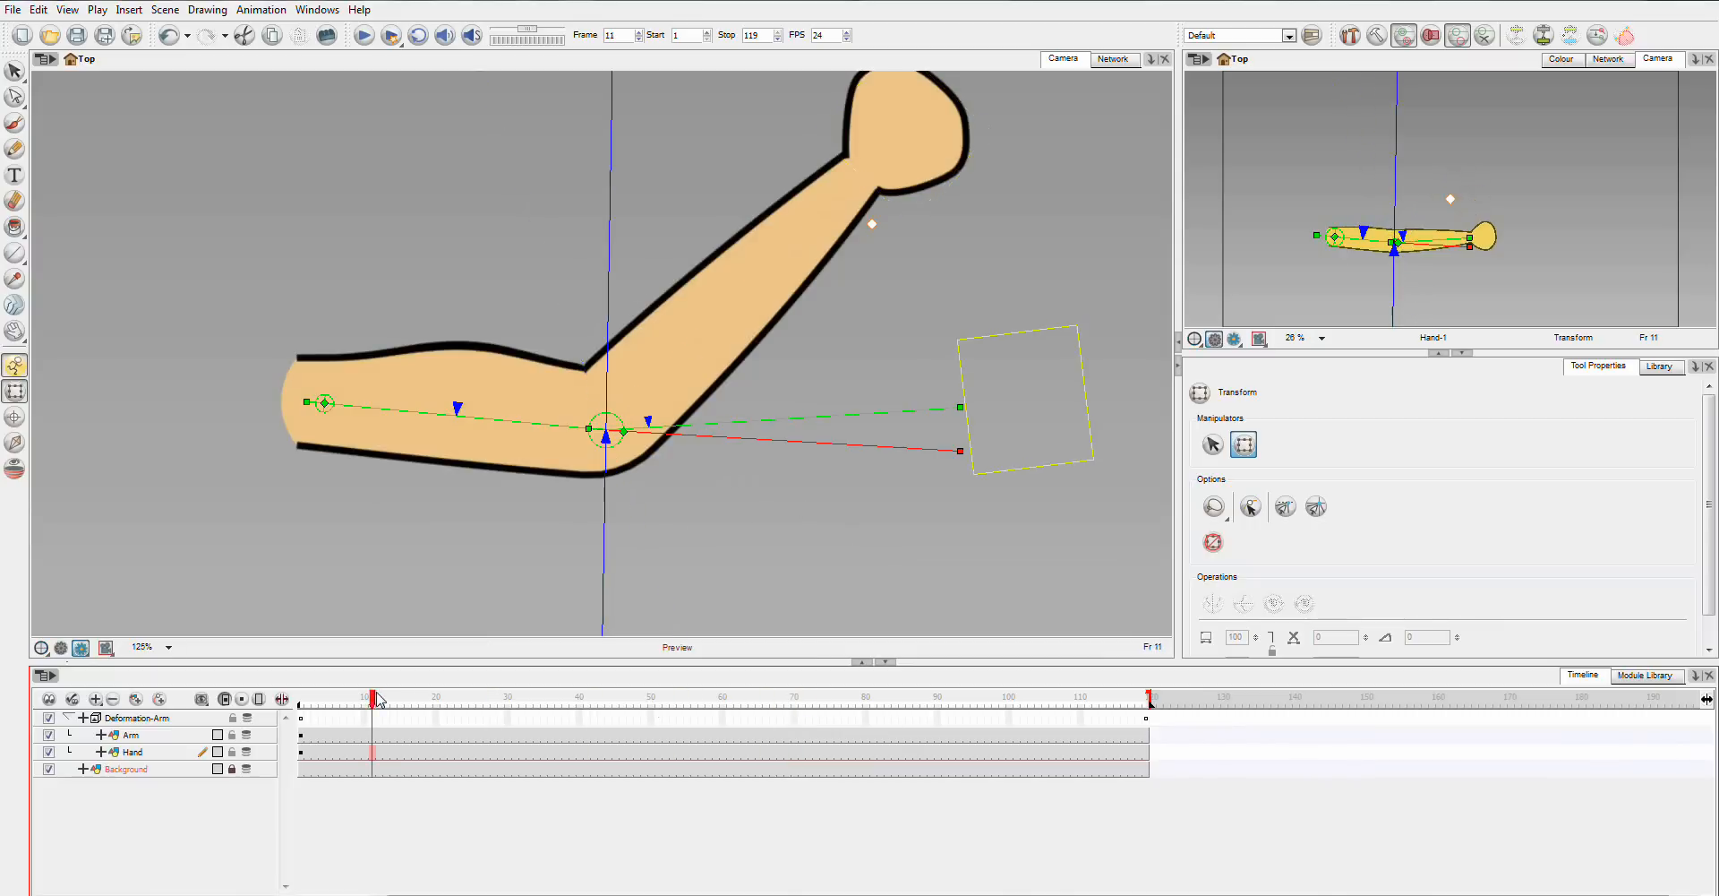
Scrub through frames 44 and 108 on the Deformation-Arm layer and select frame 99 for a new key.
{"action": "left_click", "coordinate": [611, 696]}
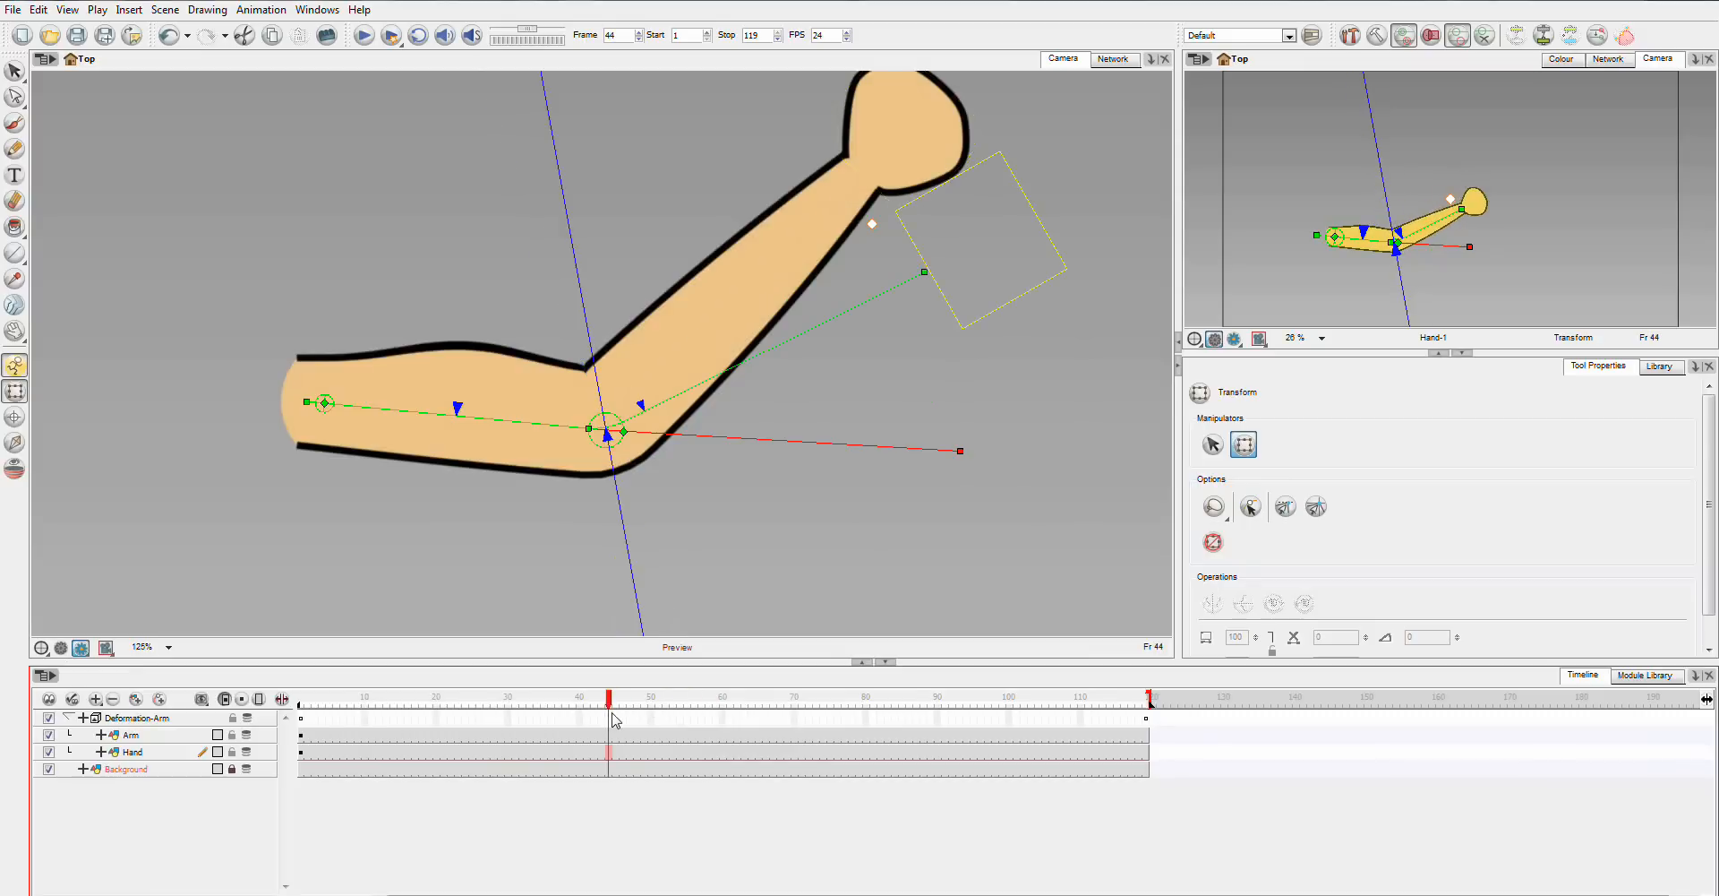
{"action": "left_click", "coordinate": [138, 716]}
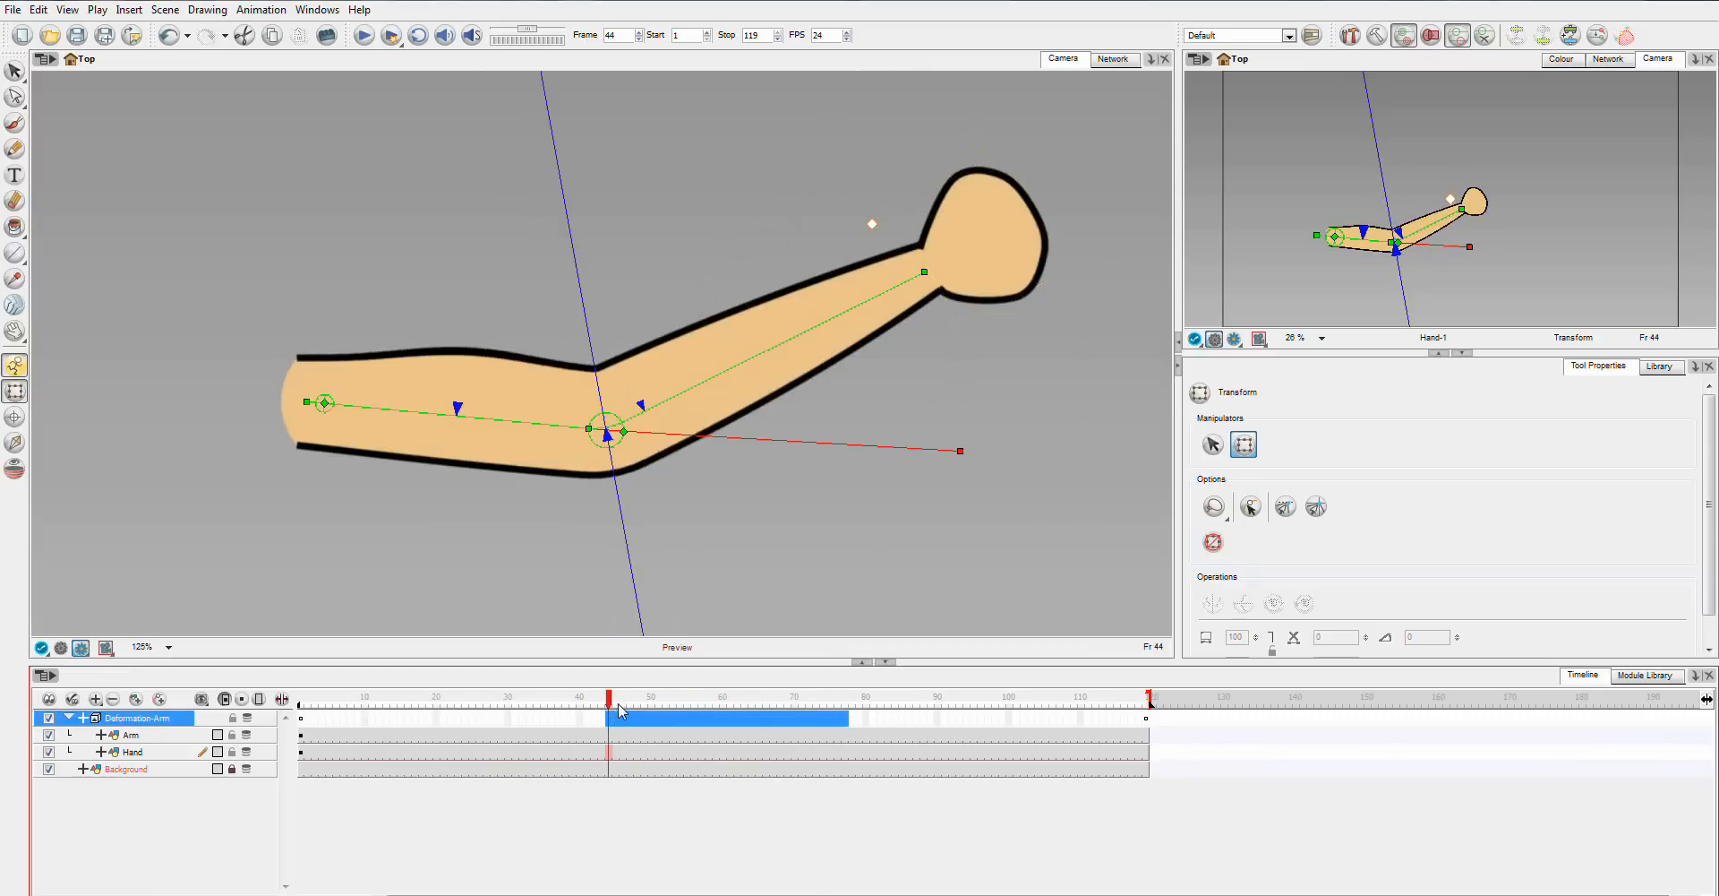
{"action": "left_click", "coordinate": [974, 711]}
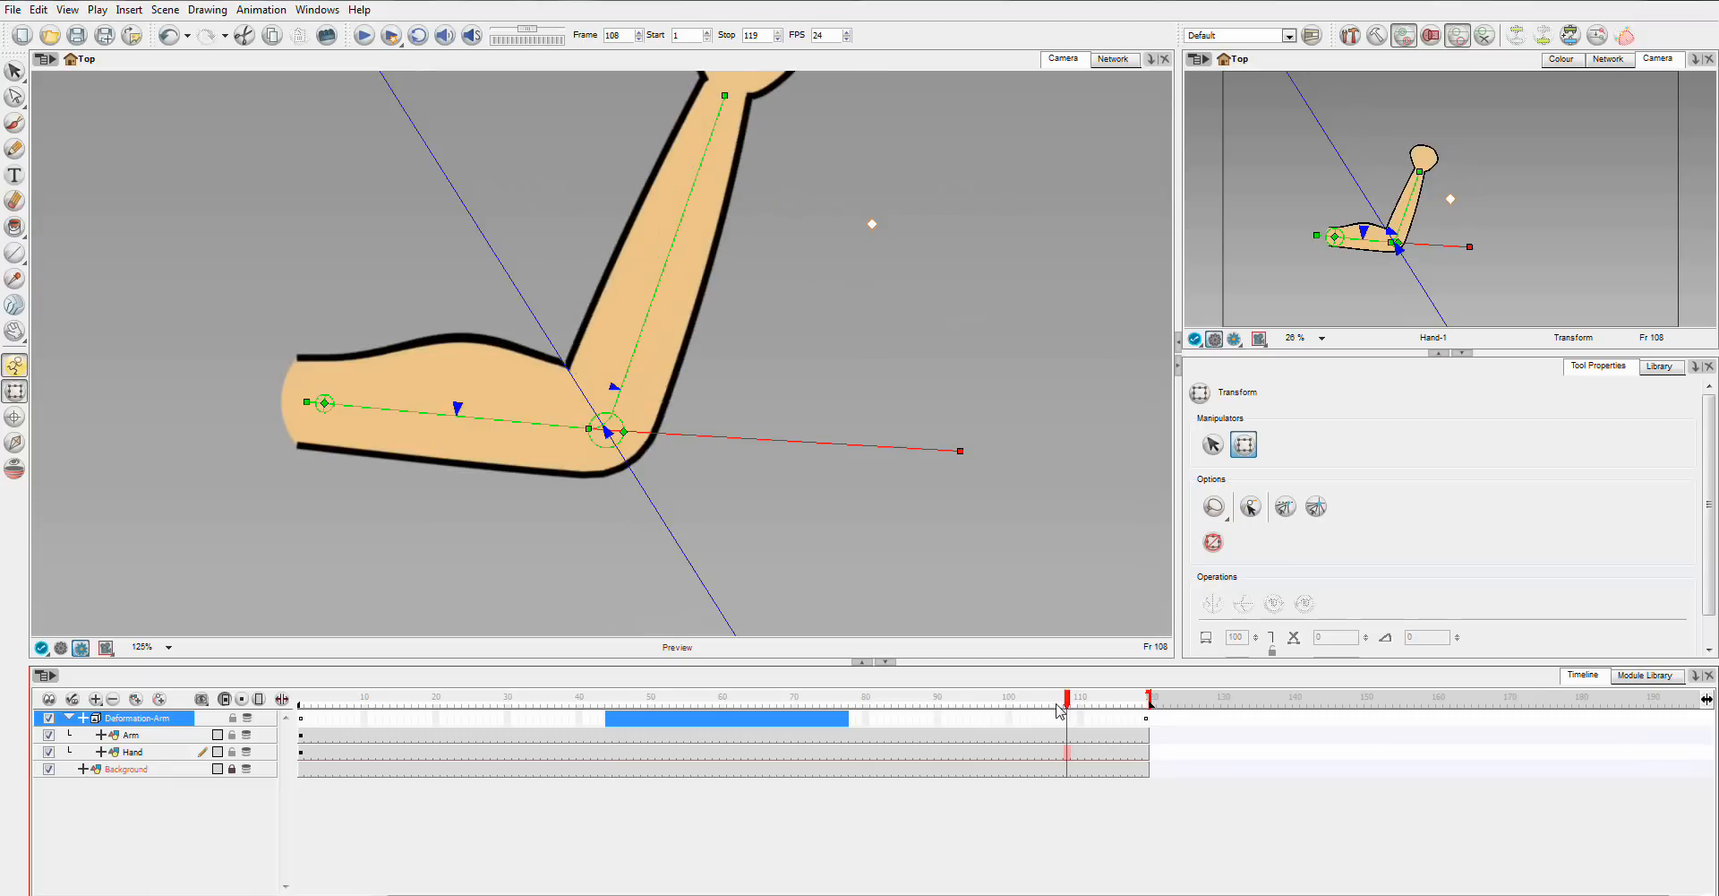
{"action": "left_click", "coordinate": [1003, 697]}
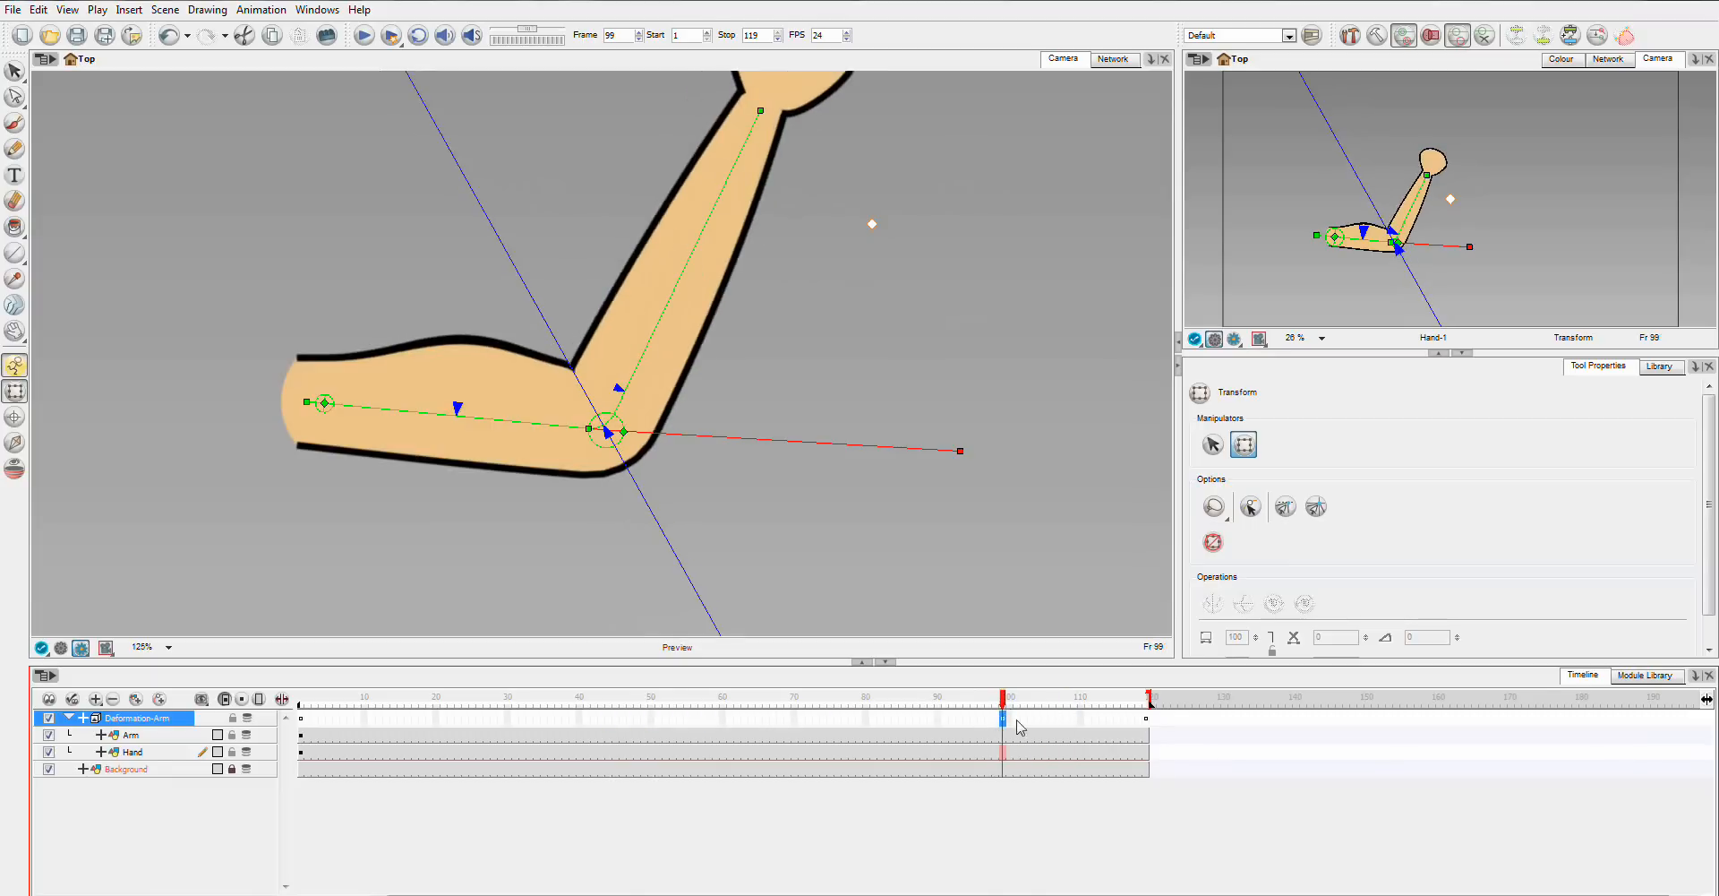
{"action": "mouse_move", "coordinate": [937, 725]}
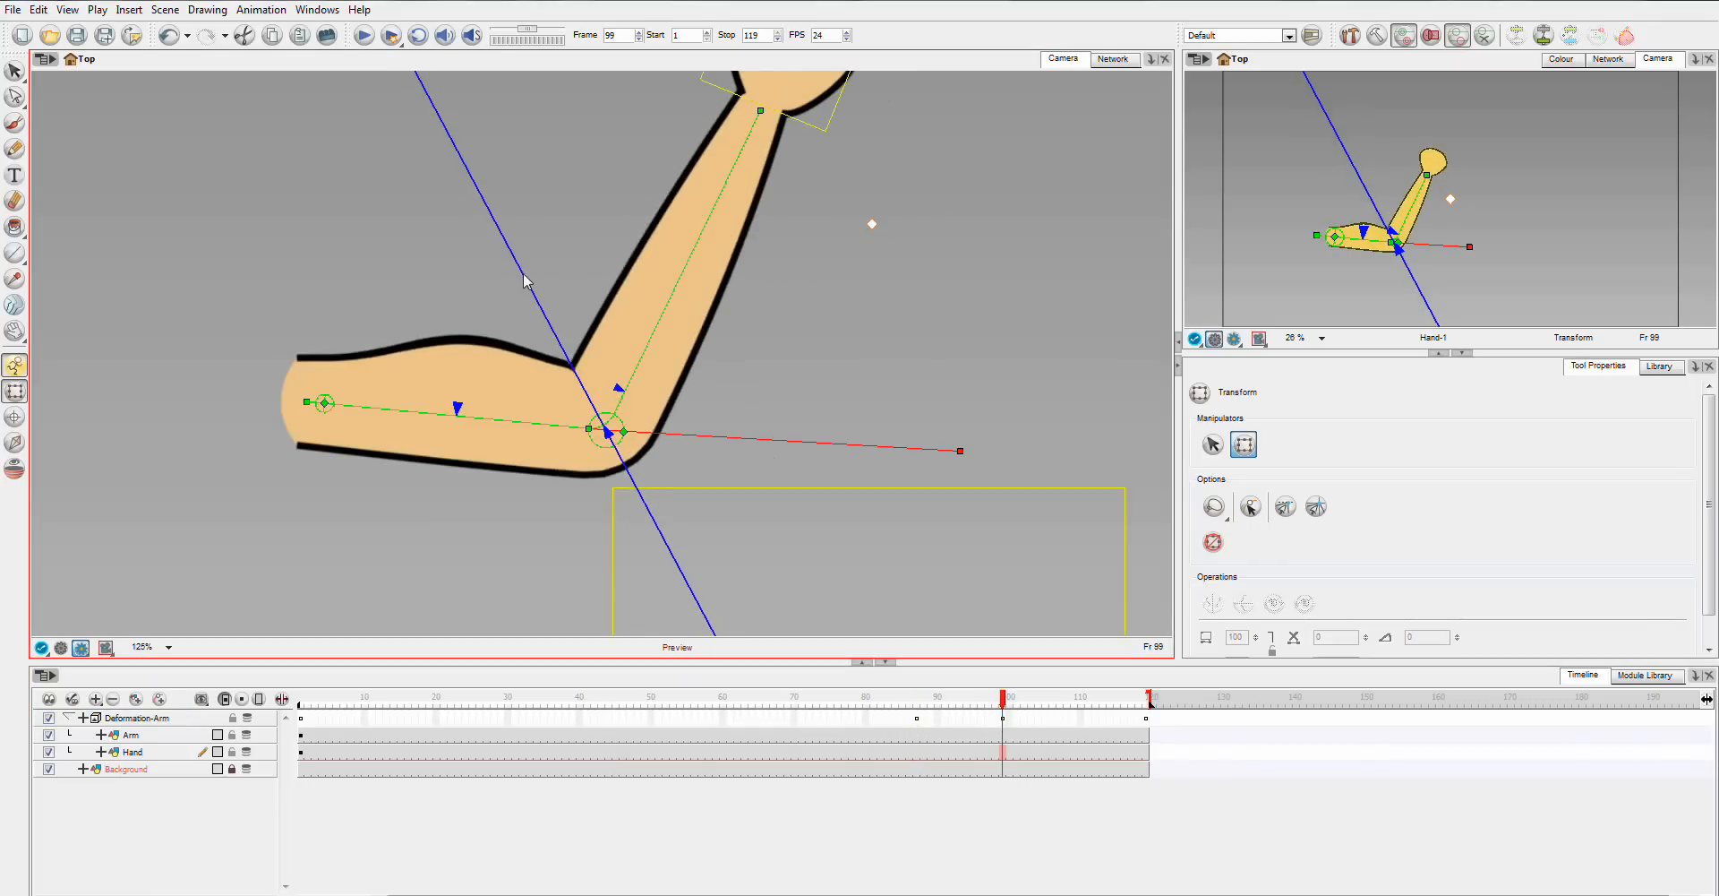
Set keyframes near frames 88, 99 and 119 so the curl settles, check frame 51, and rewind to frame 1.
{"action": "left_click", "coordinate": [1148, 706]}
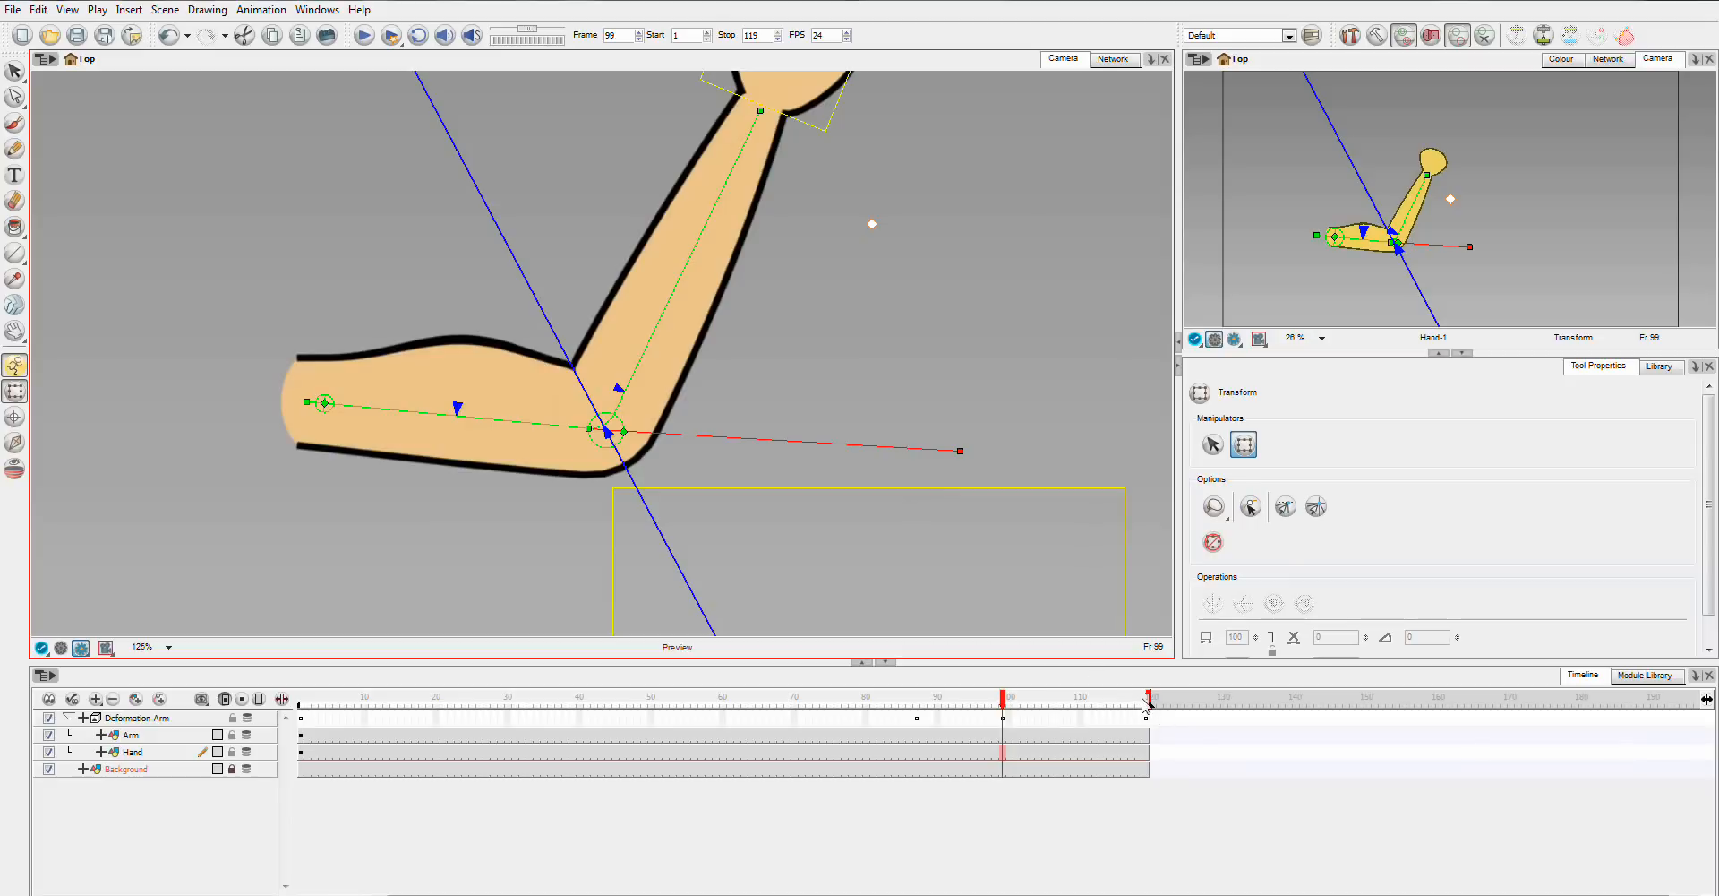
{"action": "left_click", "coordinate": [1148, 699]}
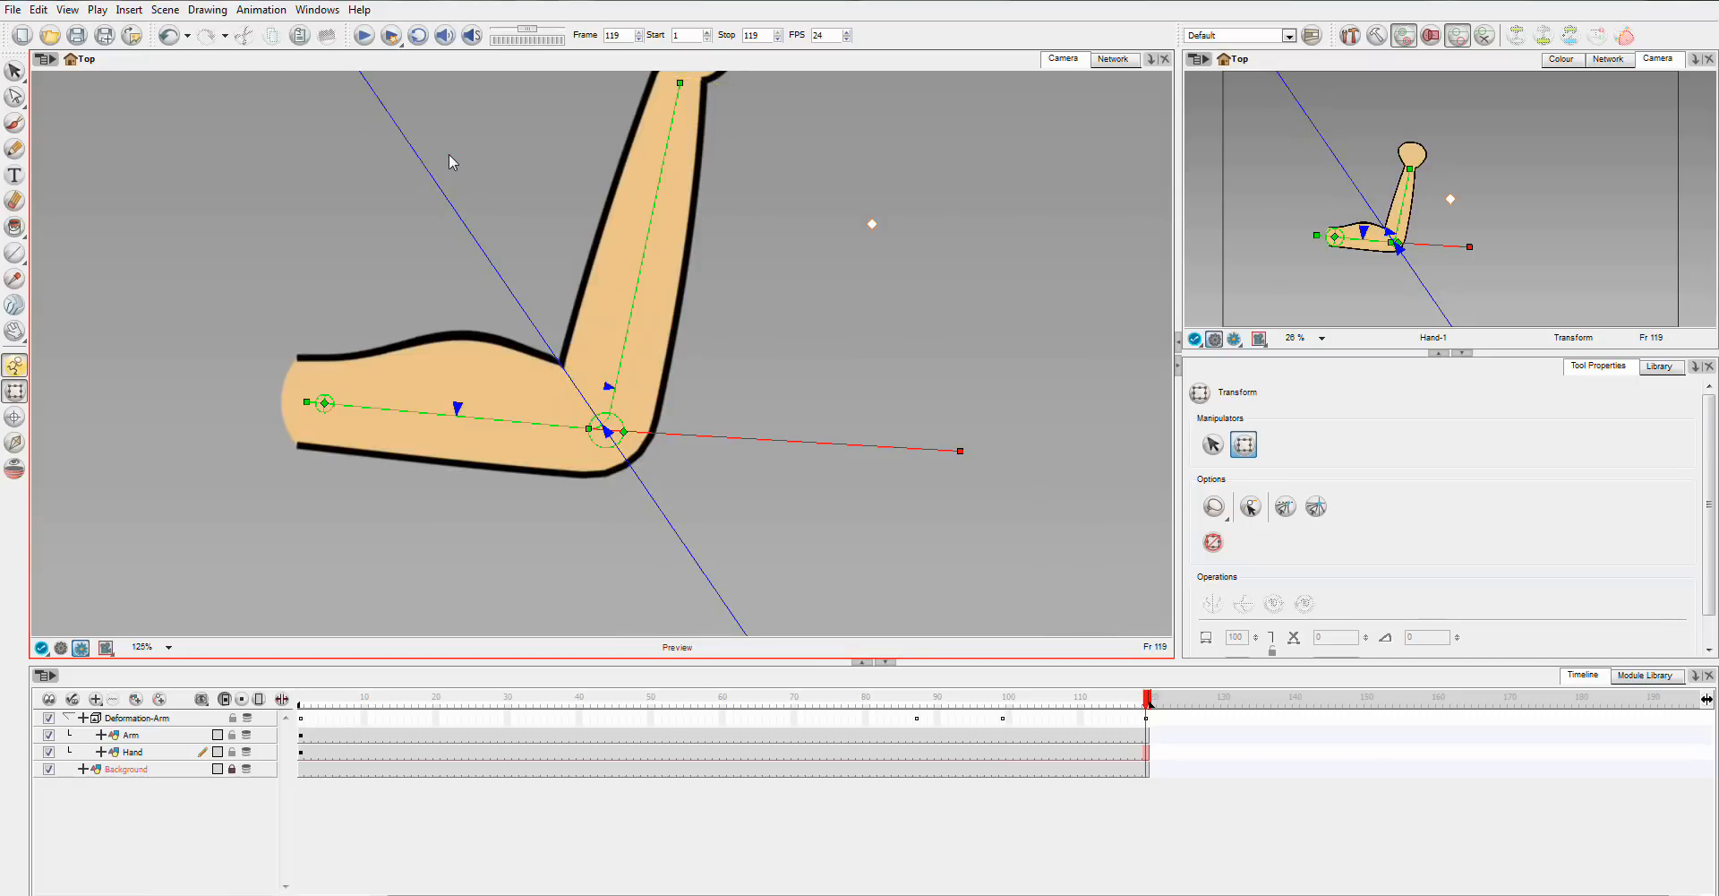
{"action": "mouse_move", "coordinate": [1182, 731]}
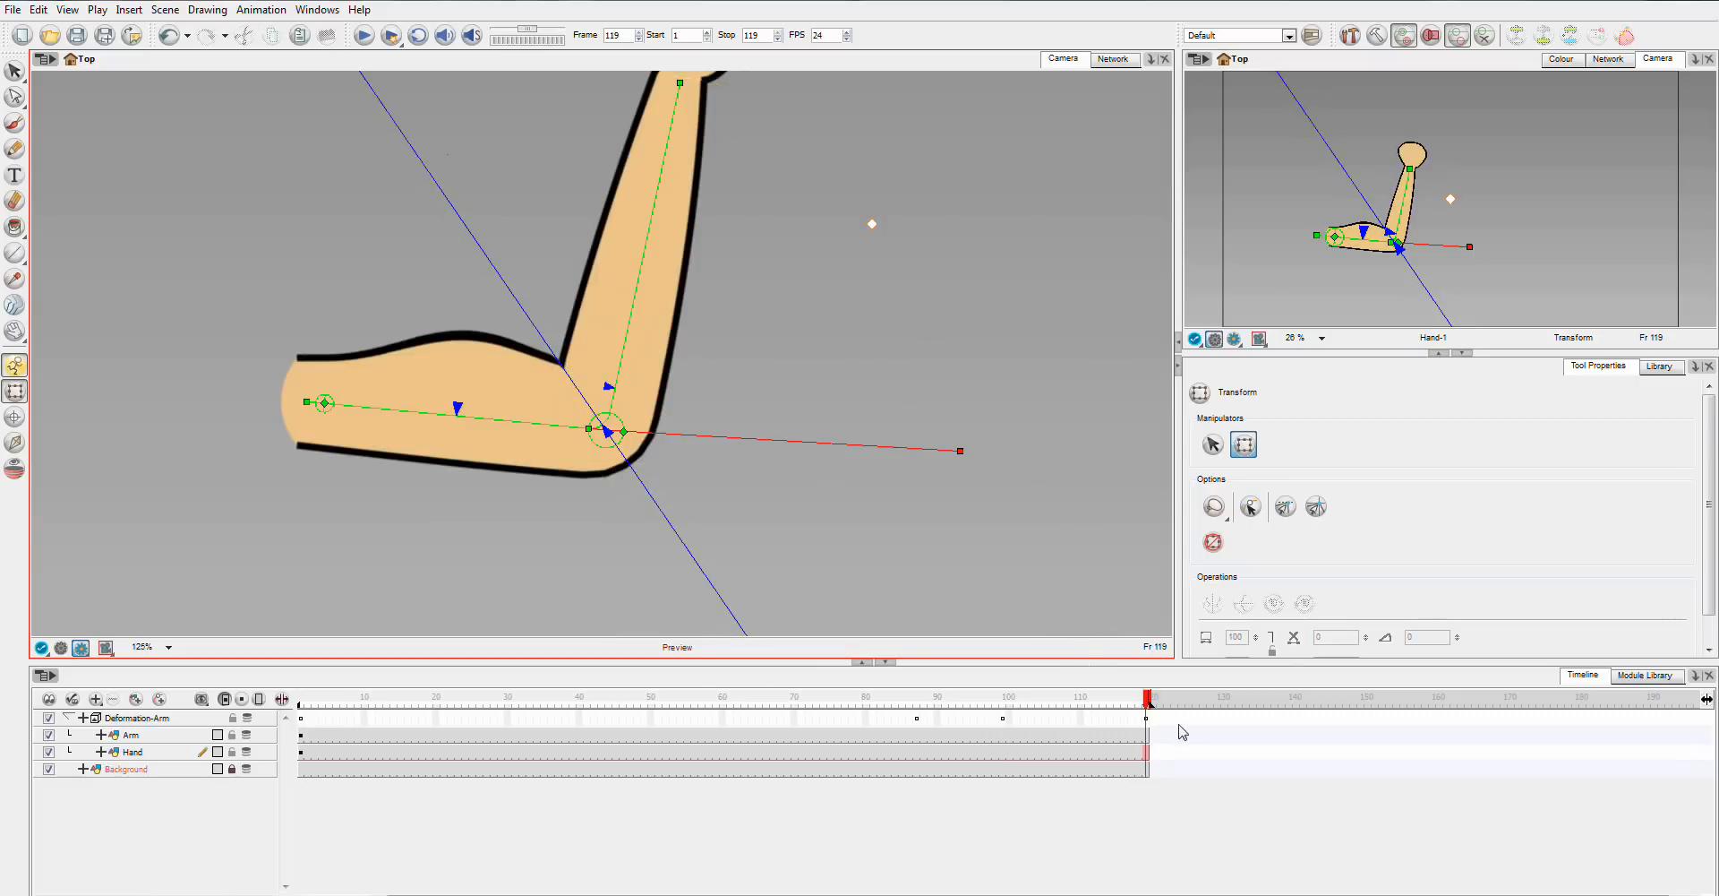
{"action": "left_click", "coordinate": [1082, 699]}
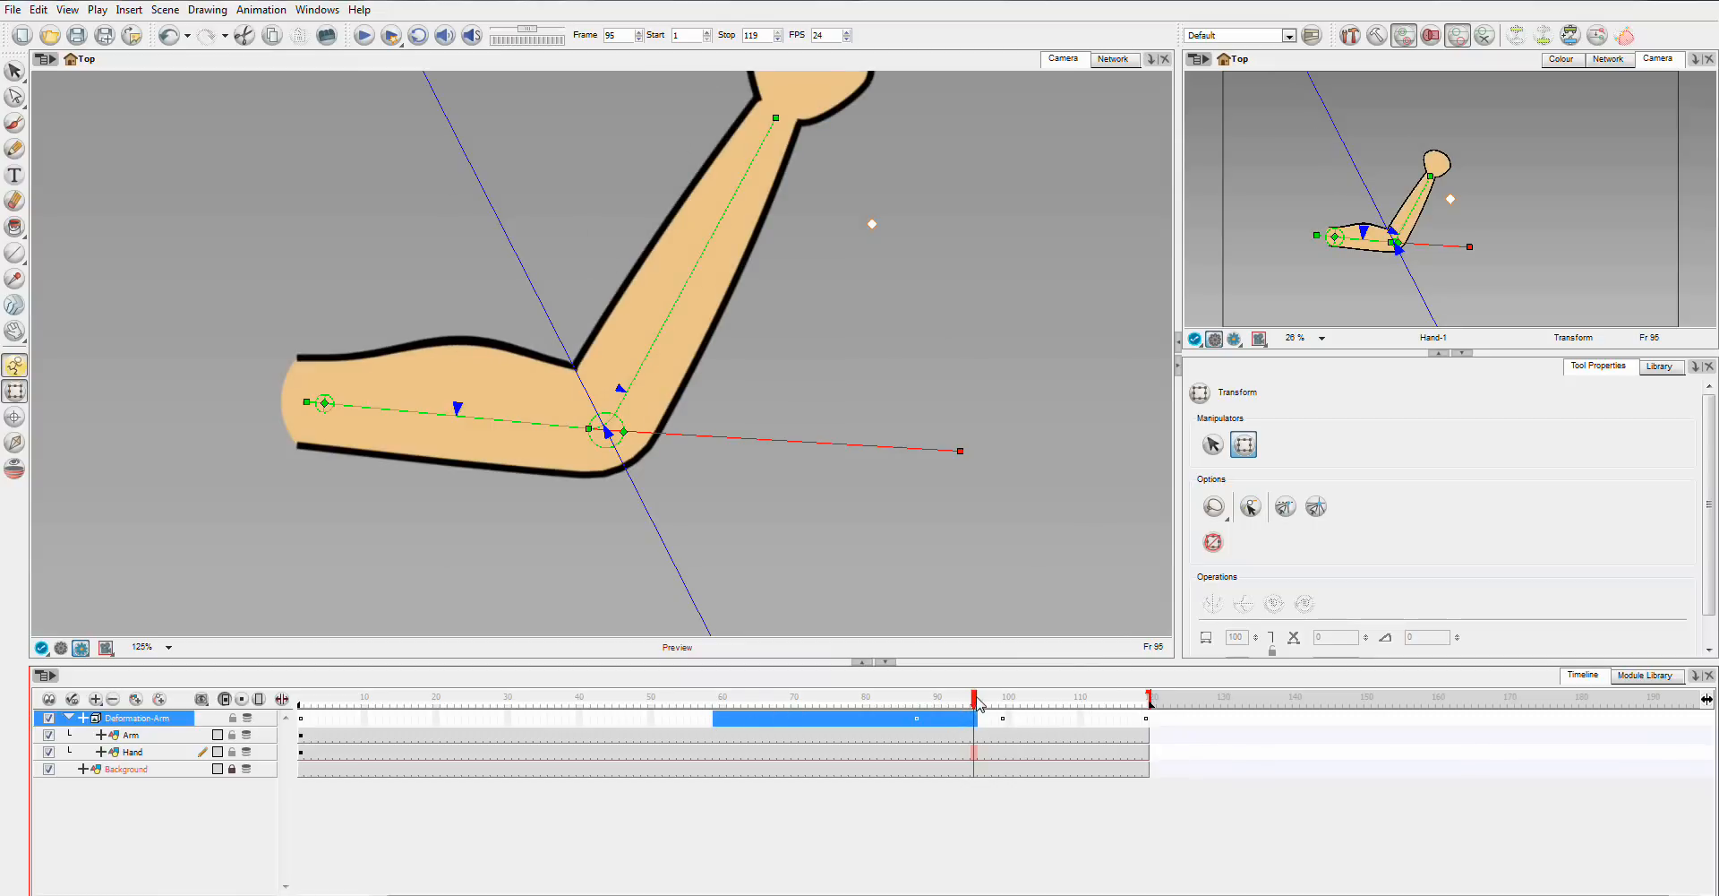
{"action": "left_click", "coordinate": [656, 698]}
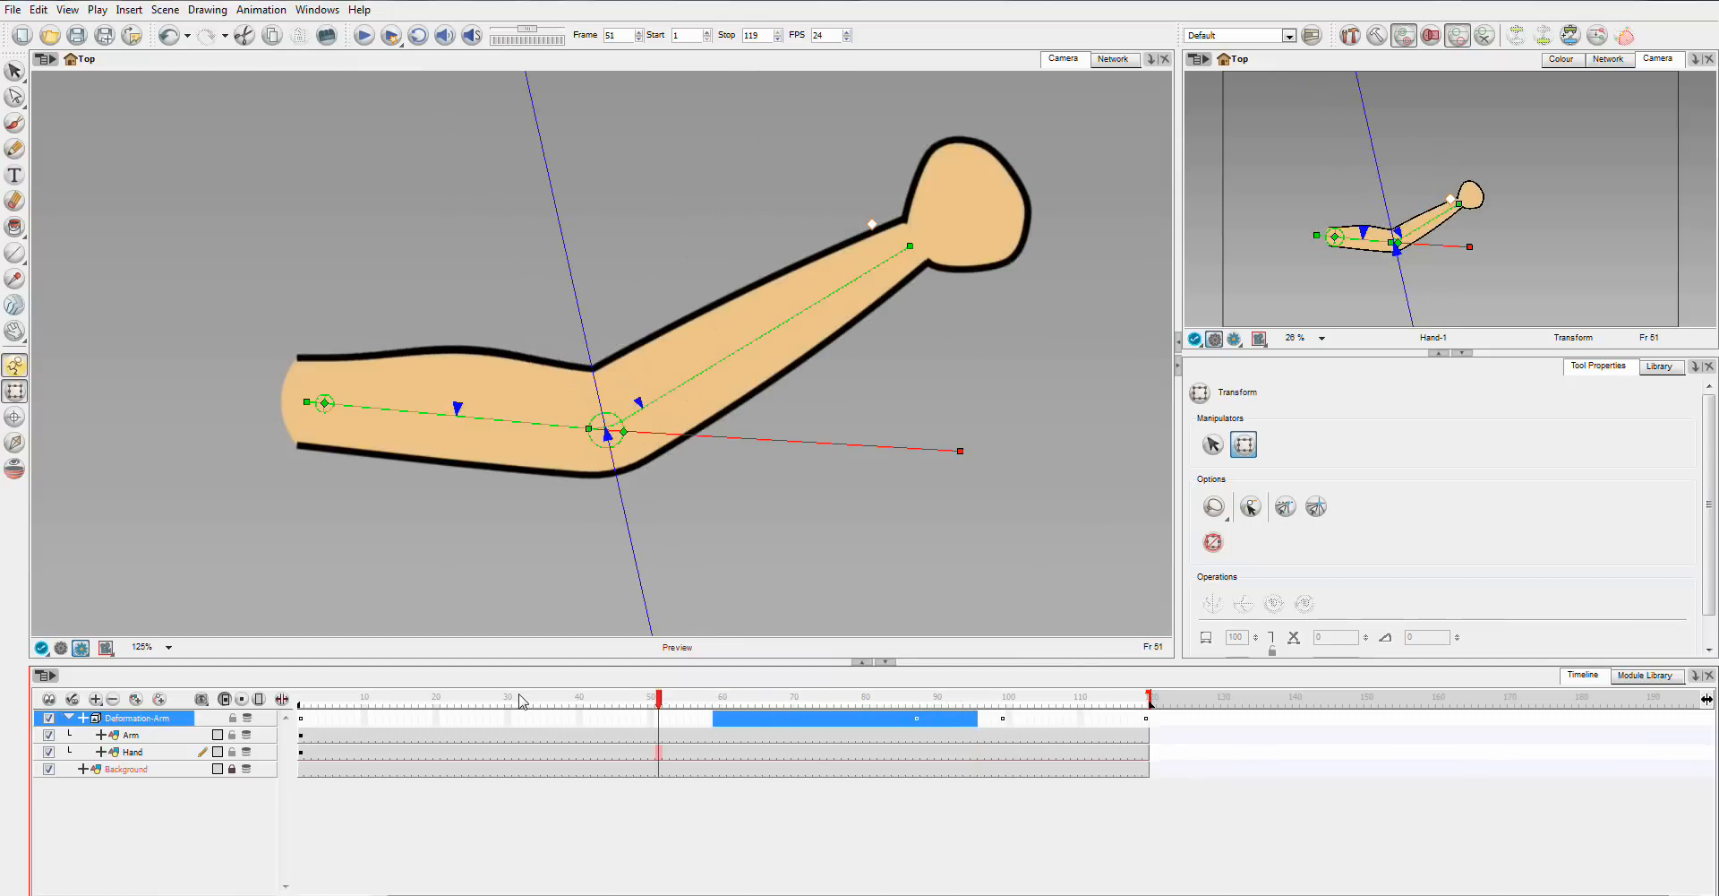
{"action": "left_click", "coordinate": [428, 697]}
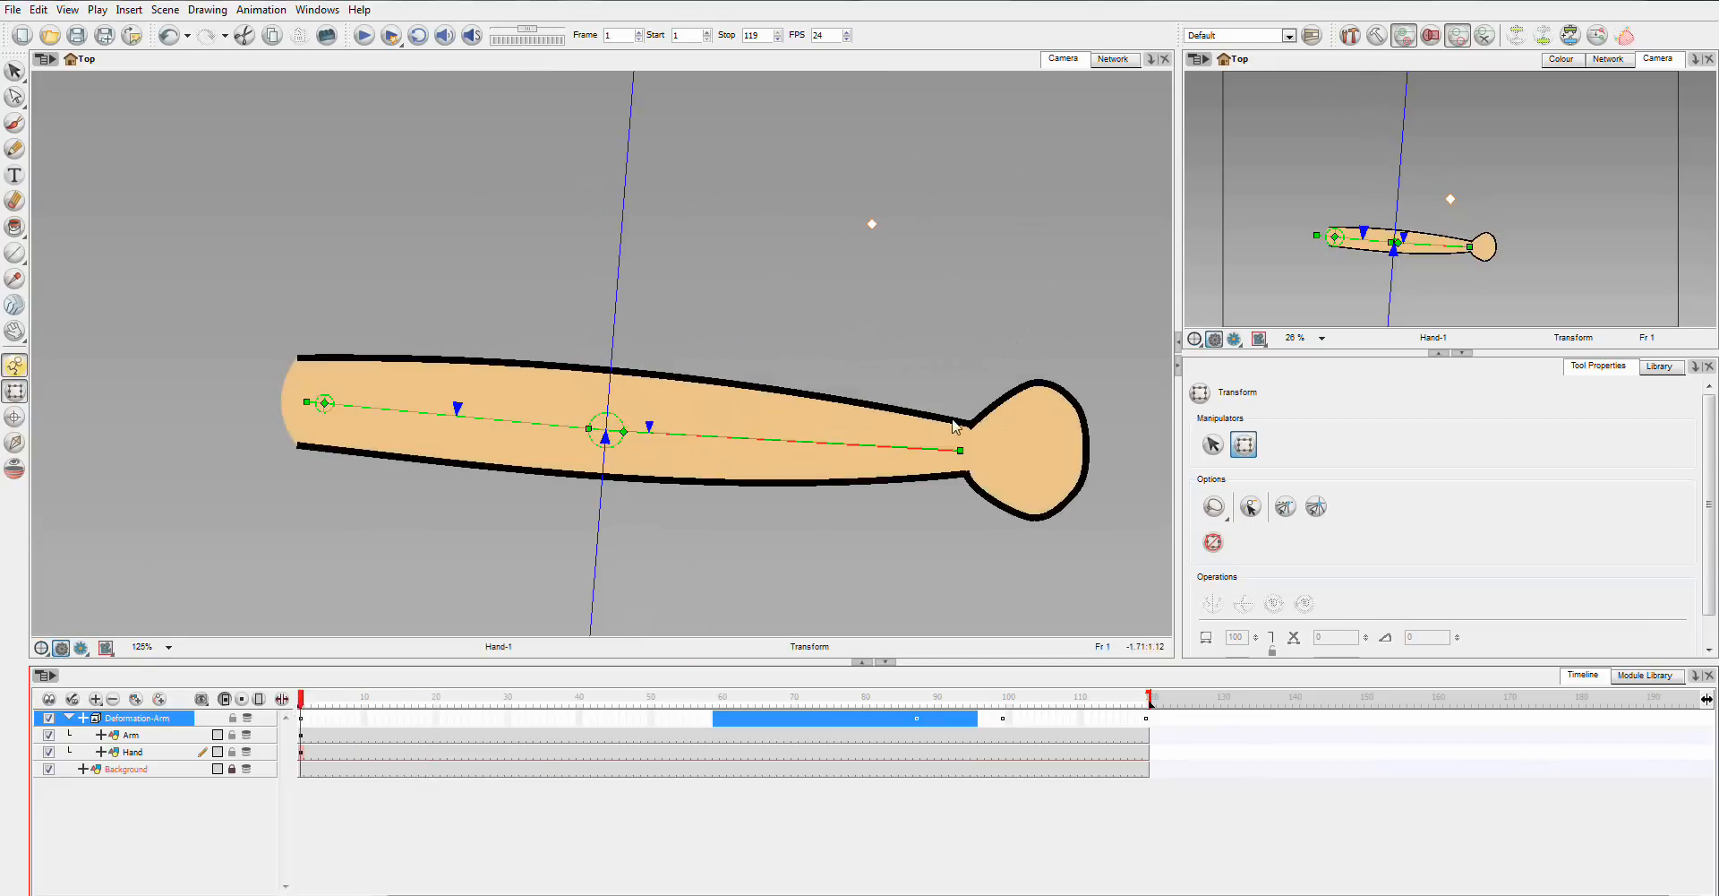
Play the animation from frame 1 to watch the arm curl up, then jump to the last frame.
{"action": "left_click", "coordinate": [364, 36]}
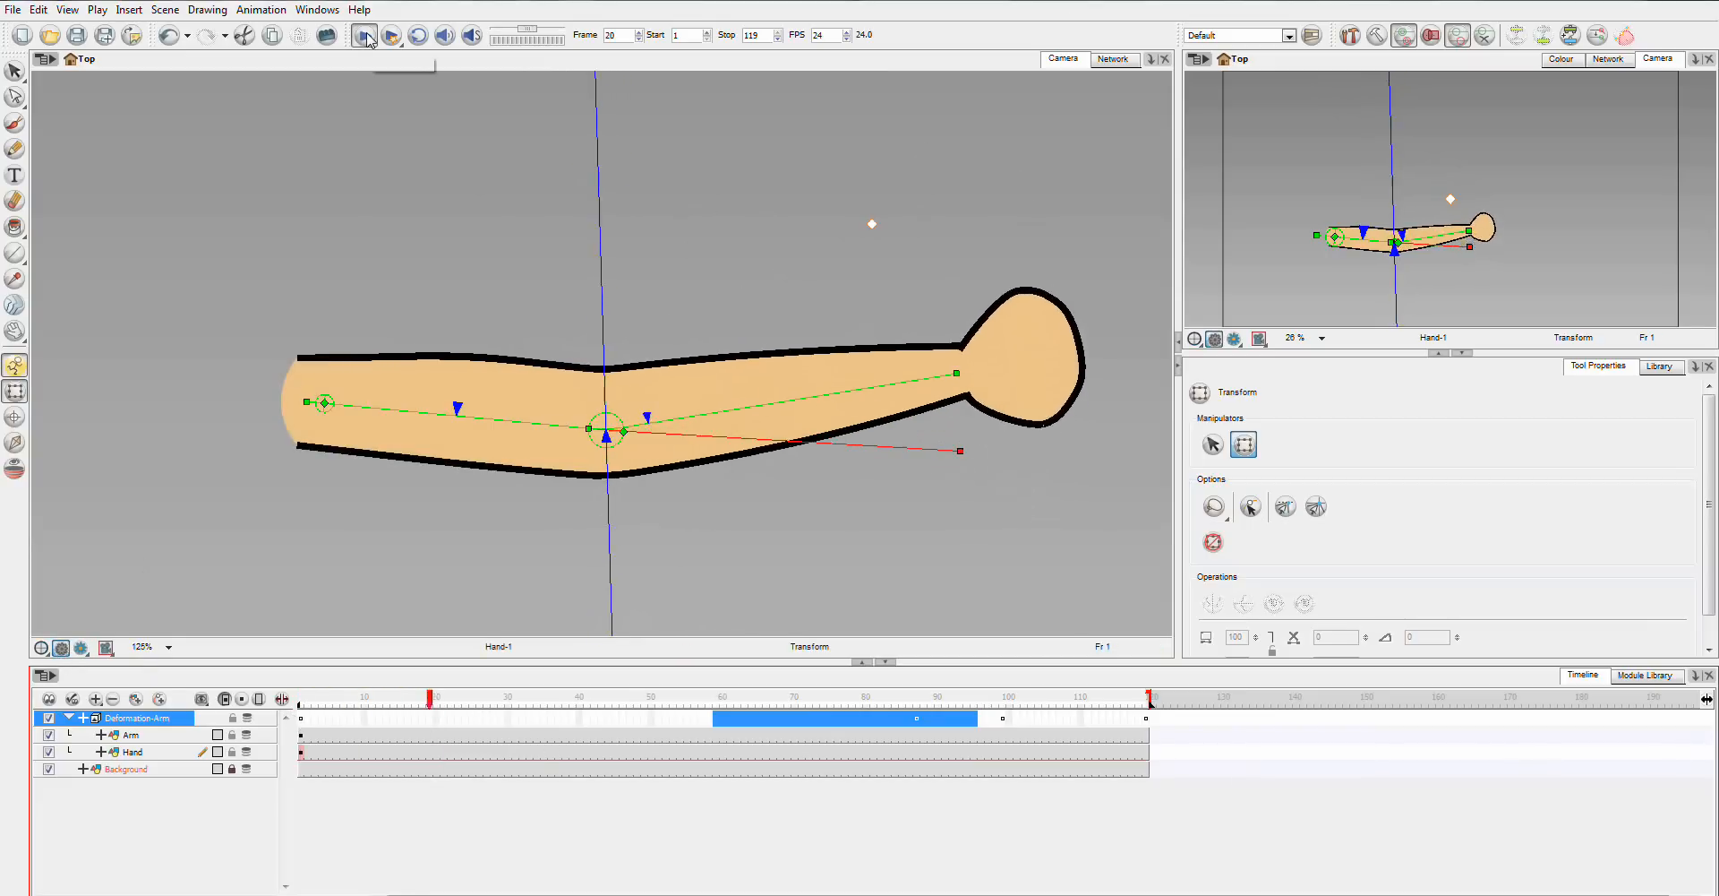
{"action": "left_click", "coordinate": [364, 36]}
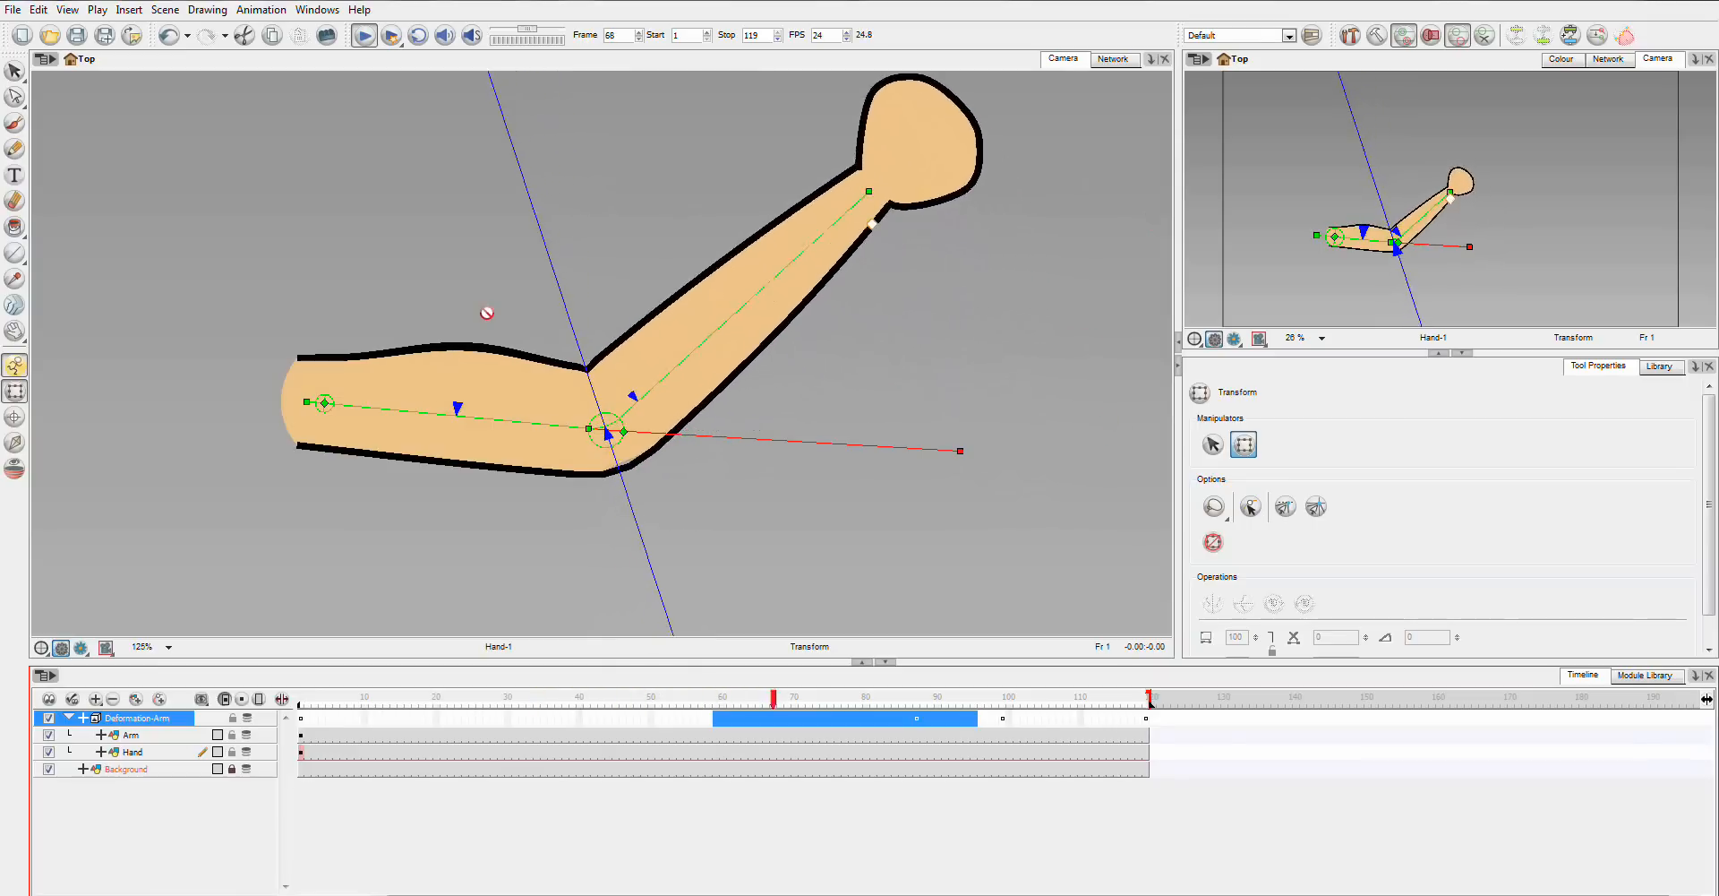
{"action": "left_click", "coordinate": [1152, 697]}
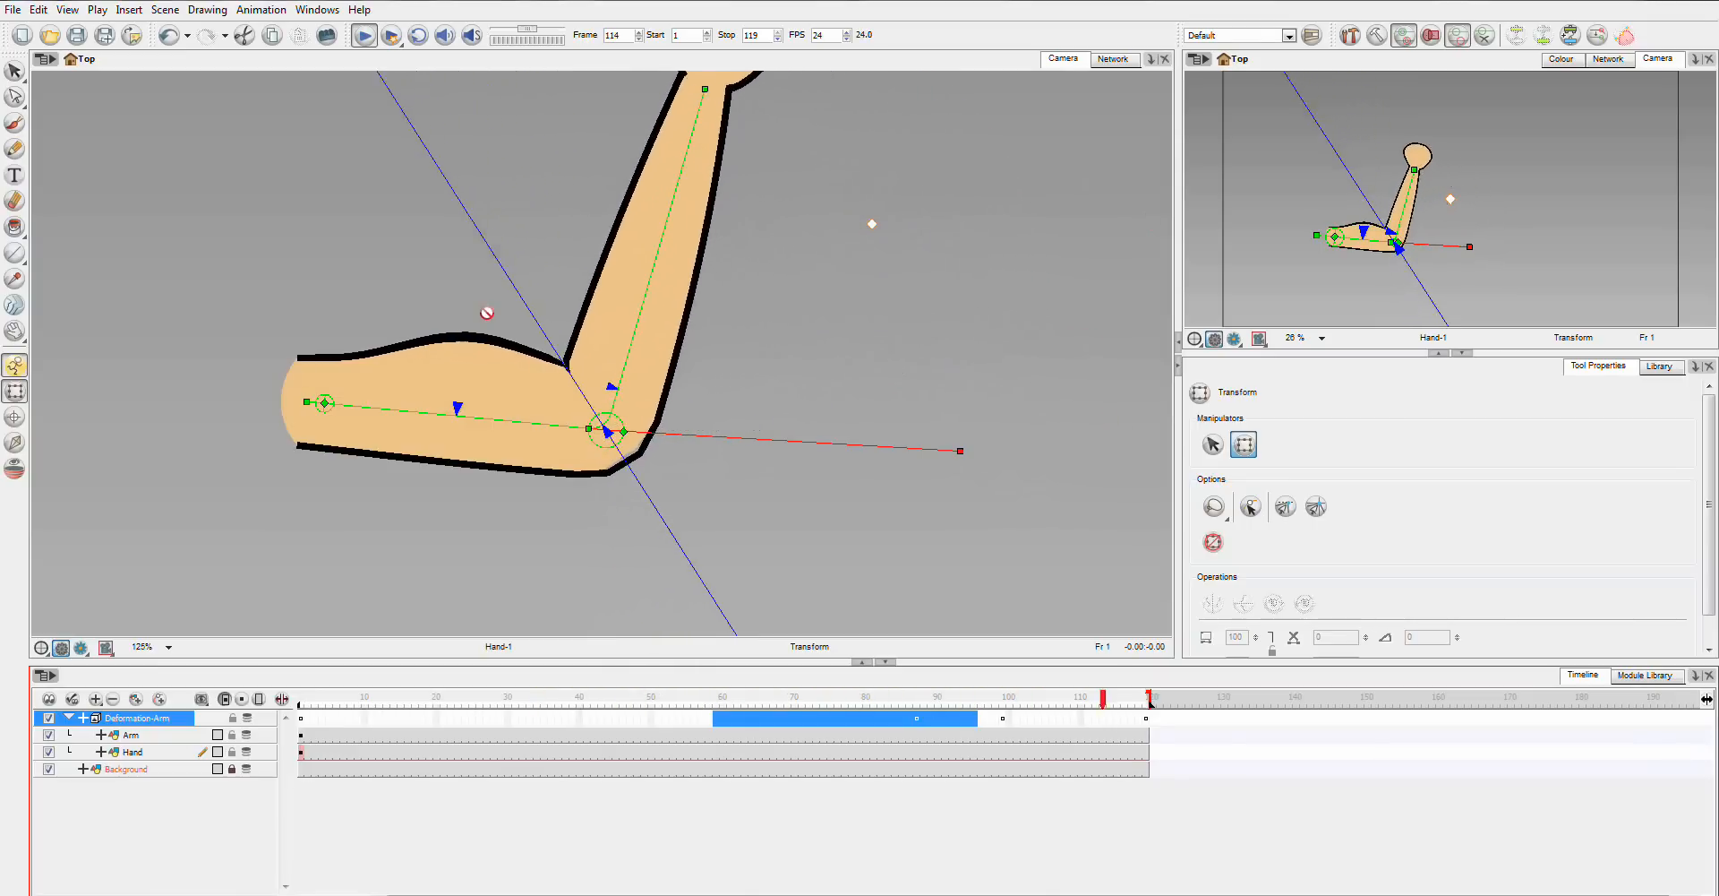